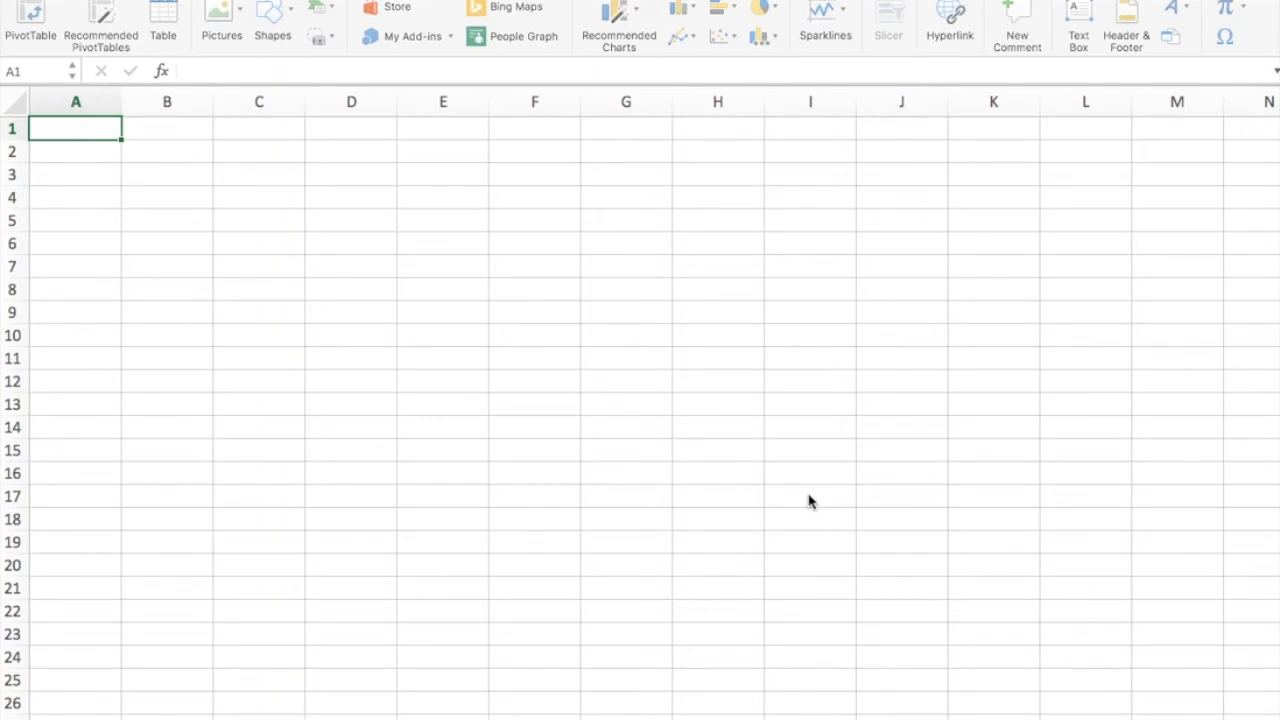
pyautogui.moveTo(167, 184)
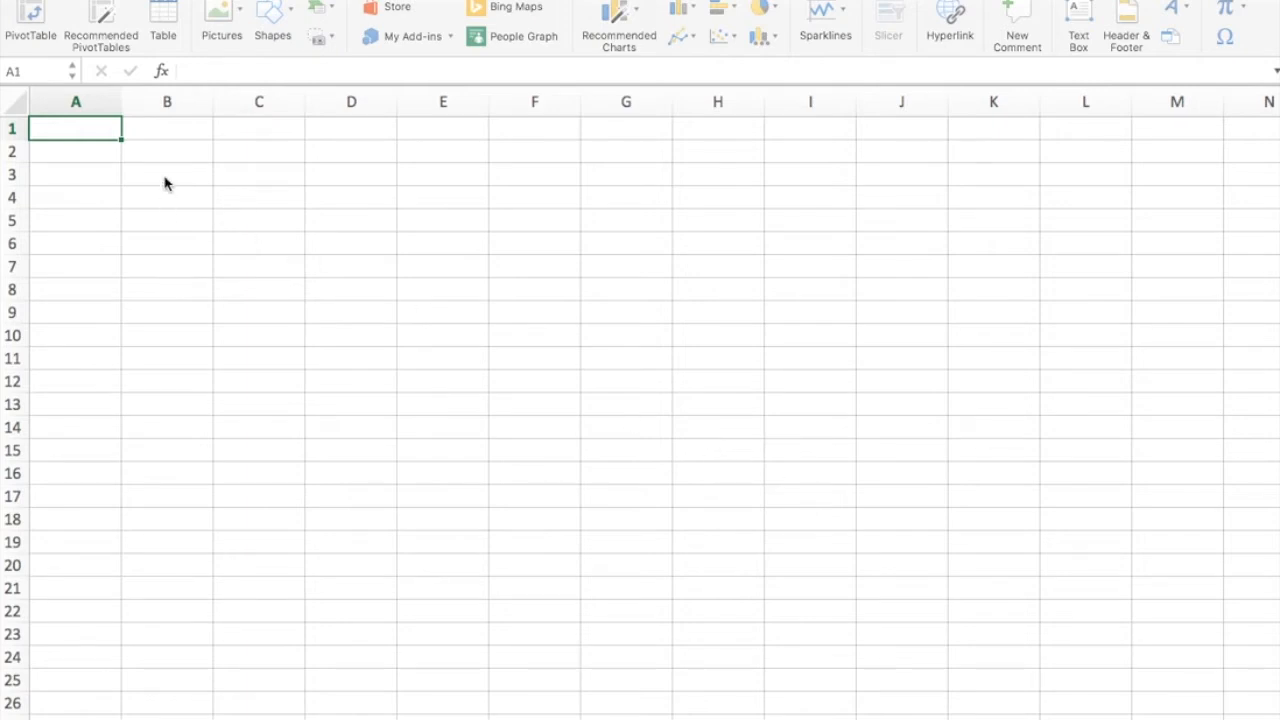
pyautogui.moveTo(455, 162)
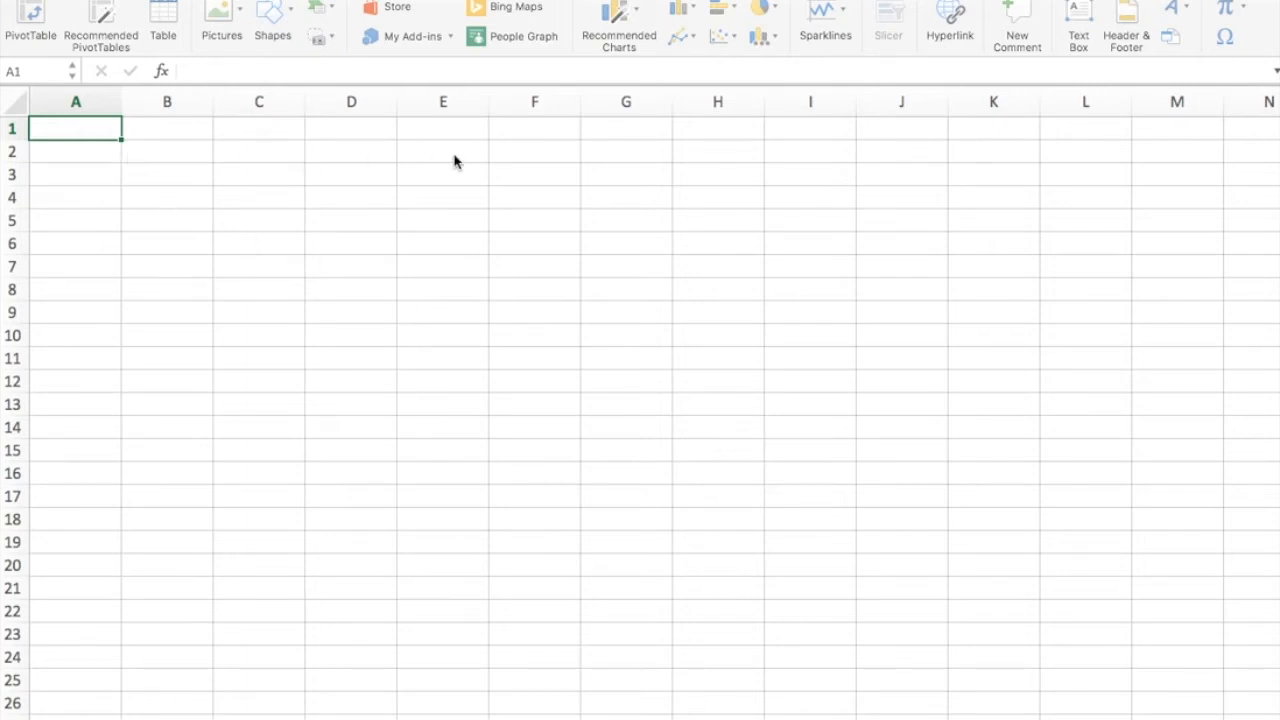
pyautogui.moveTo(143, 130)
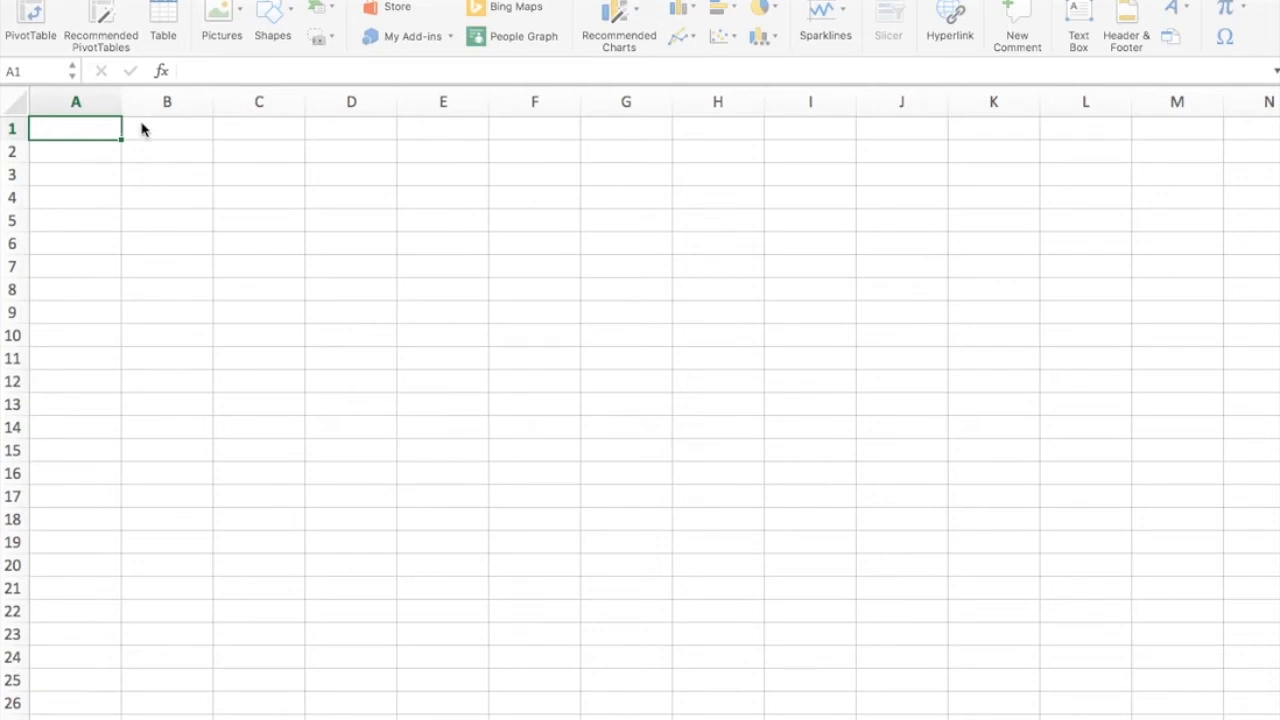
pyautogui.moveTo(192, 166)
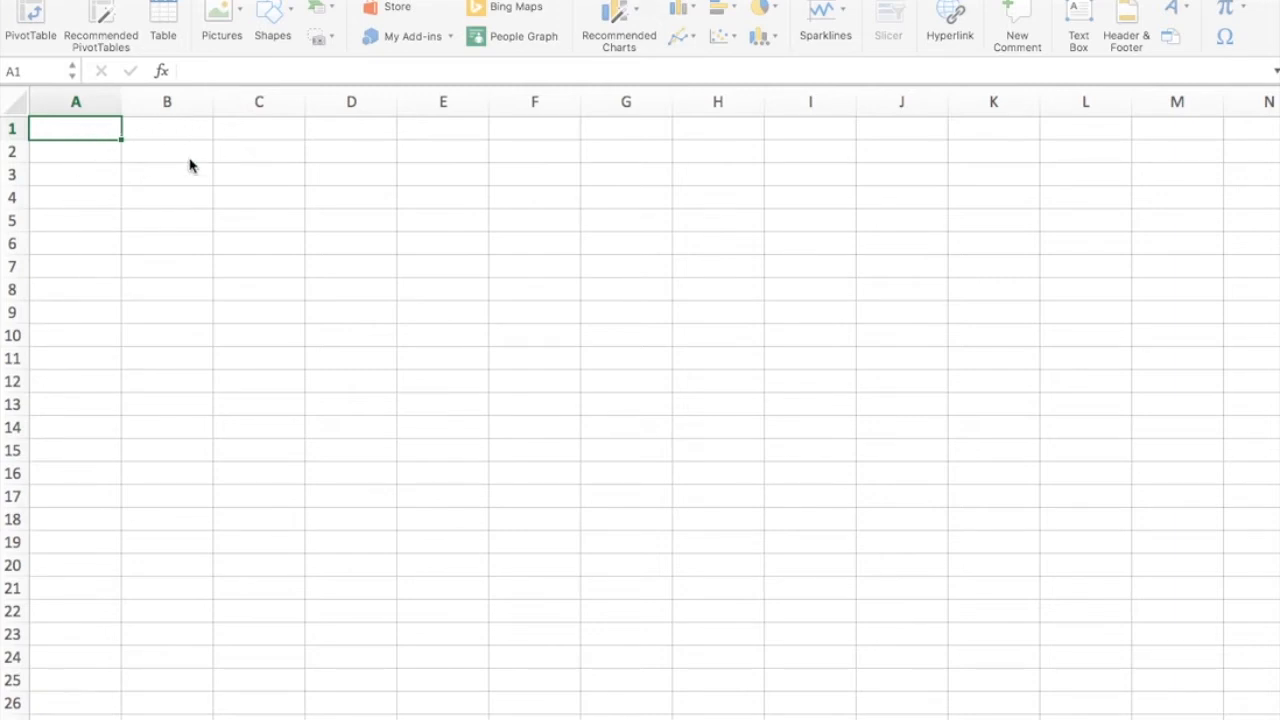
# Step: Label the first columns years/t, percentage and months starting at B2/B3
pyautogui.click(167, 151)
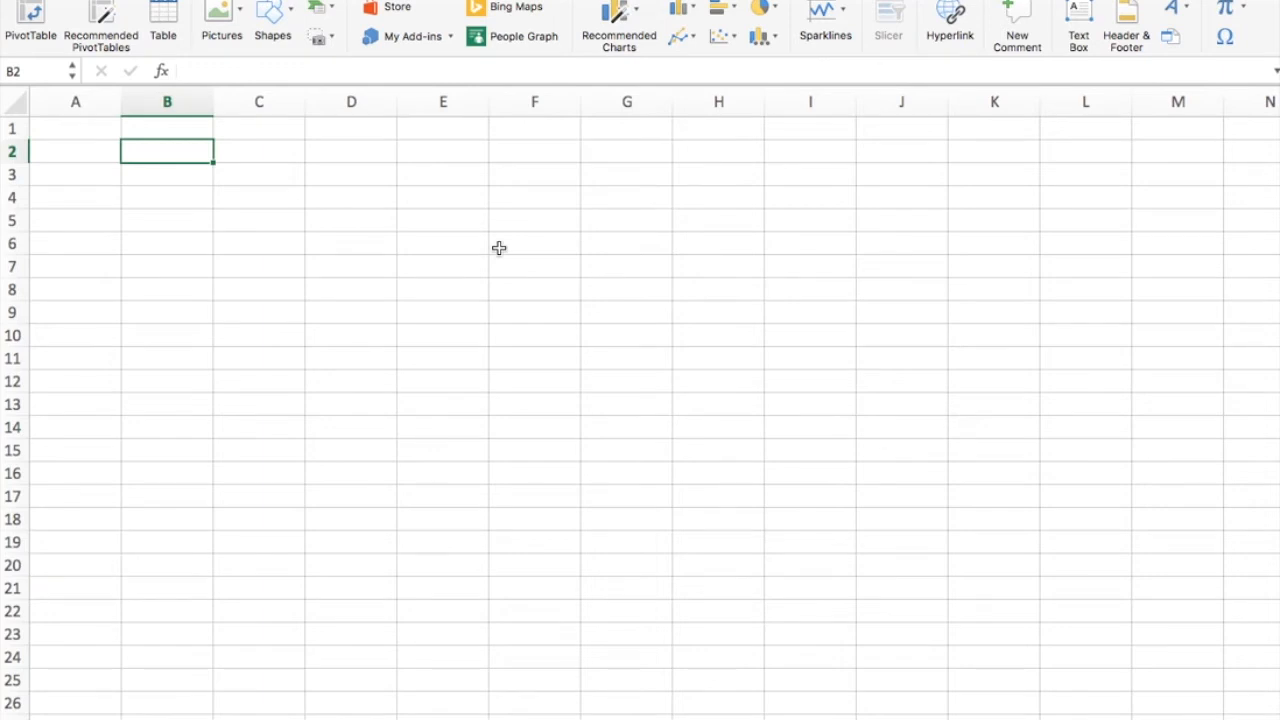
pyautogui.press('down')
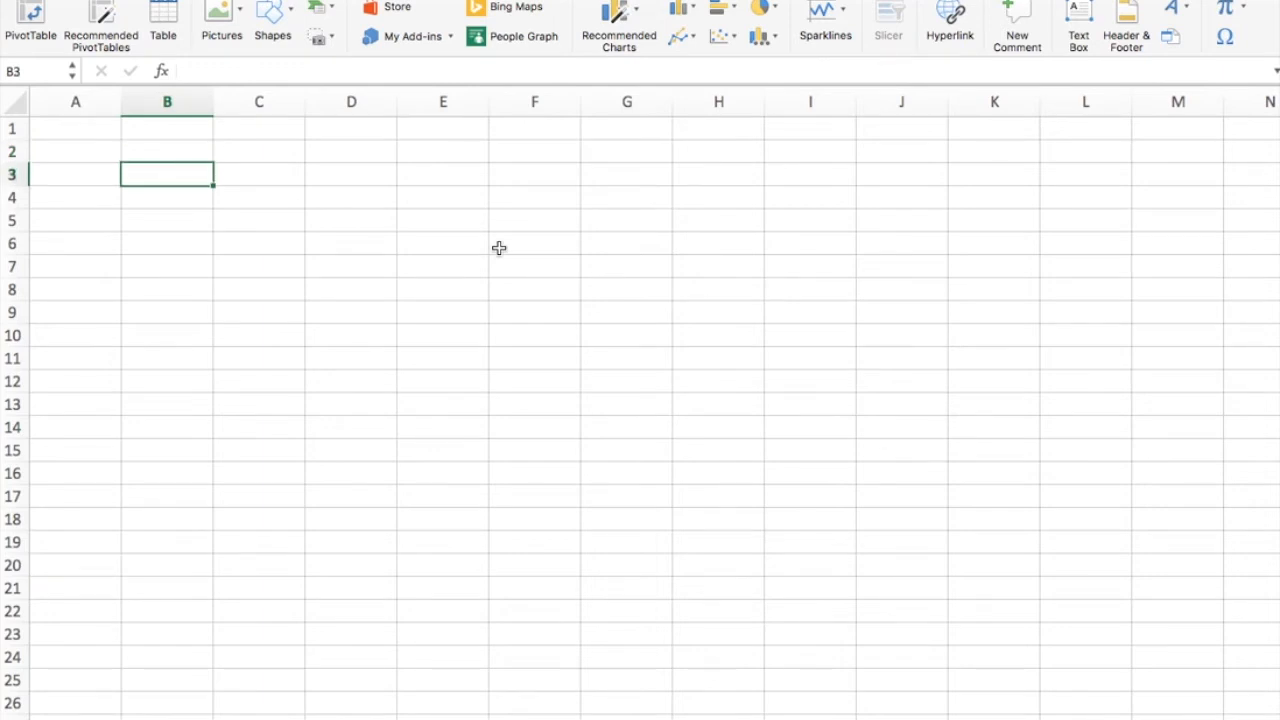
pyautogui.write('years')
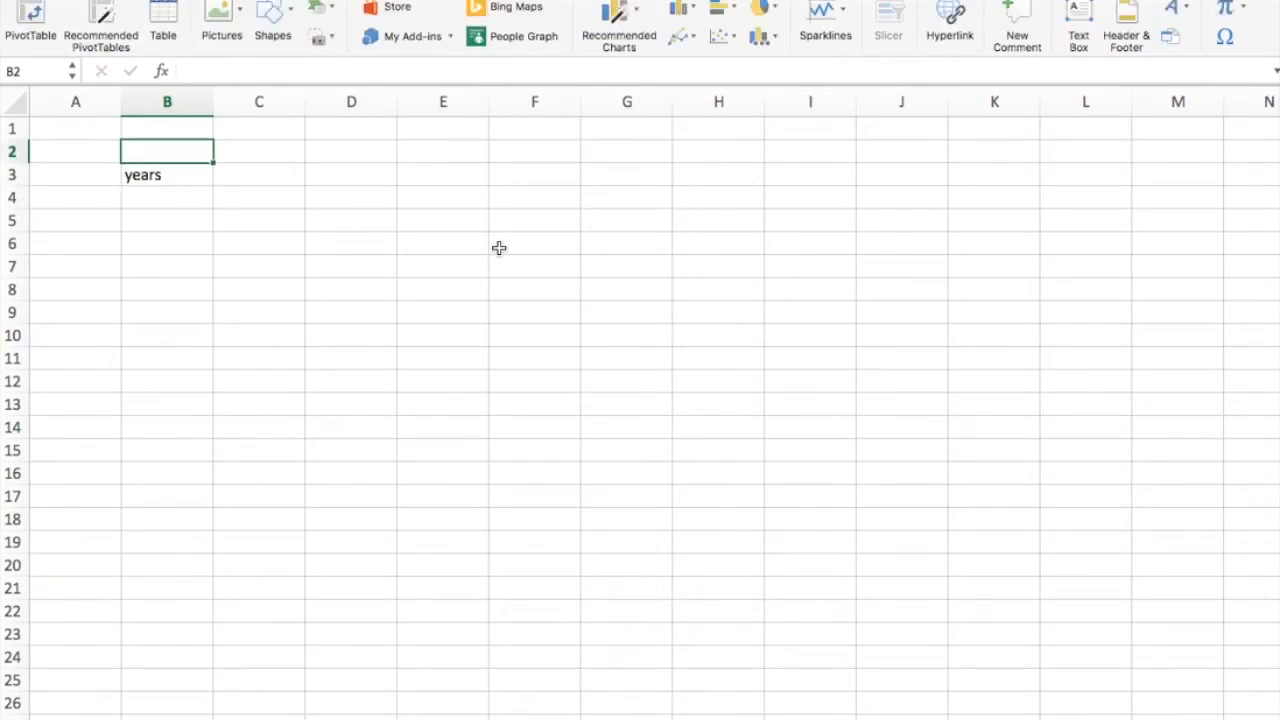
pyautogui.write('t')
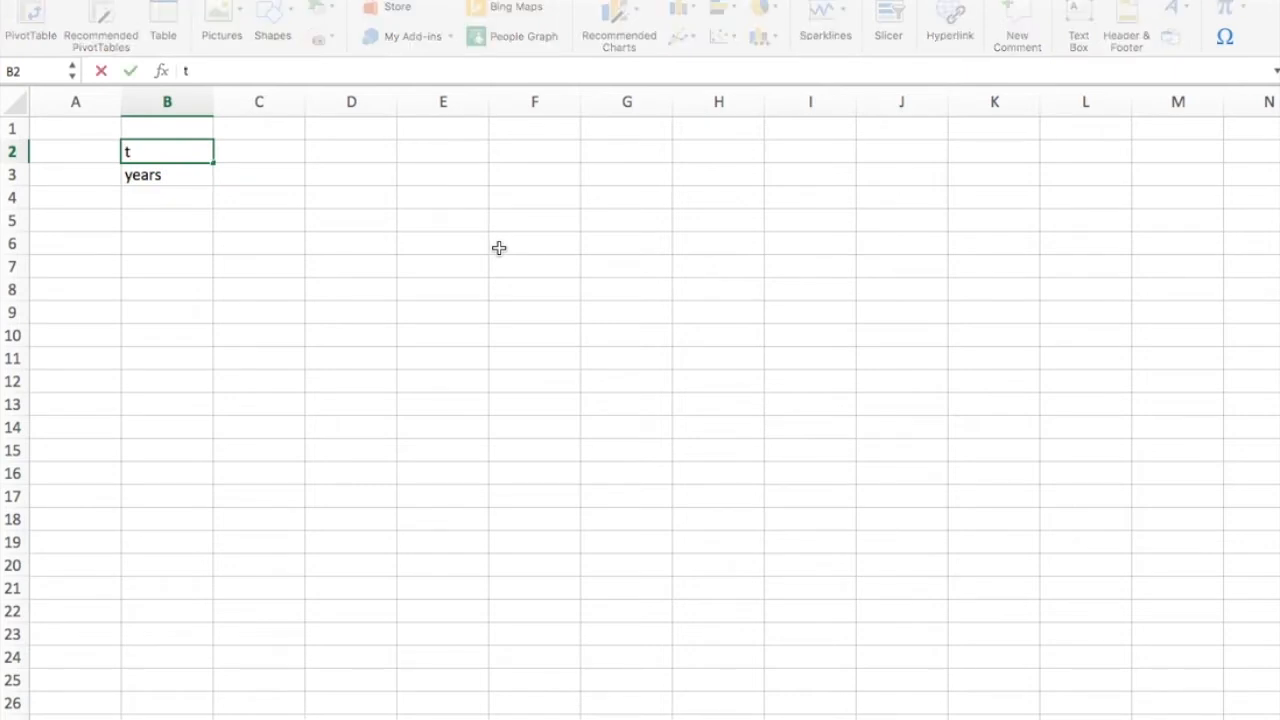
pyautogui.click(259, 174)
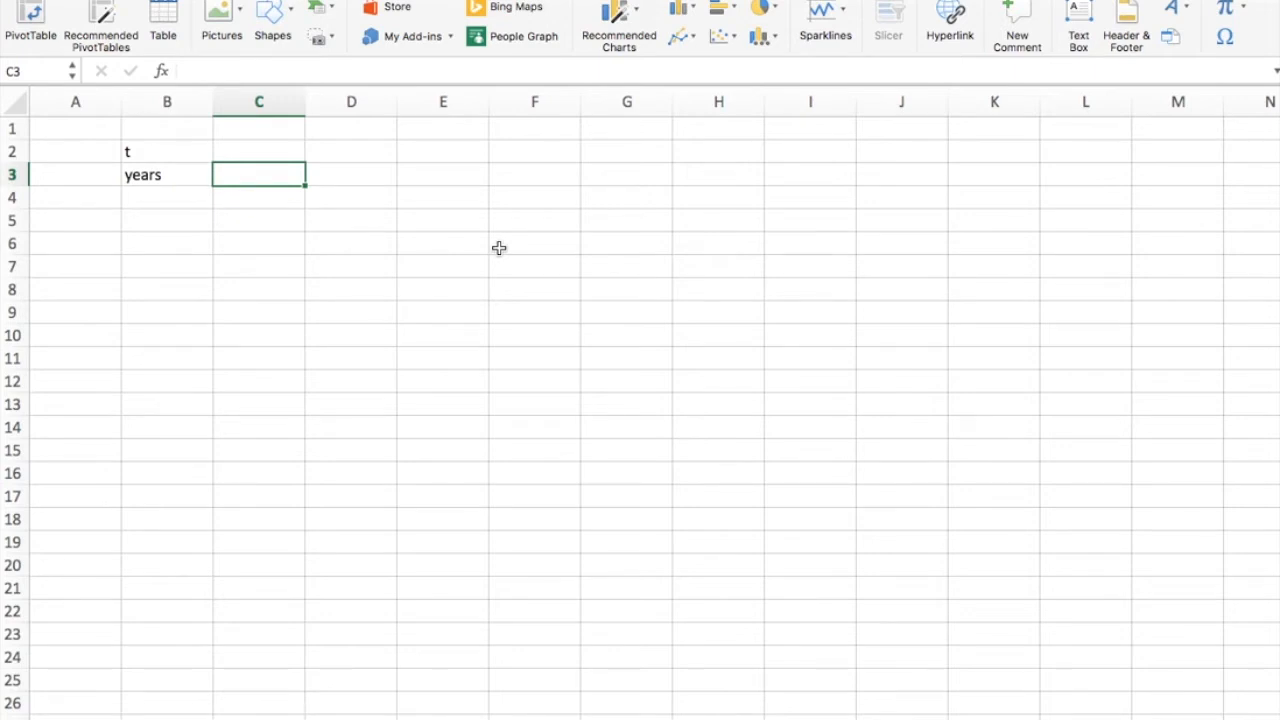
pyautogui.write('perc')
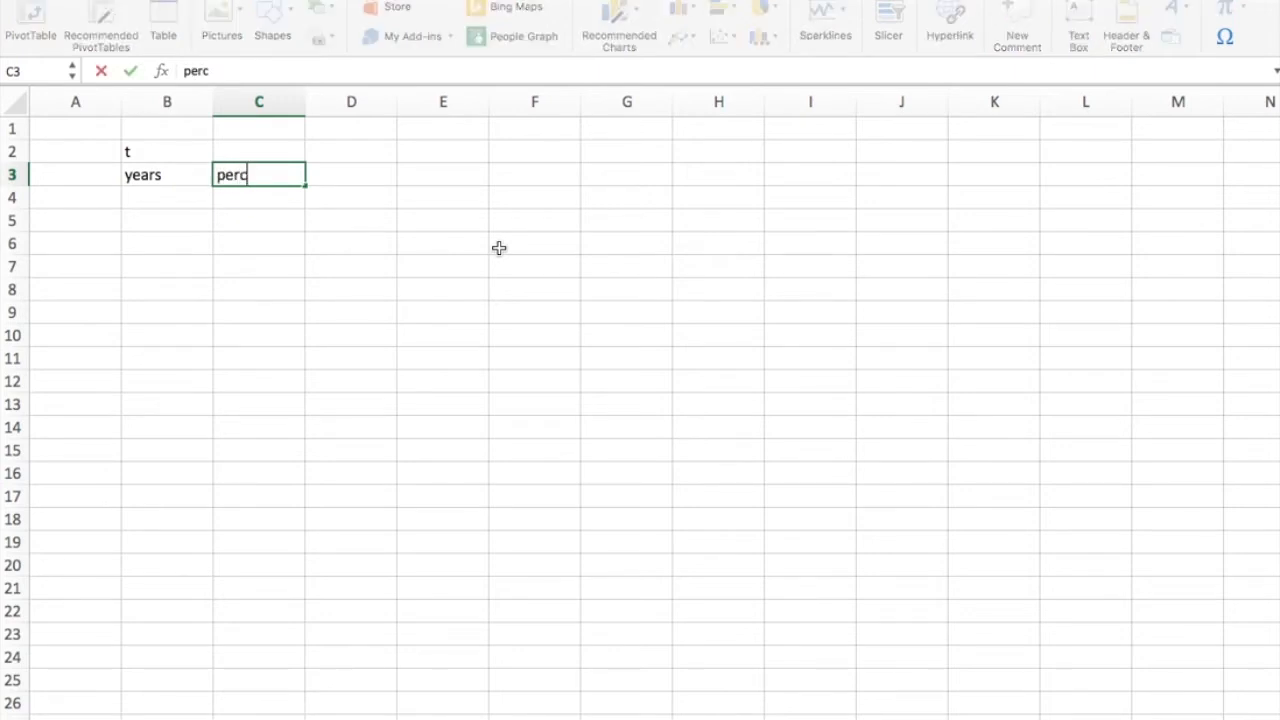
pyautogui.write('entage')
pyautogui.click(259, 151)
pyautogui.write('r')
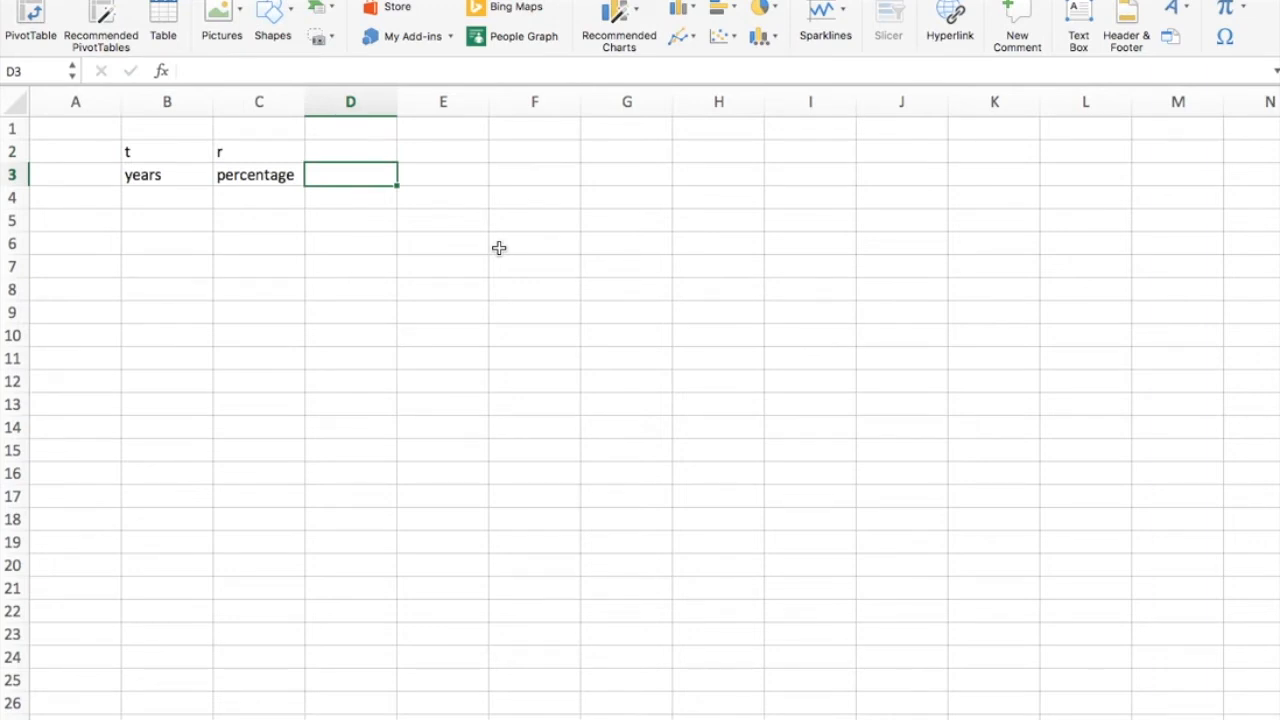
pyautogui.write('months')
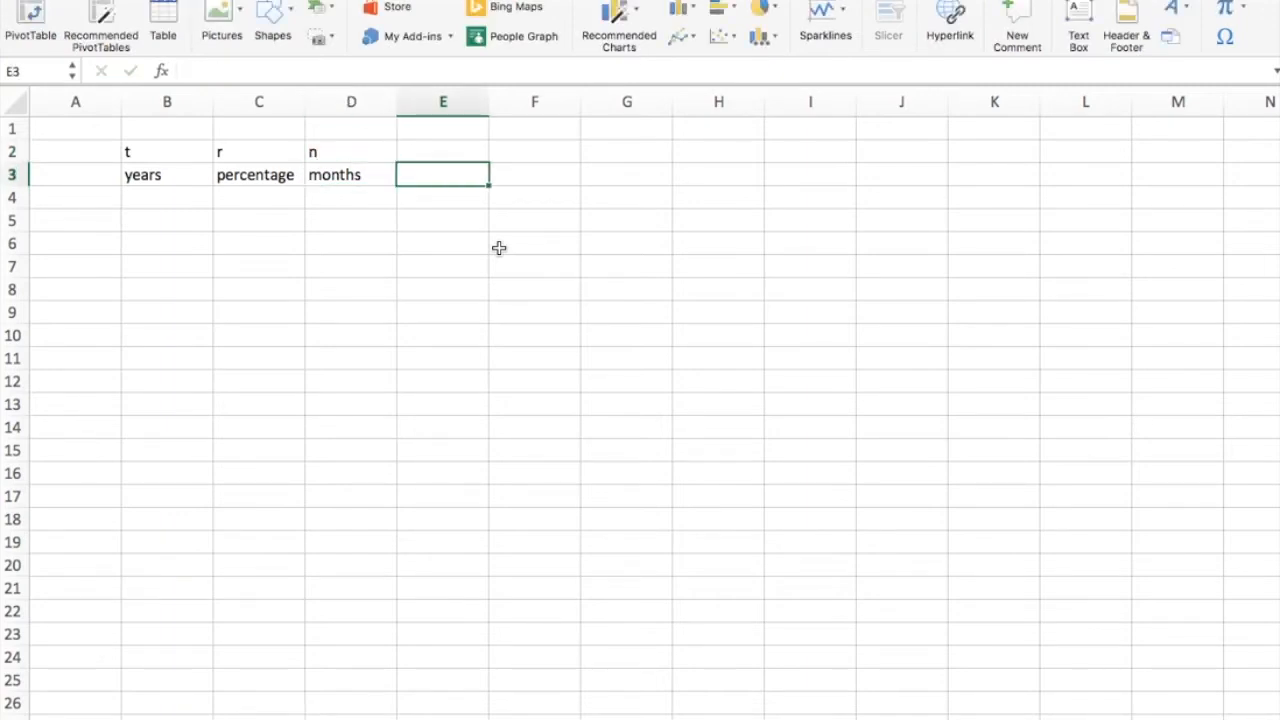
# Step: Label the remaining columns payment/PMT, rate, nper, months in a year and amount
pyautogui.write('payment')
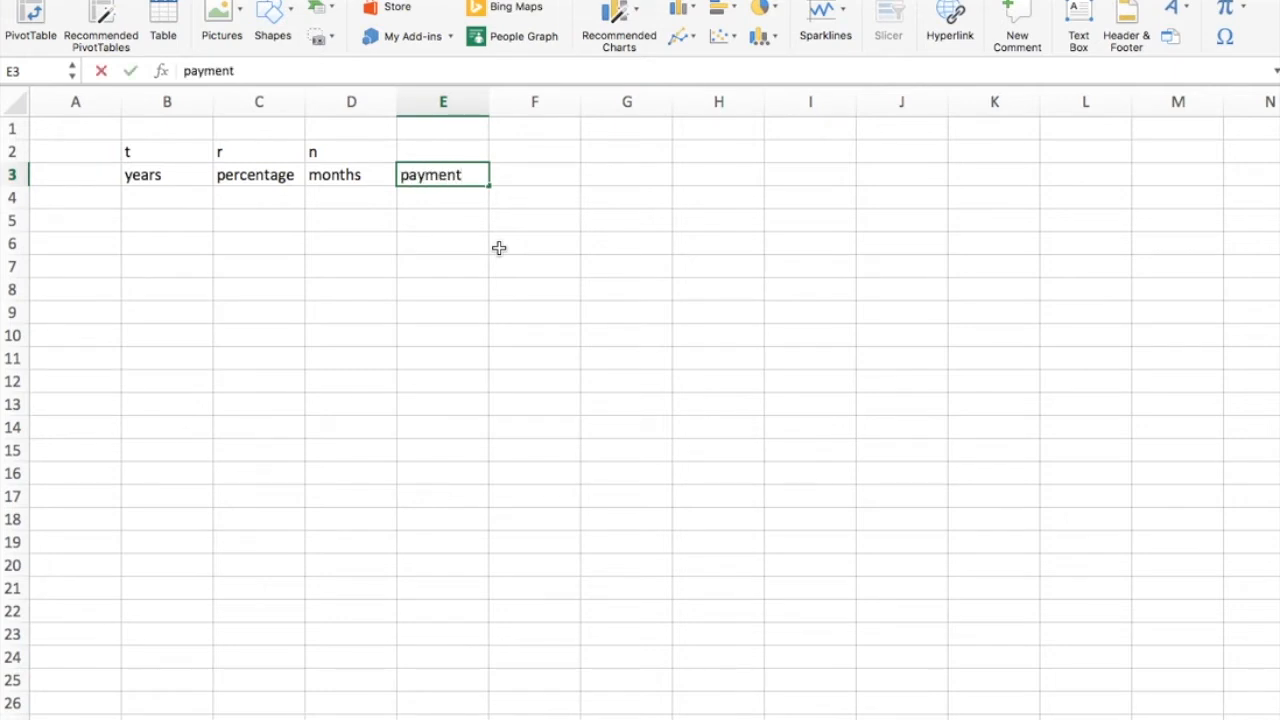
pyautogui.write('PMT')
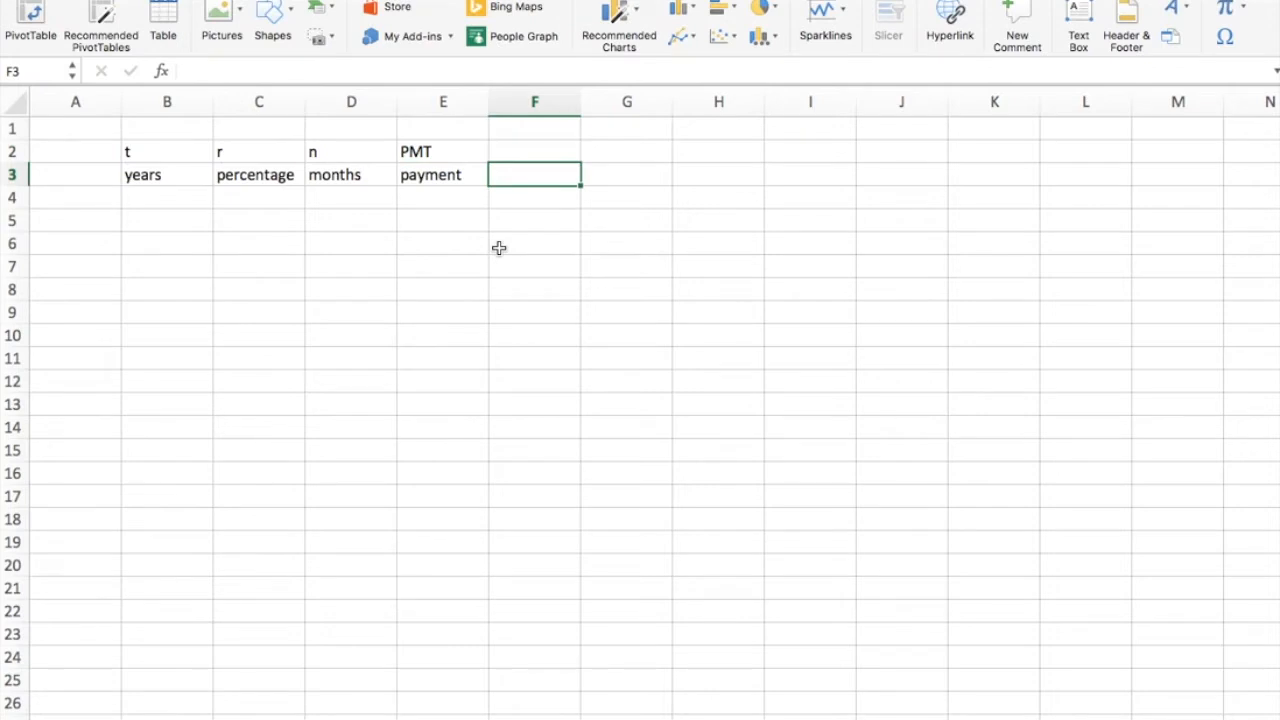
pyautogui.write('r')
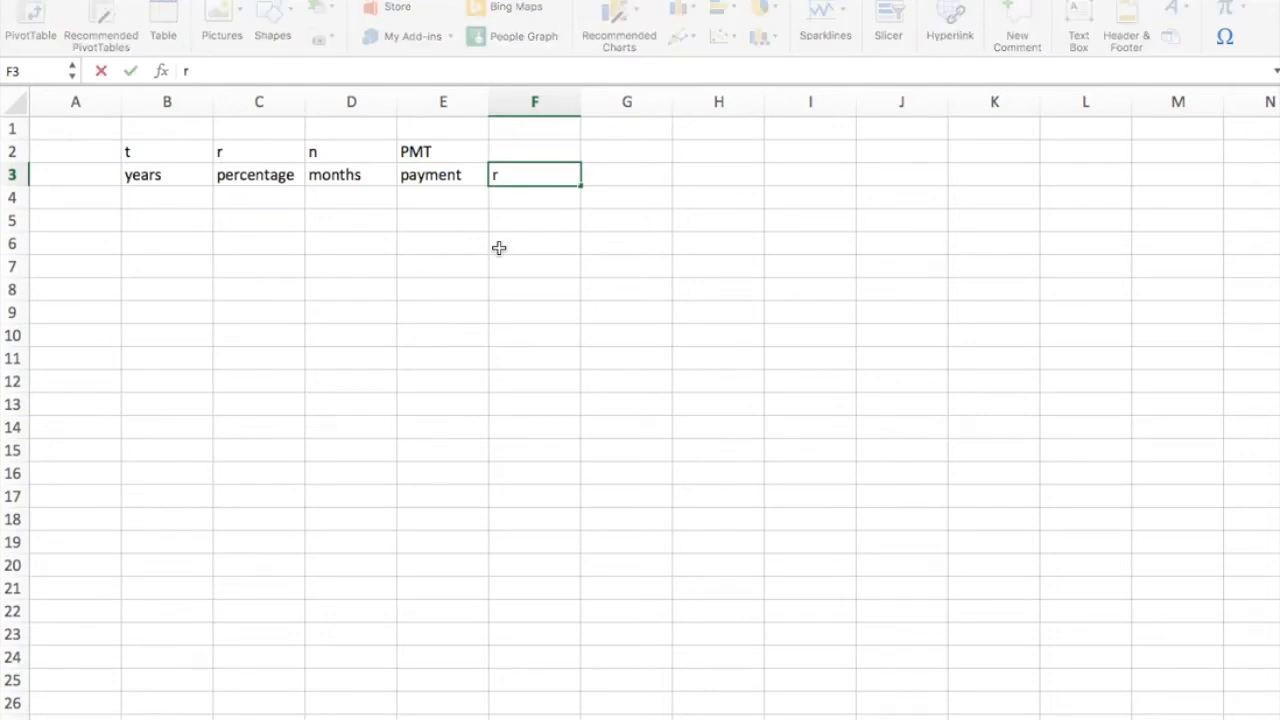
pyautogui.write('ate')
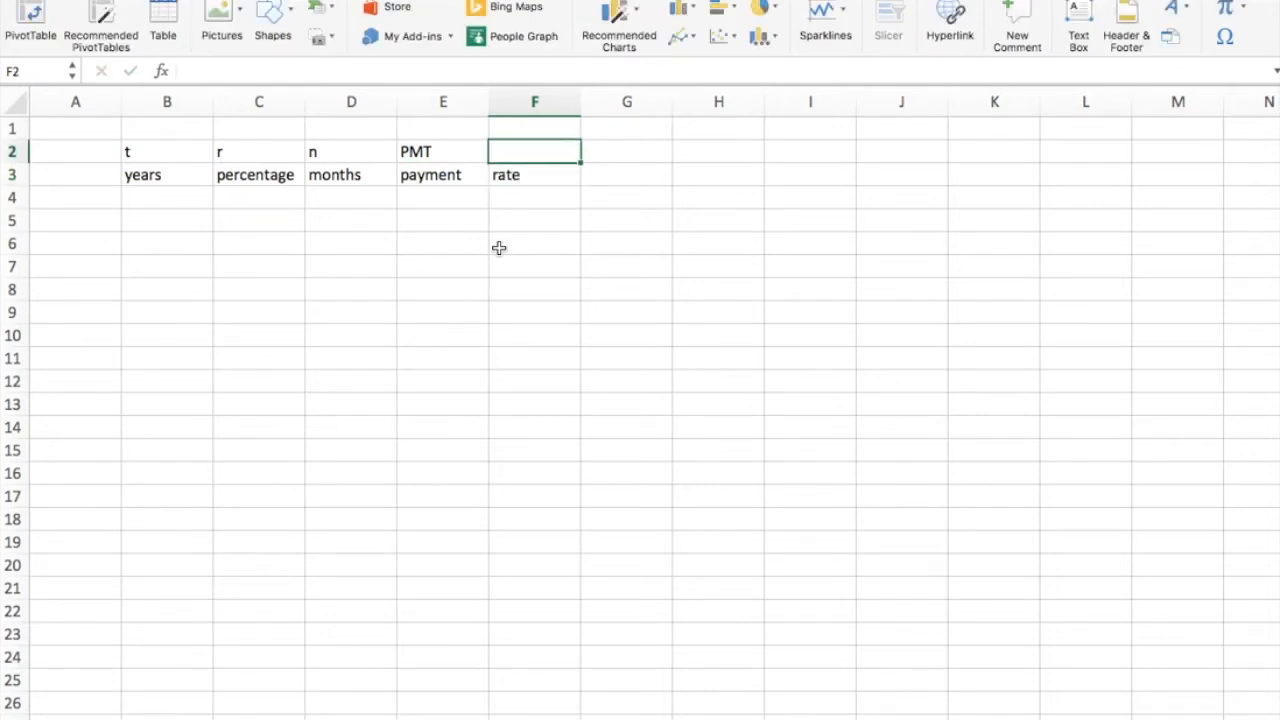
pyautogui.write('rate')
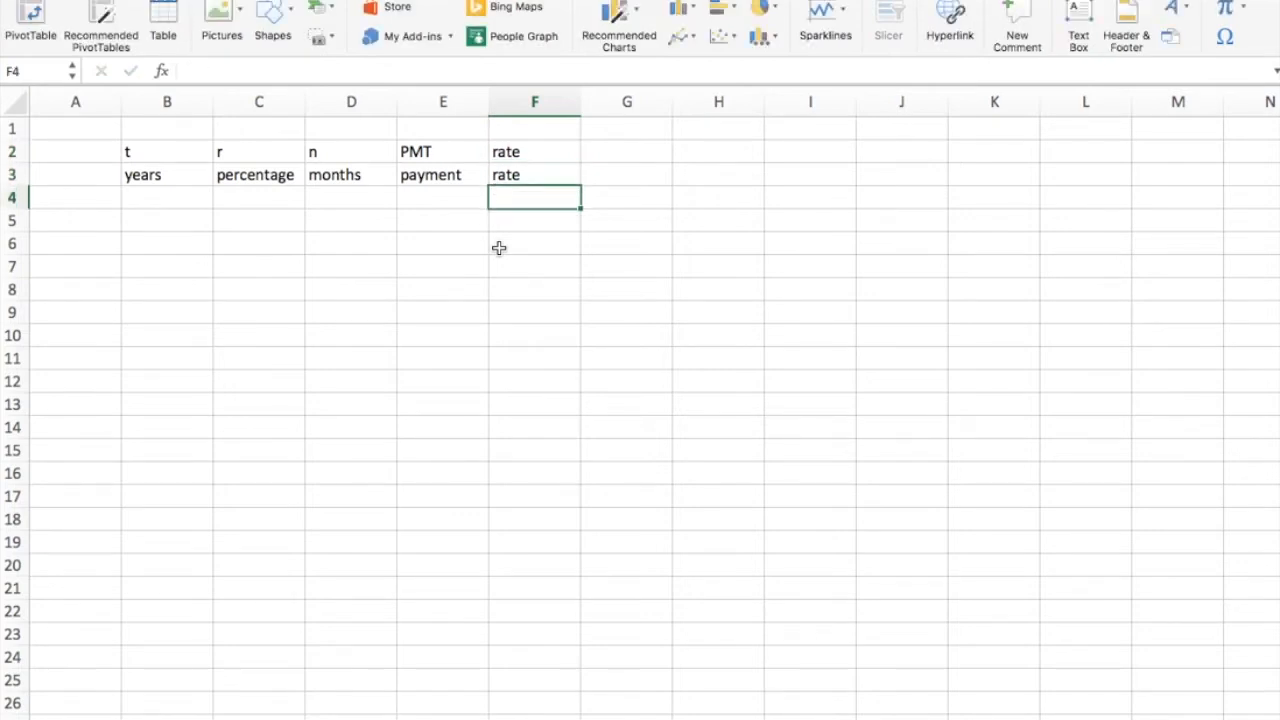
pyautogui.moveTo(244, 206)
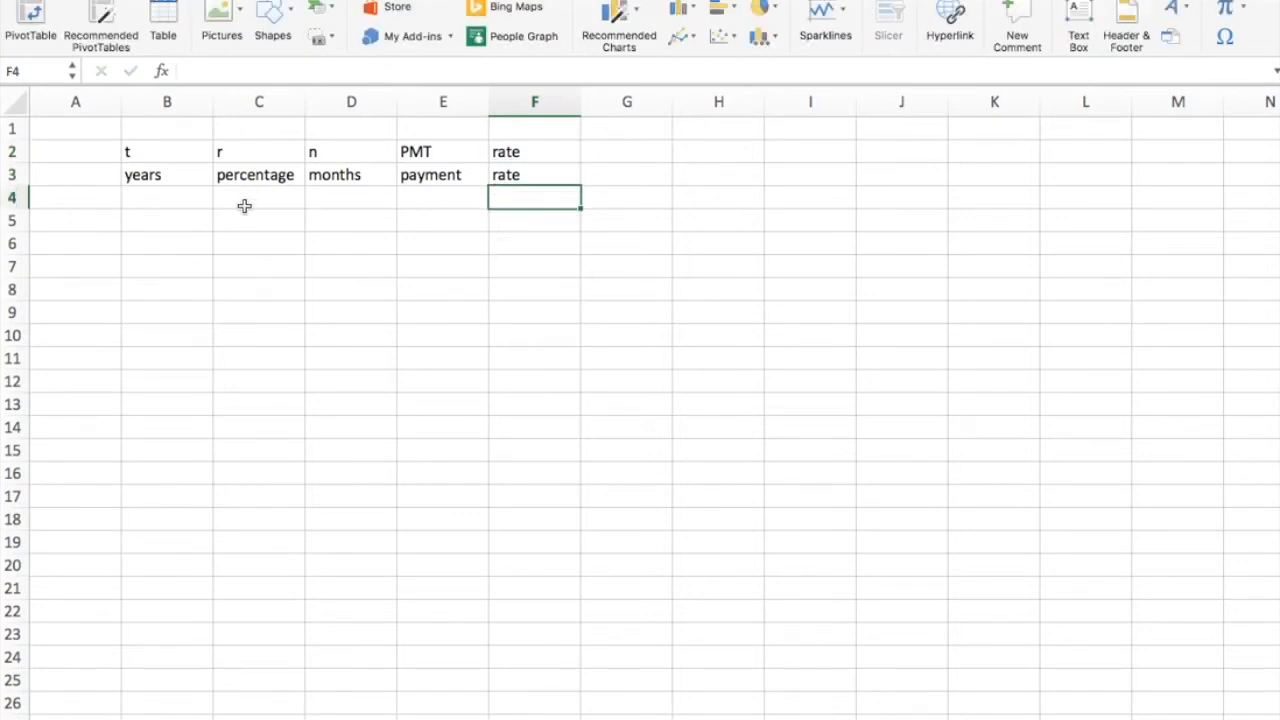
pyautogui.moveTo(347, 206)
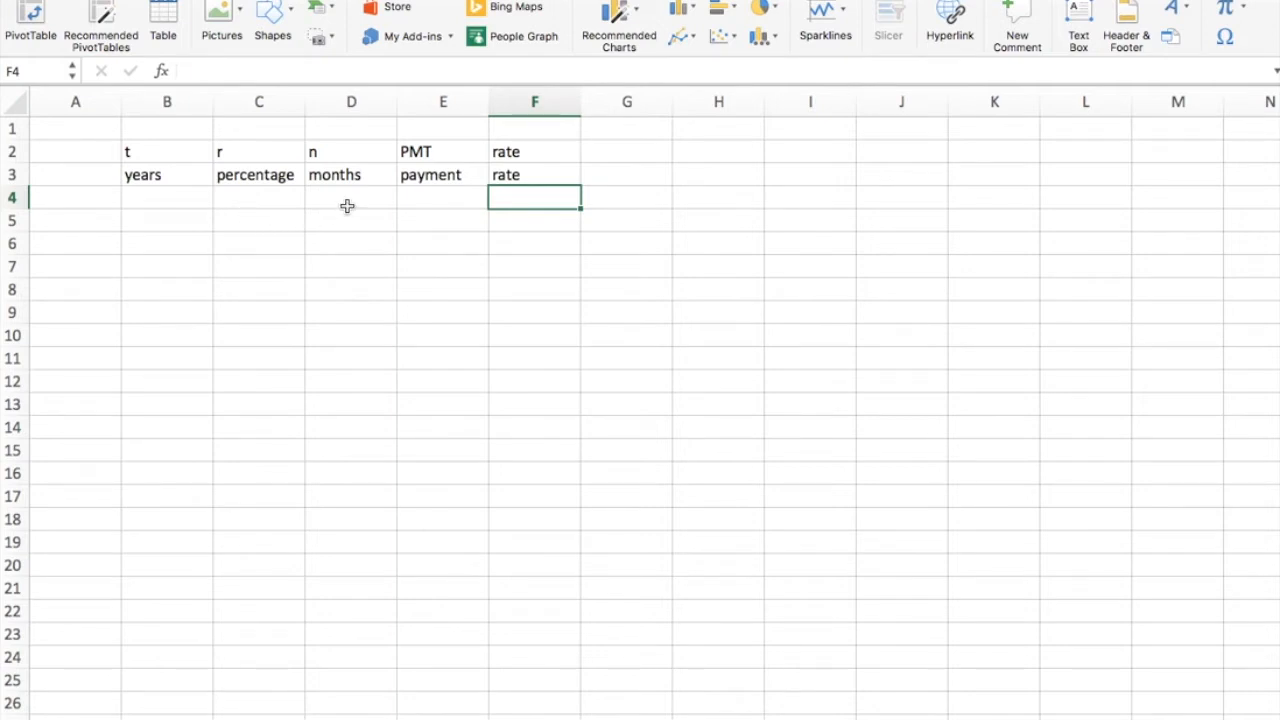
pyautogui.moveTo(440, 207)
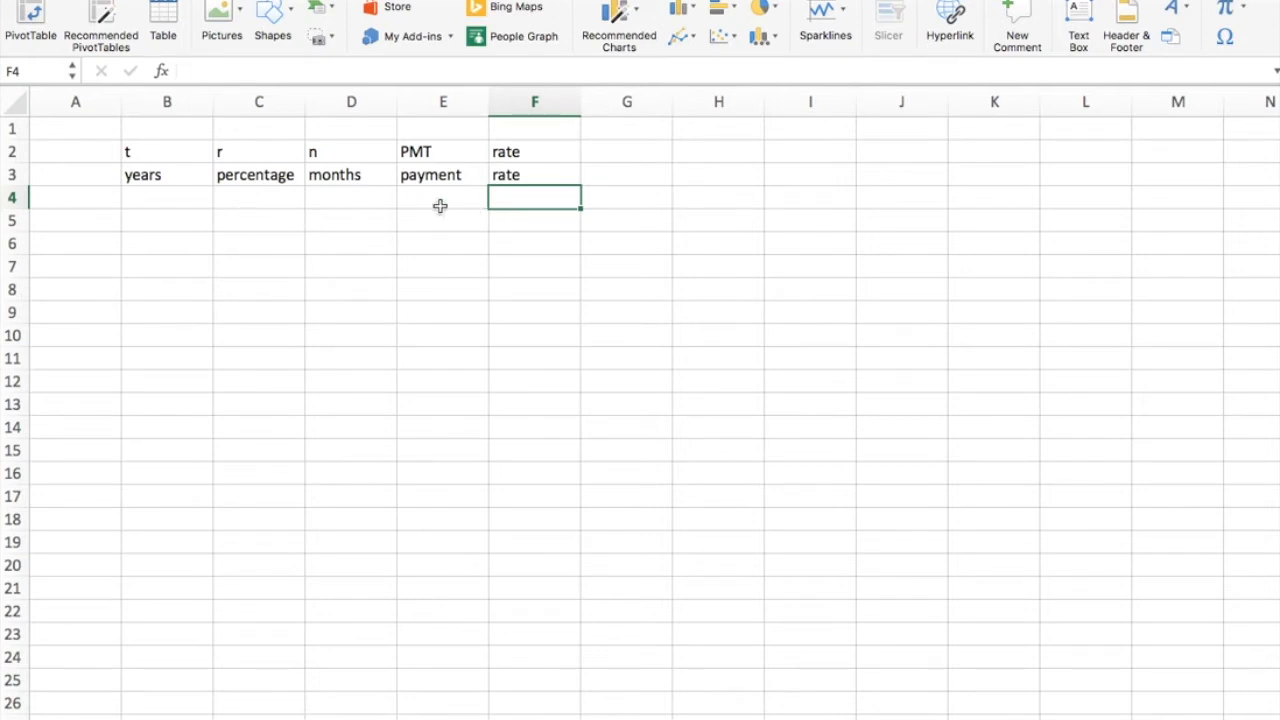
pyautogui.moveTo(616, 181)
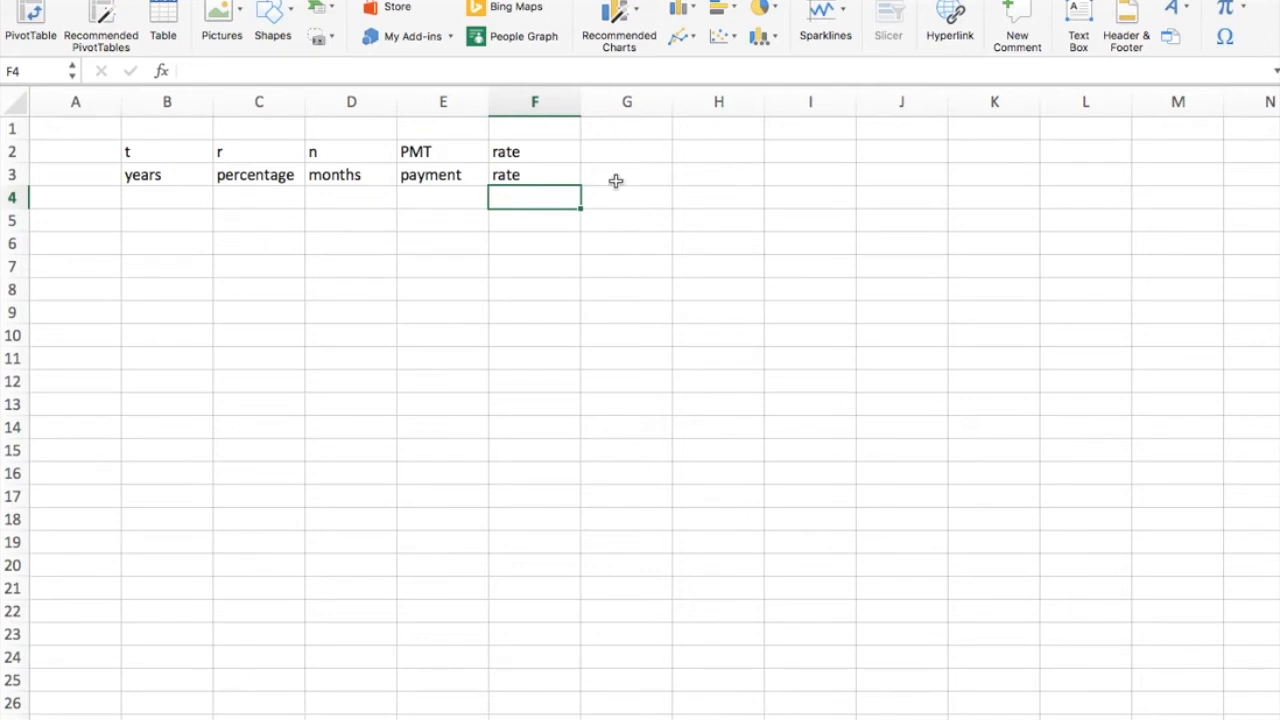
pyautogui.write('n')
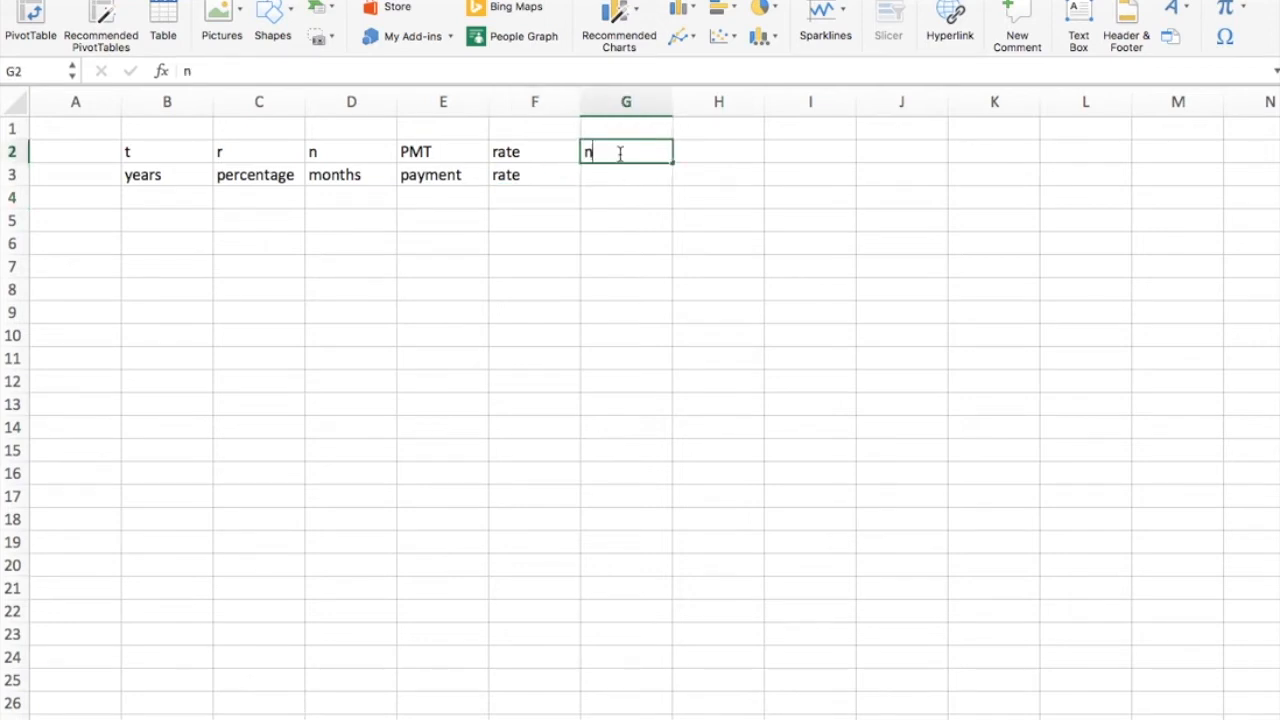
pyautogui.write('per')
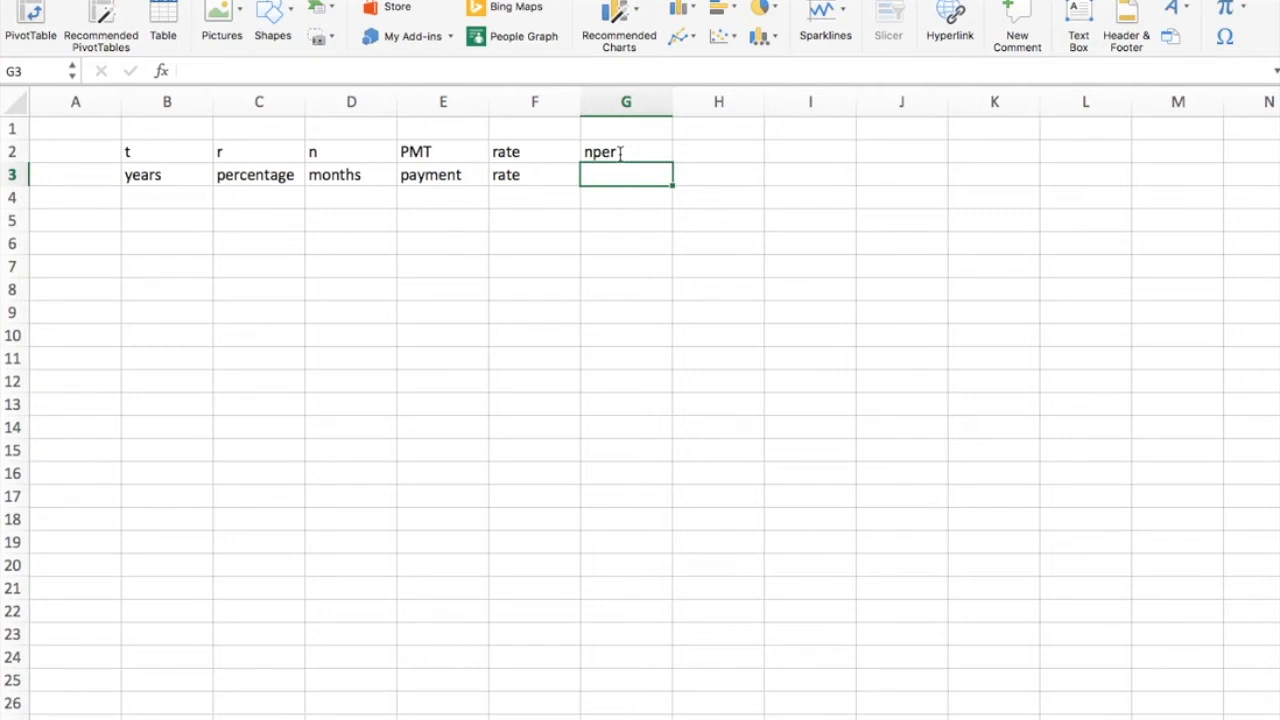
pyautogui.write('months')
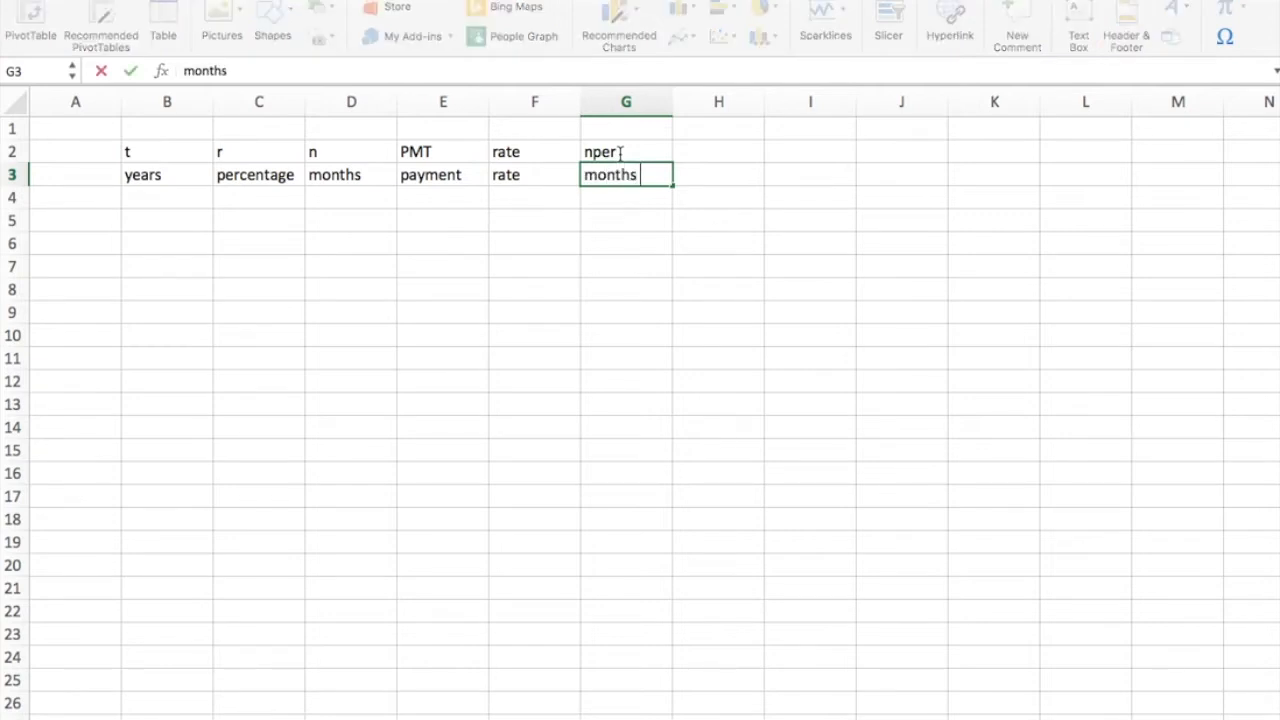
pyautogui.write('in a year')
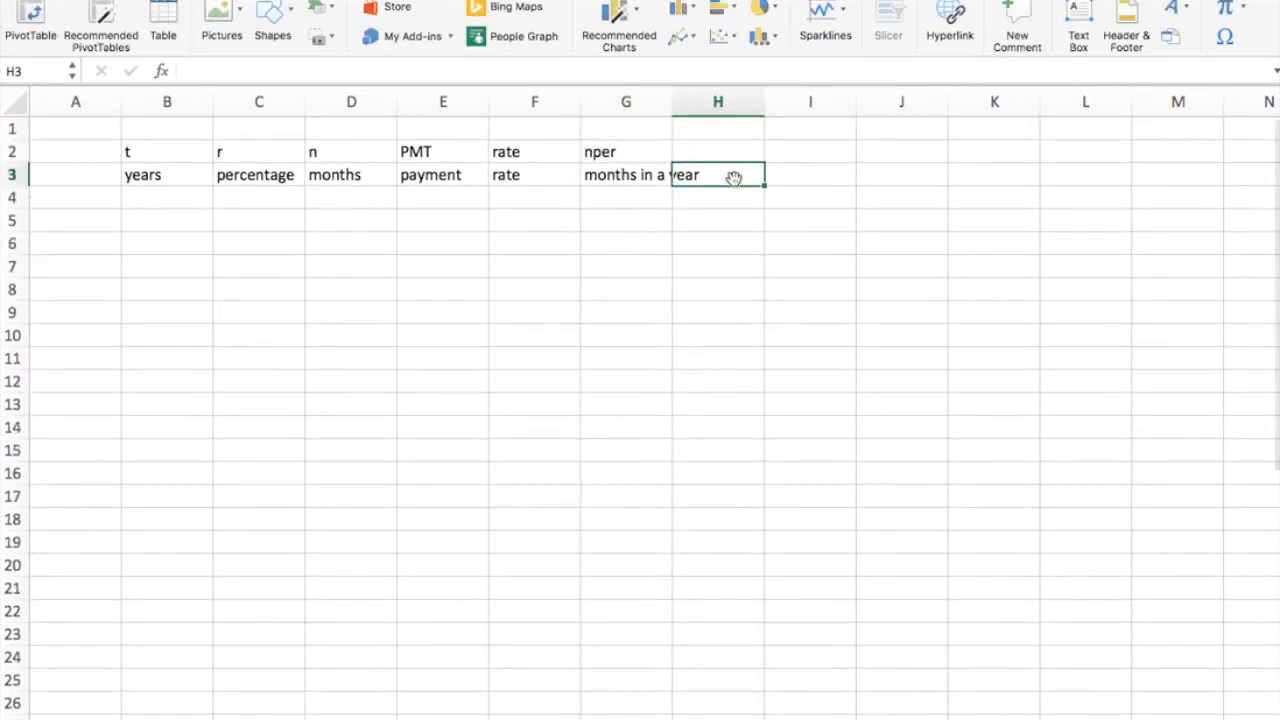
pyautogui.write('amount')
pyautogui.click(626, 175)
pyautogui.write('nper')
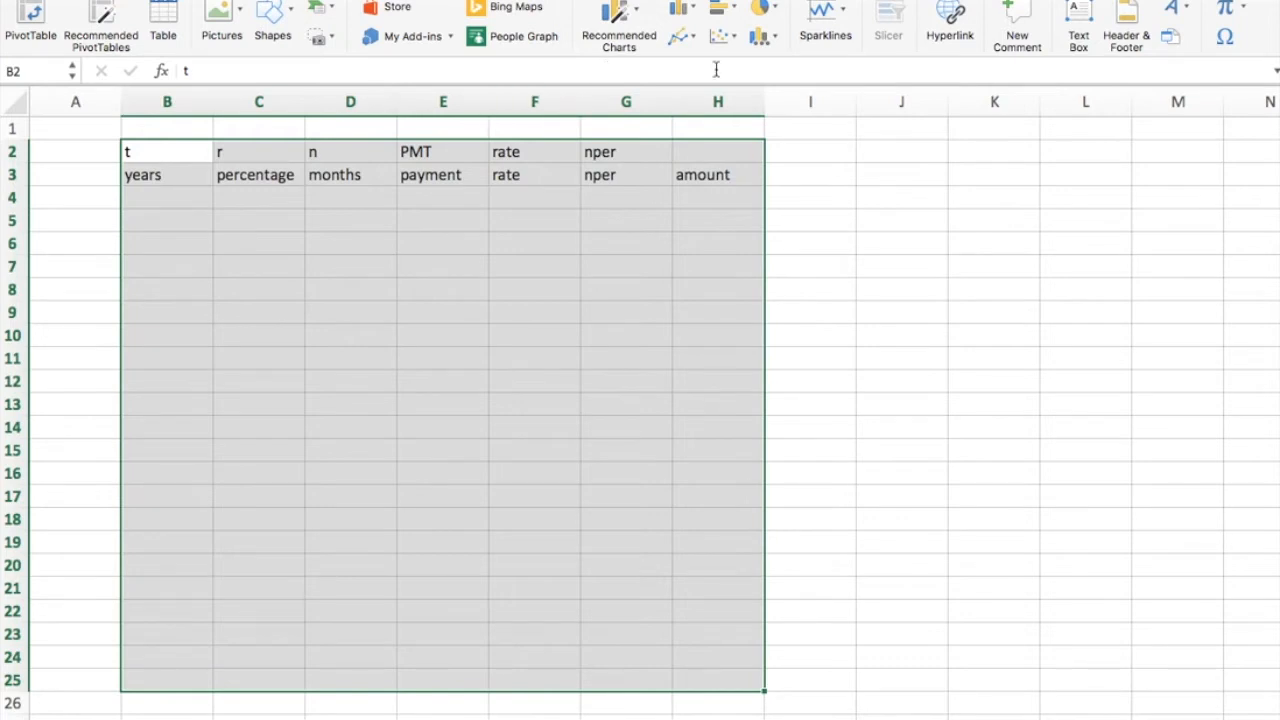
# Step: Enter 1 in B4 and fill the years series 1 to 20 down to row 23
pyautogui.click(166, 197)
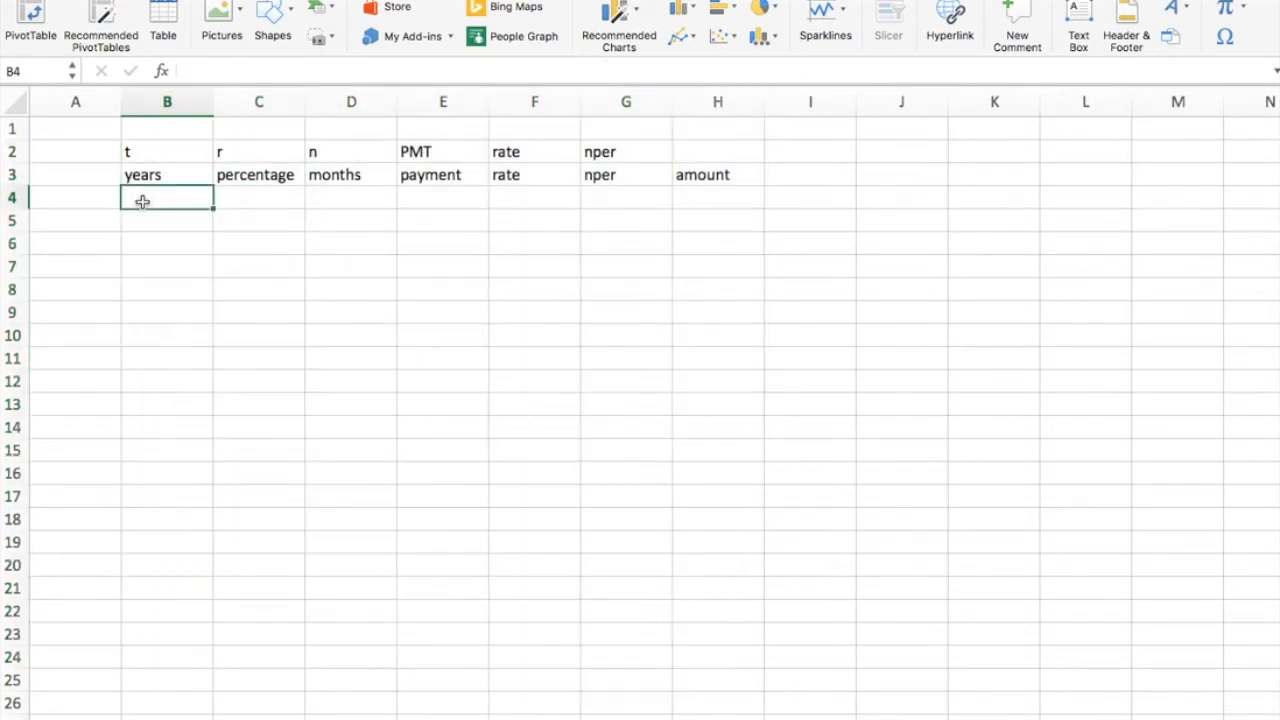
pyautogui.write('1')
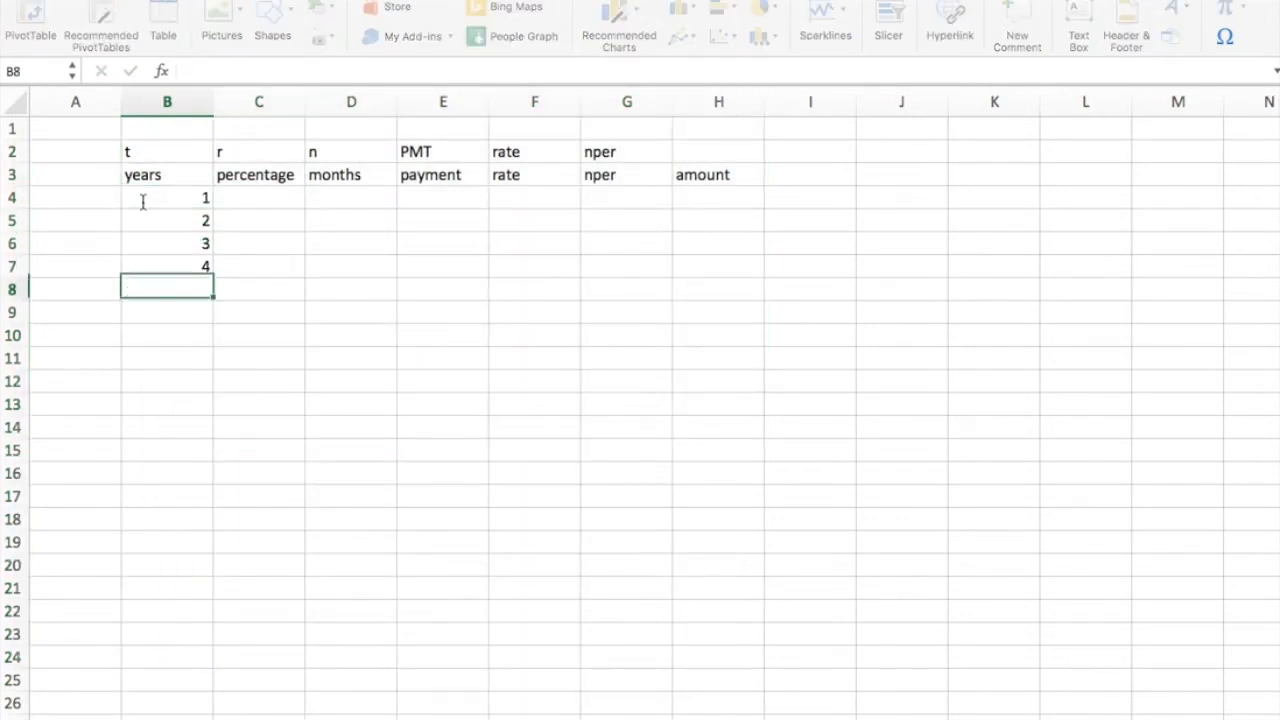
pyautogui.moveTo(166, 197); pyautogui.dragTo(166, 265)
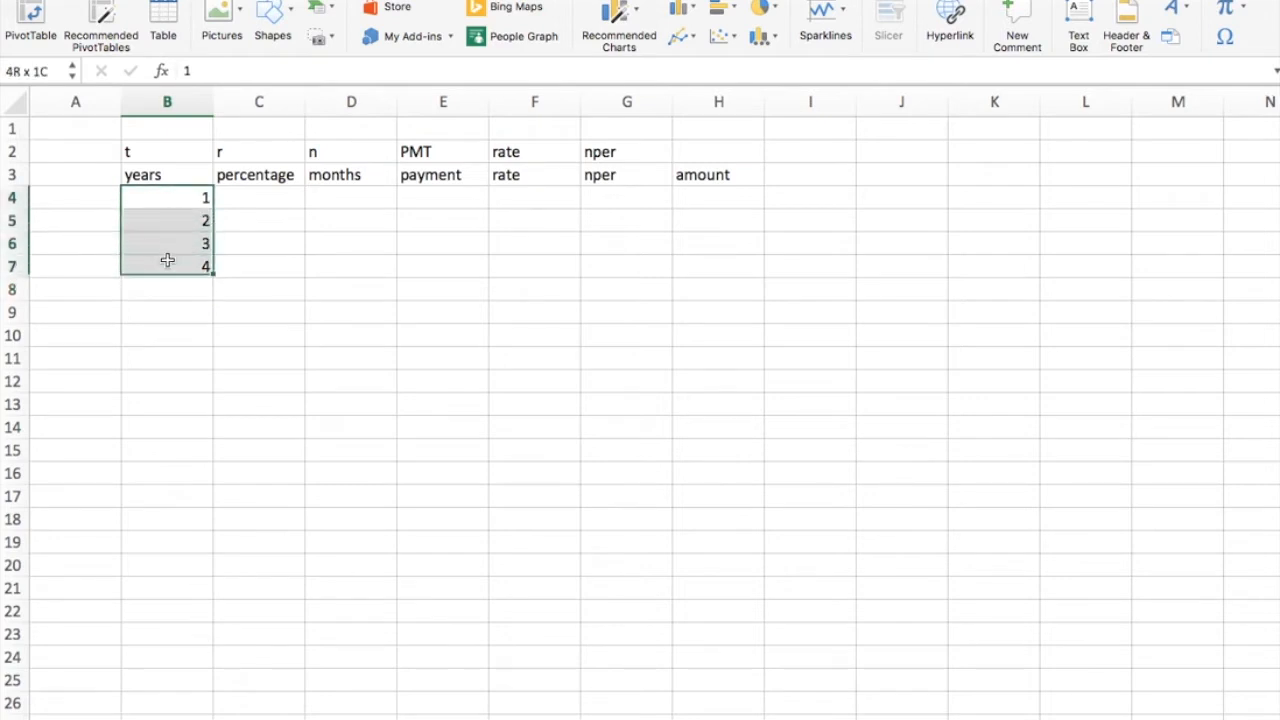
pyautogui.moveTo(208, 273); pyautogui.dragTo(213, 300)
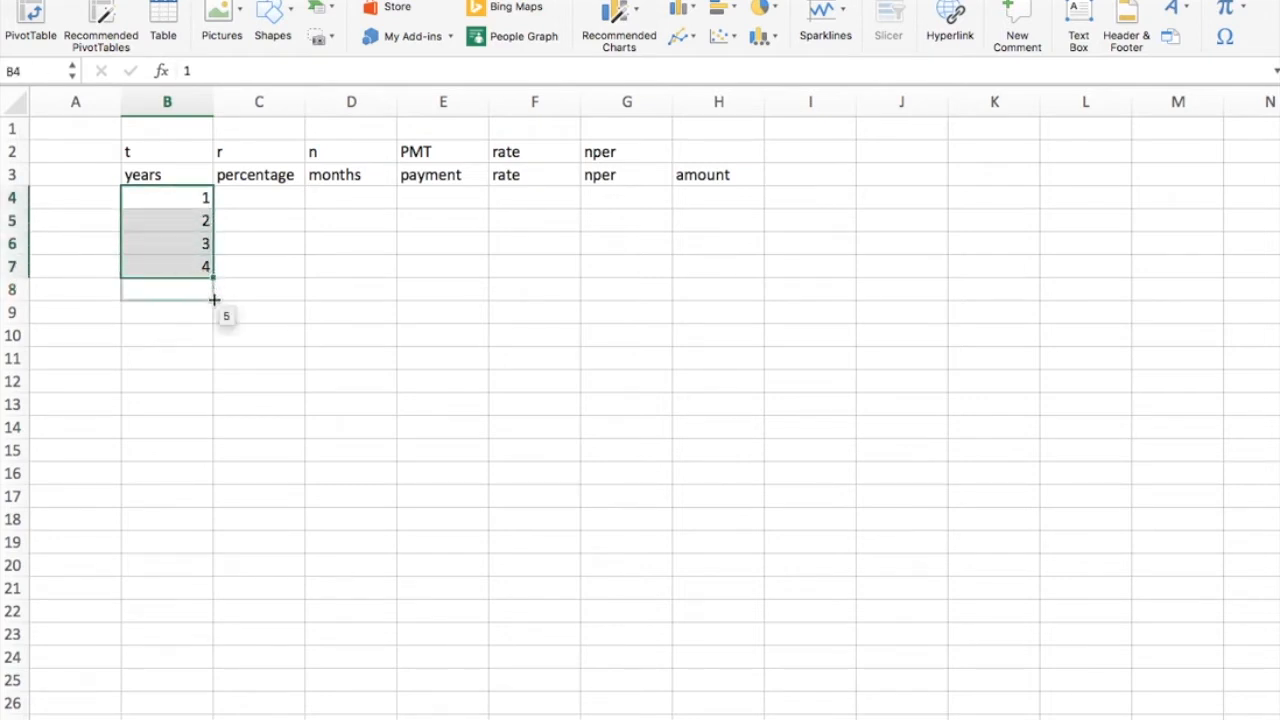
pyautogui.moveTo(213, 299); pyautogui.dragTo(203, 664)
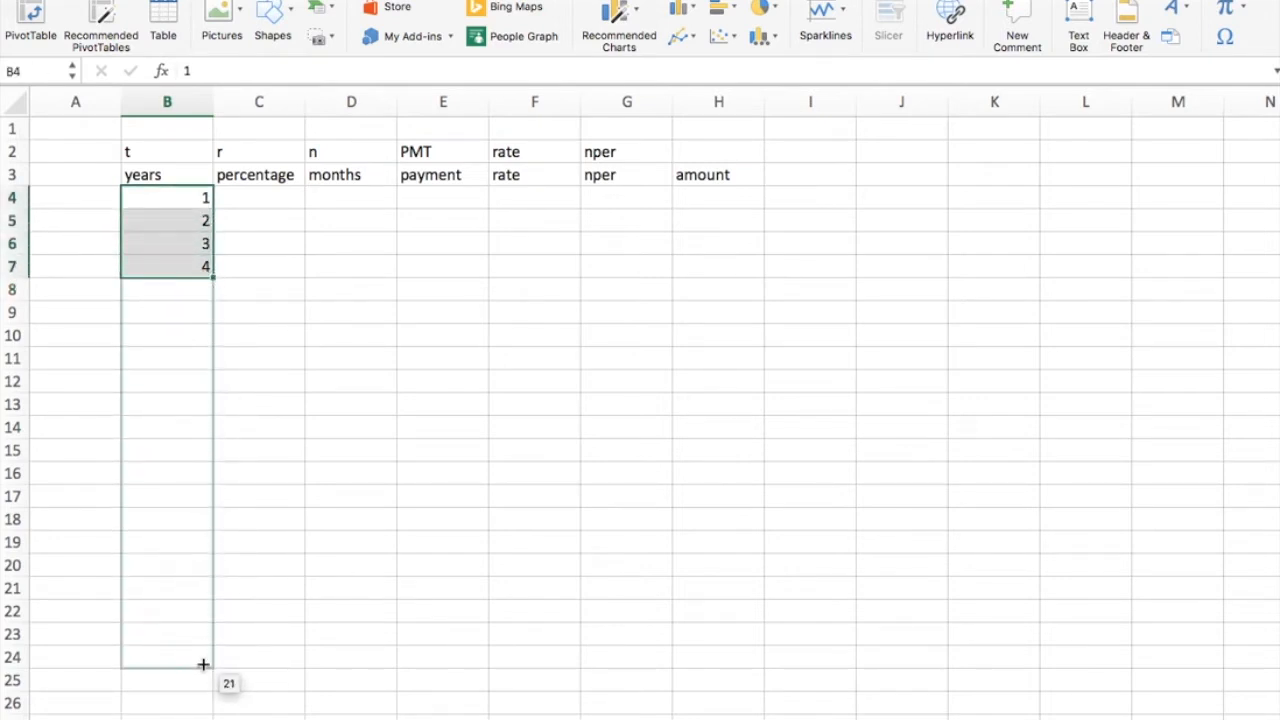
pyautogui.moveTo(203, 268); pyautogui.dragTo(203, 634)
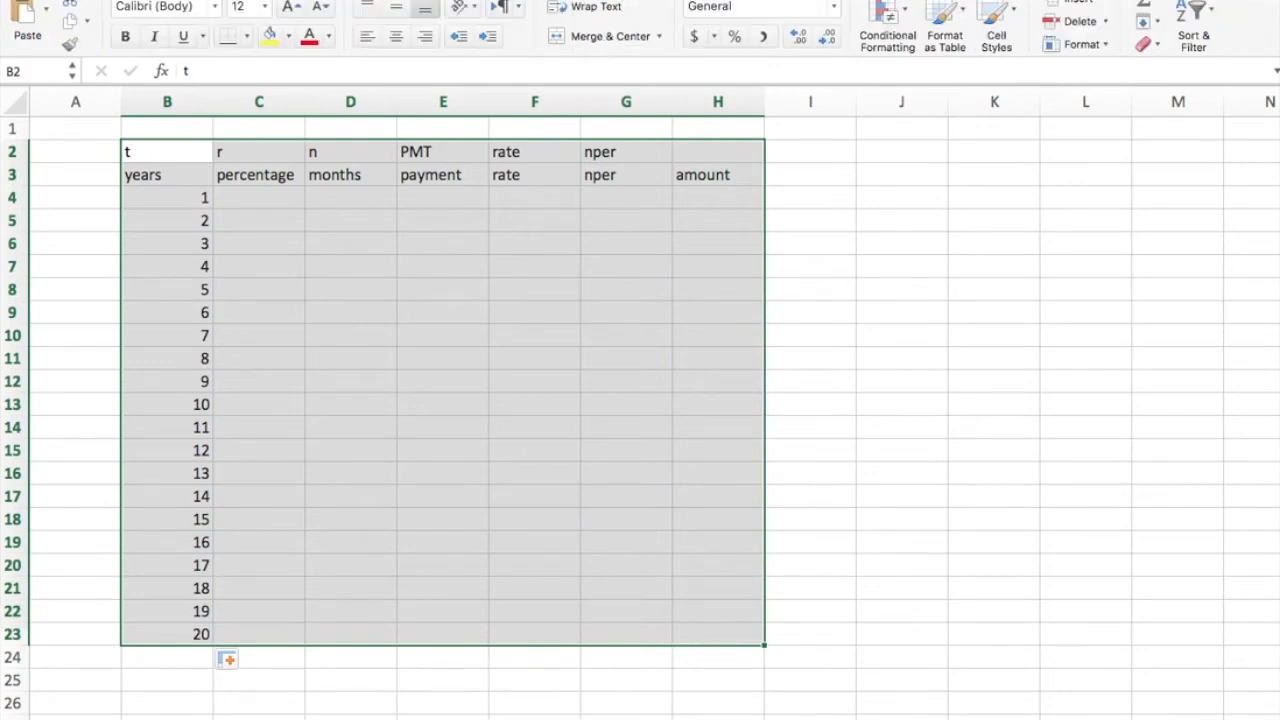
pyautogui.moveTo(247, 37)
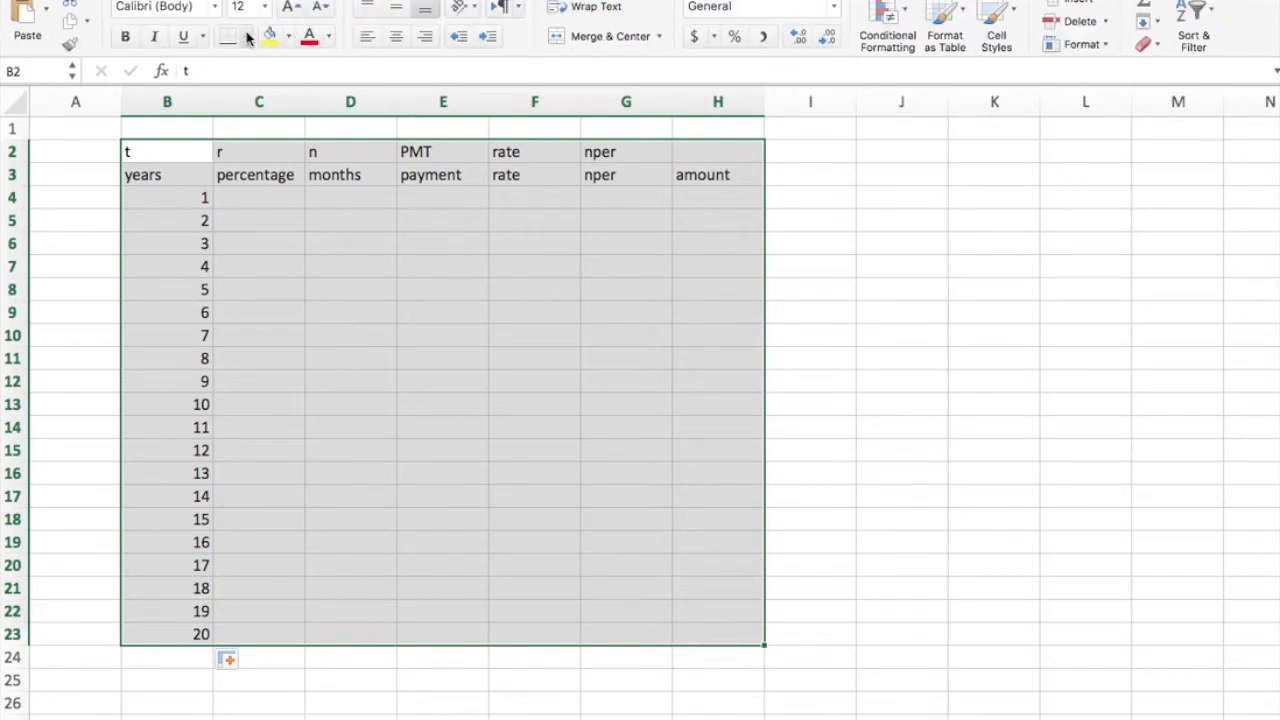
# Step: Apply All Borders to the table B2:H23 from the Borders list
pyautogui.click(246, 37)
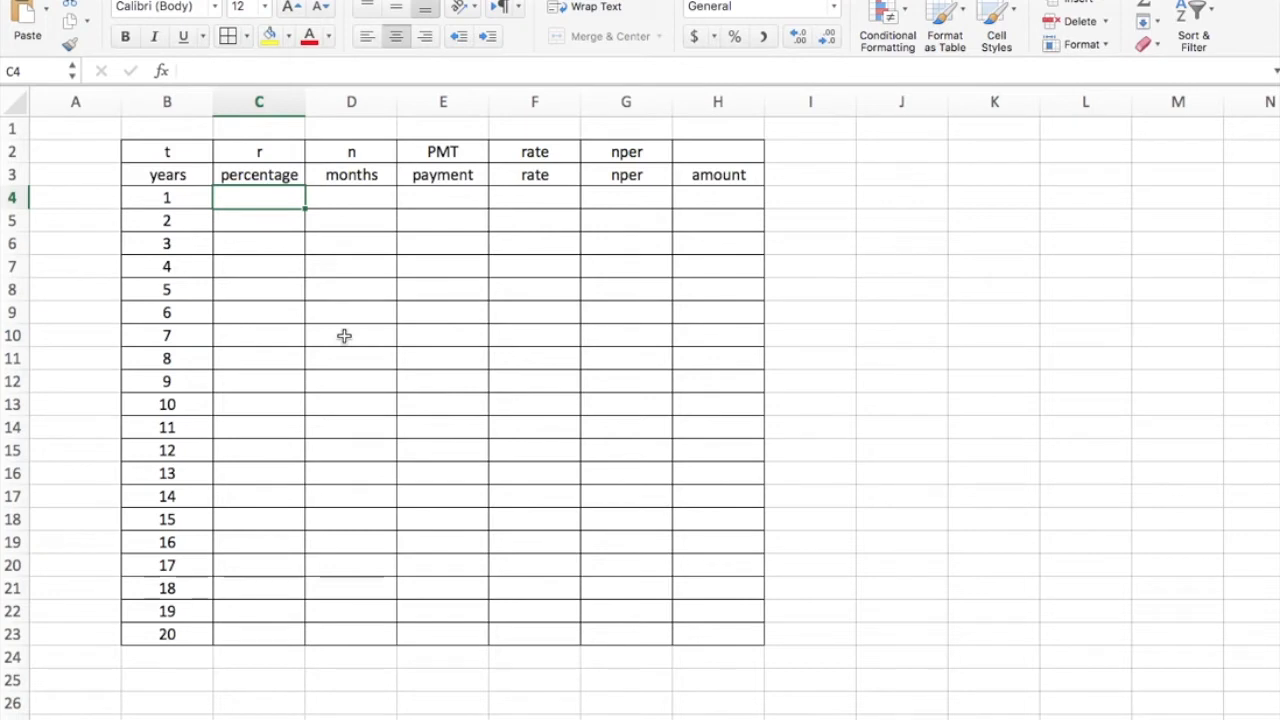
# Step: Enter percentage 0.02 in C4, 12 months in D4 and payment 350 in E4
pyautogui.write('0.02')
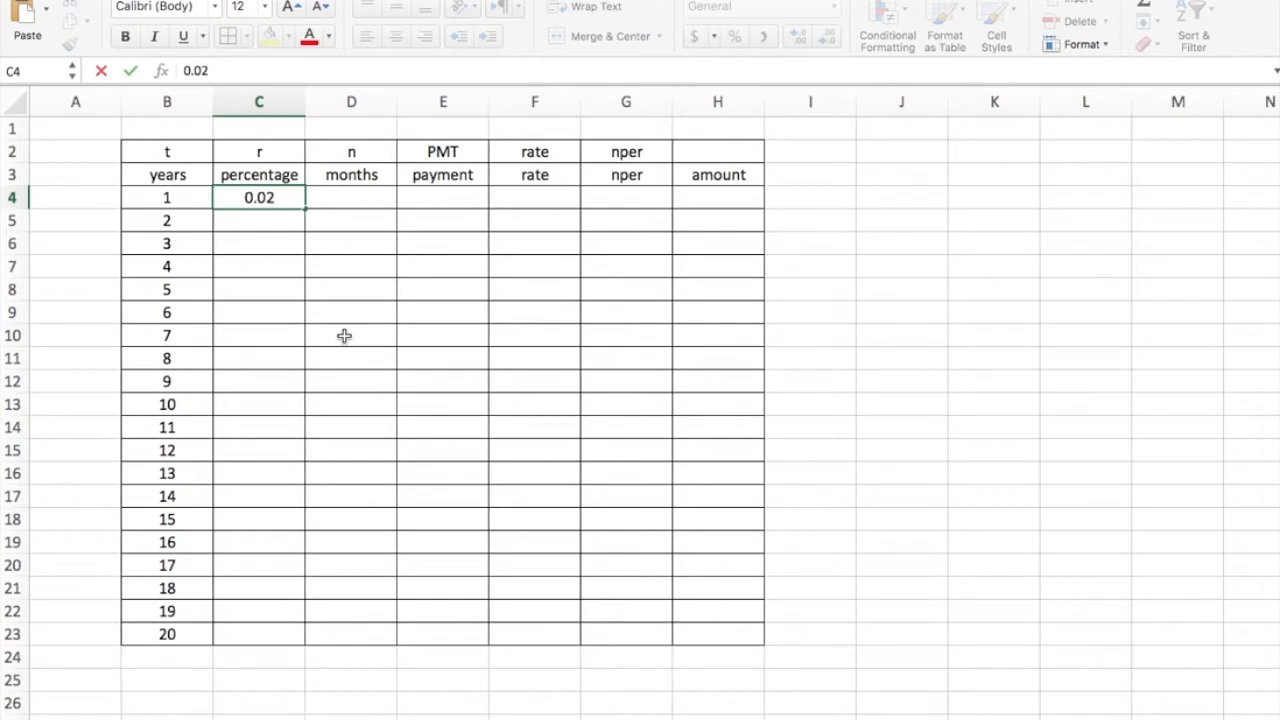
pyautogui.click(350, 335)
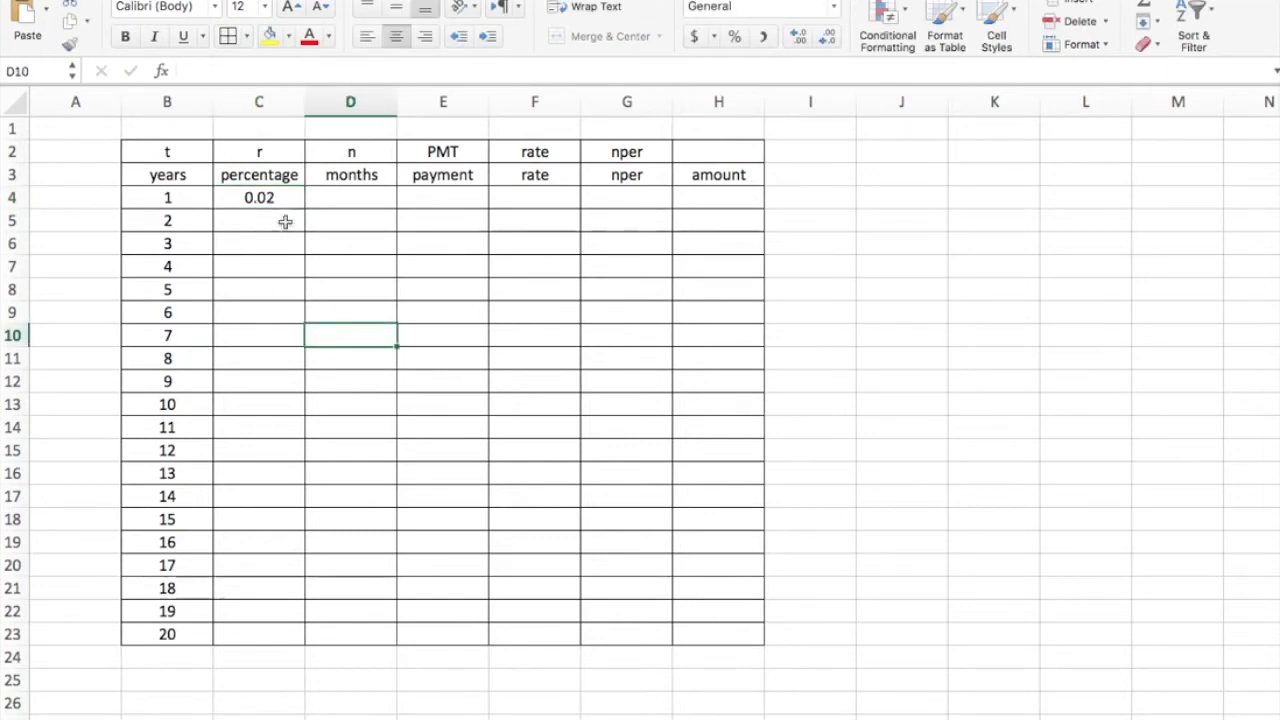
pyautogui.click(259, 197)
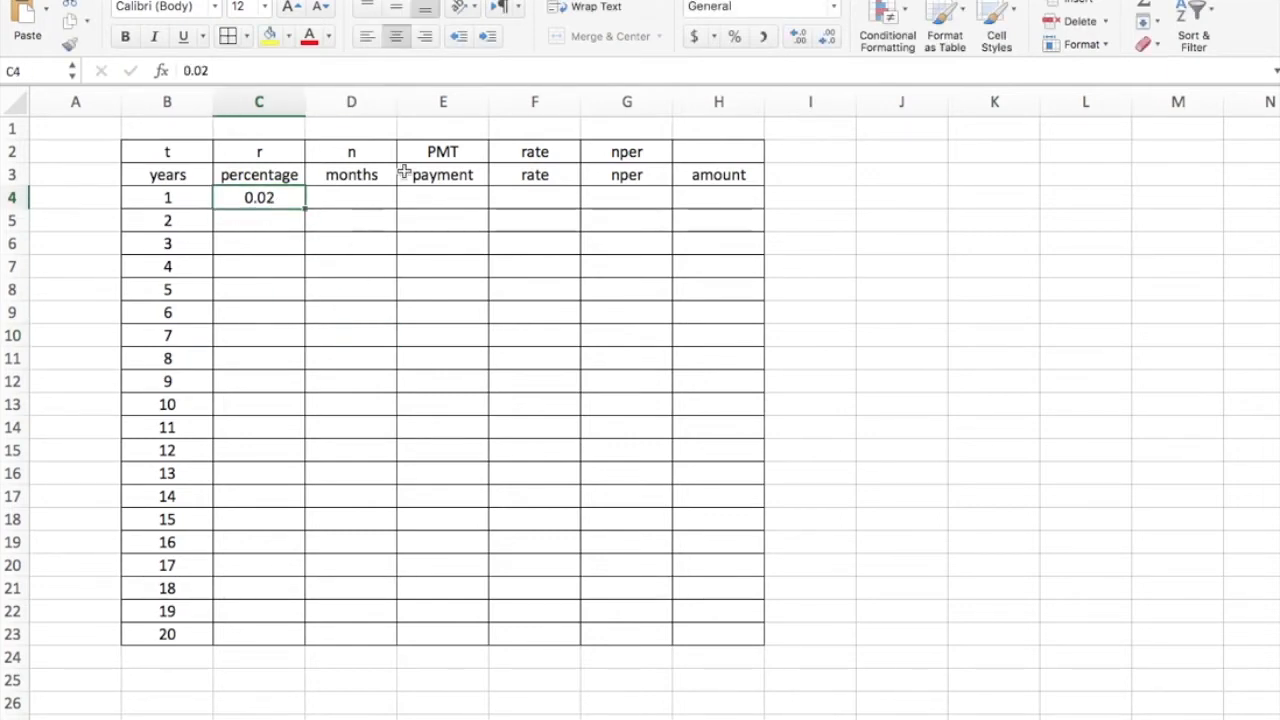
pyautogui.click(351, 197)
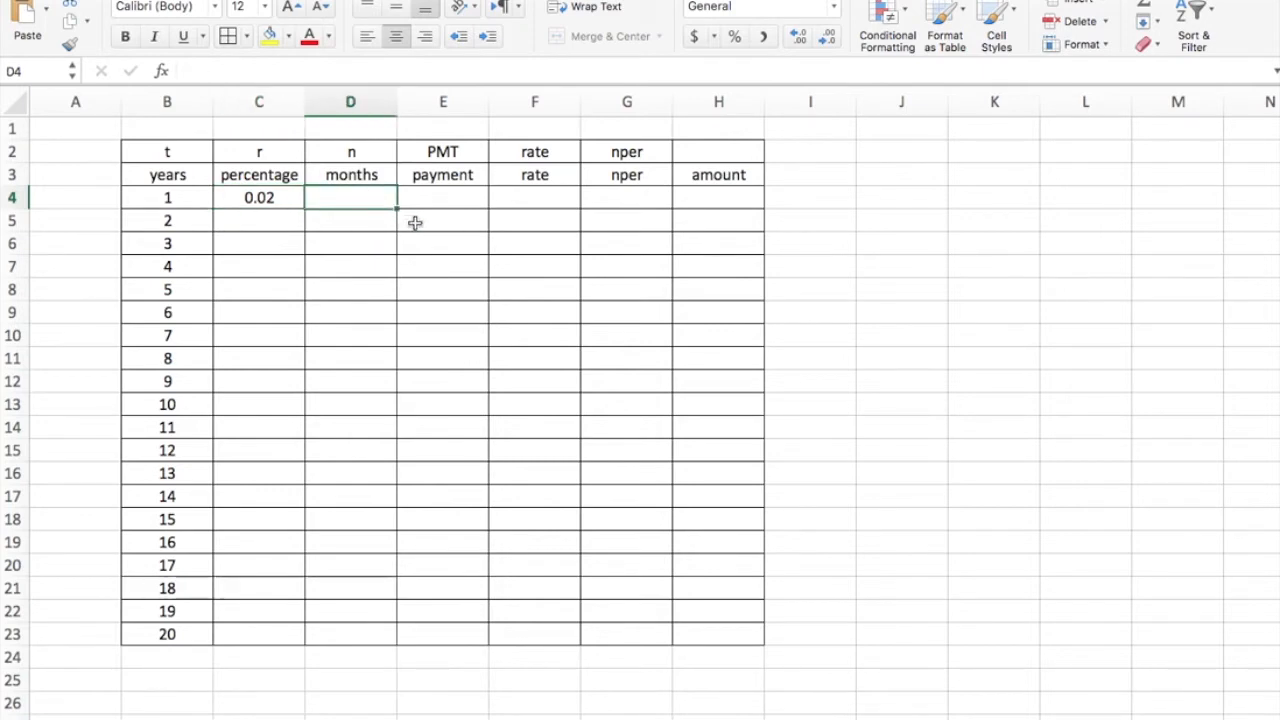
pyautogui.write('12')
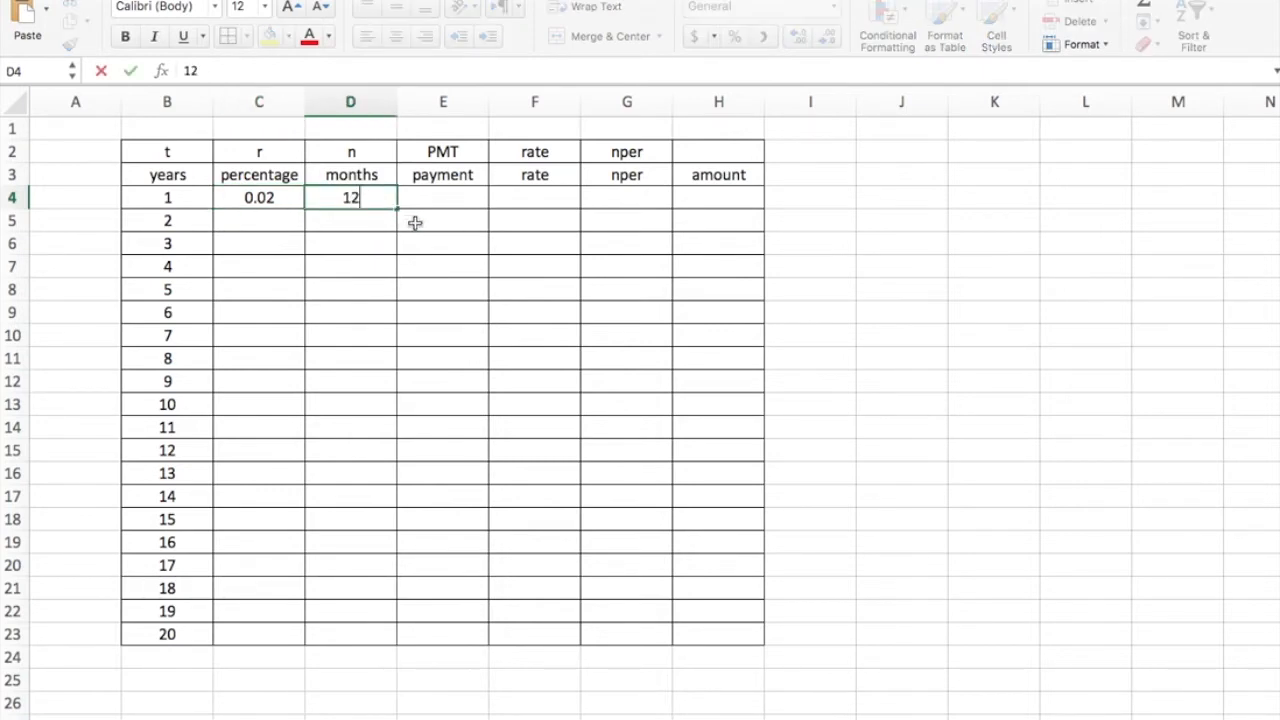
pyautogui.press('Tab')
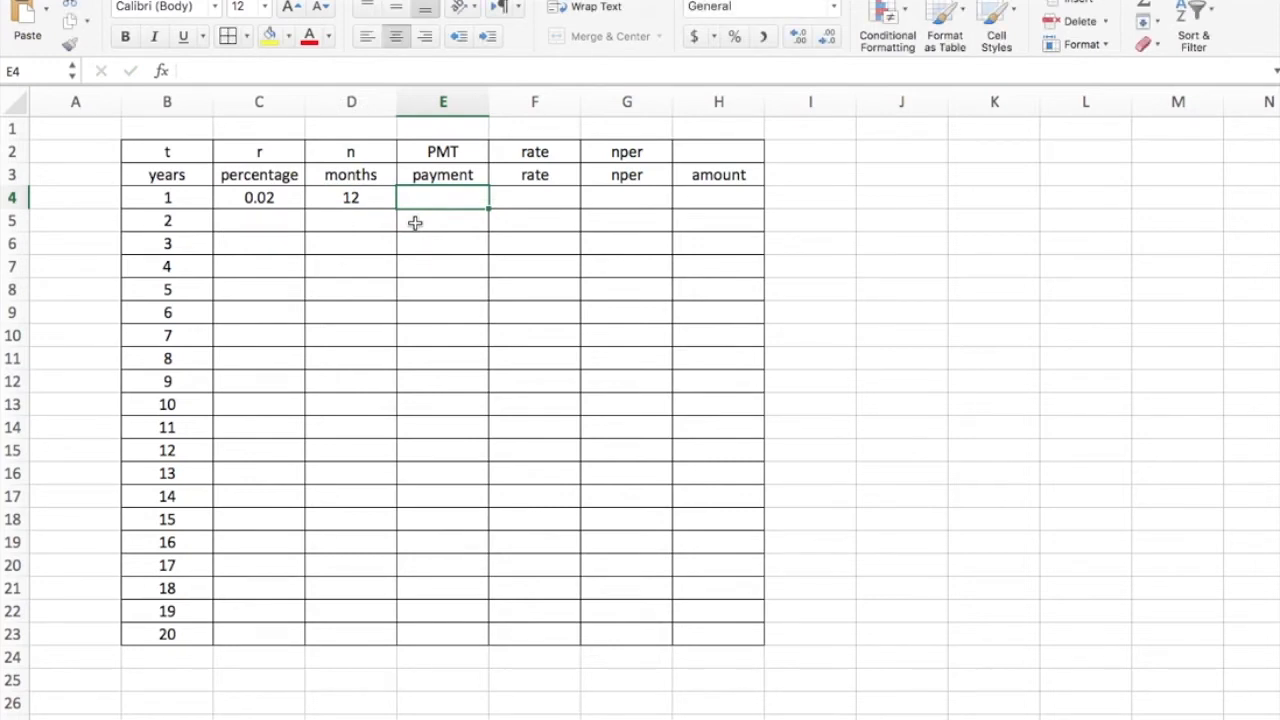
pyautogui.write('350')
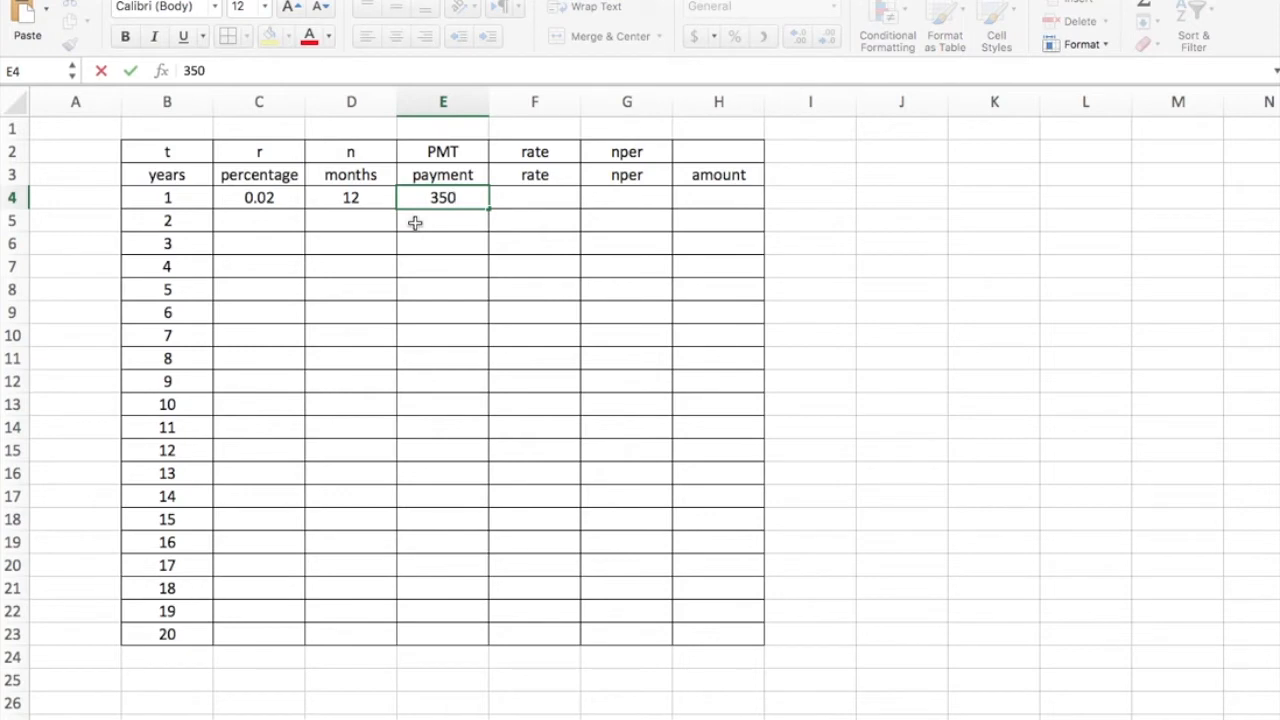
pyautogui.click(534, 197)
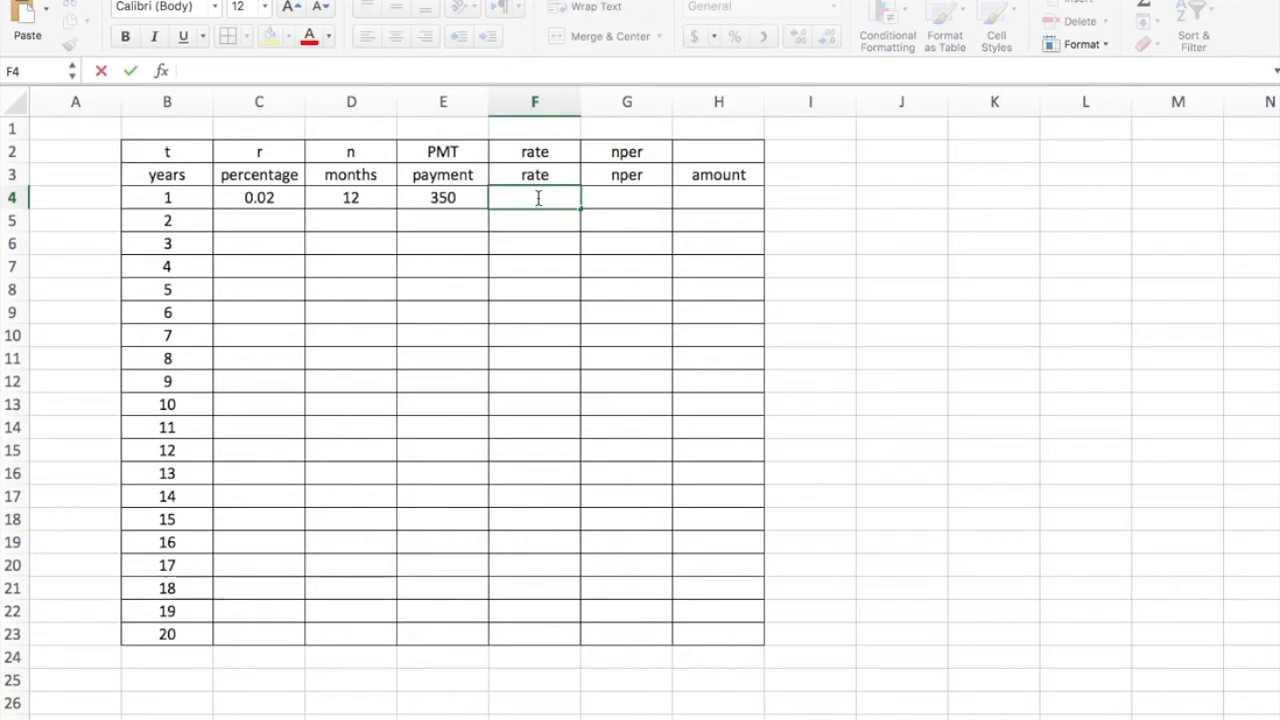
# Step: Enter =C4/D4 in F4 so the monthly rate shows 0.0016667
pyautogui.write('=')
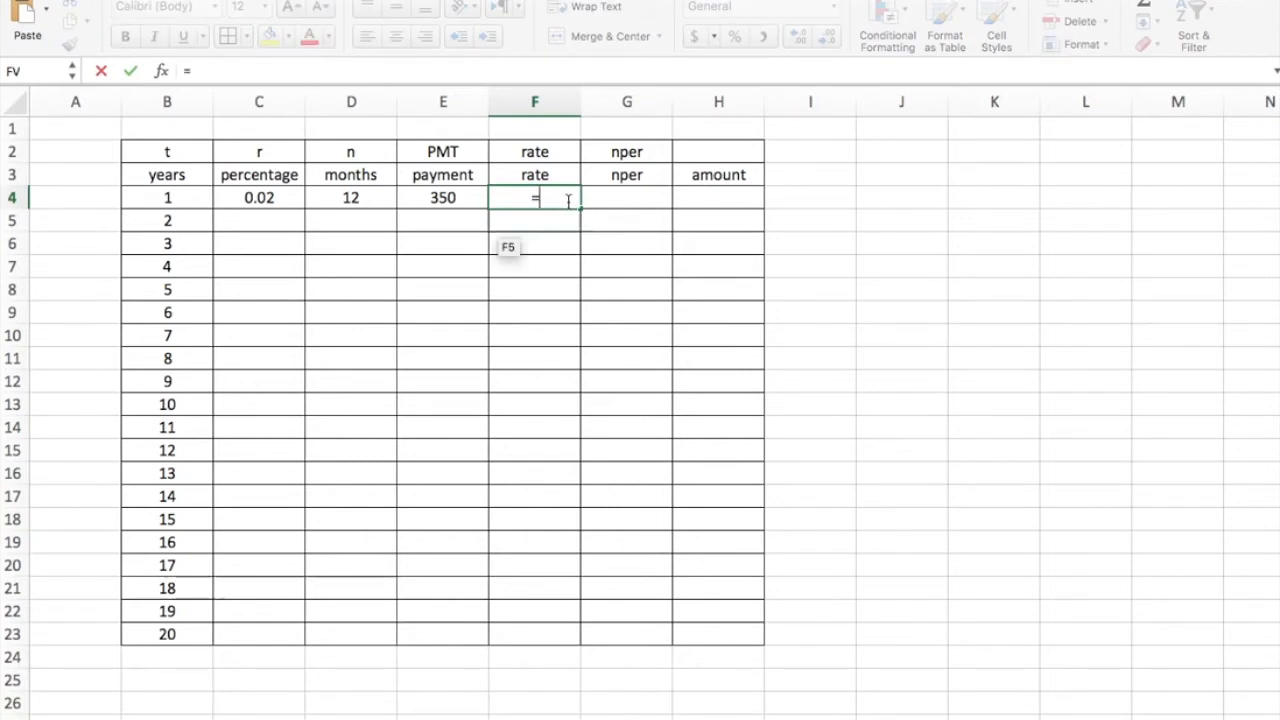
pyautogui.click(259, 197)
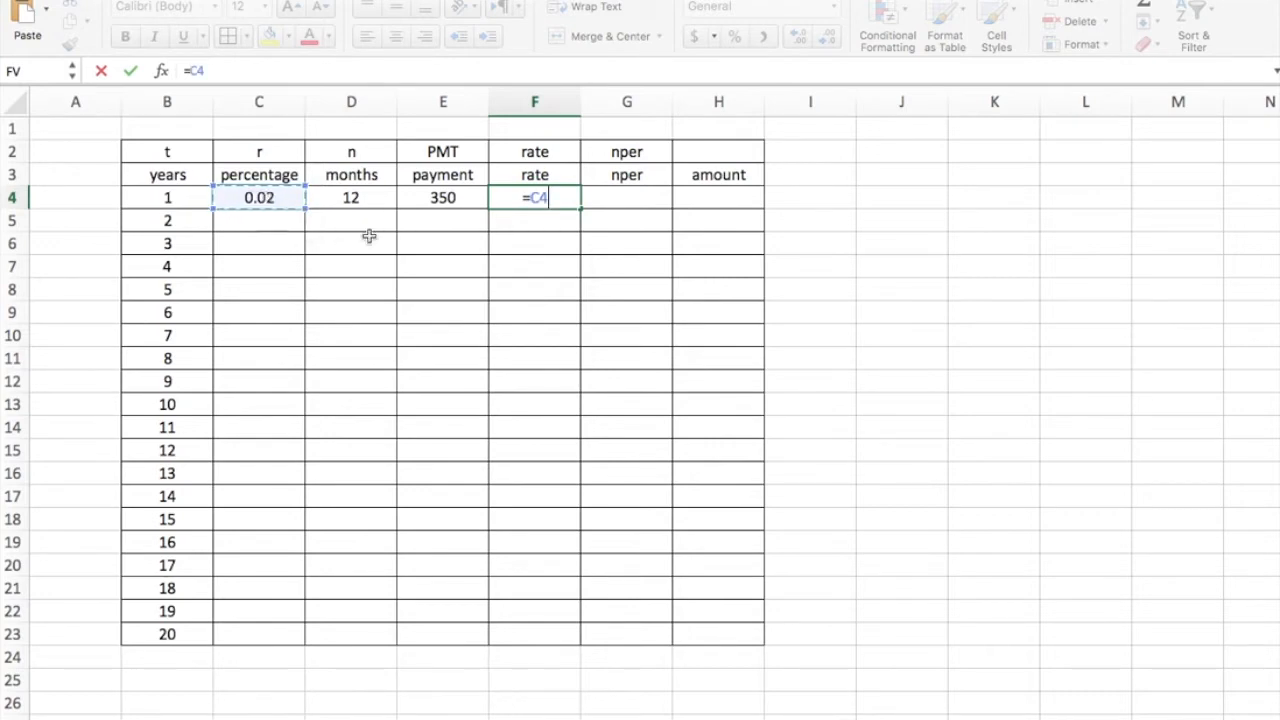
pyautogui.write('/12')
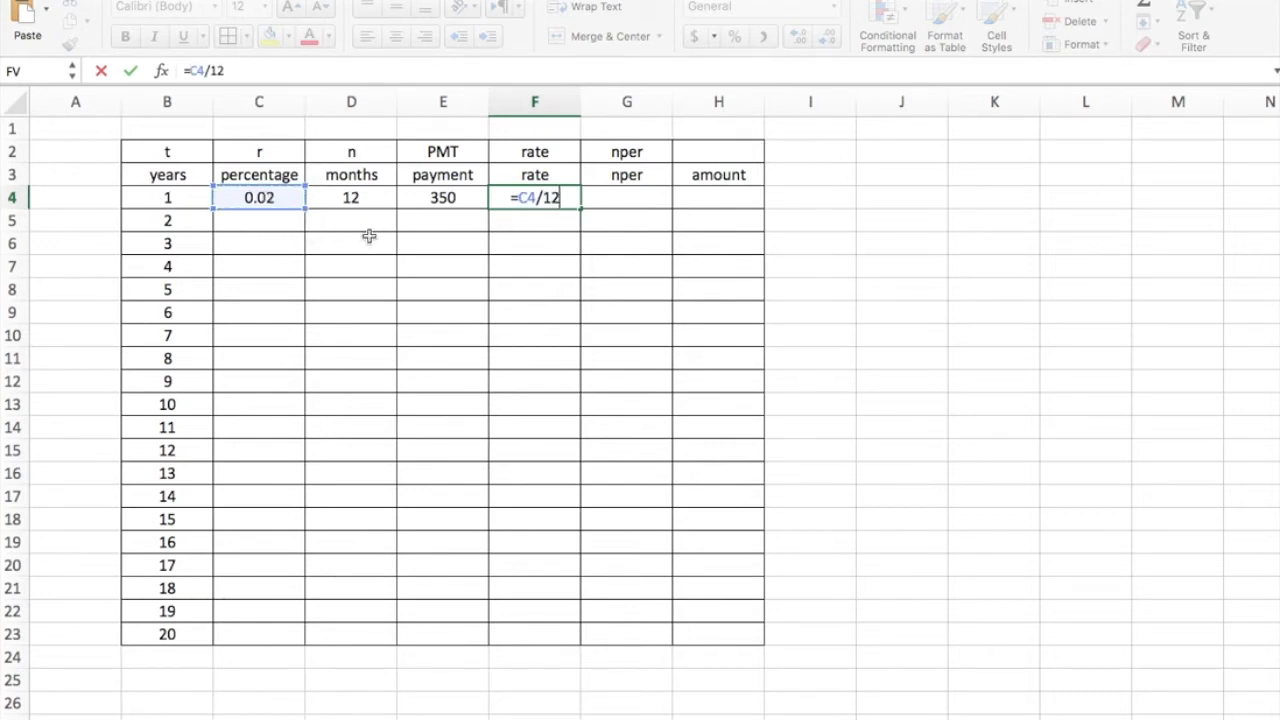
pyautogui.press('Backspace')
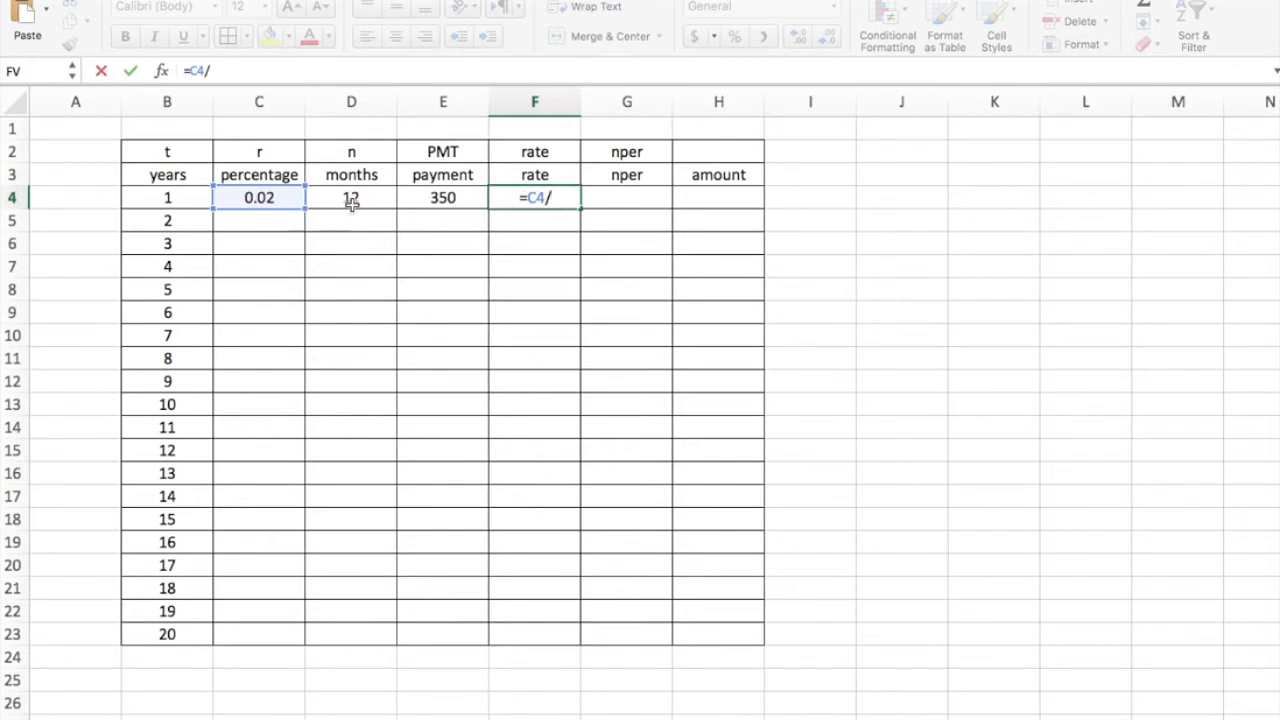
pyautogui.click(351, 197)
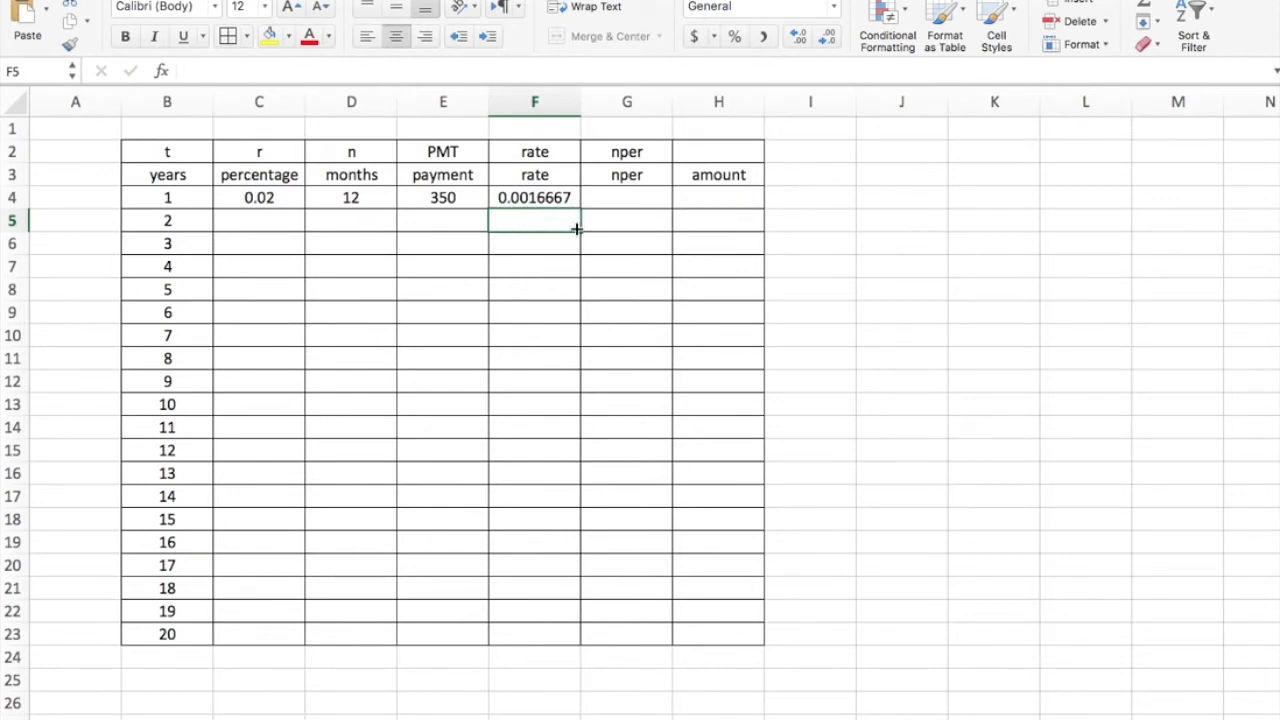
pyautogui.moveTo(668, 207)
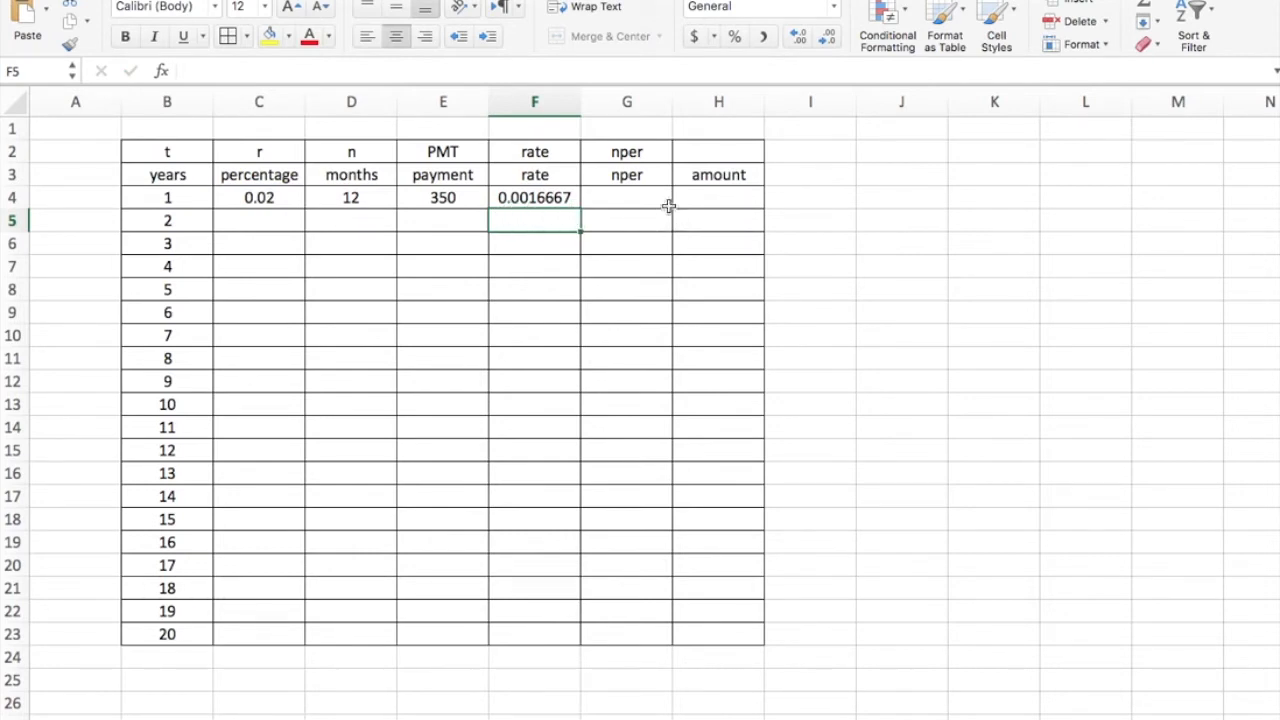
# Step: Enter 12 in G4 and copy the 12 months in D4 down to row 23
pyautogui.click(626, 197)
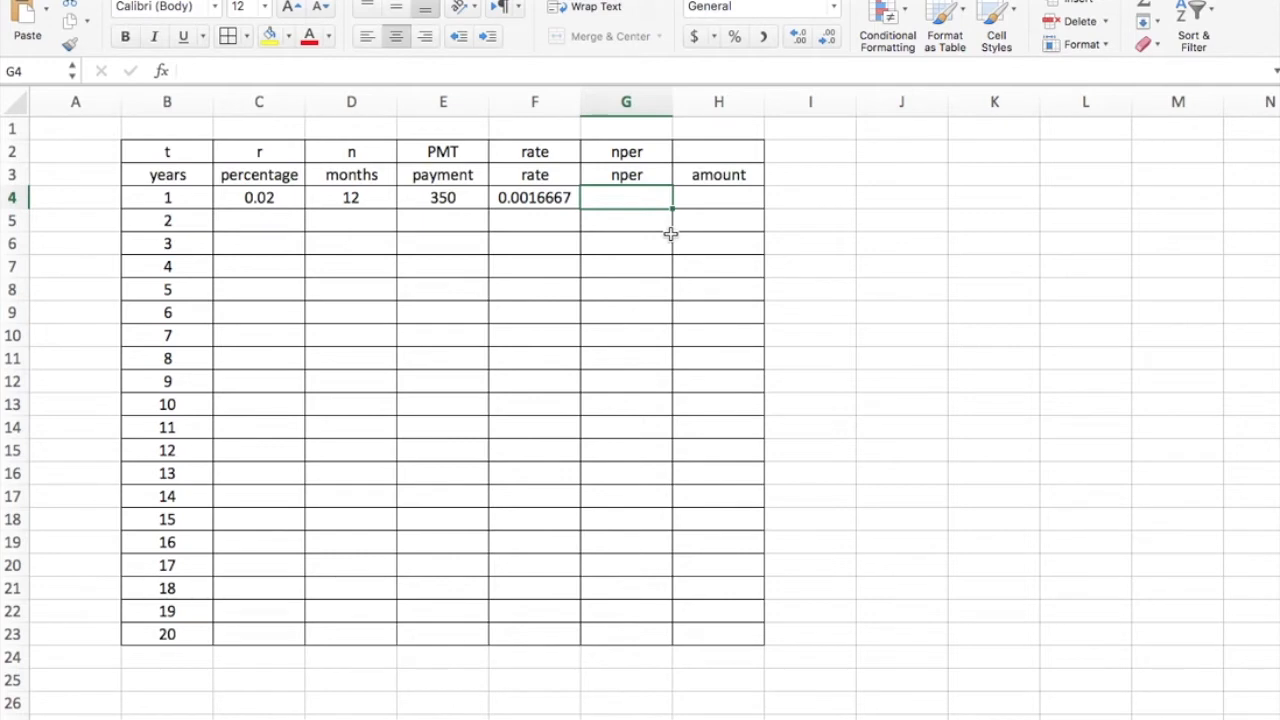
pyautogui.write('12')
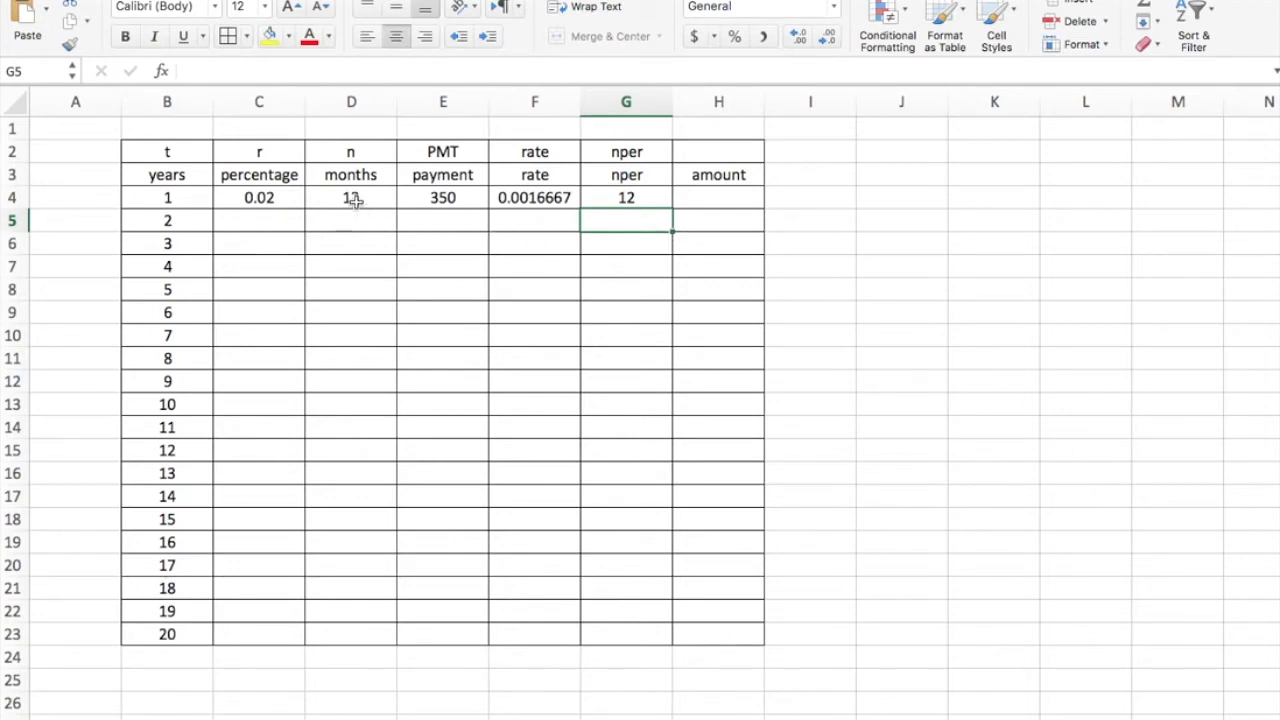
pyautogui.click(351, 197)
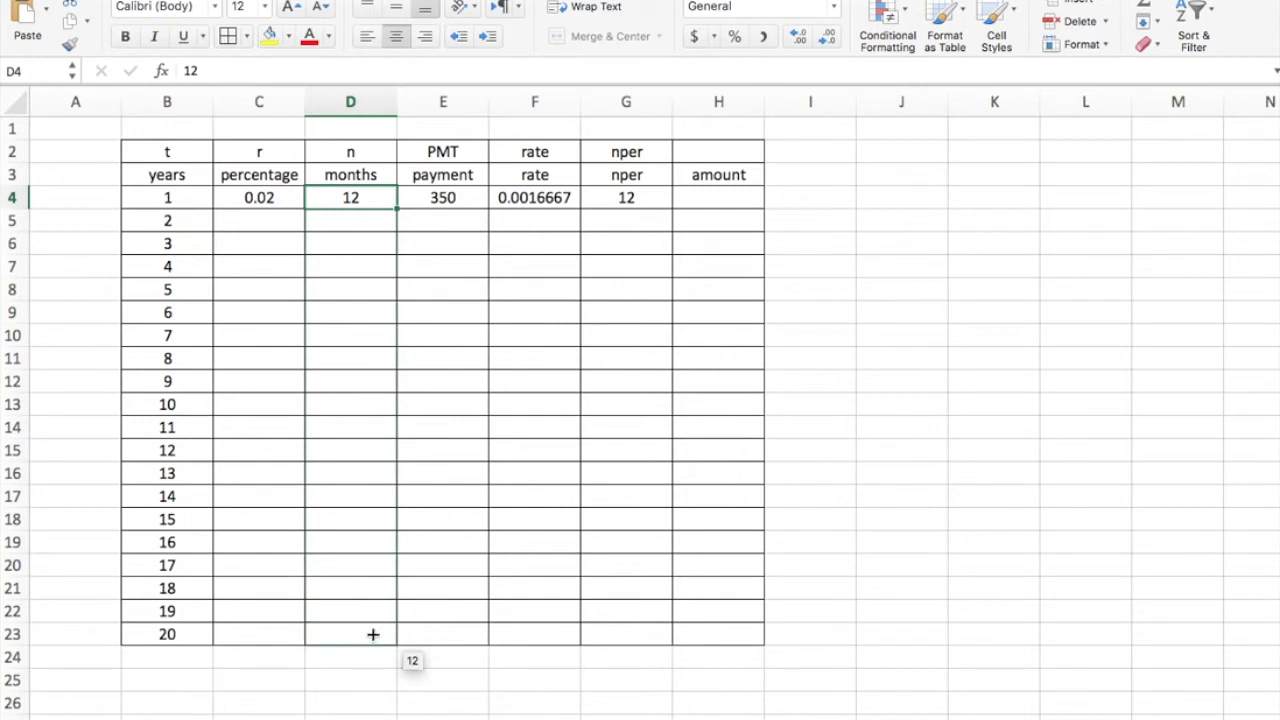
pyautogui.moveTo(373, 197); pyautogui.dragTo(373, 634)
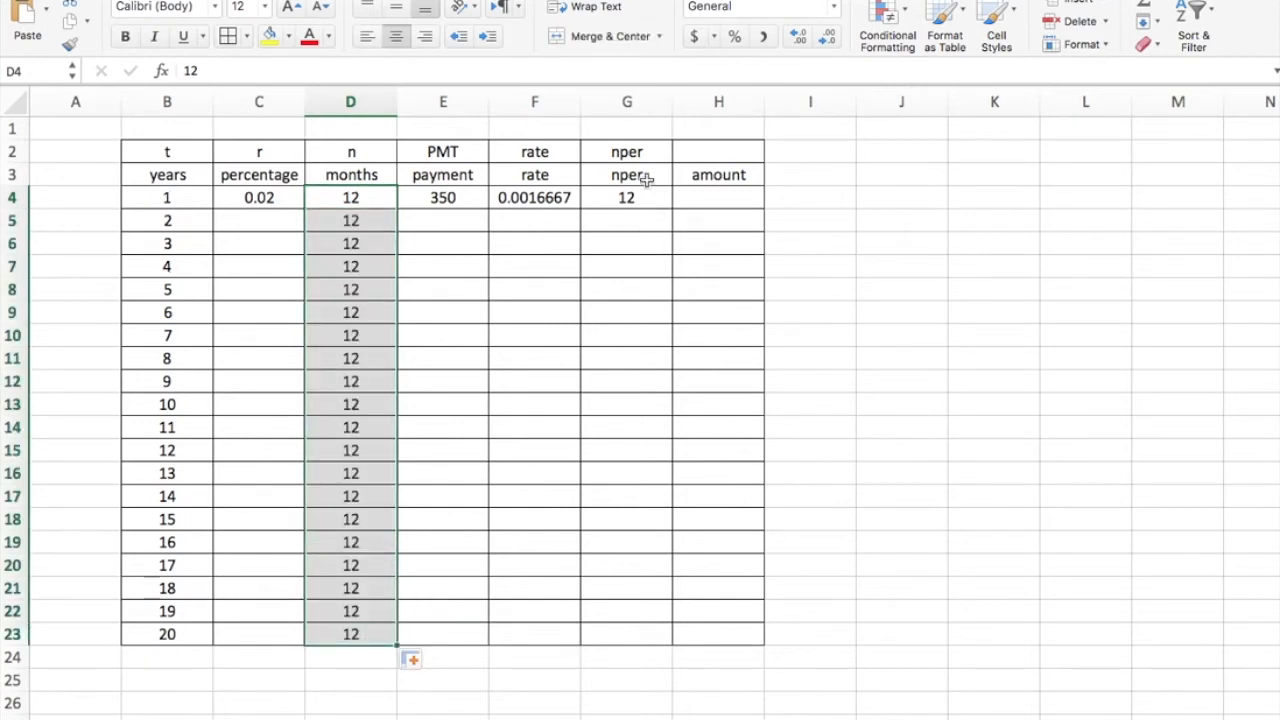
# Step: Enter 24 in G5 and fill the nper series down to 240 in G23
pyautogui.click(626, 220)
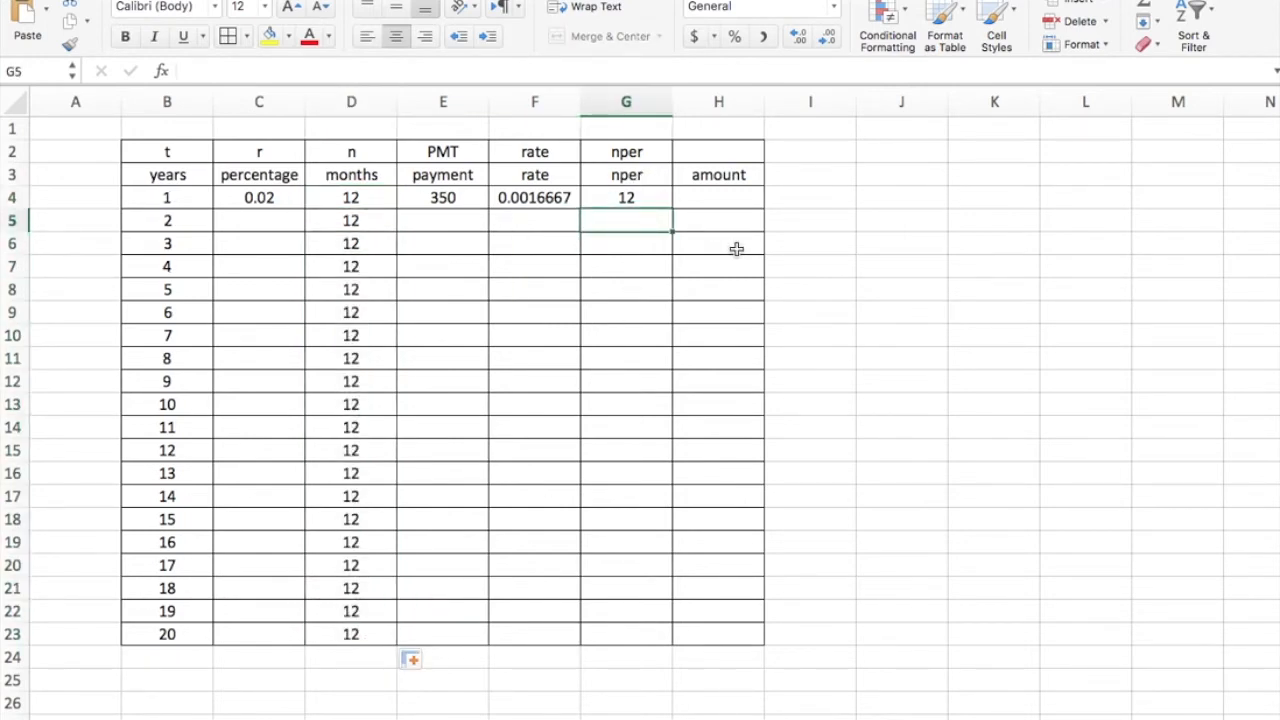
pyautogui.write('24')
pyautogui.click(626, 243)
pyautogui.write('36')
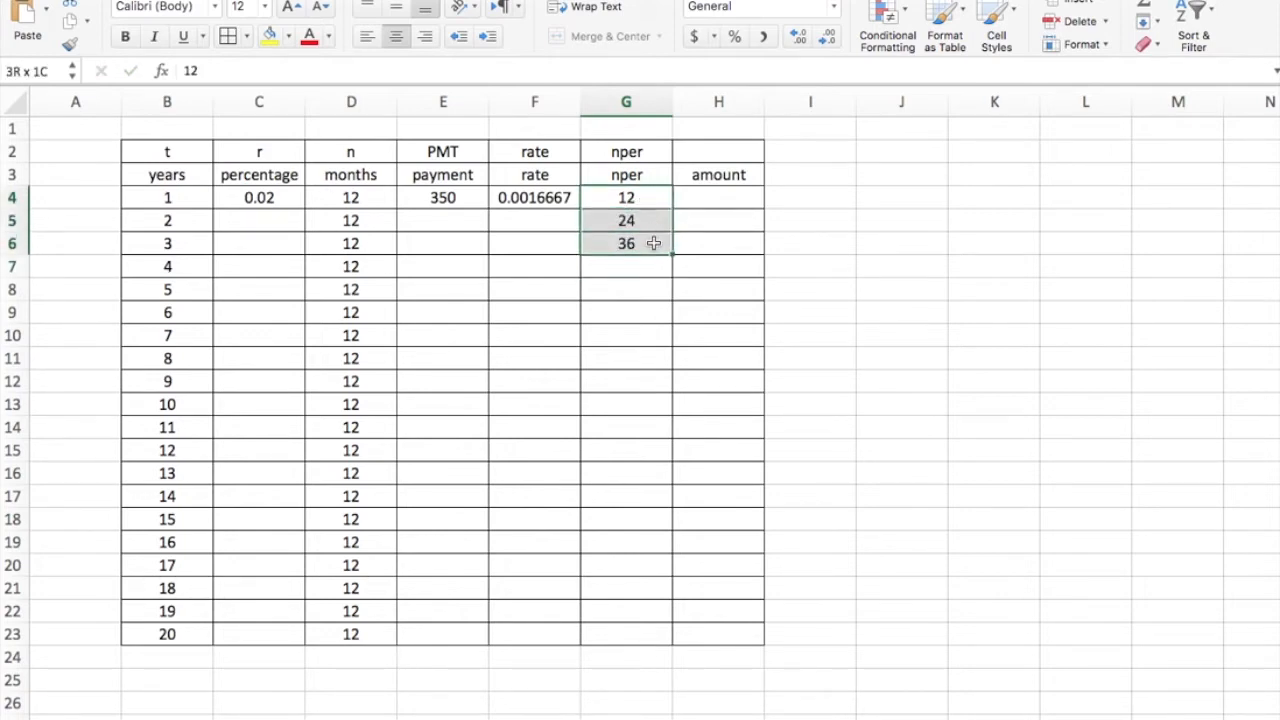
pyautogui.moveTo(626, 243); pyautogui.dragTo(674, 280)
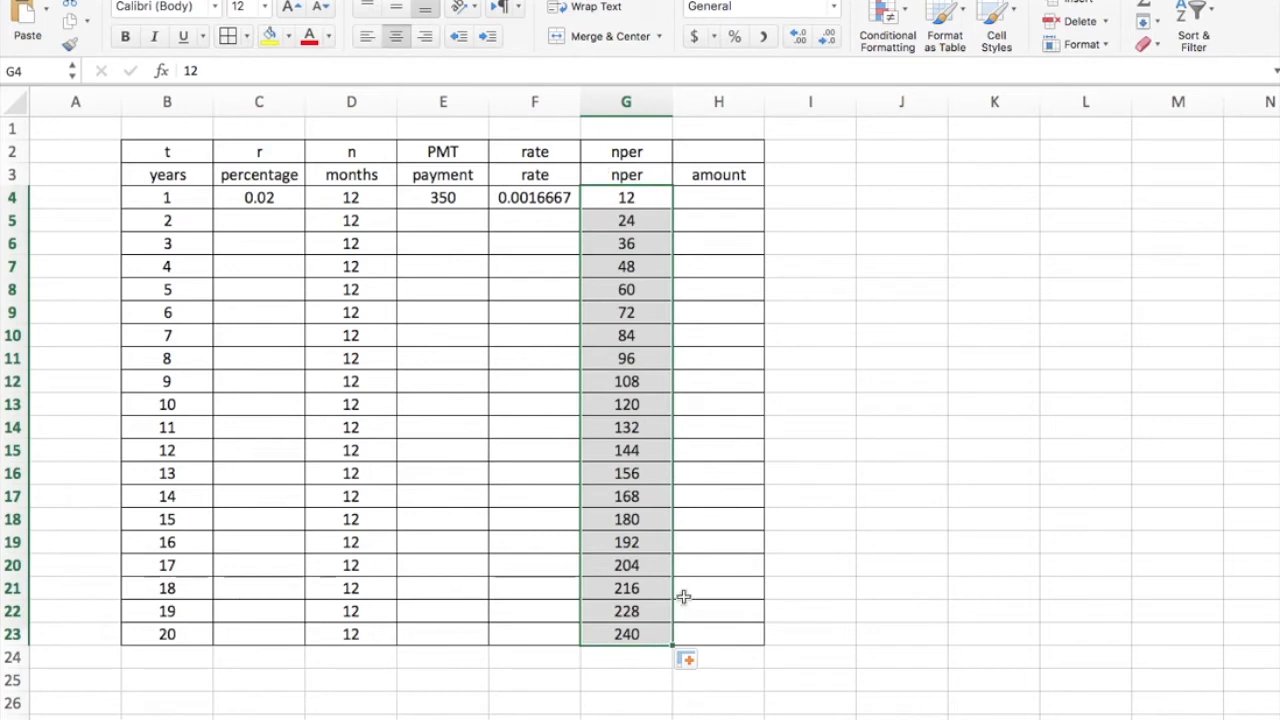
pyautogui.moveTo(655, 642)
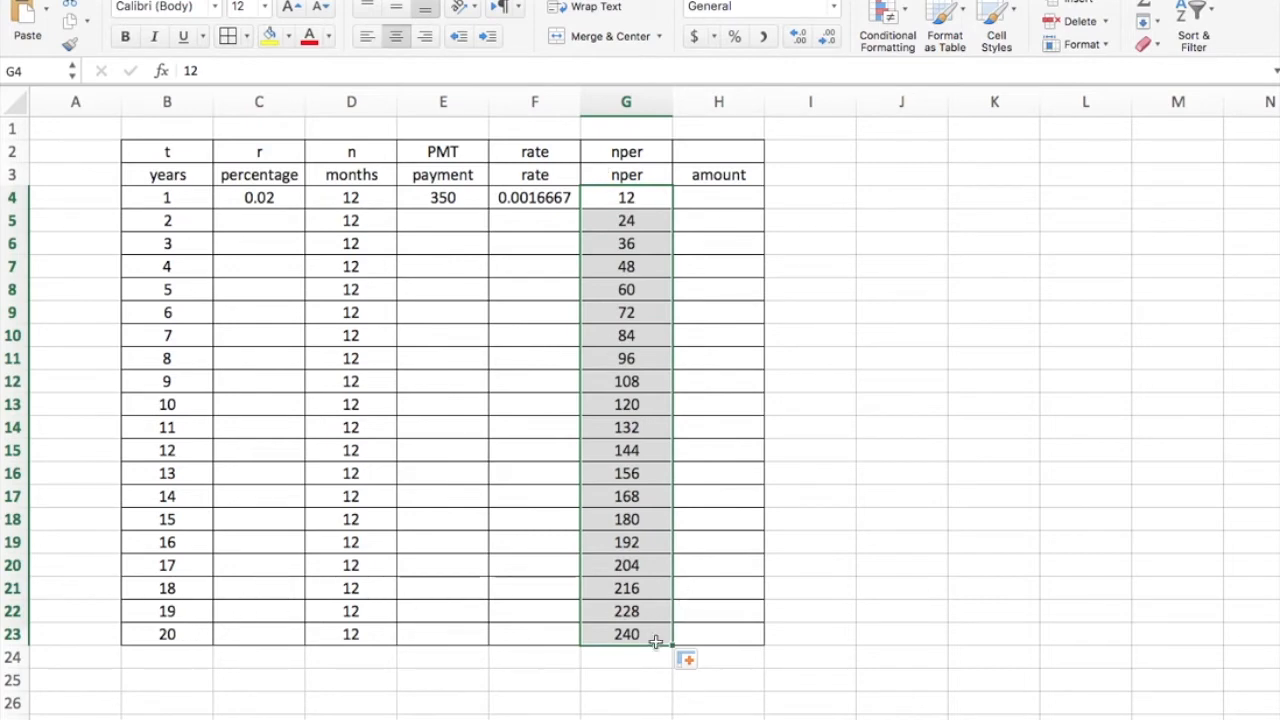
pyautogui.moveTo(724, 638)
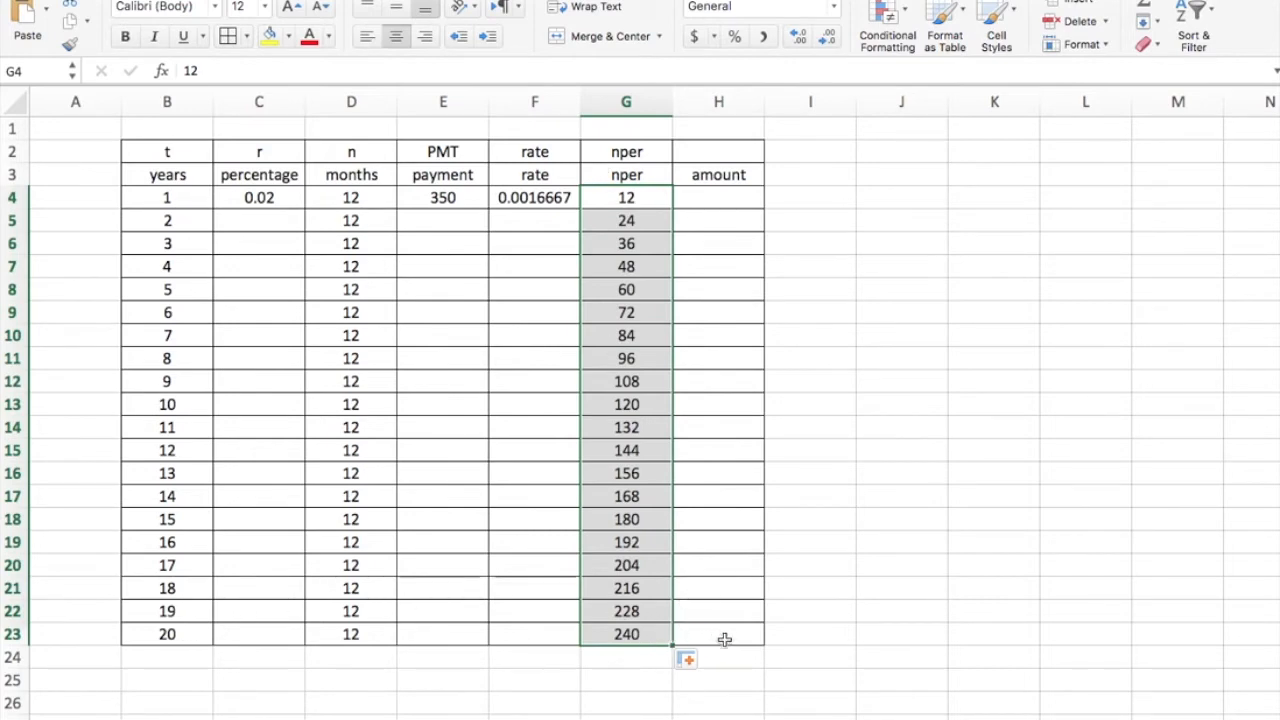
pyautogui.click(718, 633)
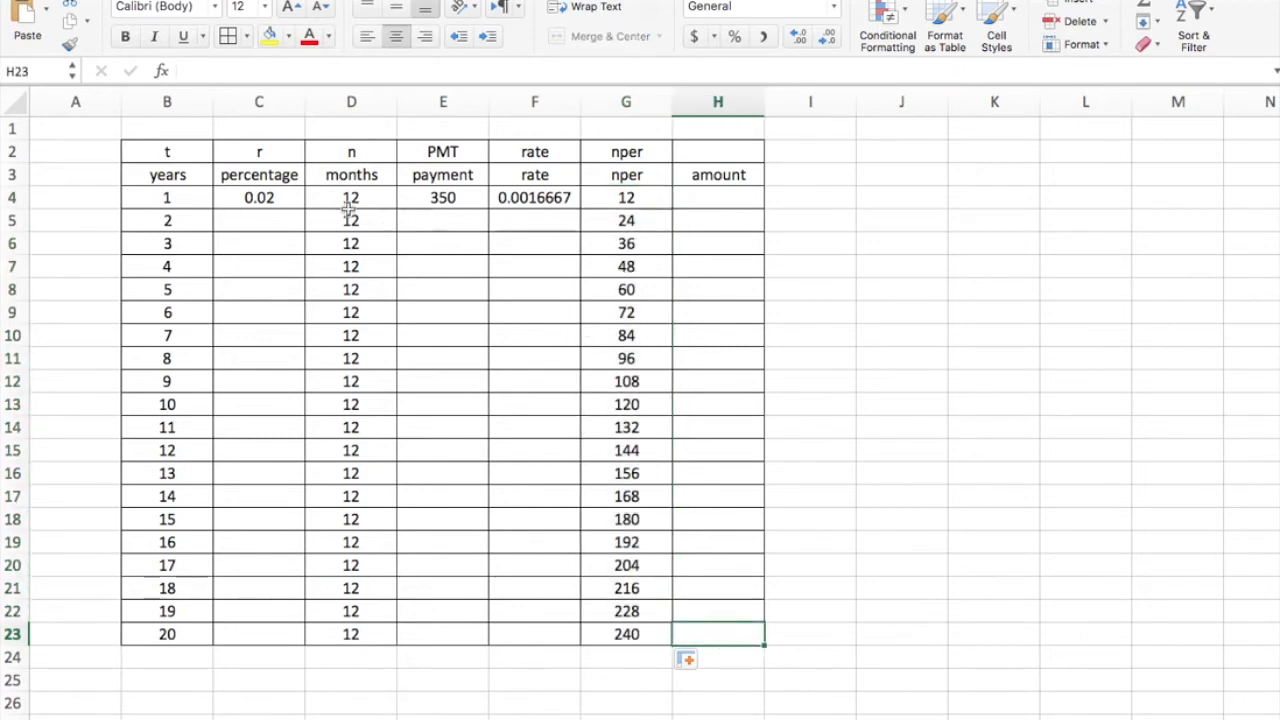
pyautogui.moveTo(632, 195)
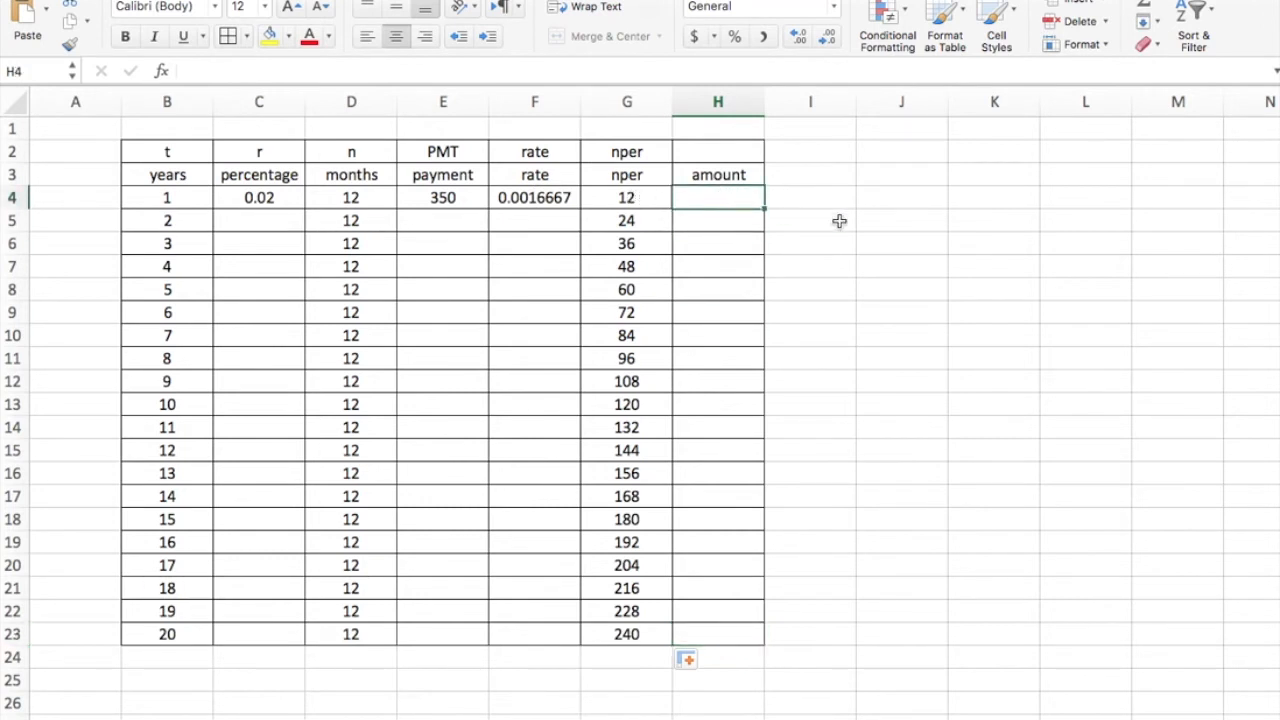
# Step: Head column H 'savings' and enter =FV(F4,G4,E4) in H4, giving ($4,238.71)
pyautogui.write('savings')
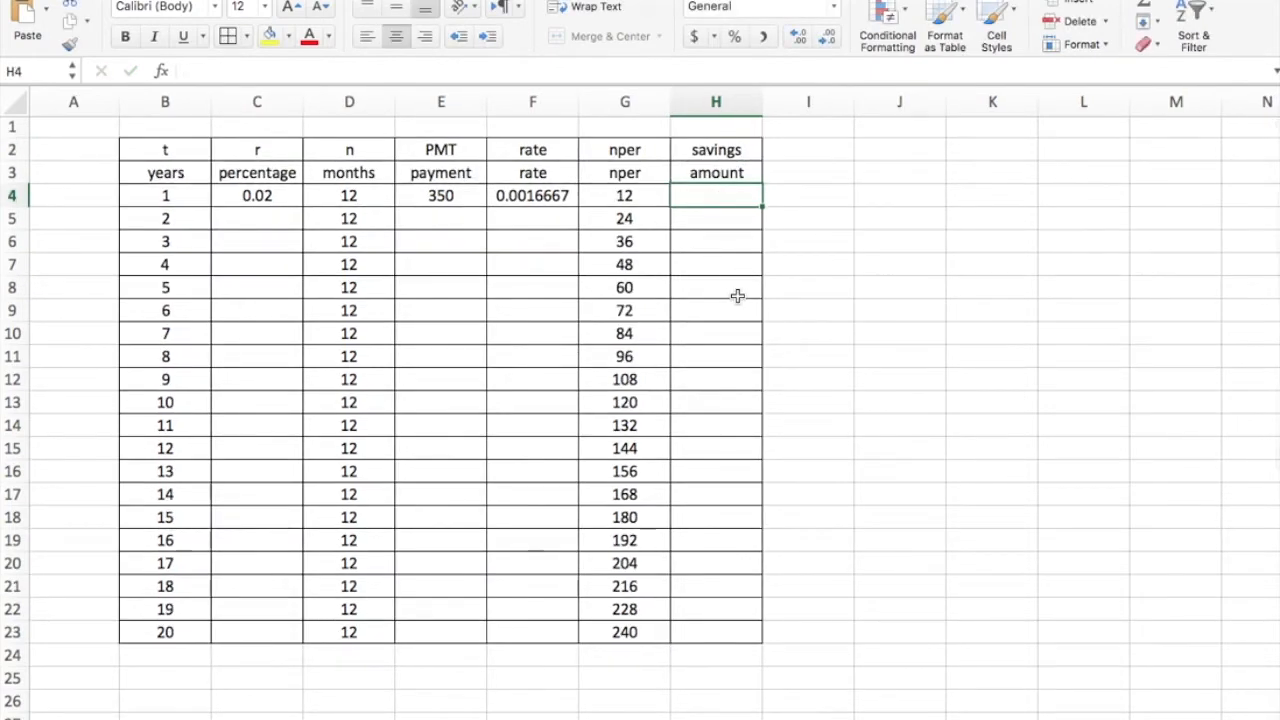
pyautogui.write('=')
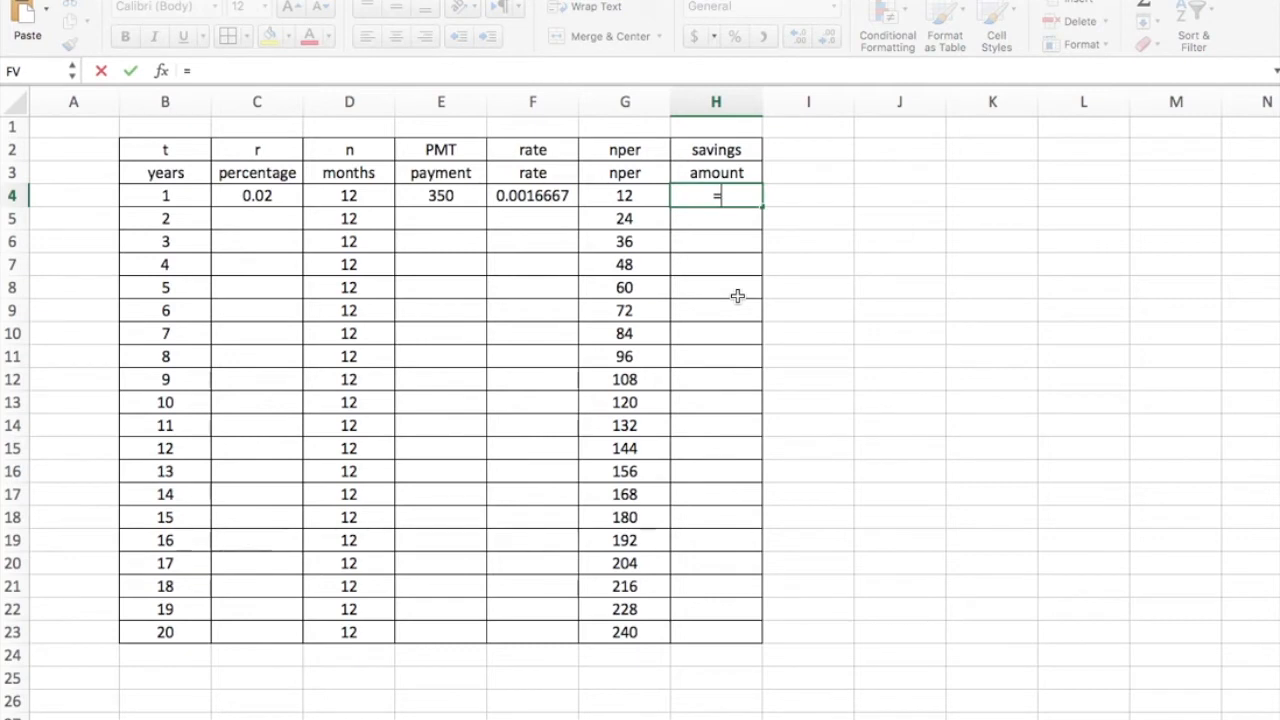
pyautogui.write('f')
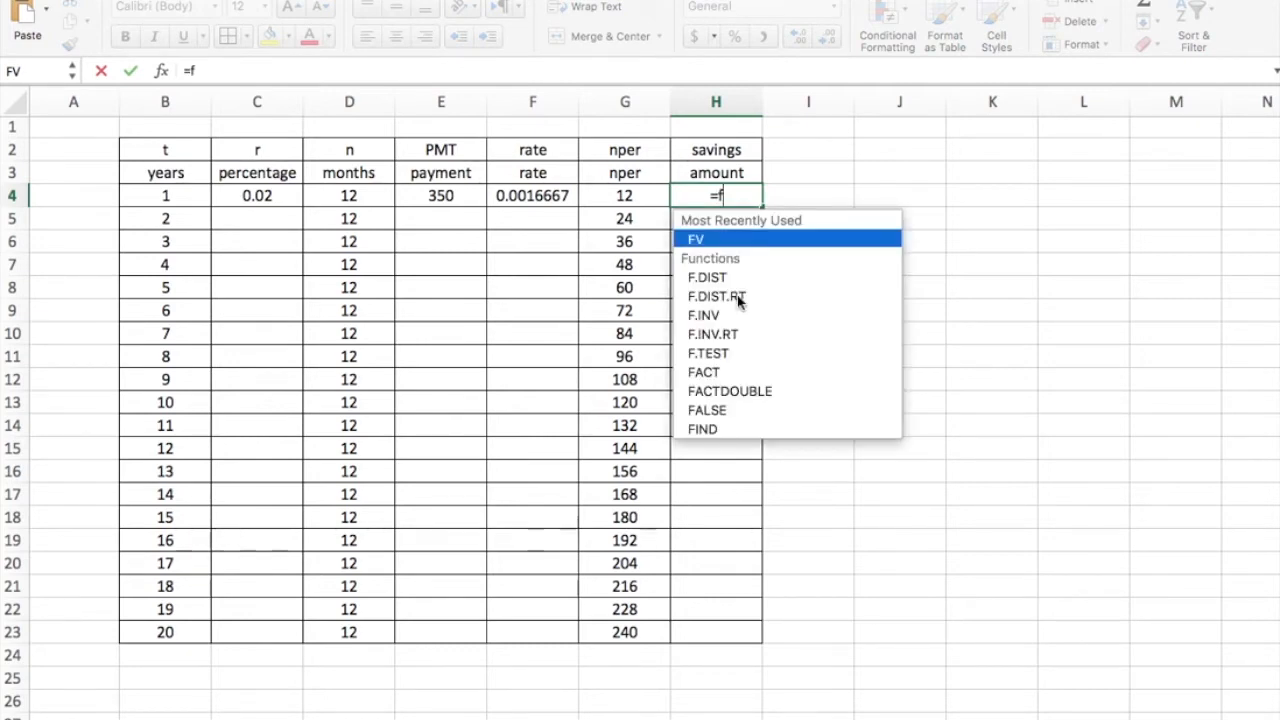
pyautogui.write('v')
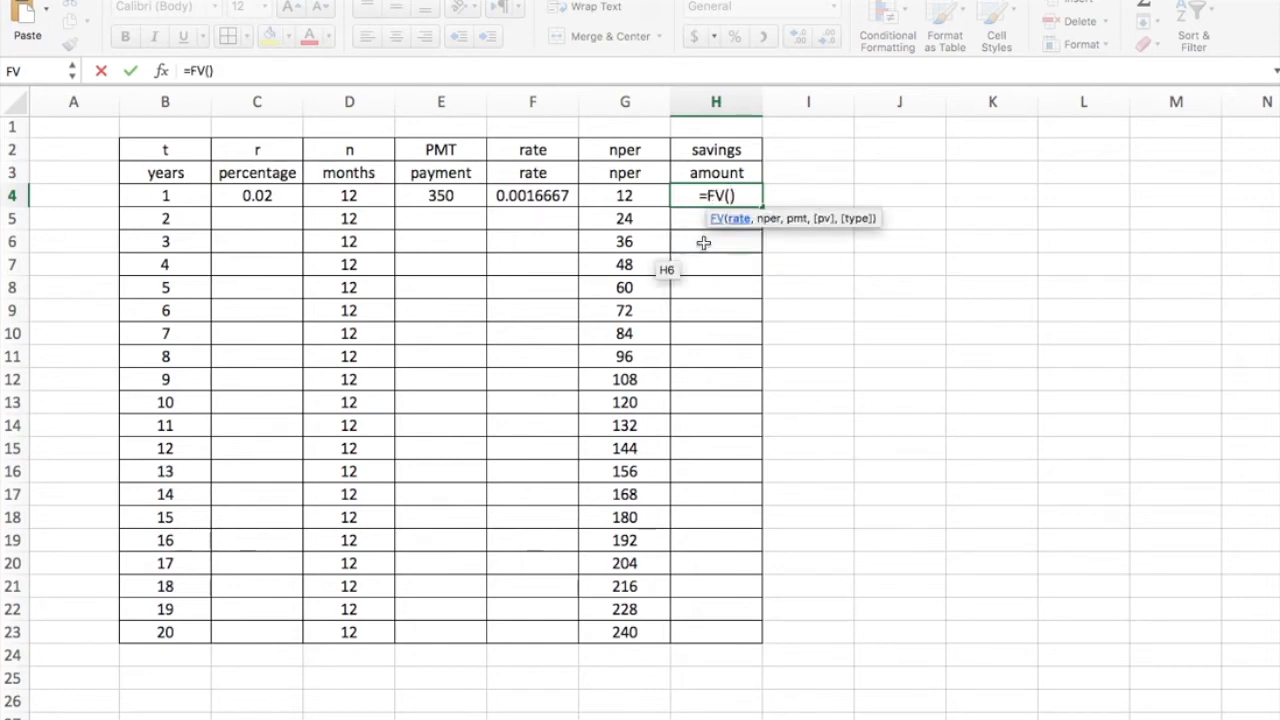
pyautogui.moveTo(740, 228)
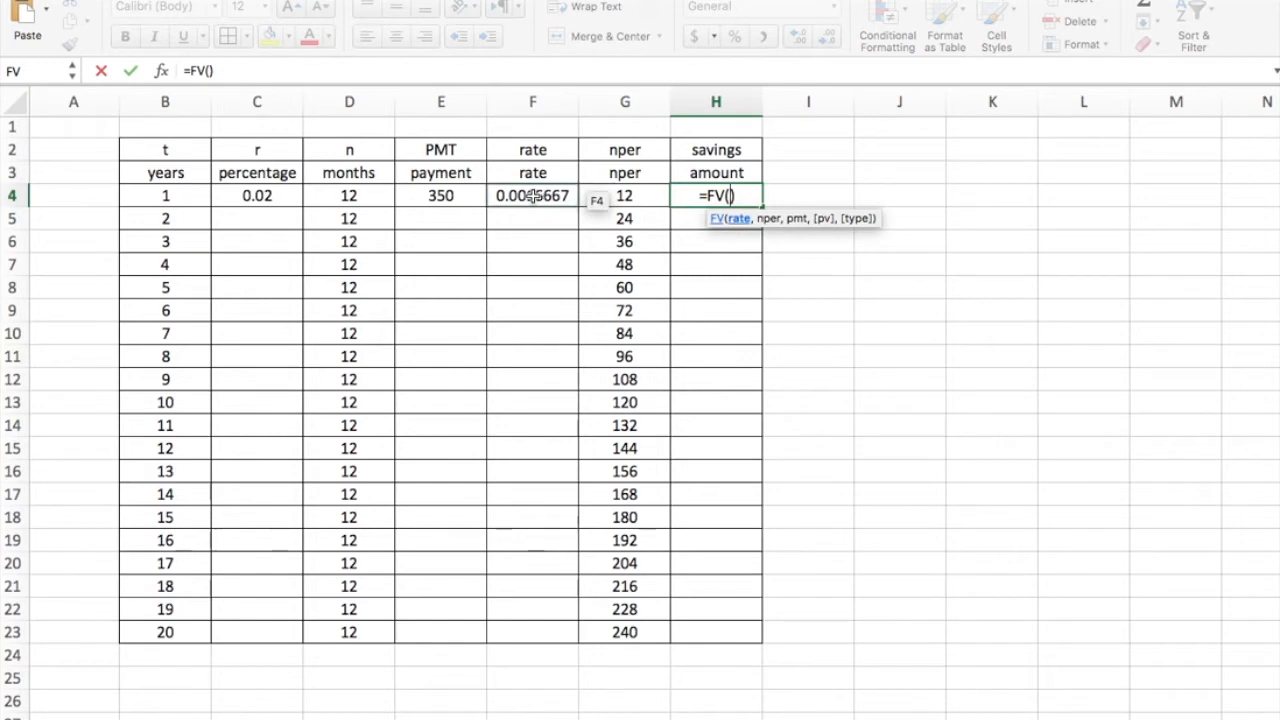
pyautogui.click(532, 195)
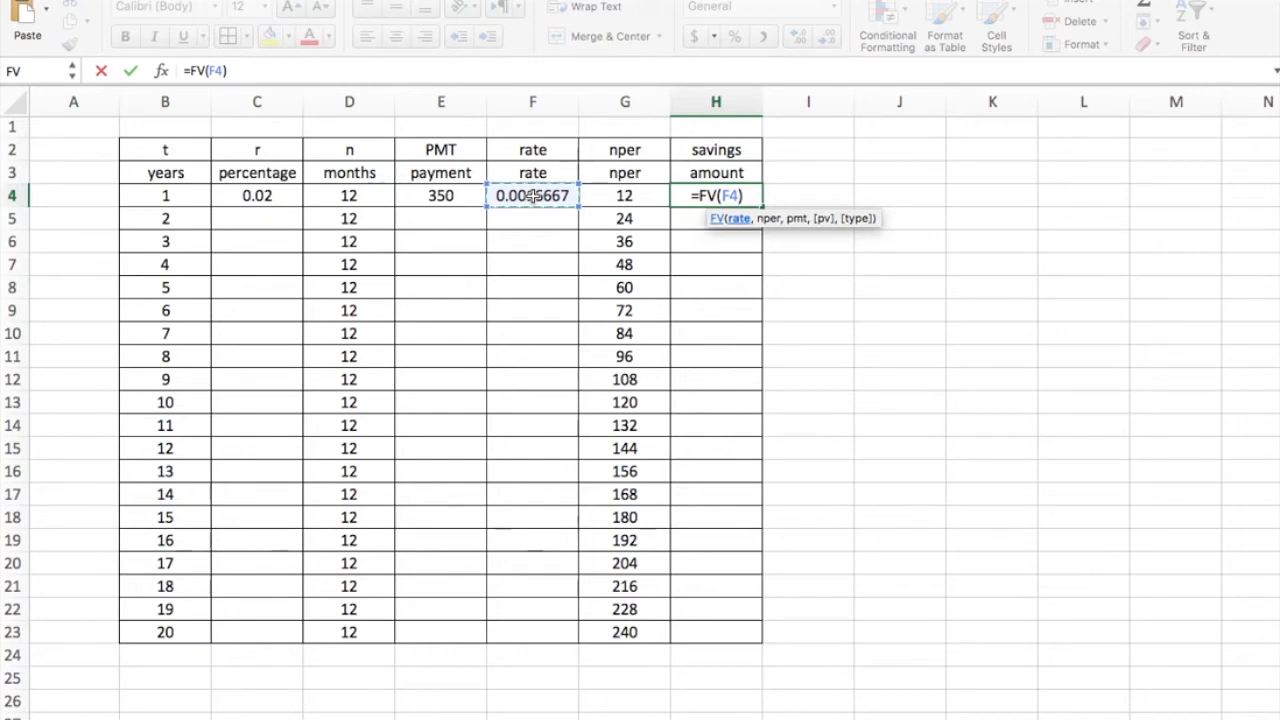
pyautogui.write(',')
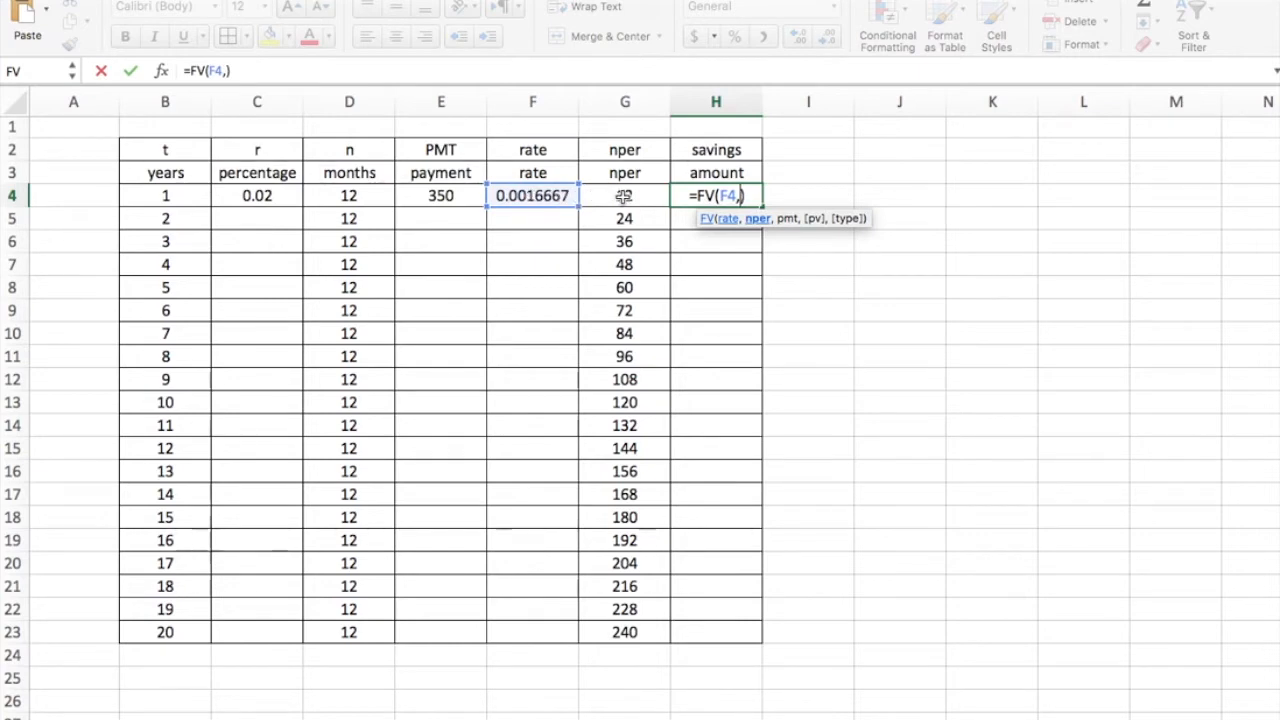
pyautogui.click(624, 195)
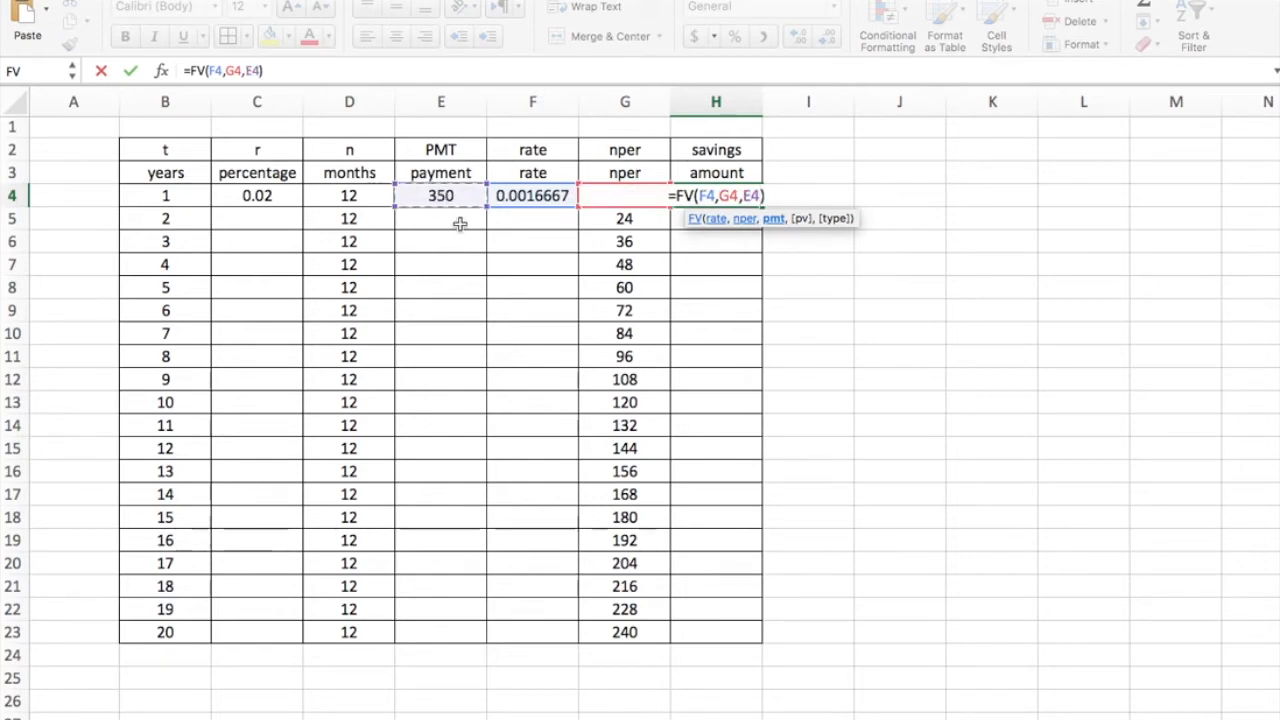
pyautogui.press('enter')
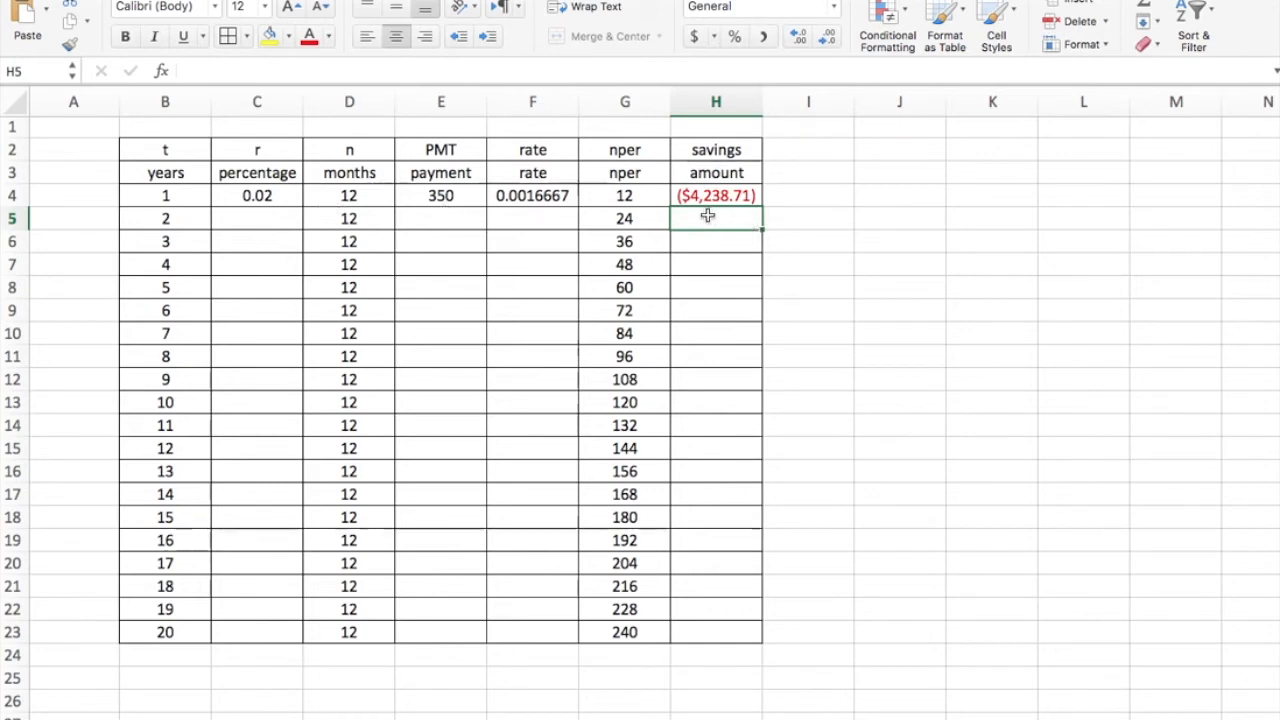
pyautogui.moveTo(725, 210)
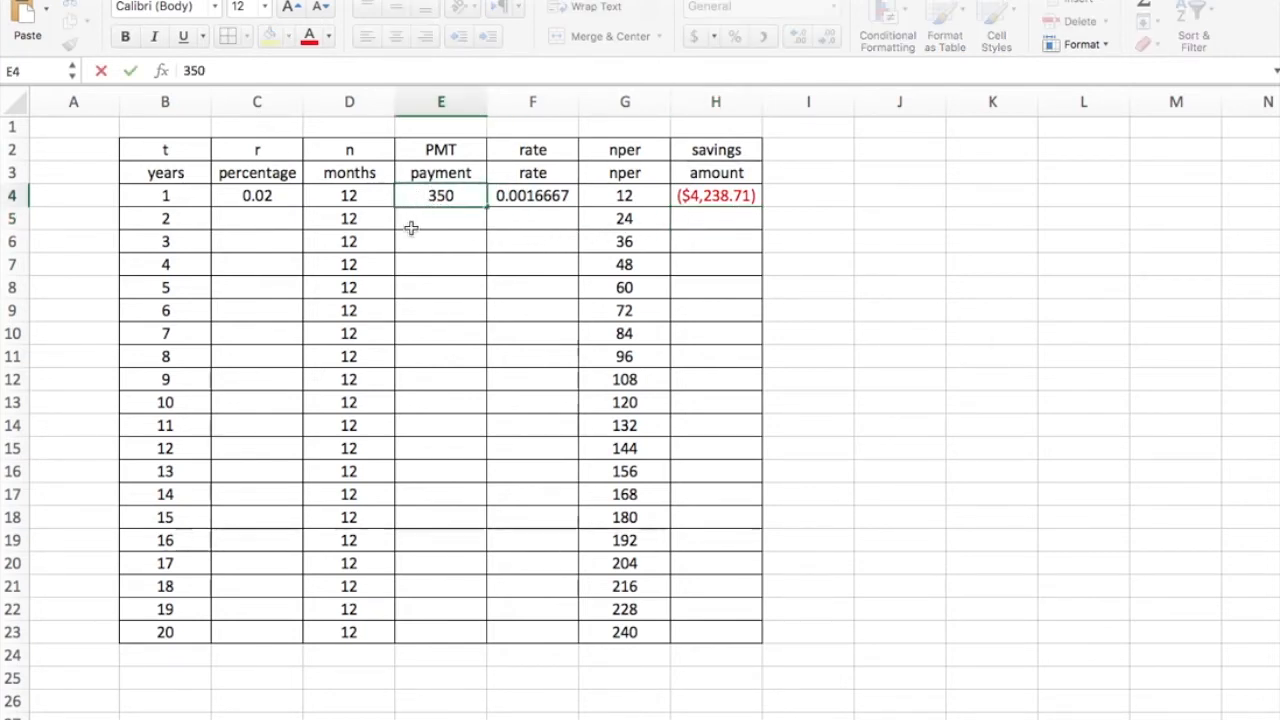
# Step: Change the year 1 payment in E4 to -350 so H4 shows $4,238.71
pyautogui.write('-350')
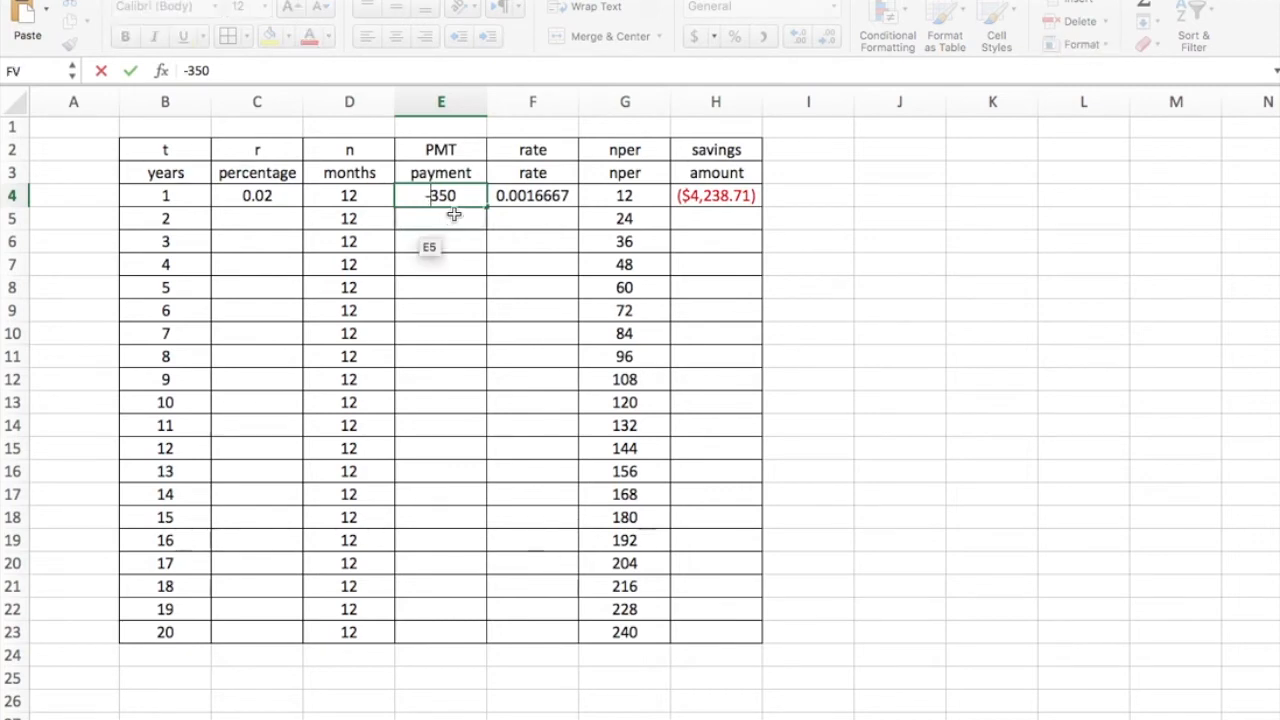
pyautogui.moveTo(456, 195)
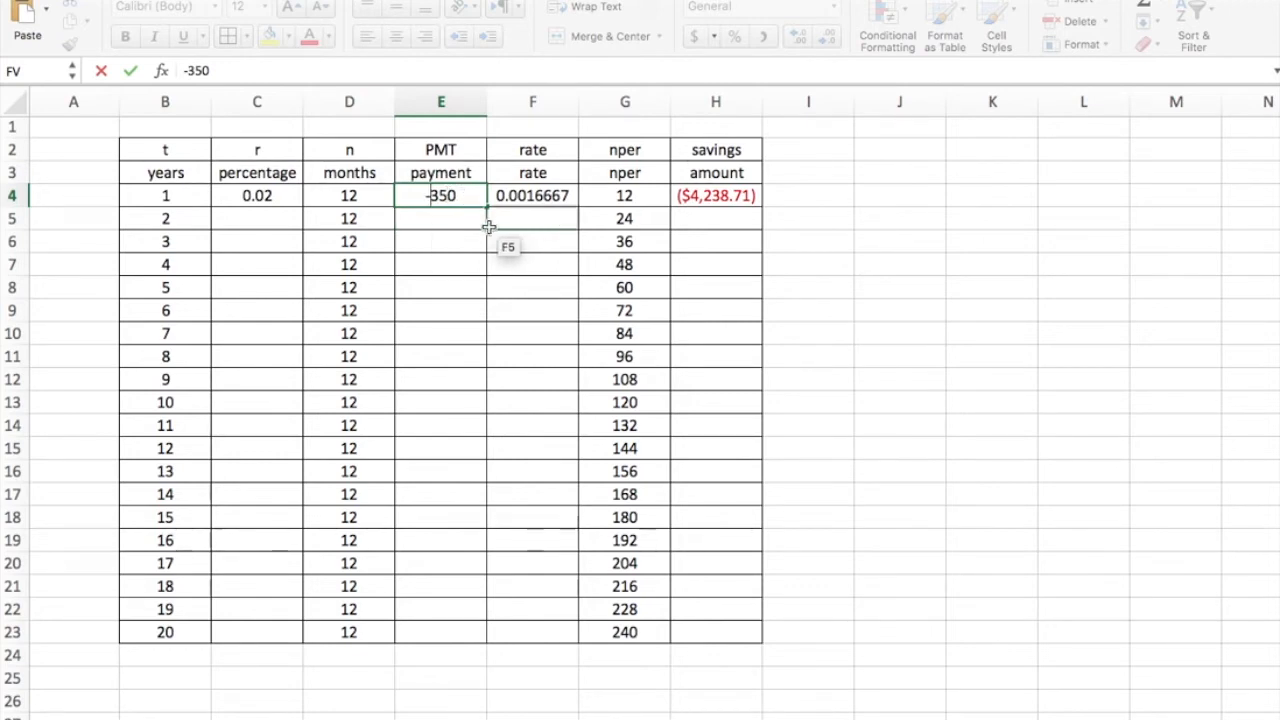
pyautogui.press('enter')
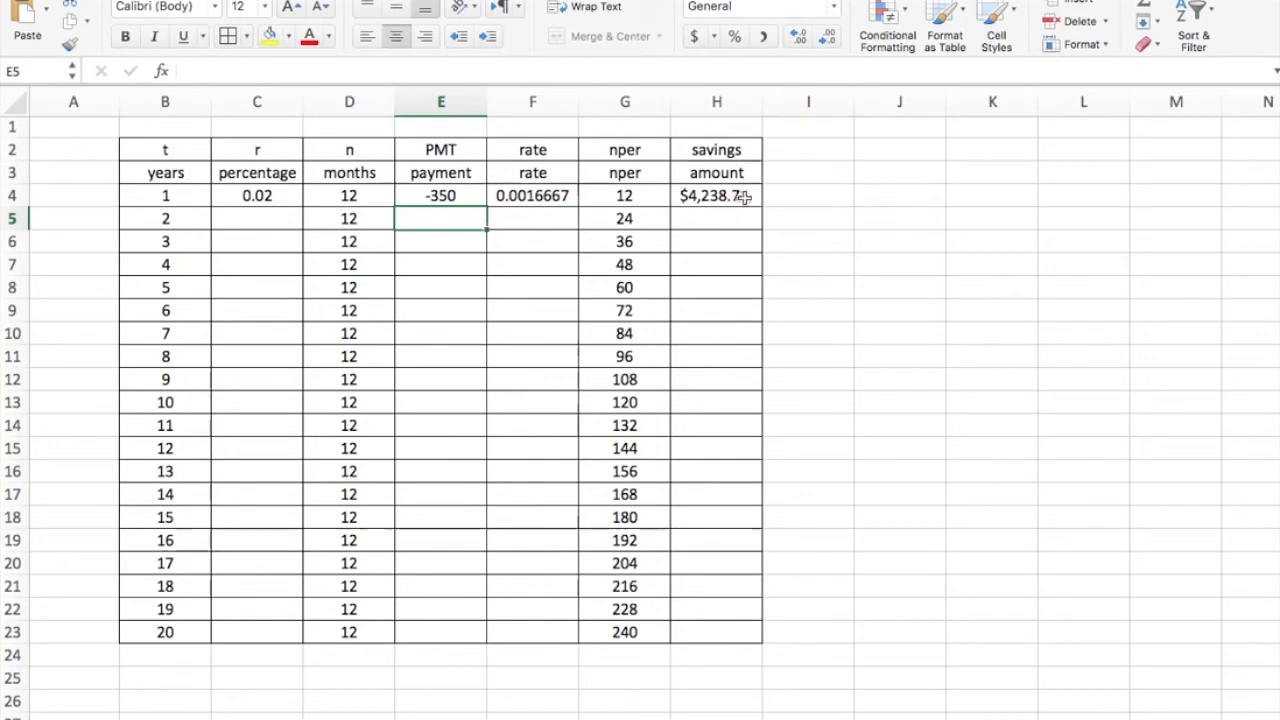
pyautogui.click(716, 195)
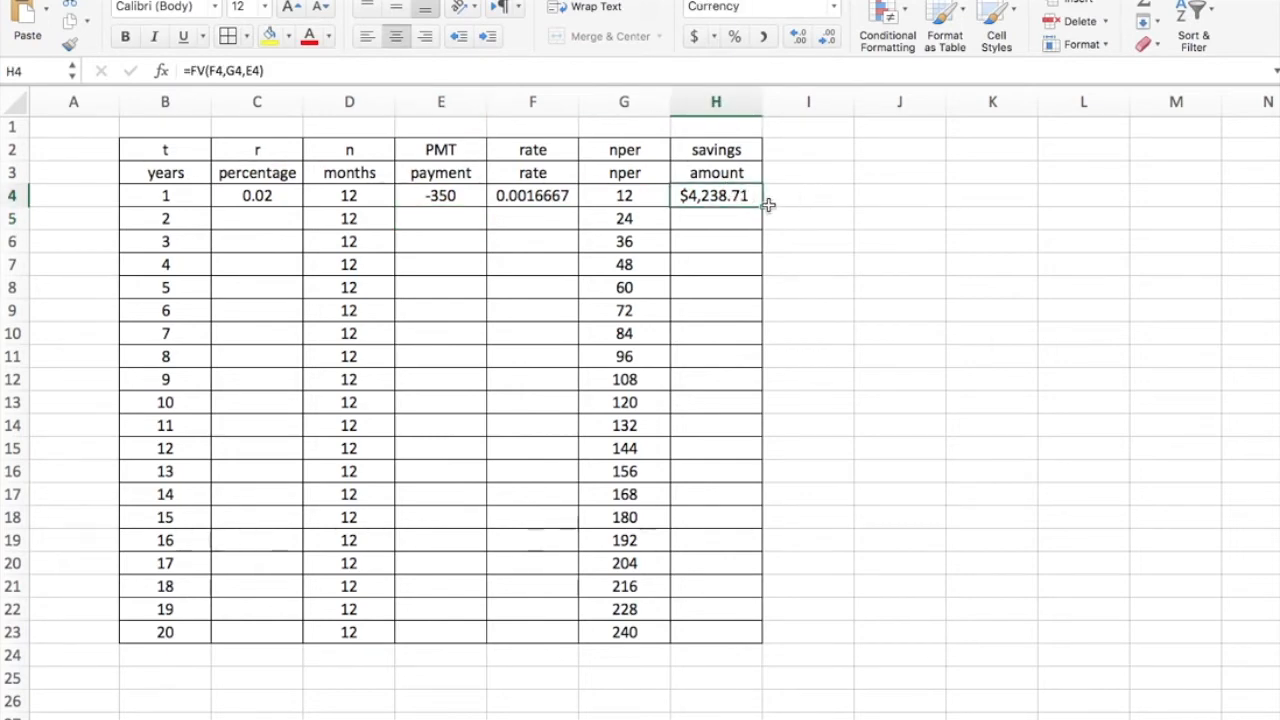
# Step: Copy 0.02, -350 and the rate formula down through row 23 for all 20 years
pyautogui.click(257, 195)
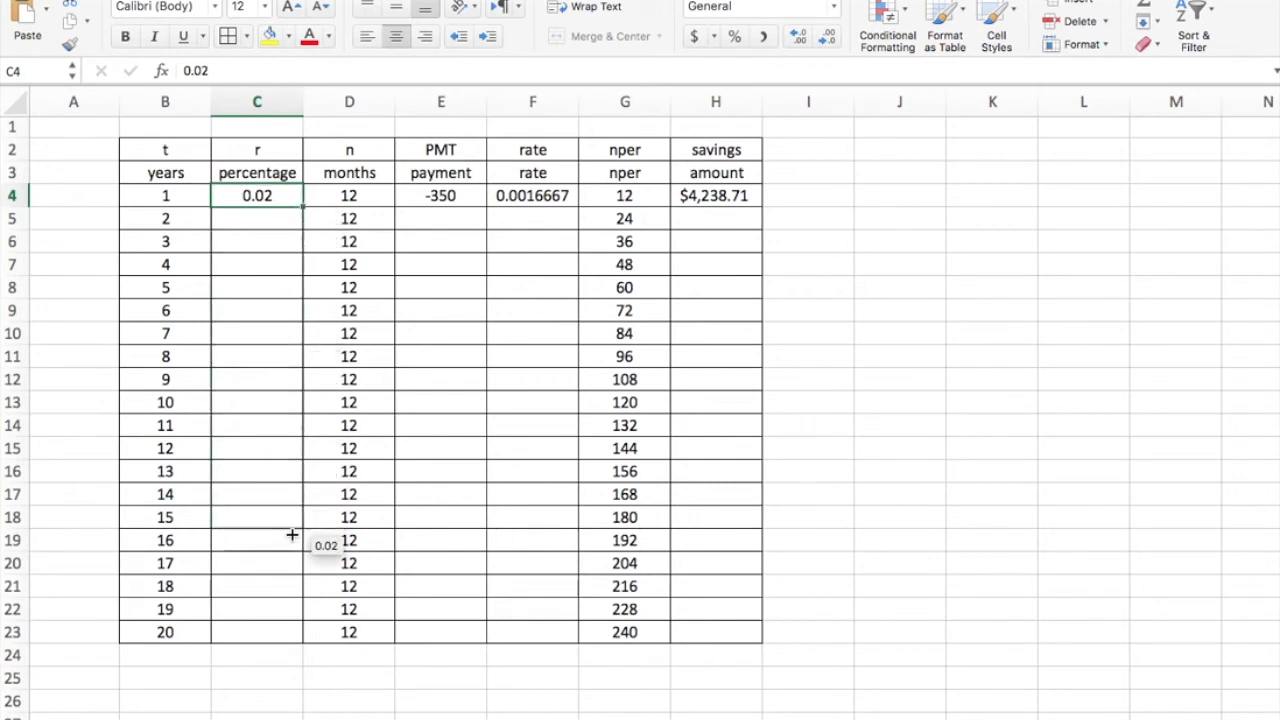
pyautogui.moveTo(293, 209); pyautogui.dragTo(293, 631)
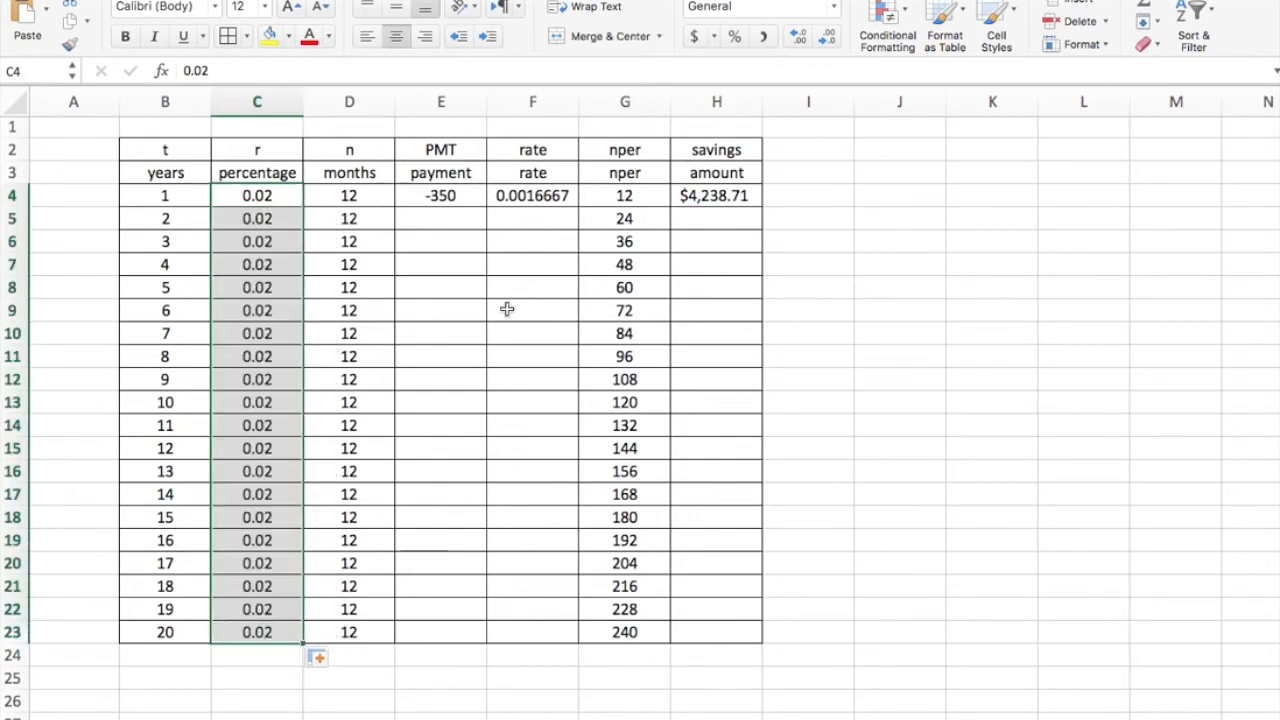
pyautogui.click(441, 195)
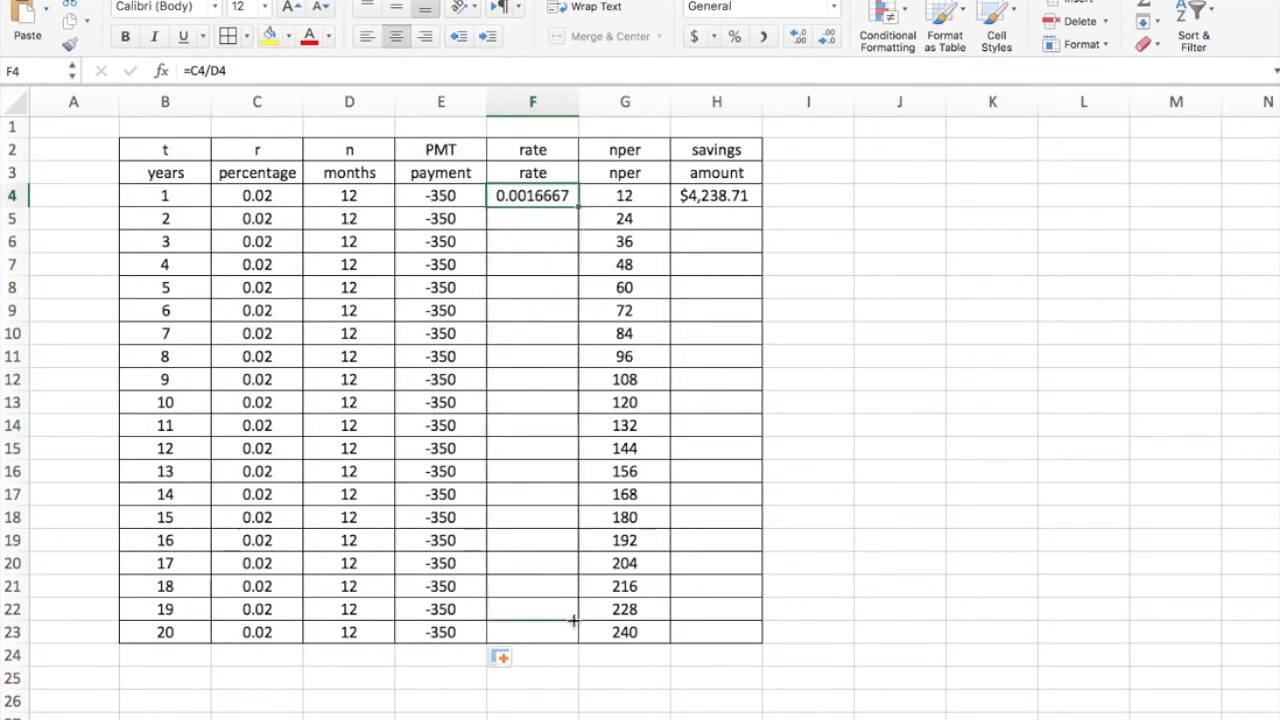
pyautogui.moveTo(532, 195); pyautogui.dragTo(532, 631)
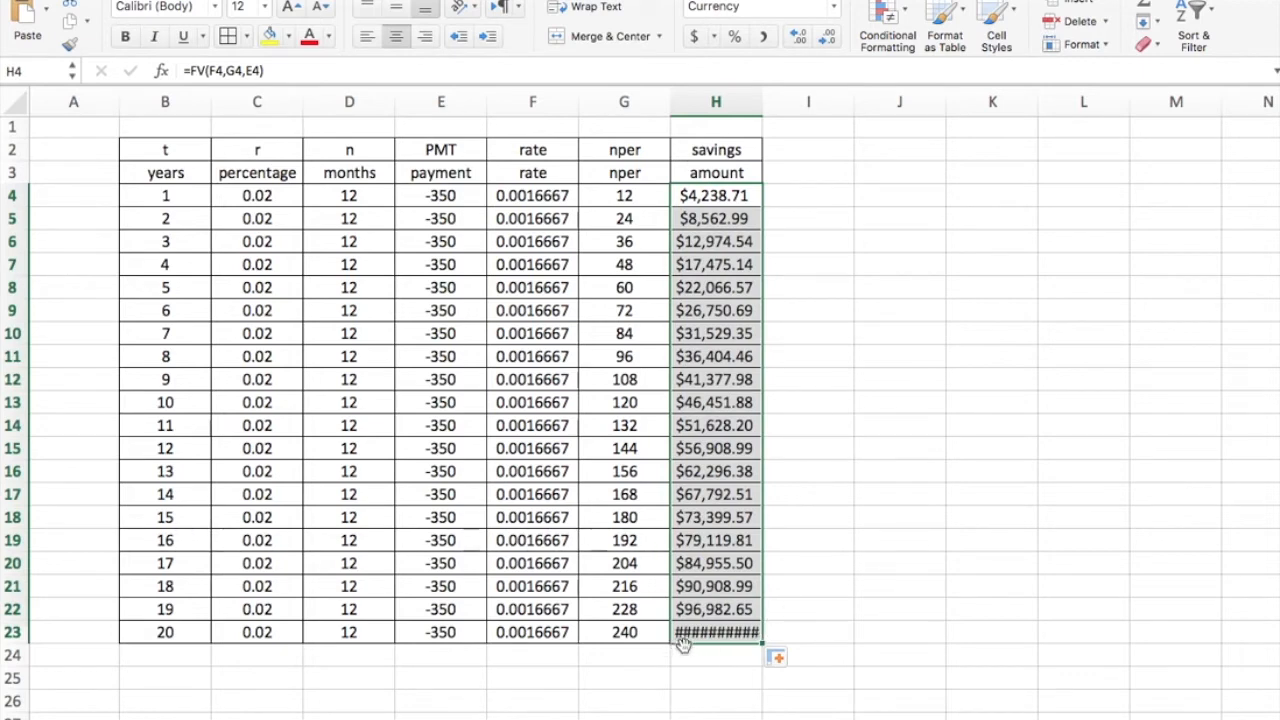
pyautogui.moveTo(753, 647)
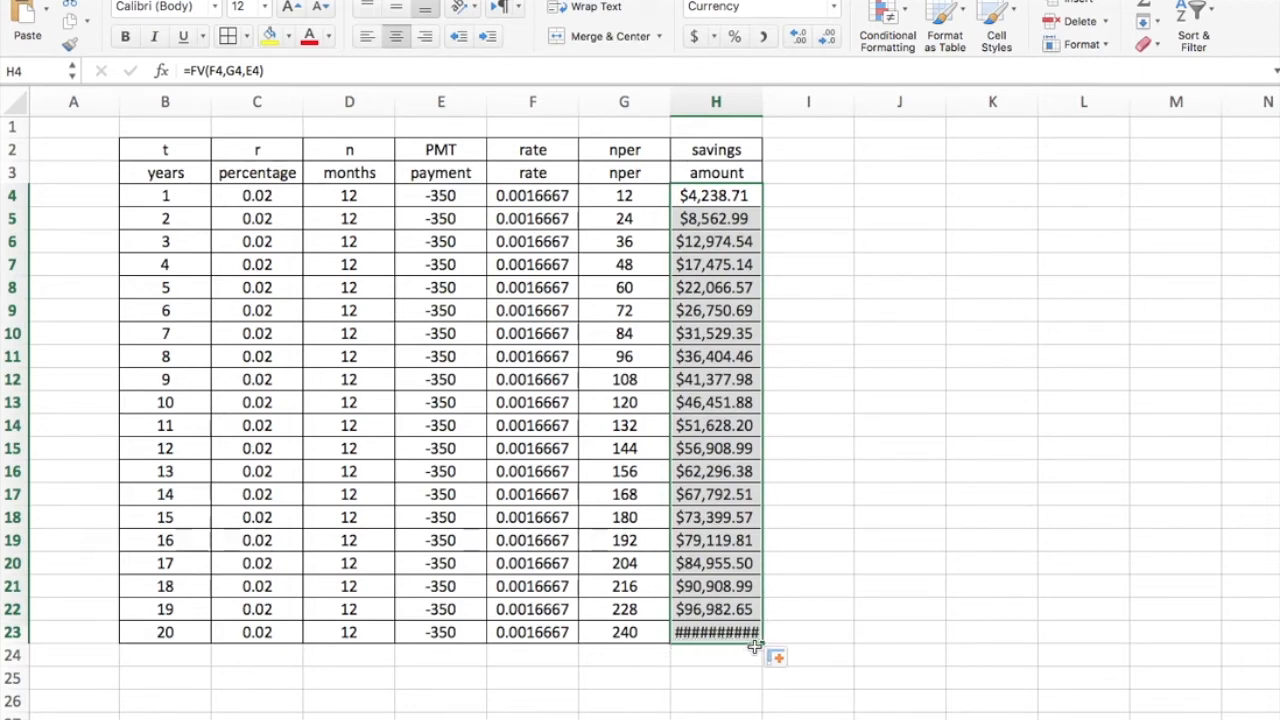
pyautogui.moveTo(847, 477)
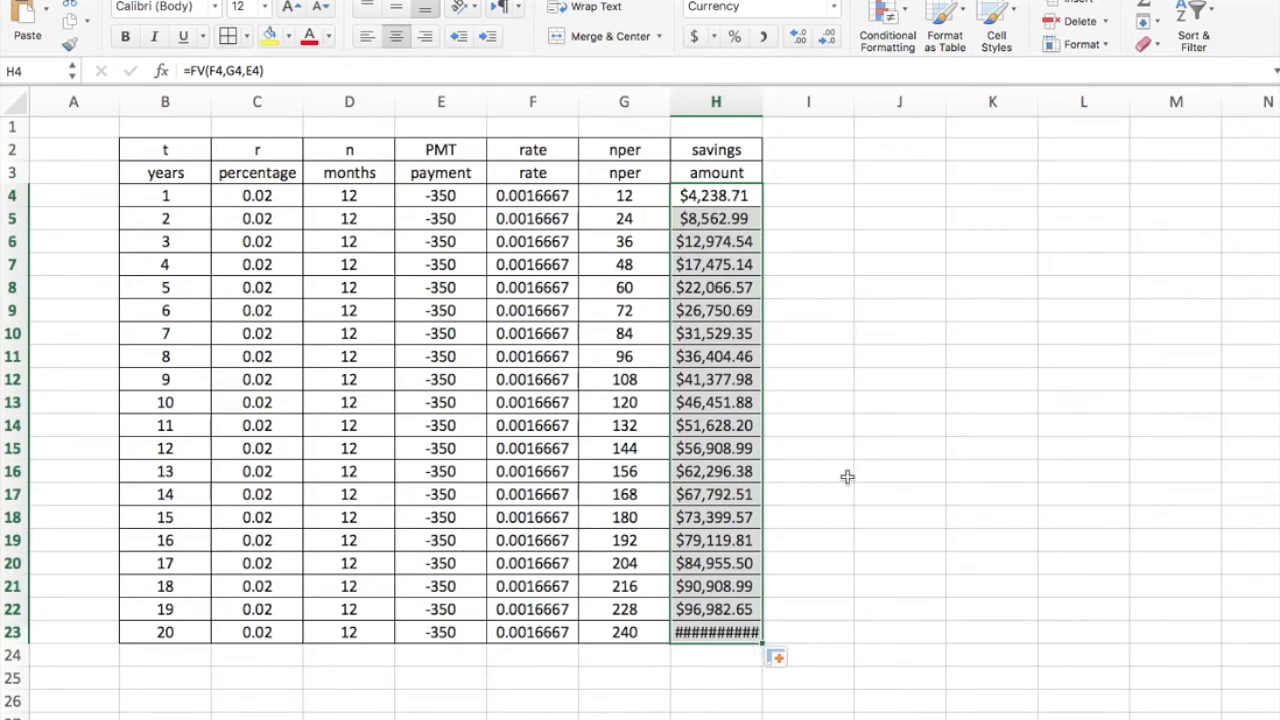
pyautogui.moveTo(764, 105)
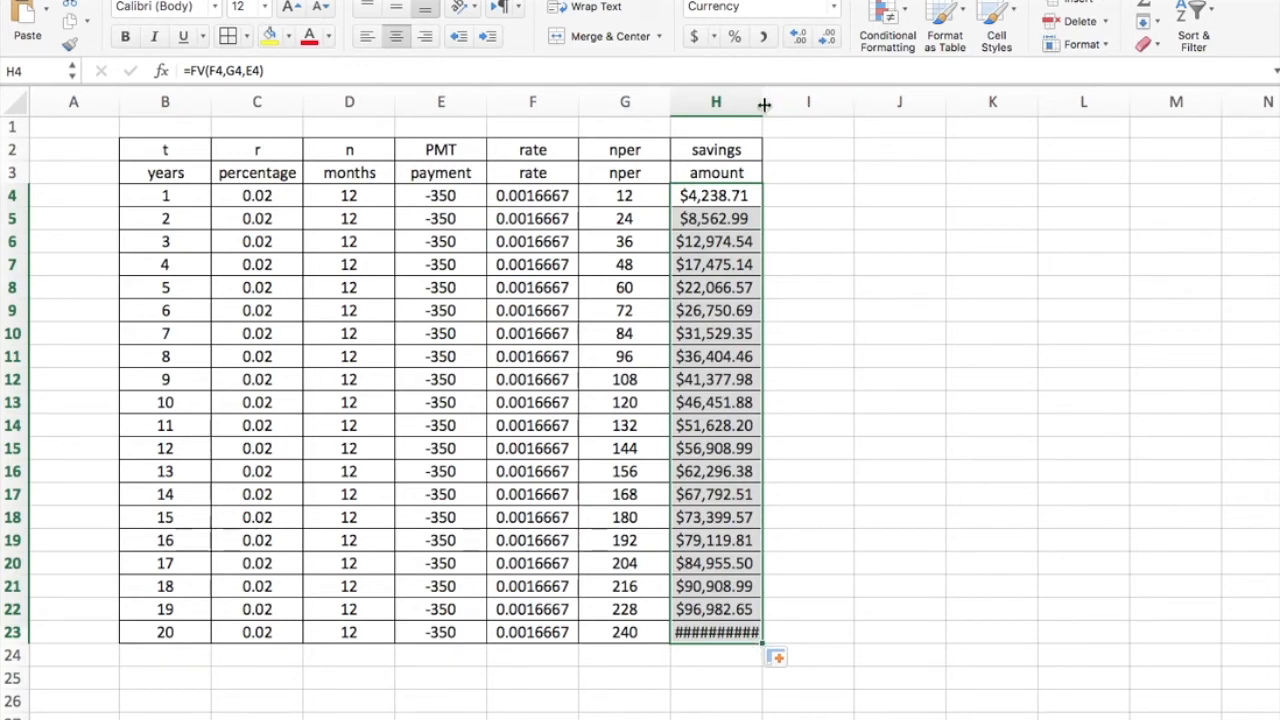
# Step: Widen column H so year 20's $103,178.89 displays fully
pyautogui.moveTo(764, 101); pyautogui.dragTo(772, 101)
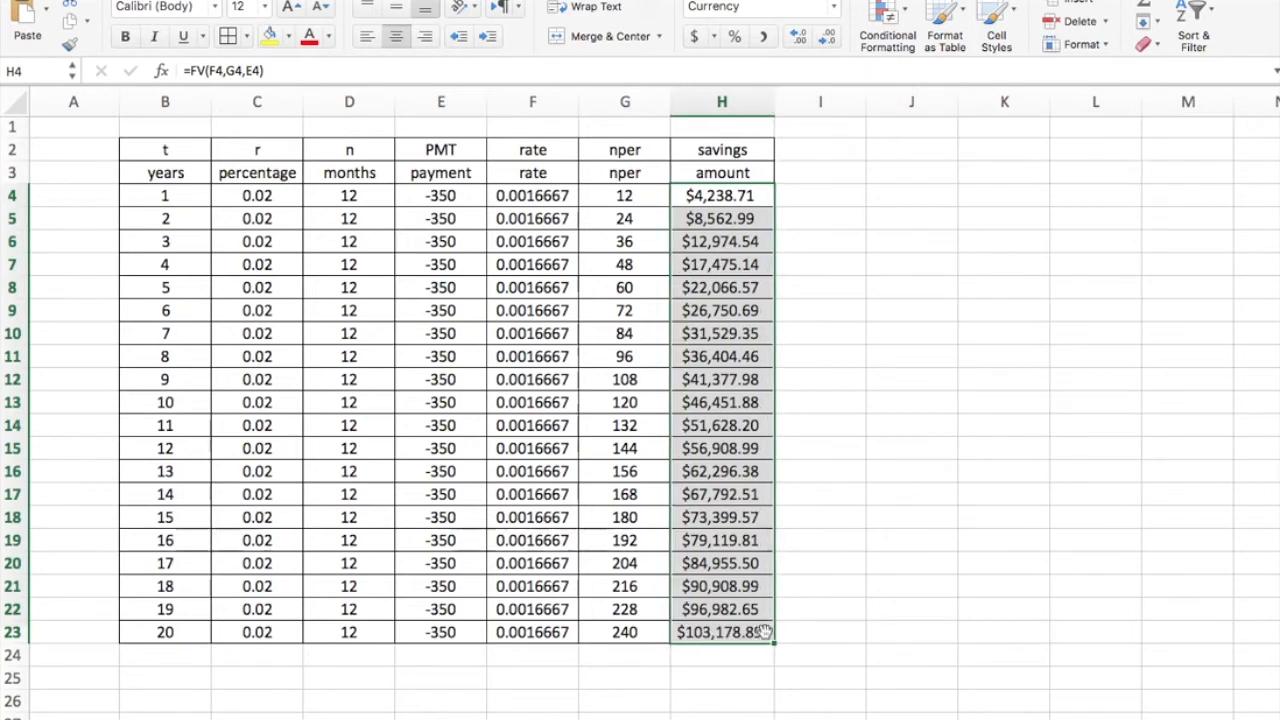
pyautogui.click(721, 654)
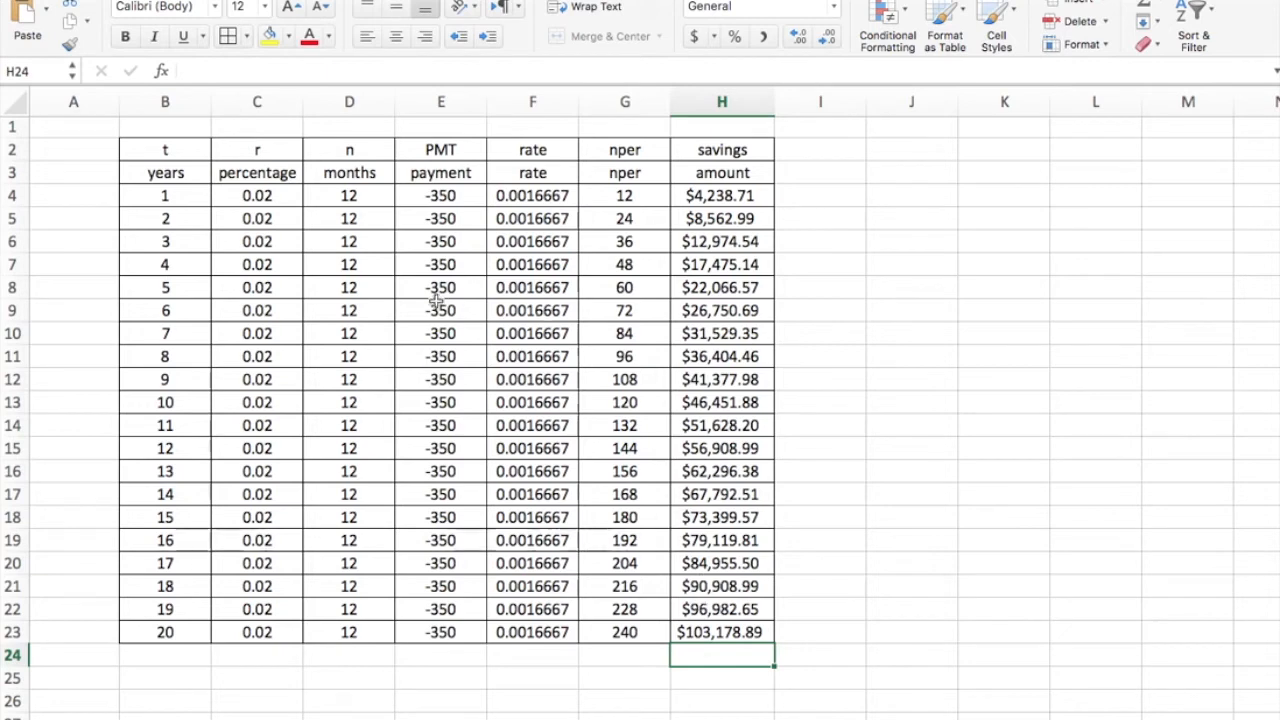
pyautogui.click(441, 195)
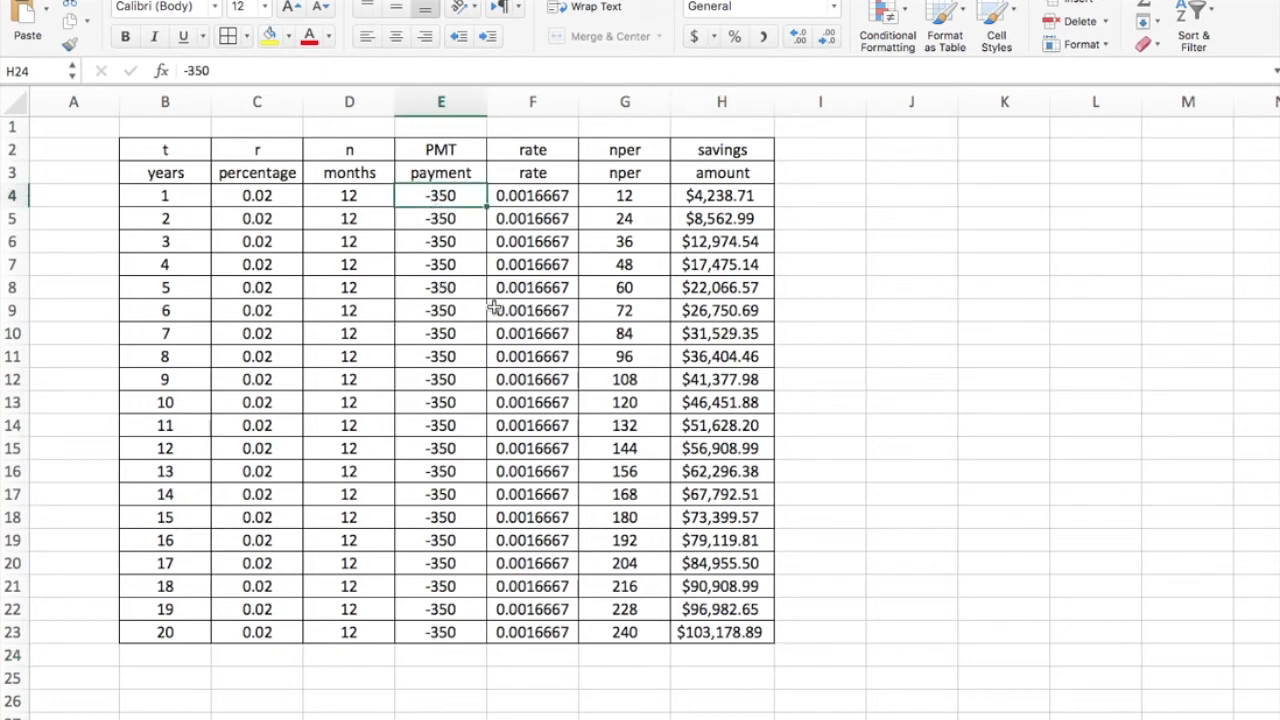
pyautogui.click(441, 195)
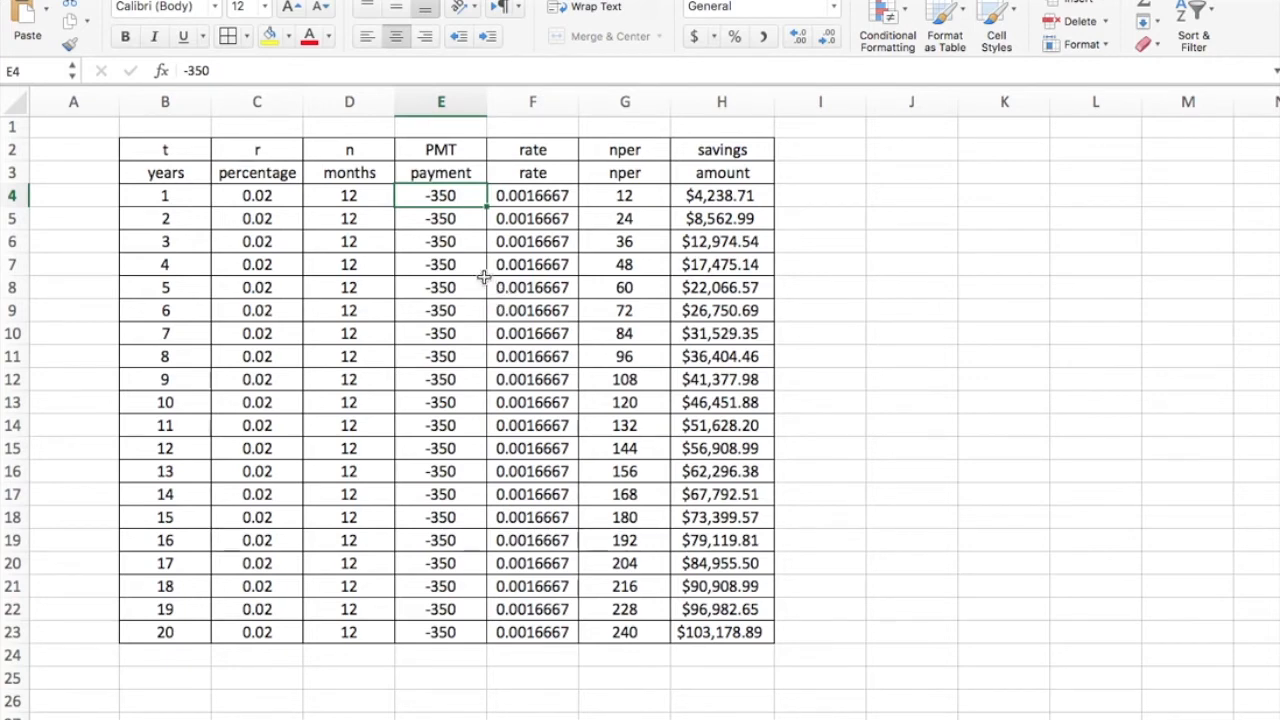
pyautogui.moveTo(291, 195)
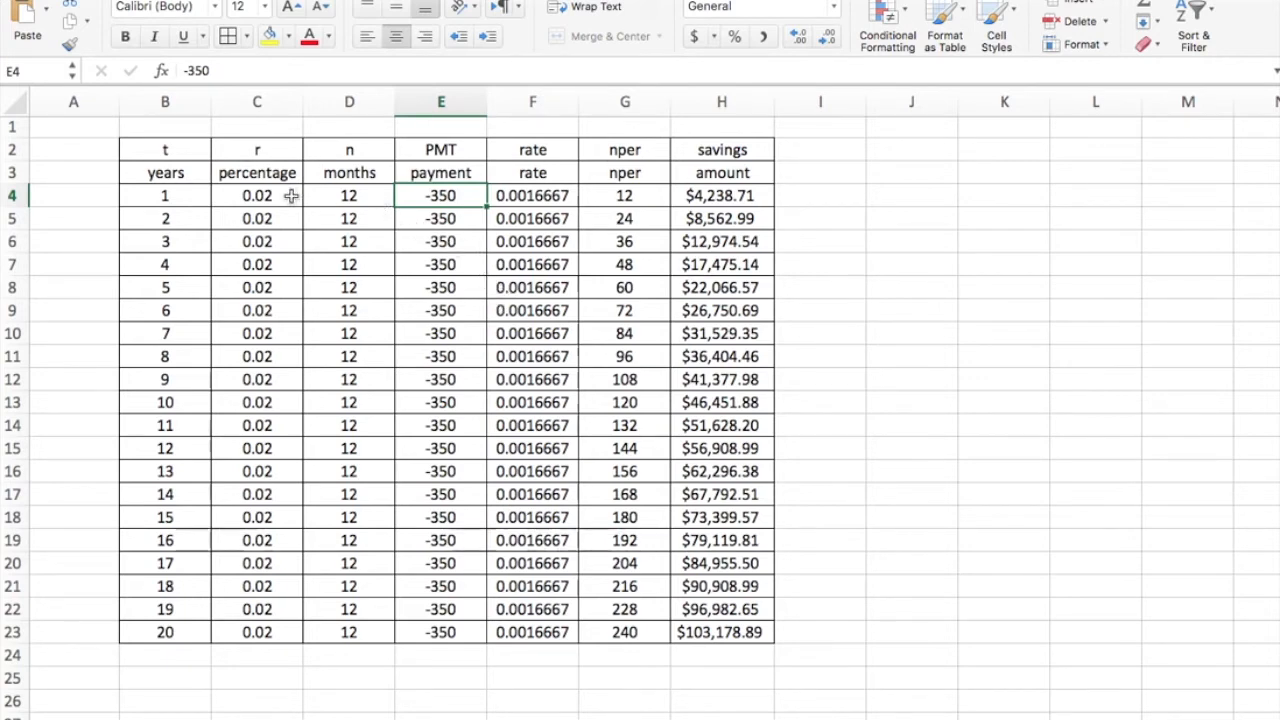
pyautogui.click(257, 195)
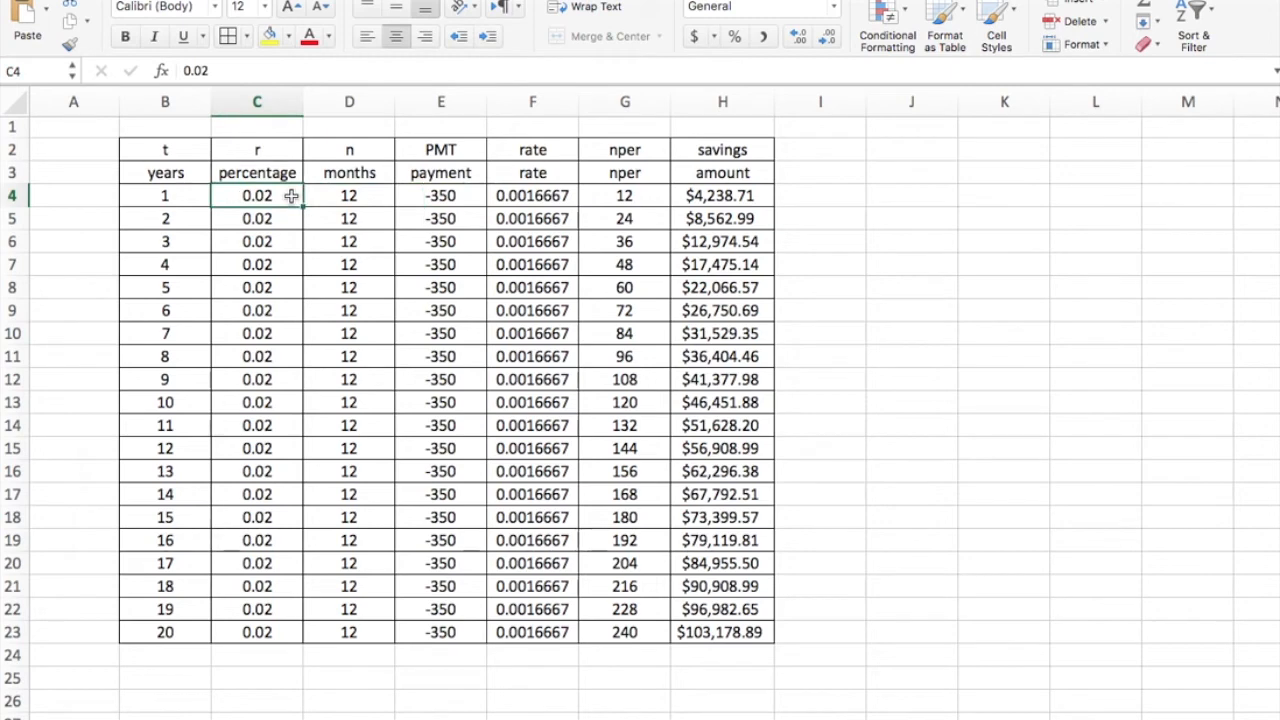
pyautogui.moveTo(343, 594)
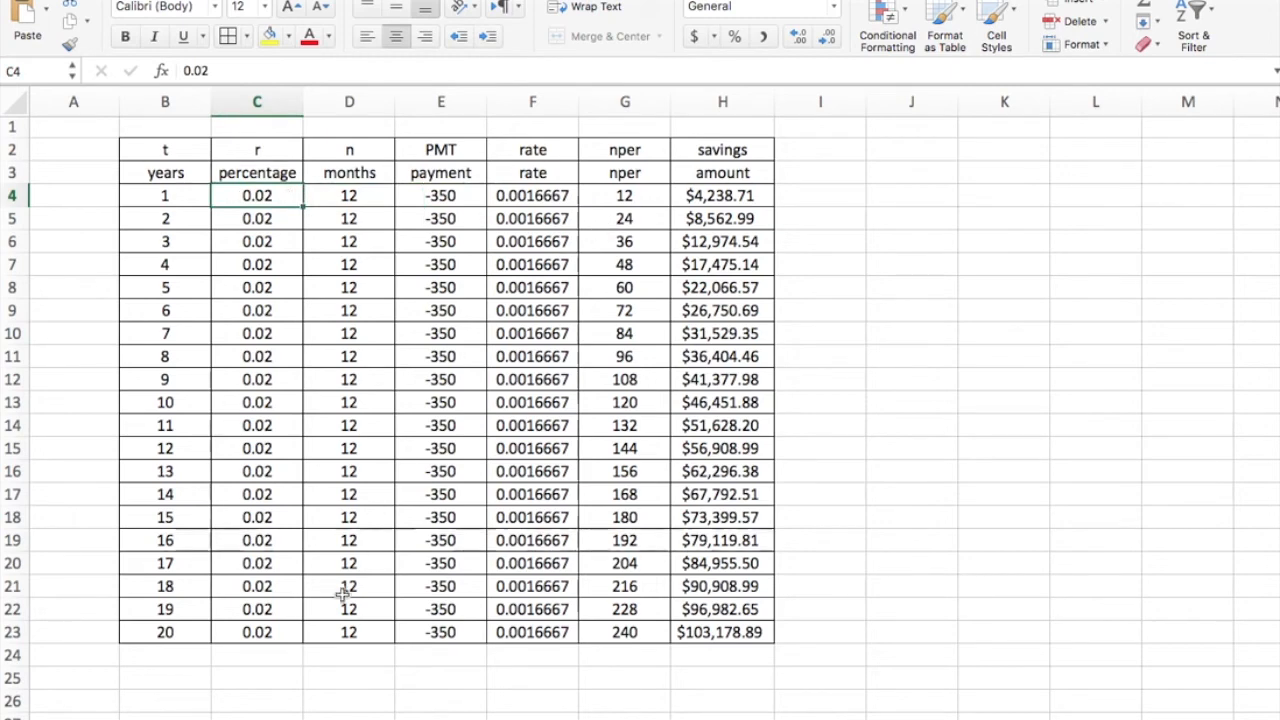
pyautogui.moveTo(718, 651)
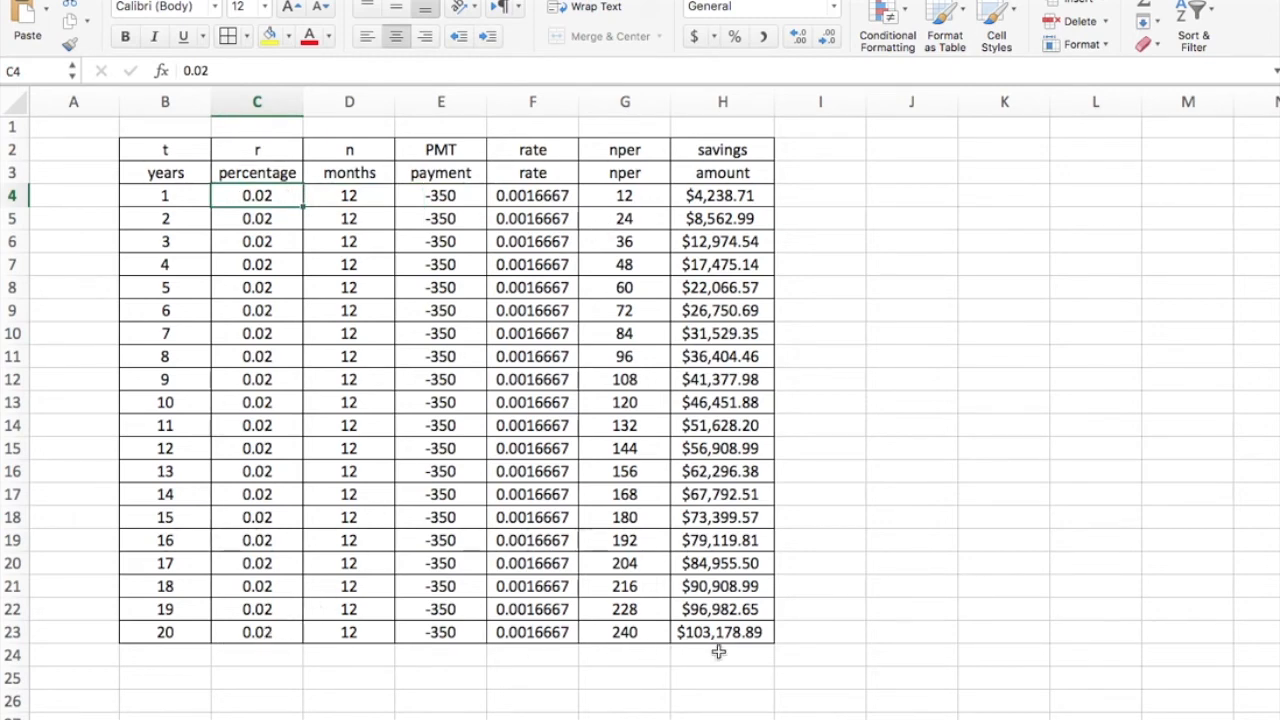
pyautogui.click(722, 654)
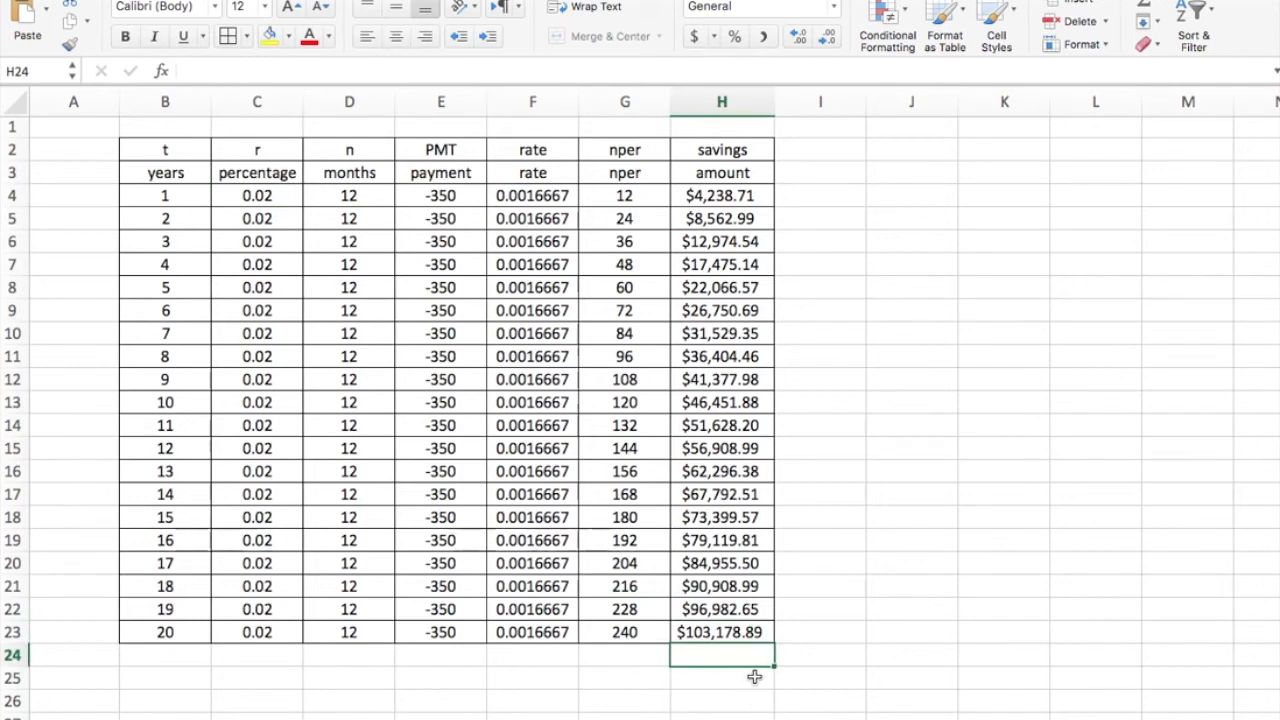
pyautogui.moveTo(816, 304)
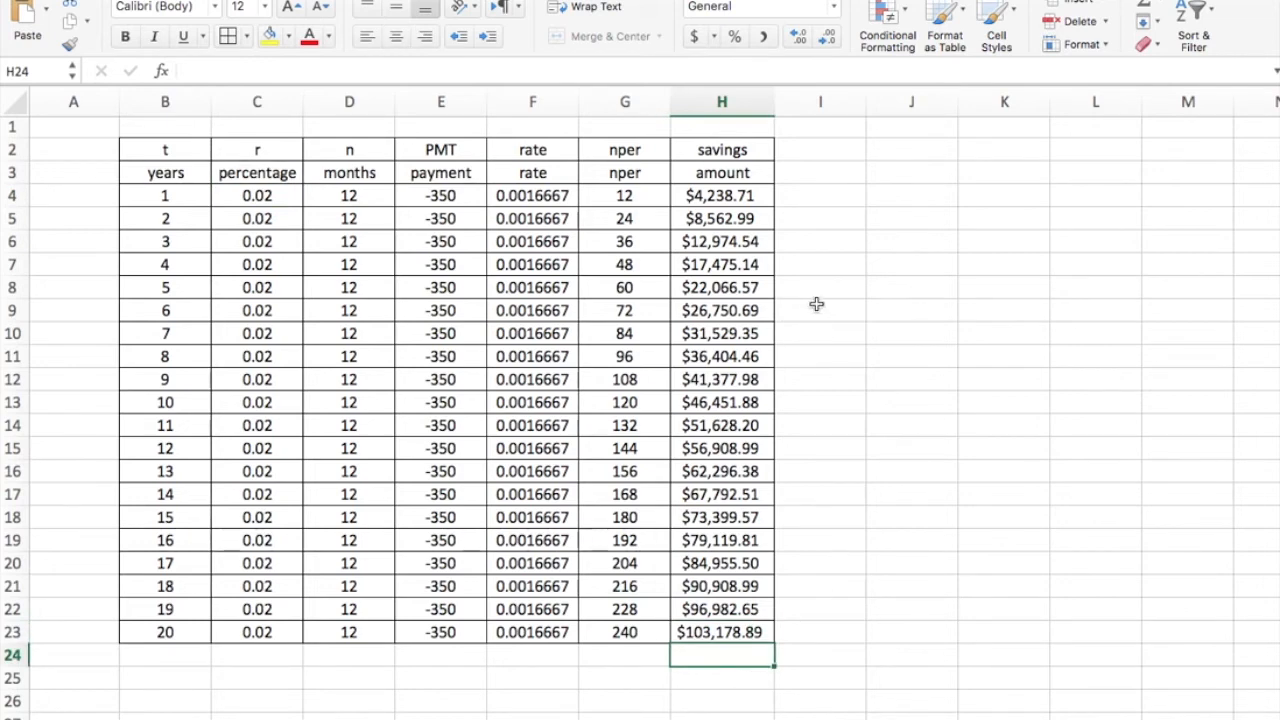
pyautogui.moveTo(875, 183)
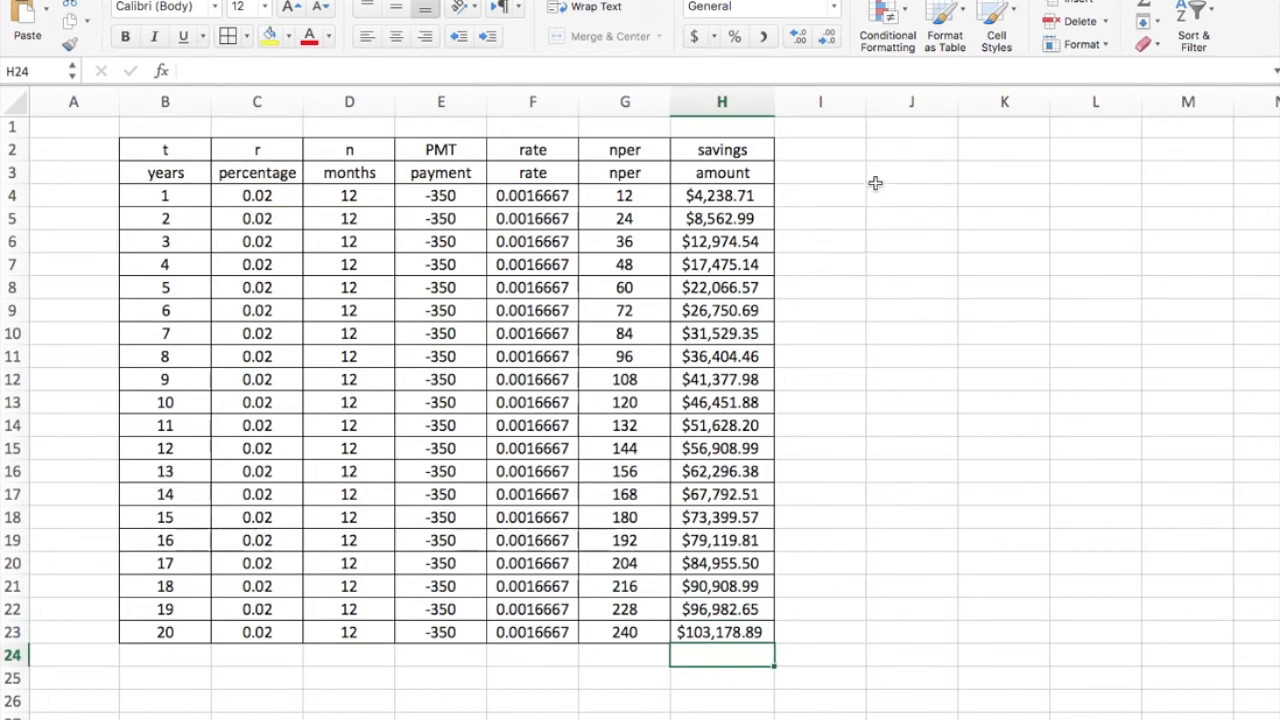
pyautogui.moveTo(712, 435)
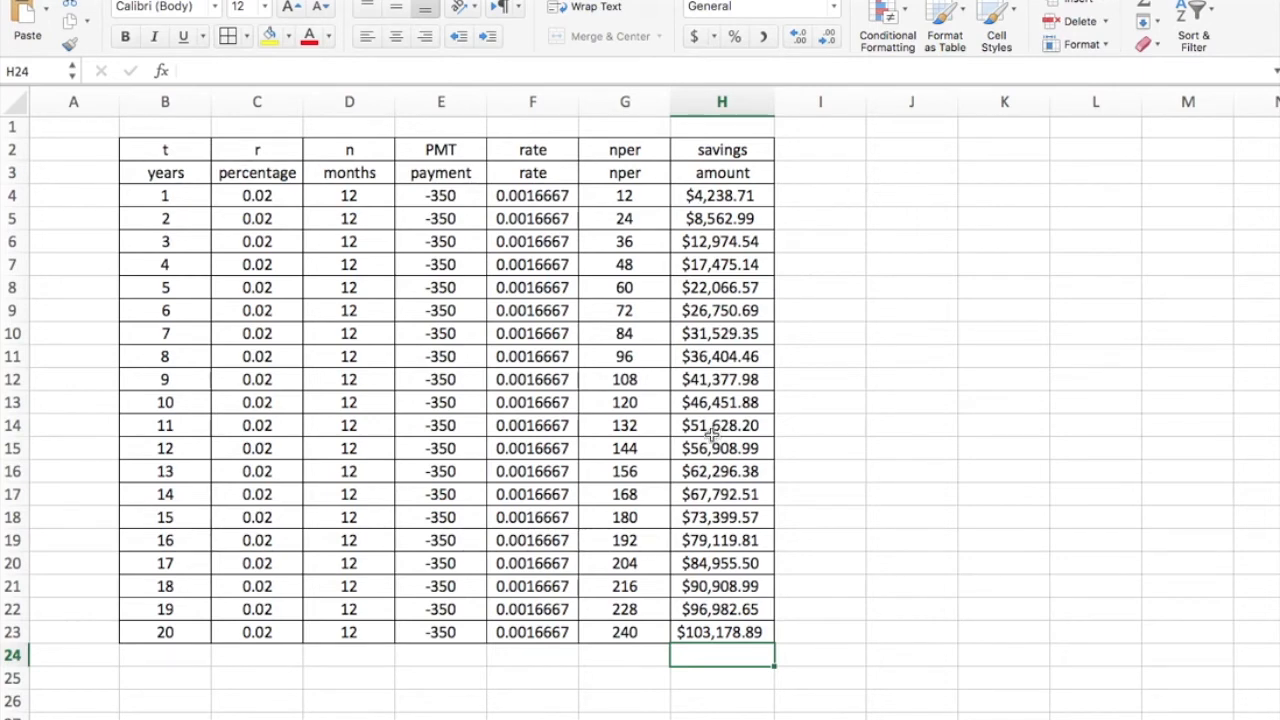
pyautogui.moveTo(885, 200)
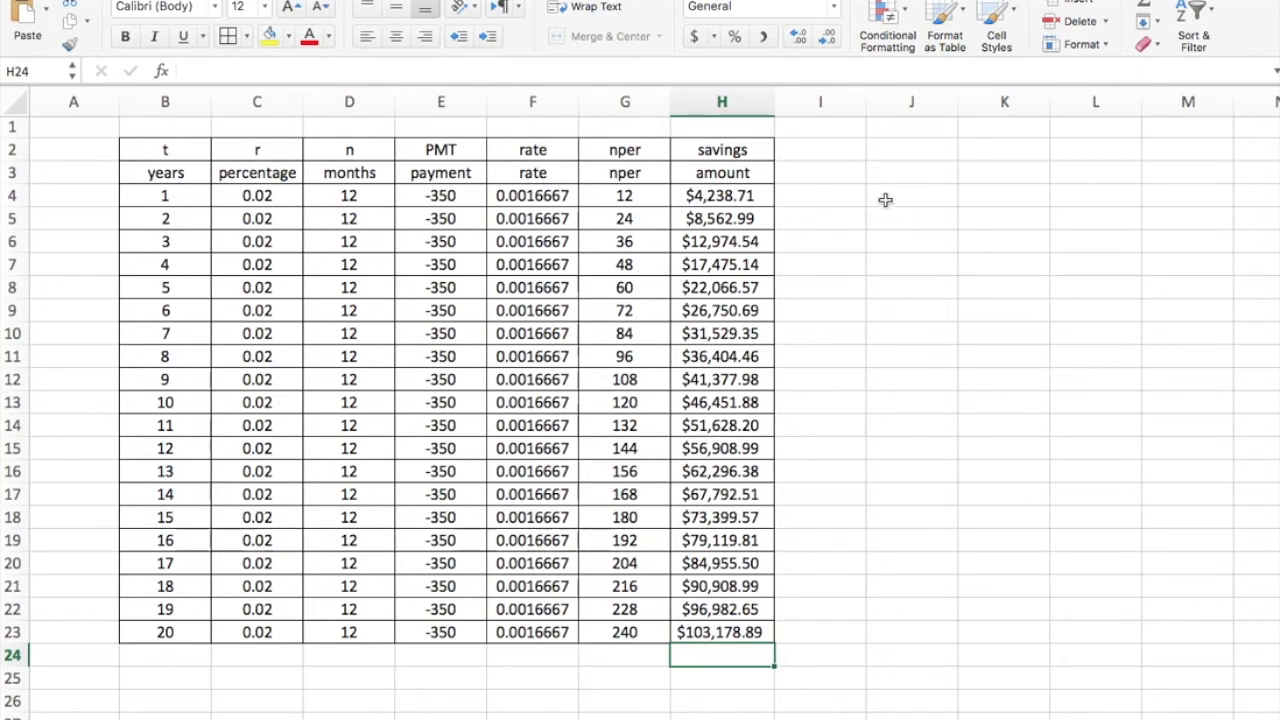
pyautogui.moveTo(1129, 437)
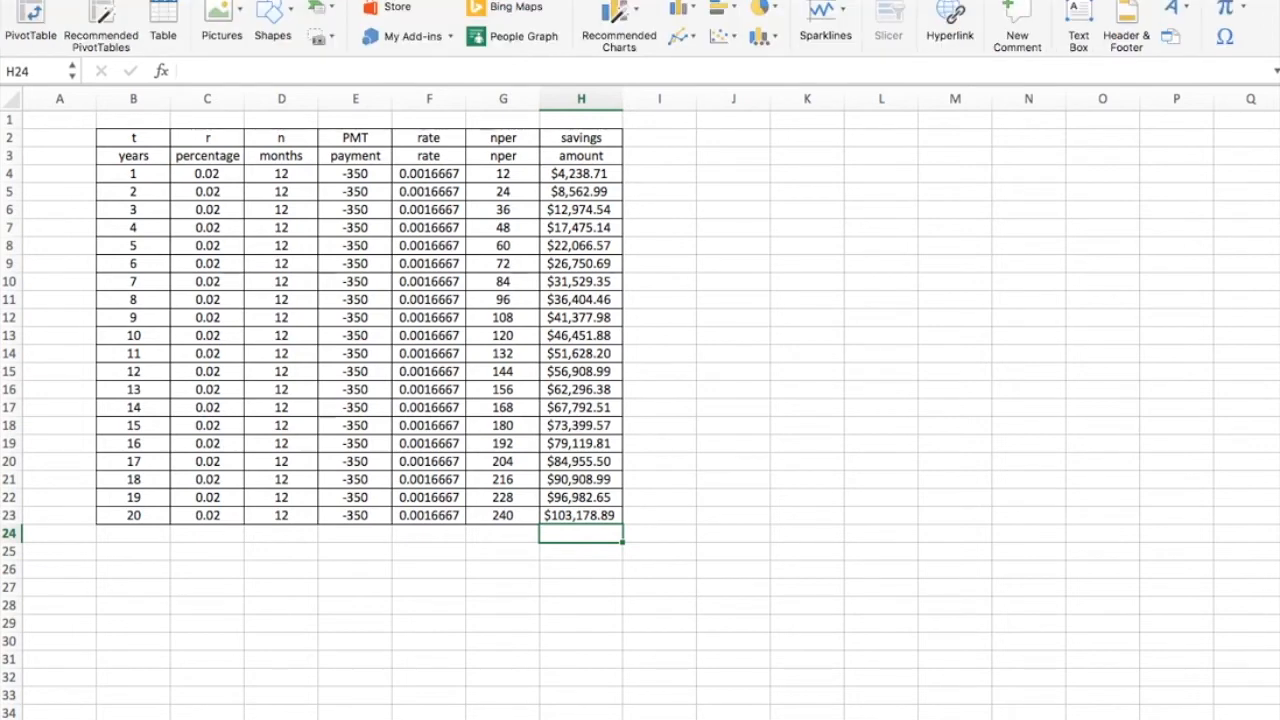
pyautogui.moveTo(383, 180)
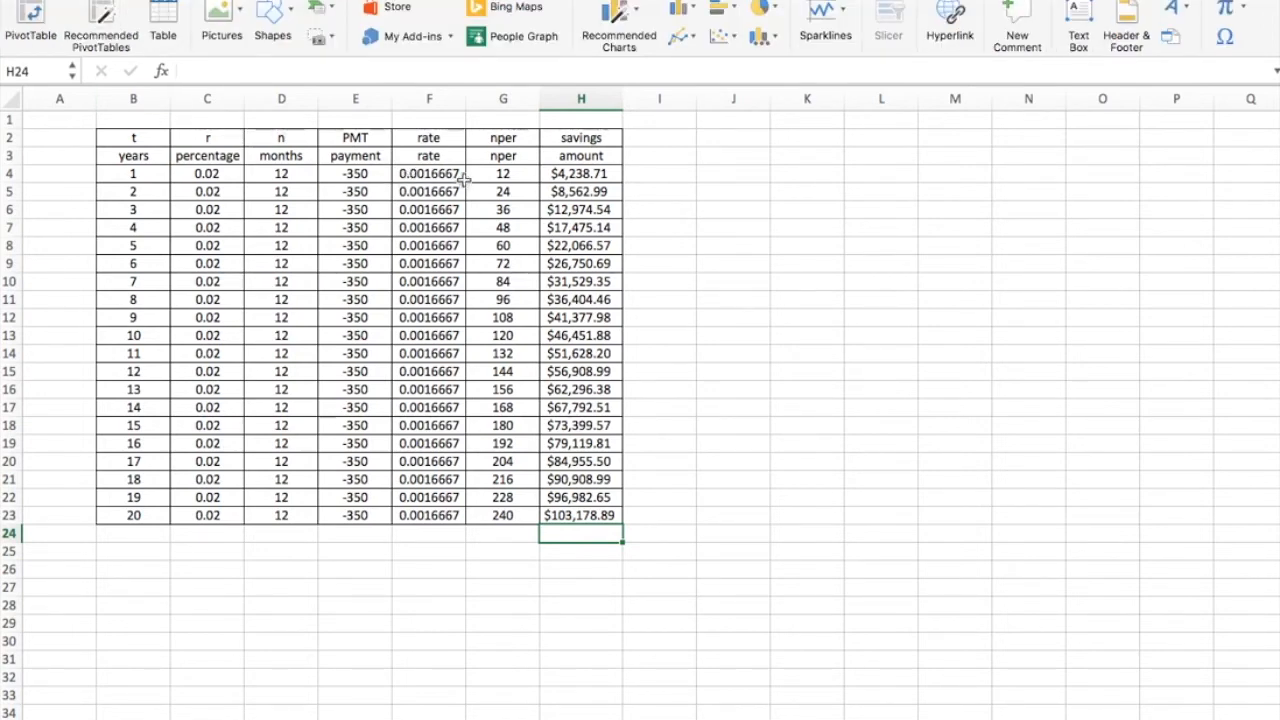
pyautogui.moveTo(669, 64)
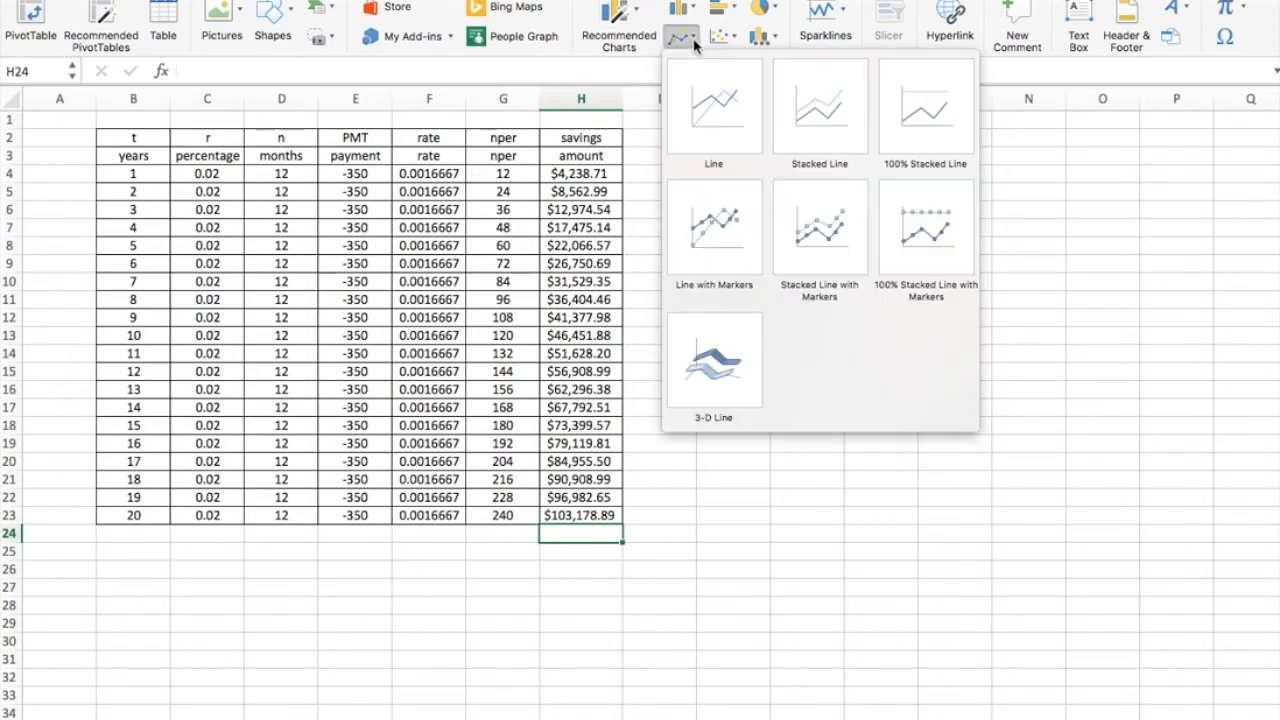
pyautogui.moveTo(713, 232)
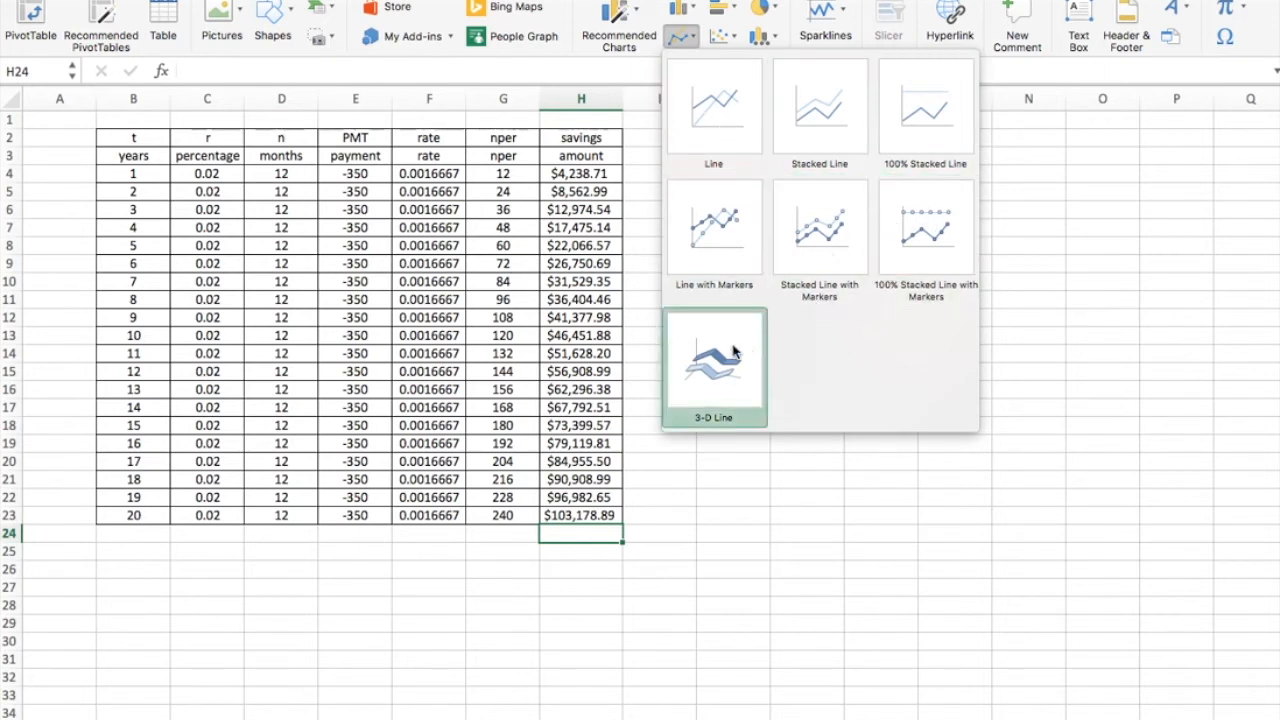
# Step: Insert a Line with Markers chart of the table and title it 'Savings Account'
pyautogui.click(713, 360)
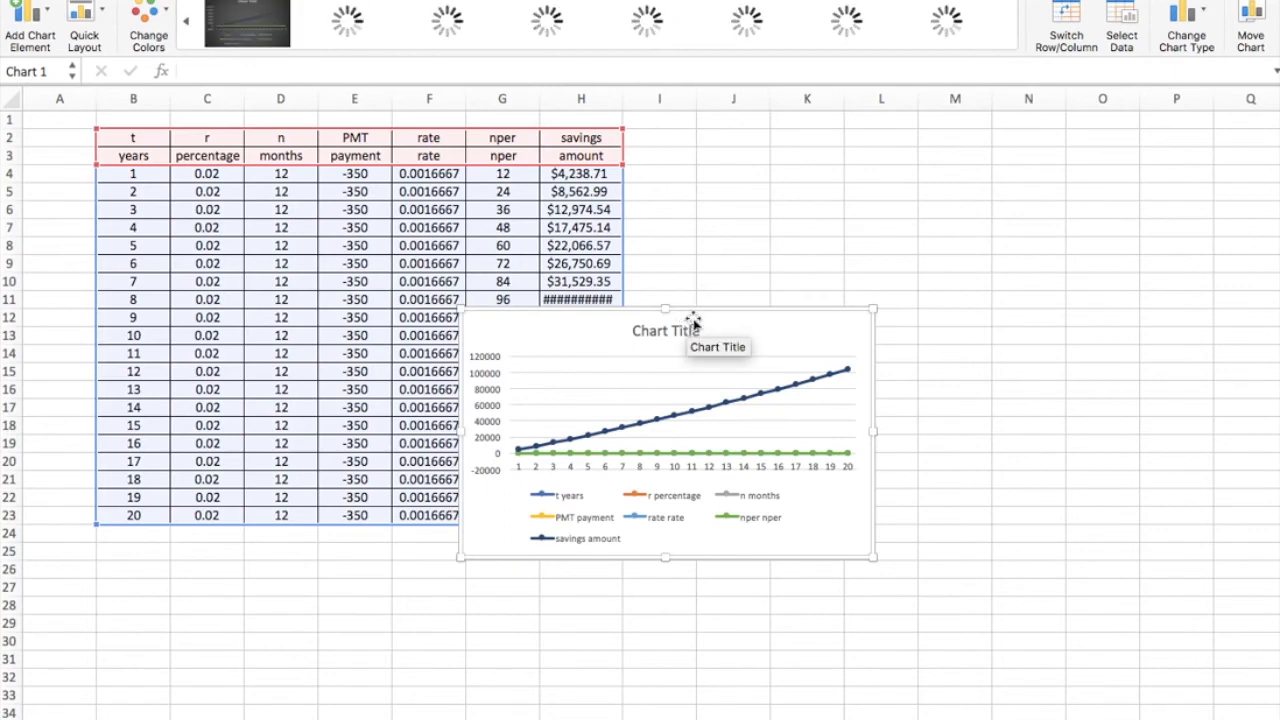
pyautogui.click(663, 330)
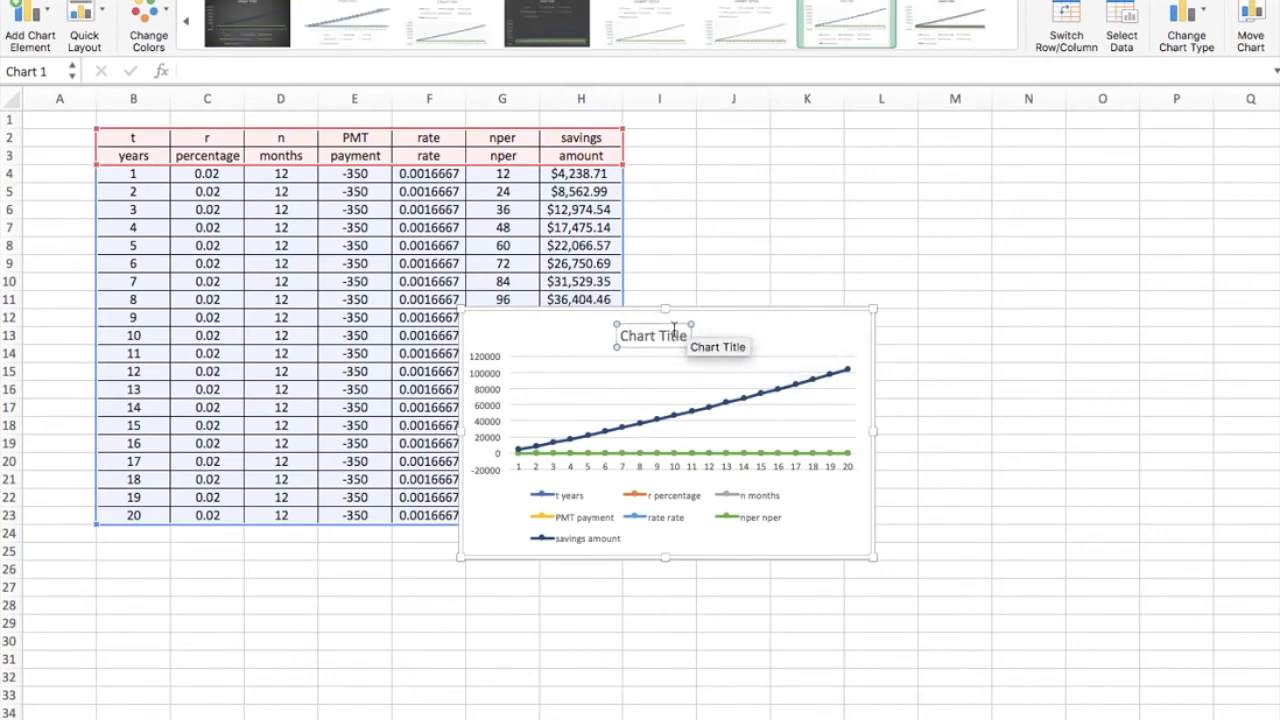
pyautogui.doubleClick(638, 335)
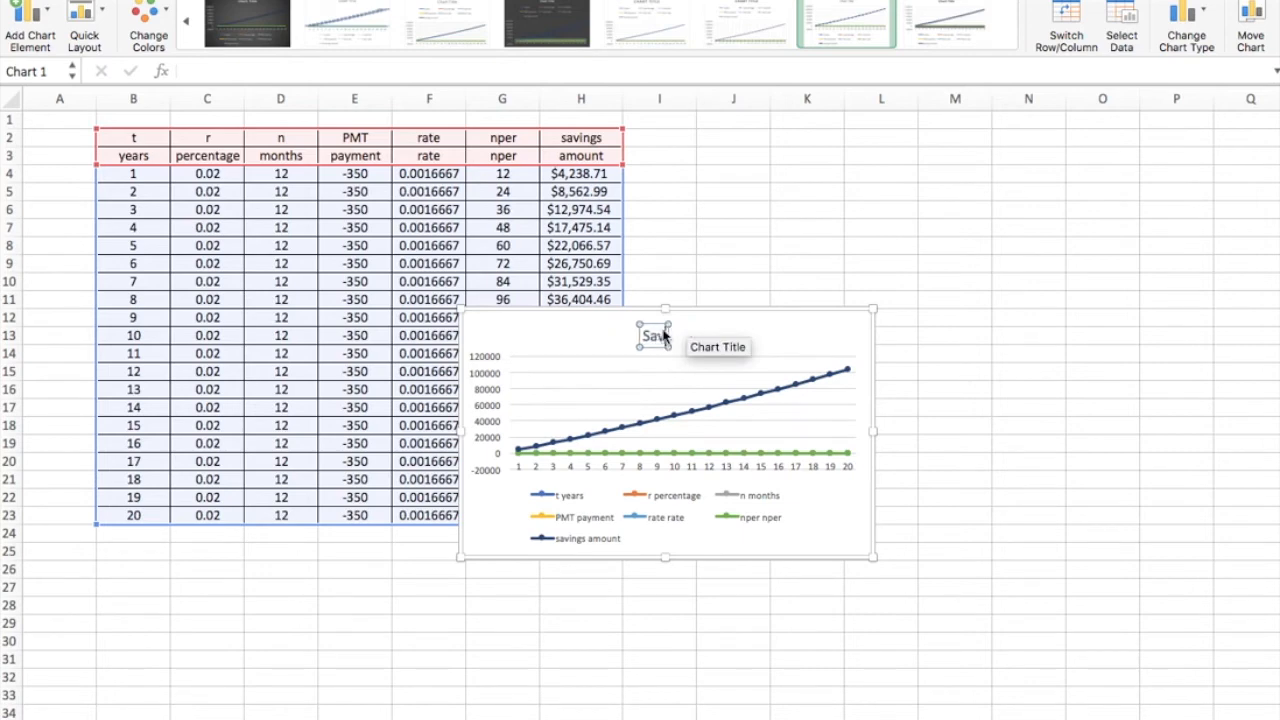
pyautogui.write('Savings Account')
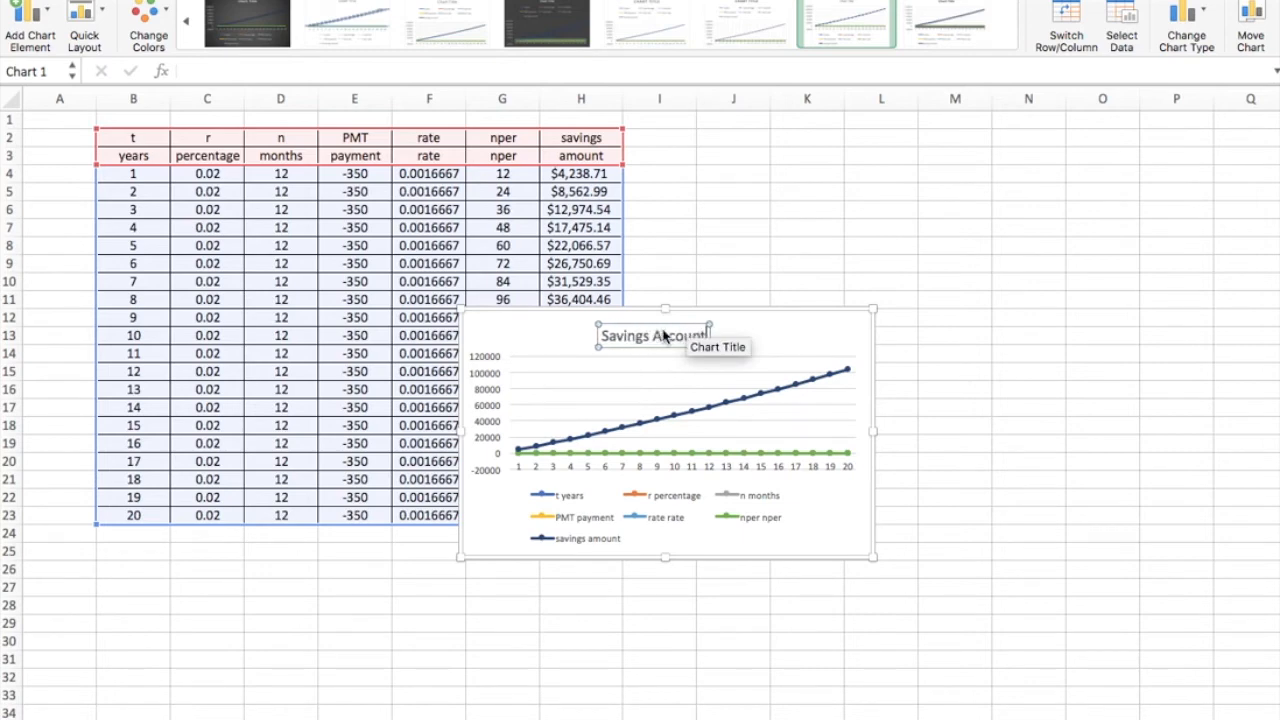
pyautogui.moveTo(733, 408)
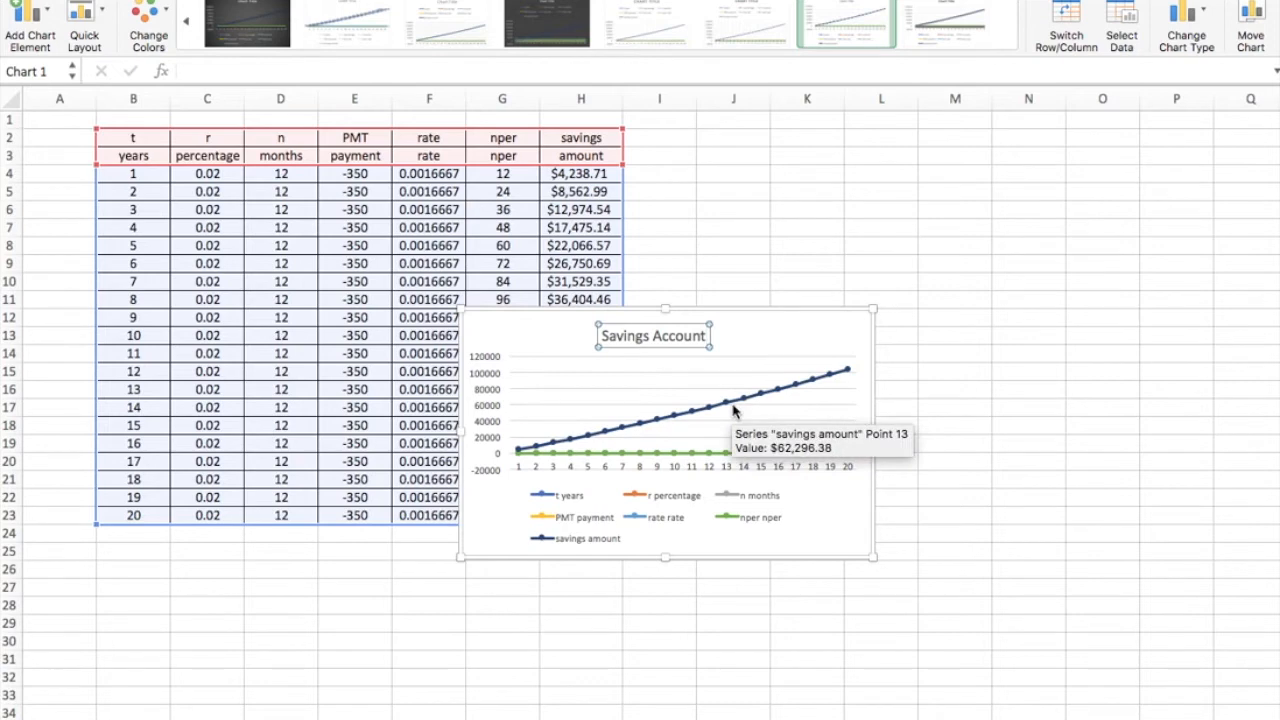
pyautogui.doubleClick(740, 398)
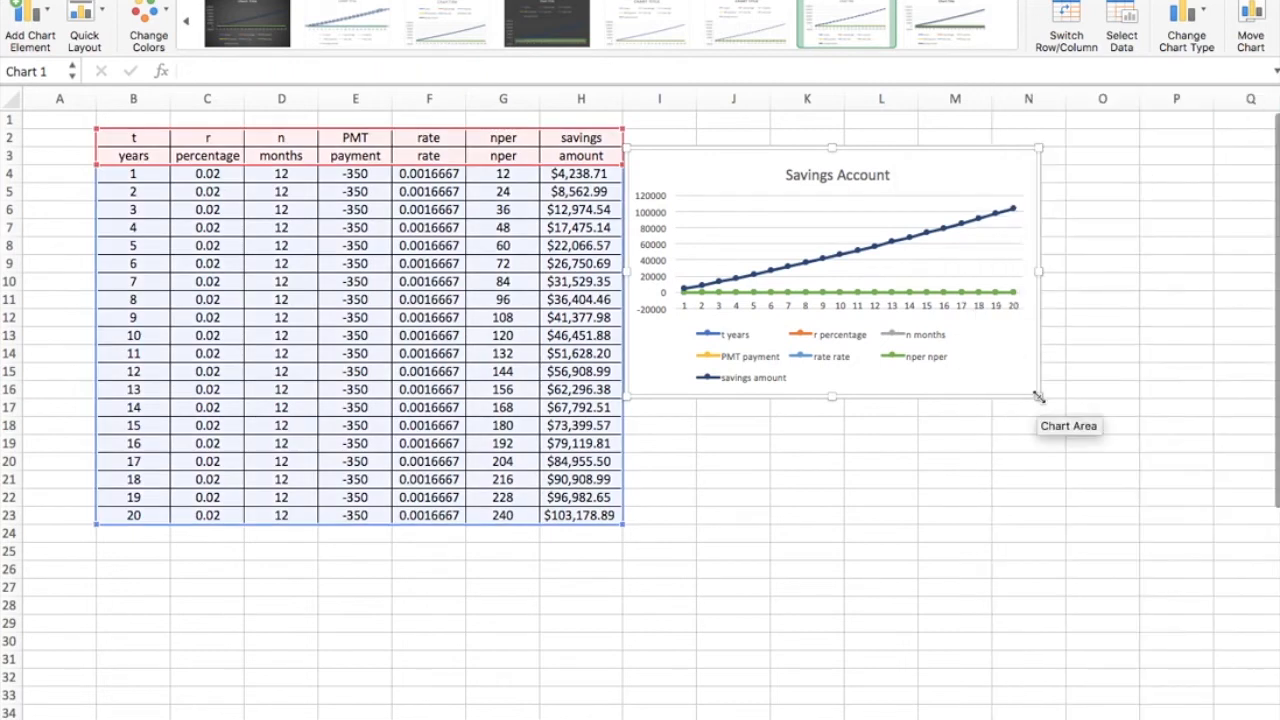
# Step: Enlarge the Savings Account chart beside the table to span roughly rows 2-24
pyautogui.moveTo(1040, 395); pyautogui.dragTo(1115, 520)
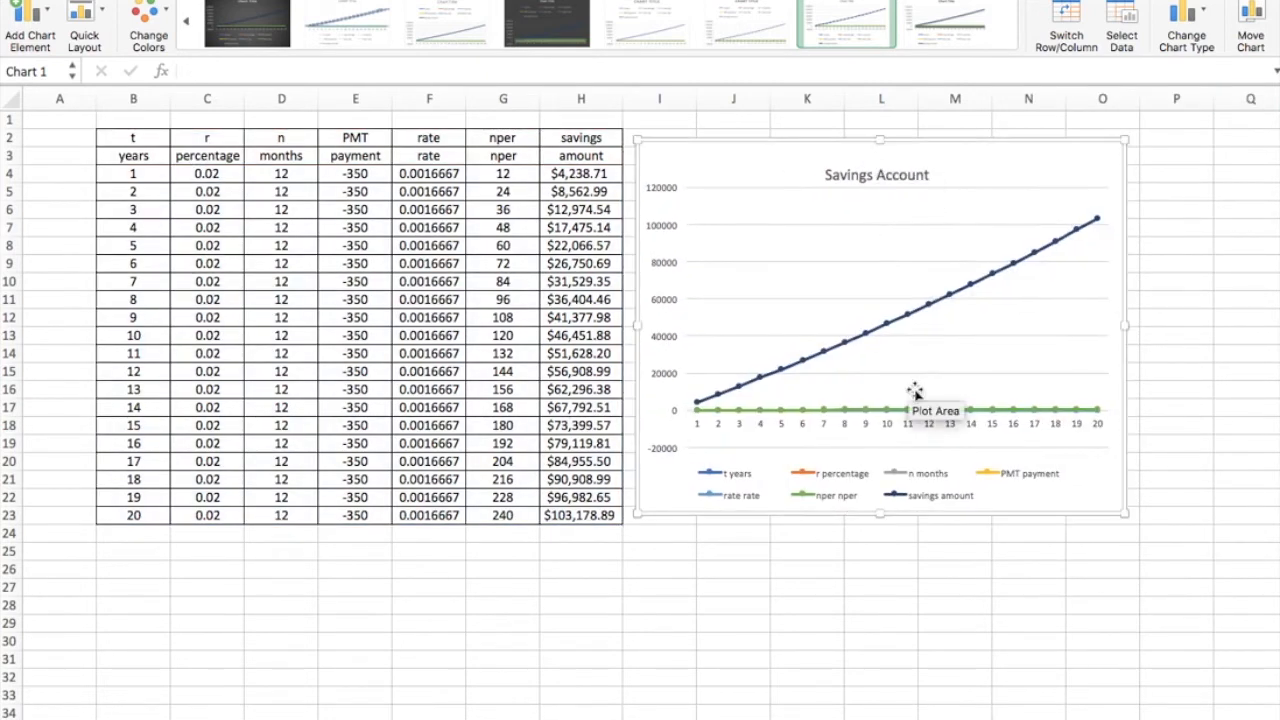
pyautogui.moveTo(895, 432)
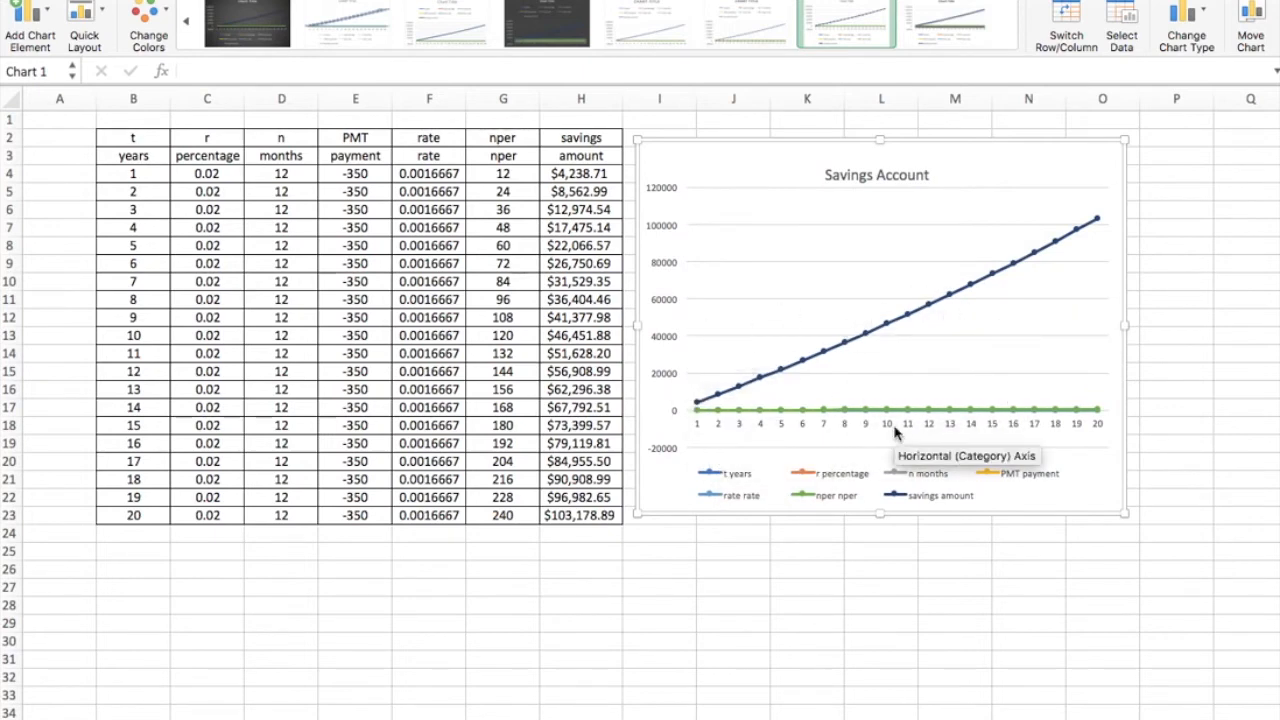
pyautogui.moveTo(1008, 175)
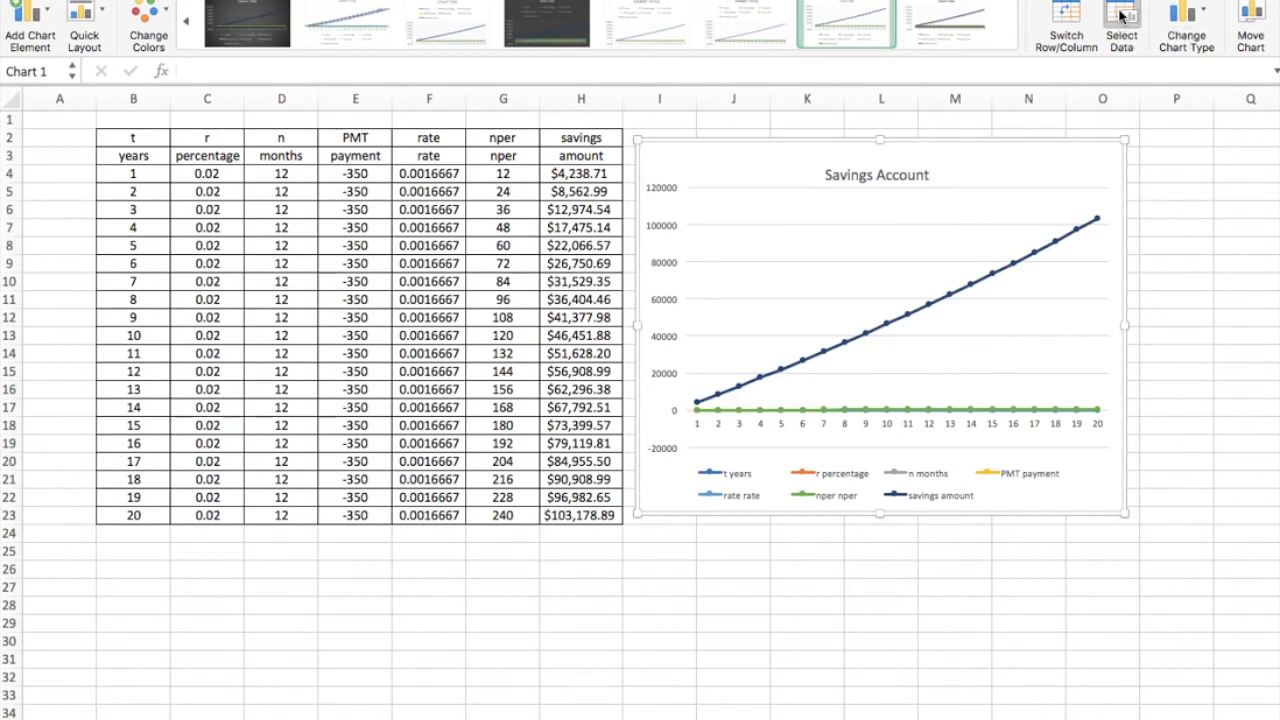
# Step: In Select Data, remove every series except savings amount so the chart shows one curve
pyautogui.click(1120, 14)
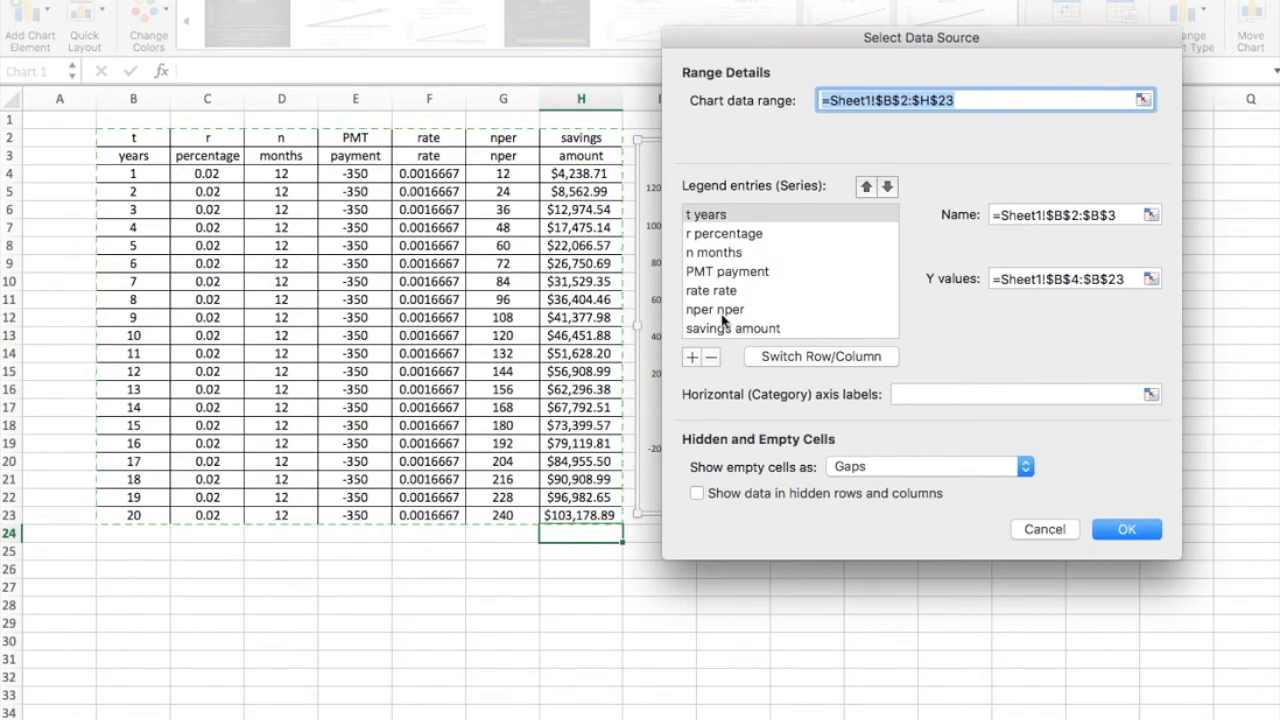
pyautogui.click(707, 214)
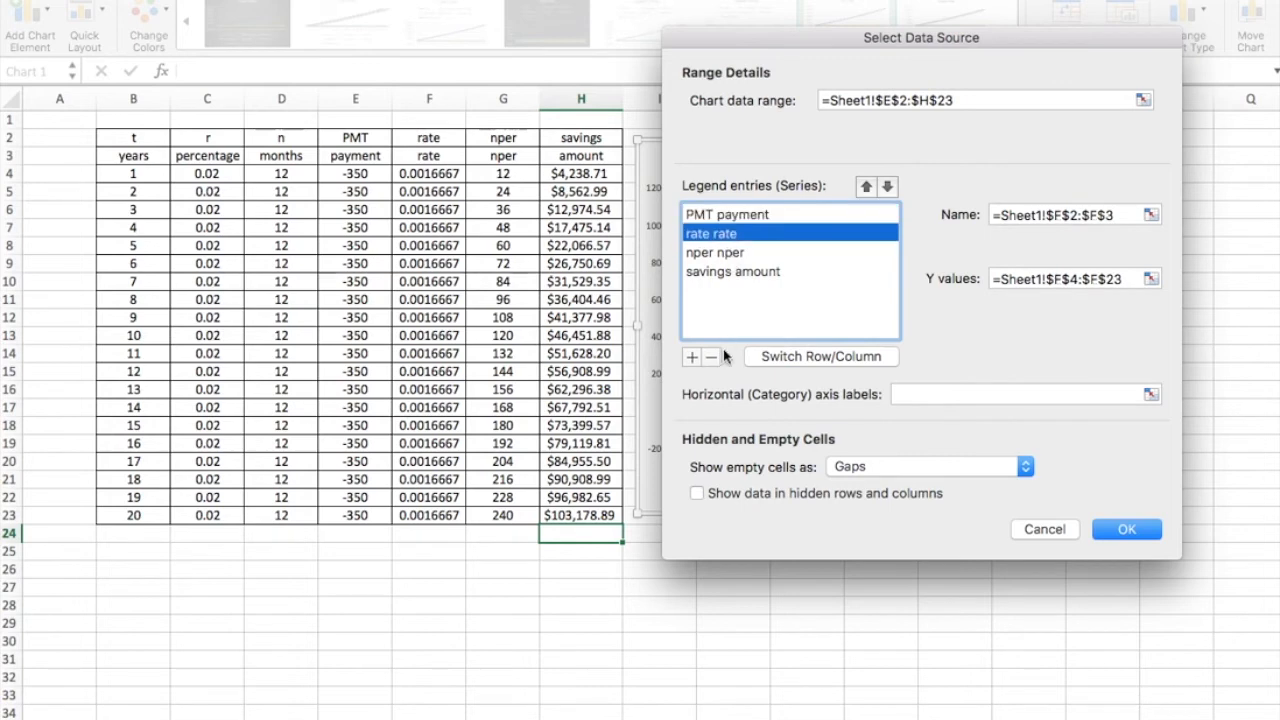
pyautogui.click(711, 357)
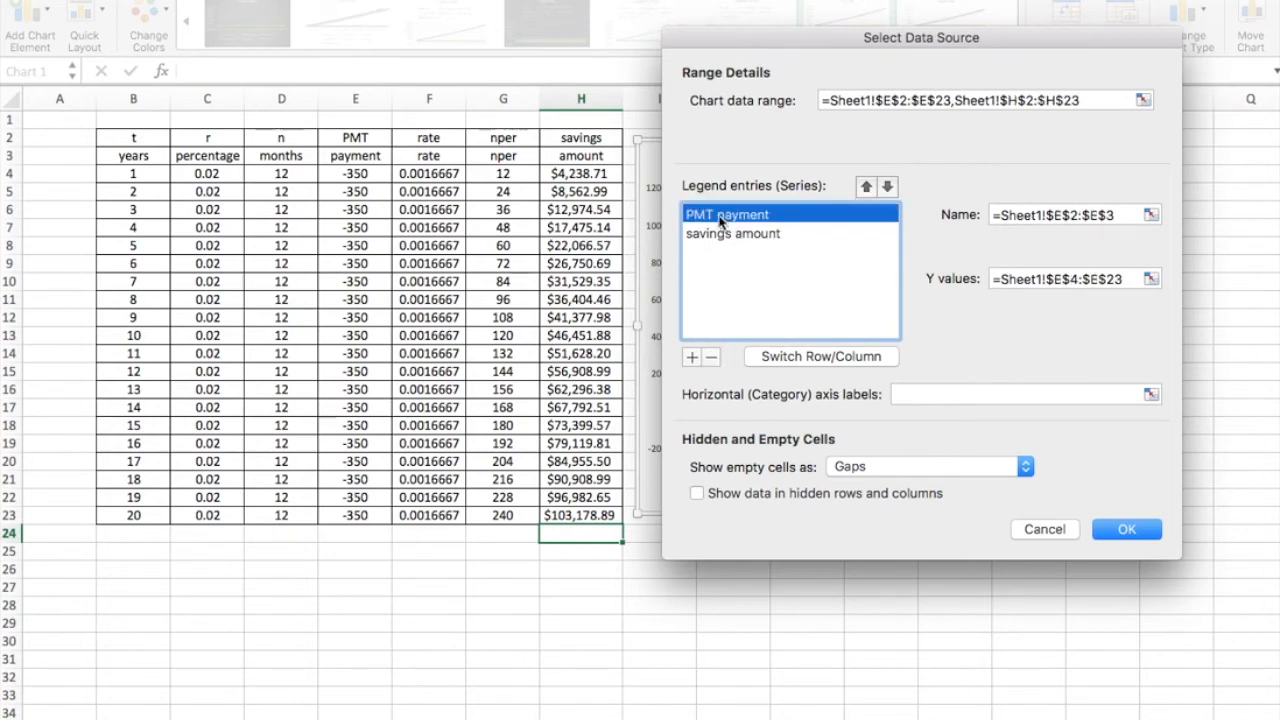
pyautogui.click(710, 357)
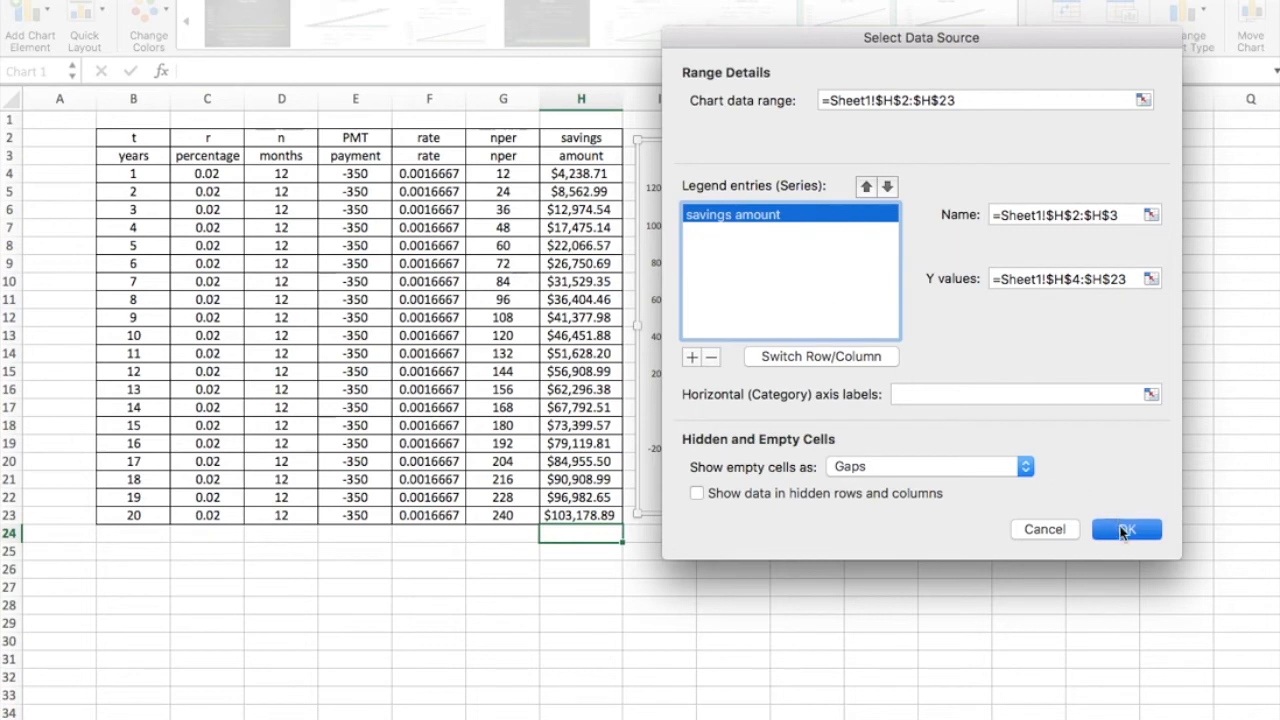
pyautogui.click(1125, 529)
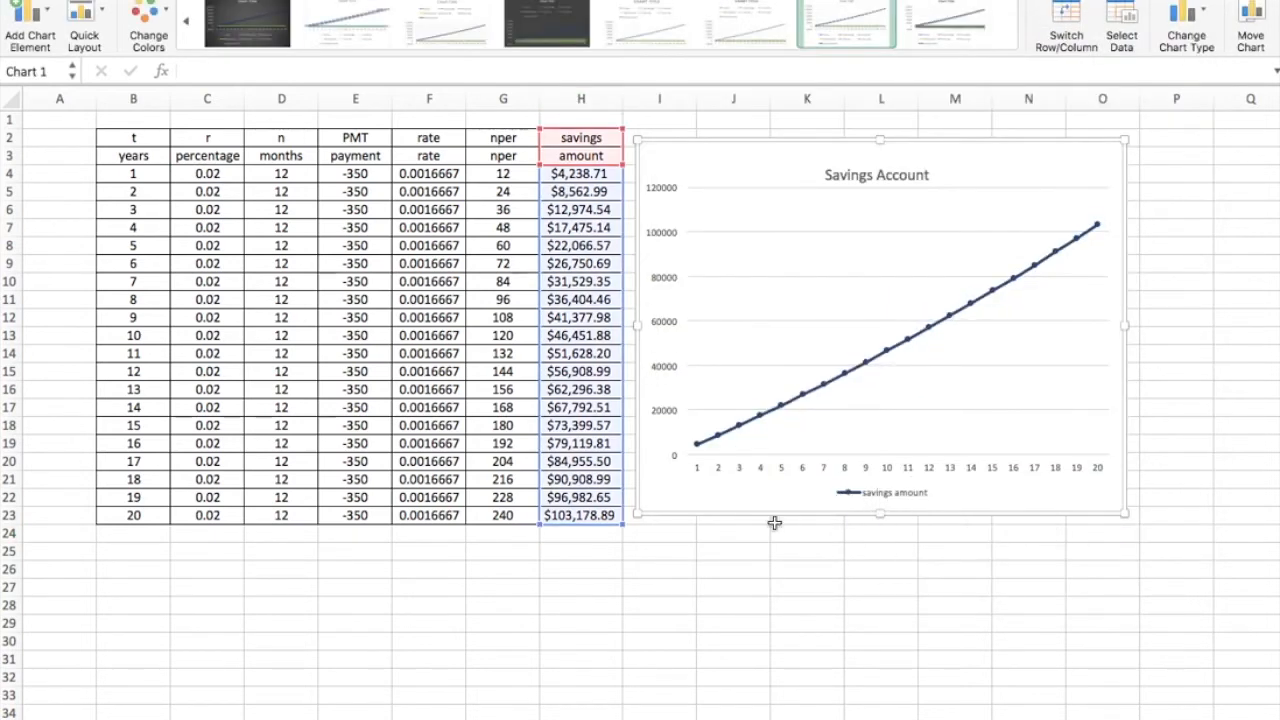
pyautogui.moveTo(724, 458)
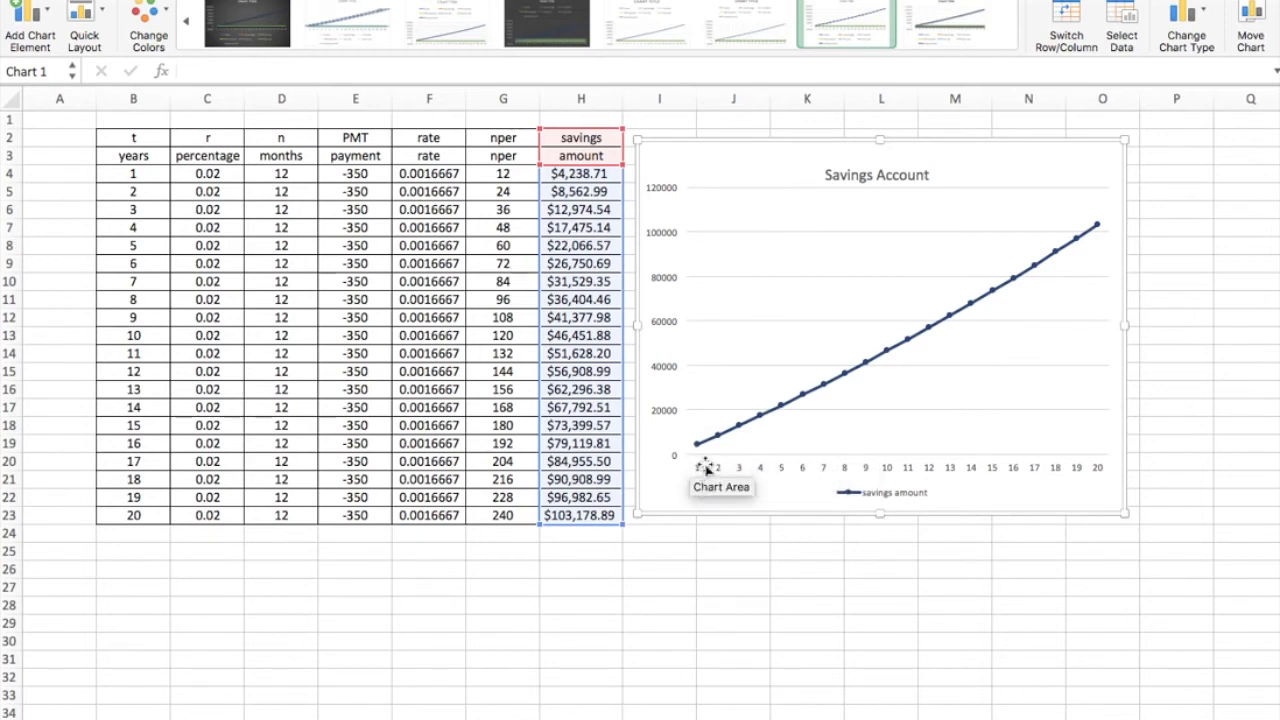
pyautogui.moveTo(1108, 277)
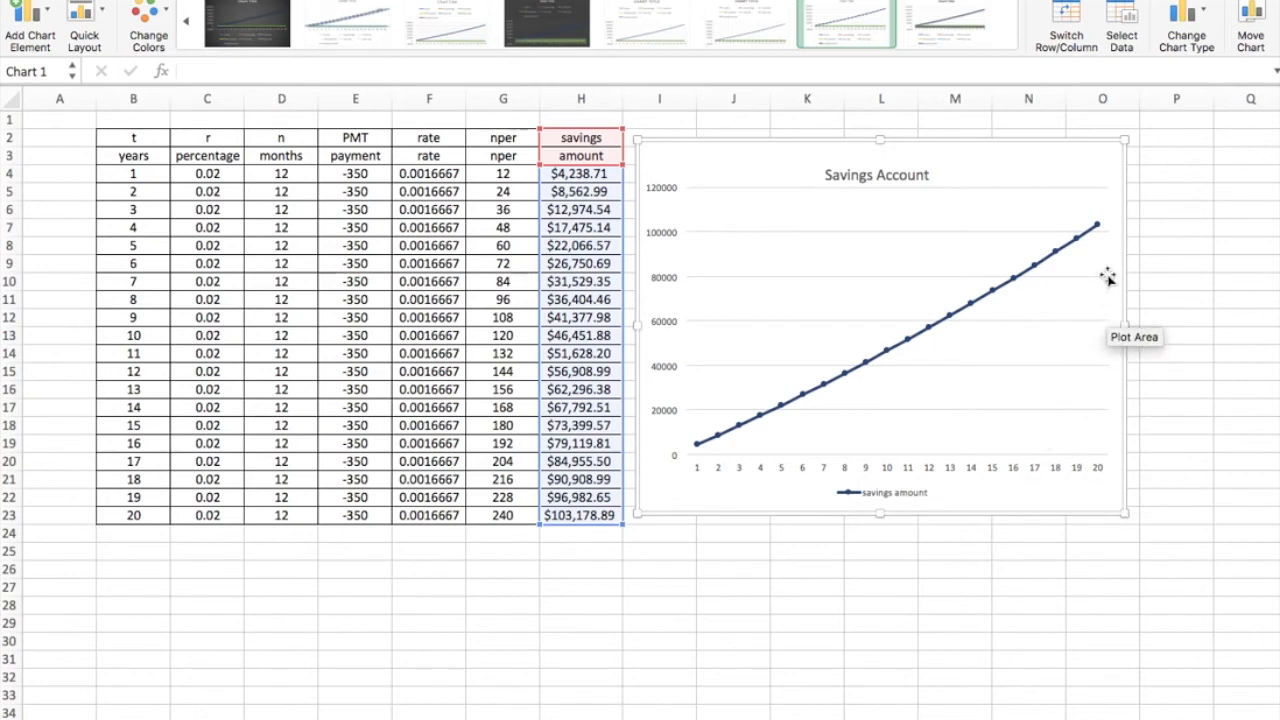
pyautogui.moveTo(1118, 478)
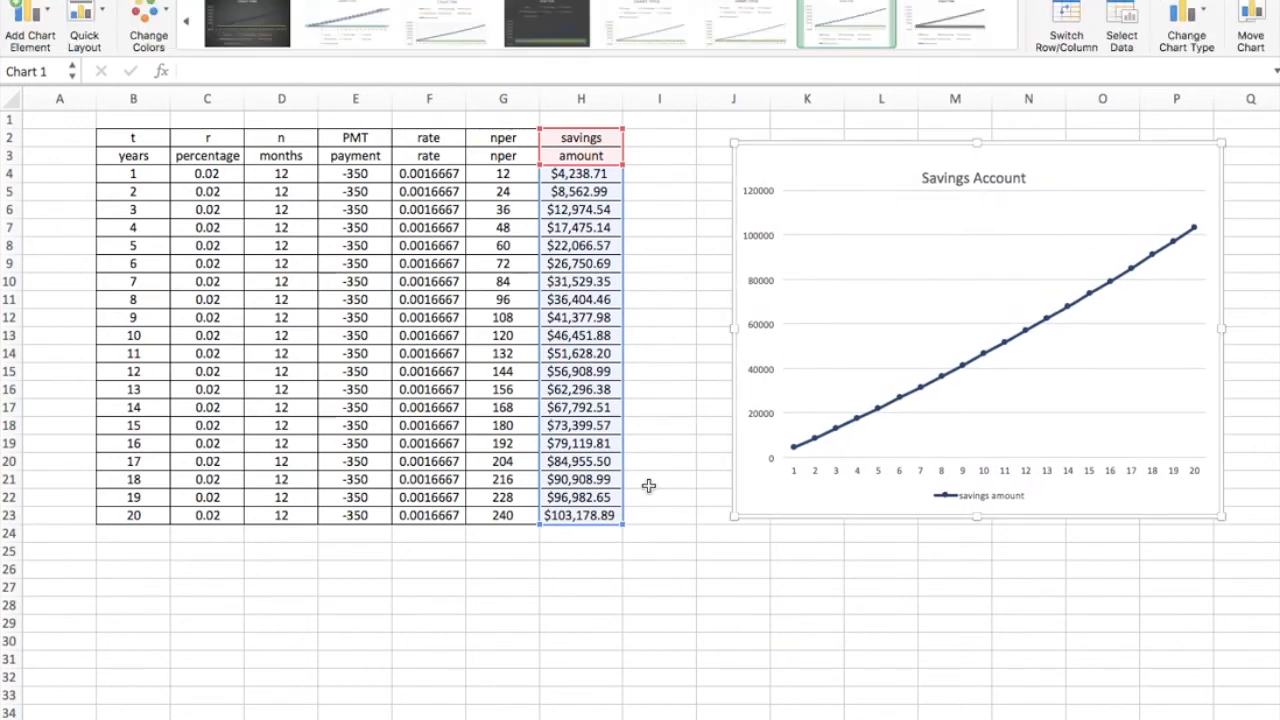
# Step: Deselect the shifted chart by selecting a worksheet cell, leaving a gap from the table
pyautogui.click(580, 568)
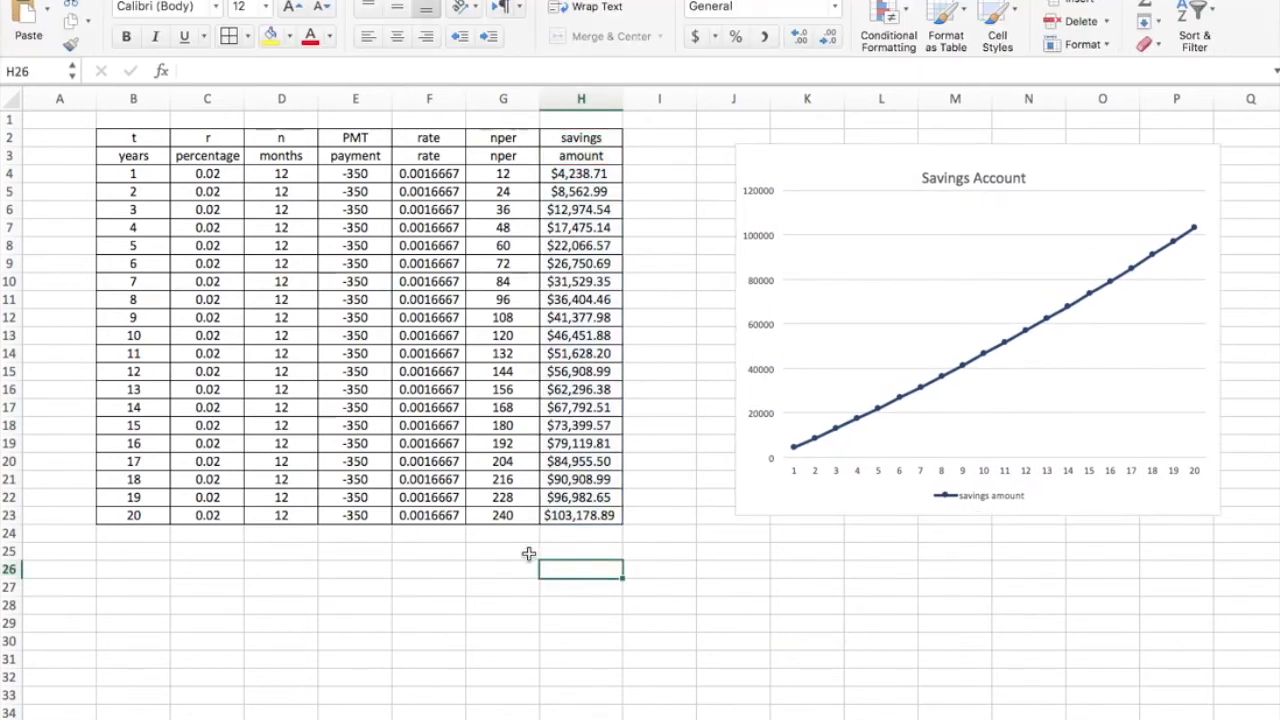
pyautogui.moveTo(437, 551)
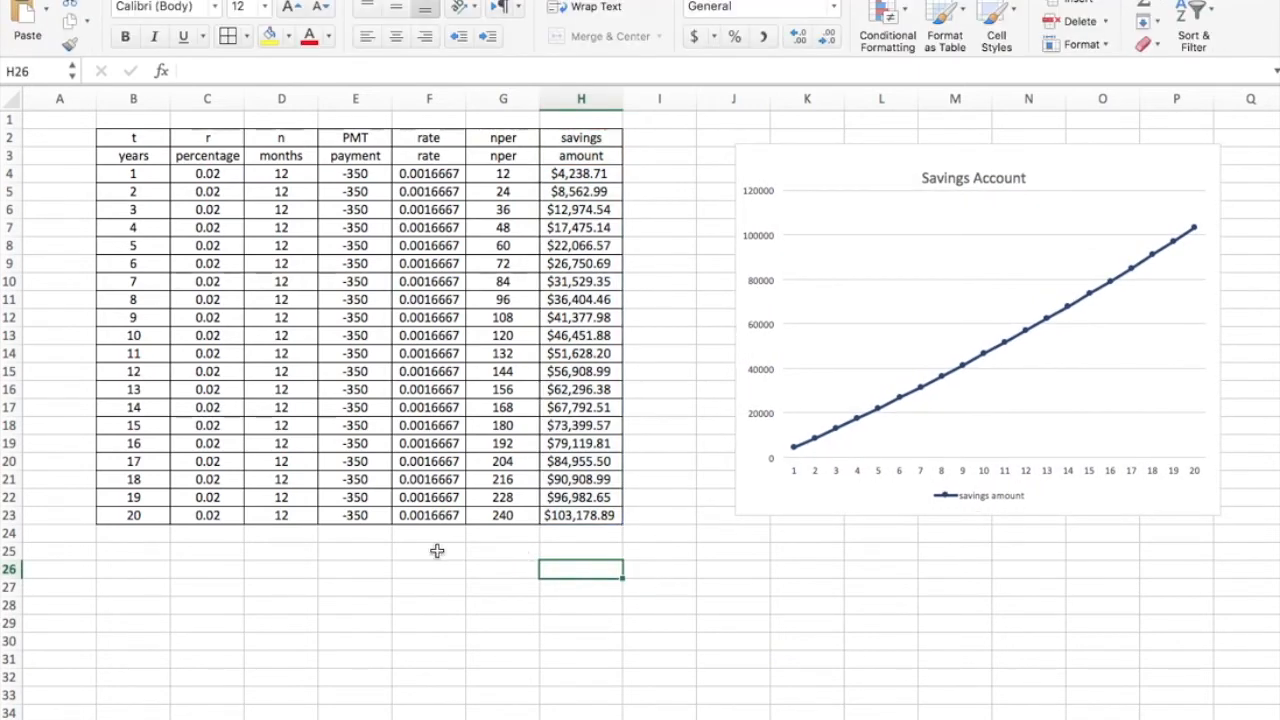
pyautogui.moveTo(443, 371)
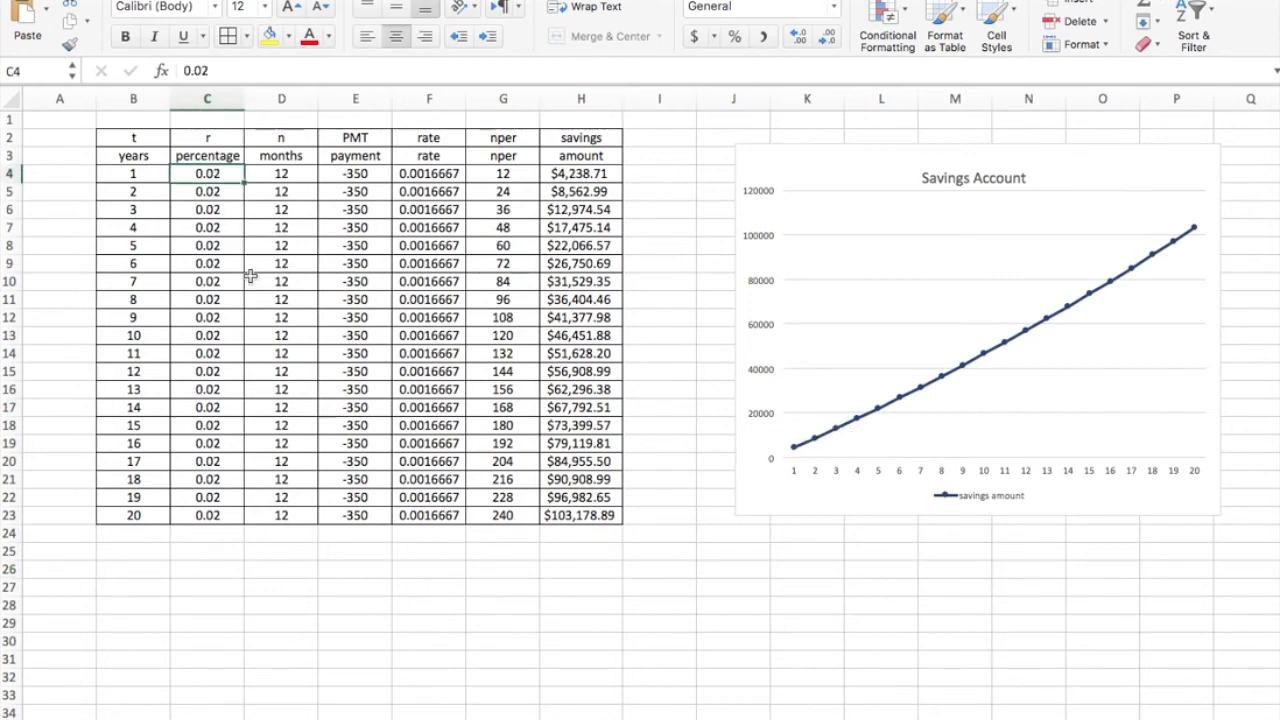
pyautogui.moveTo(500, 480)
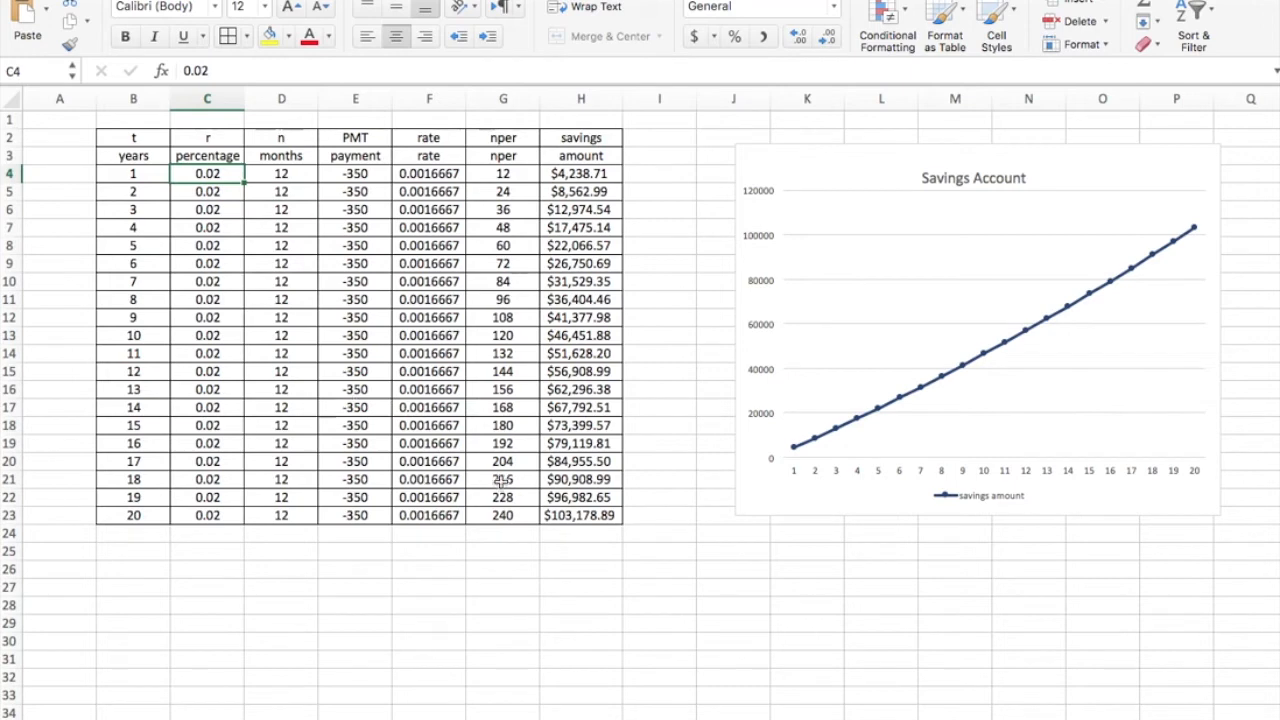
pyautogui.moveTo(920, 419)
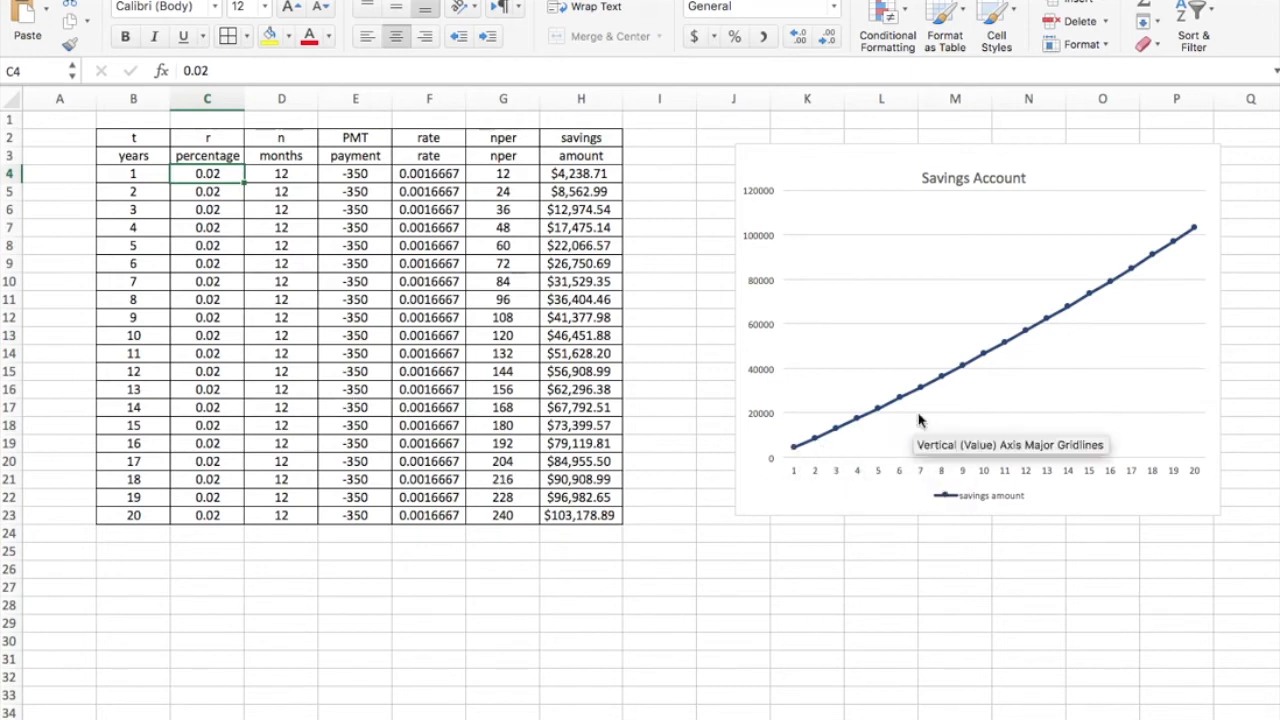
pyautogui.moveTo(965, 573)
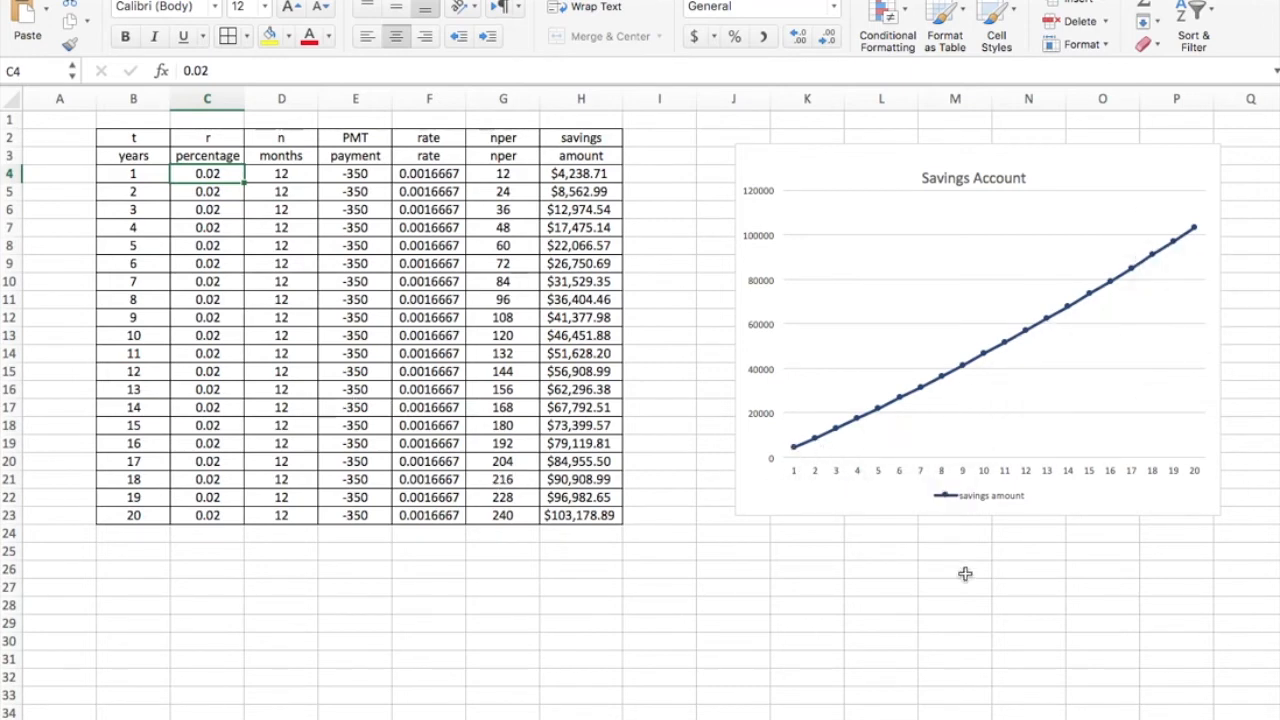
pyautogui.moveTo(335, 271)
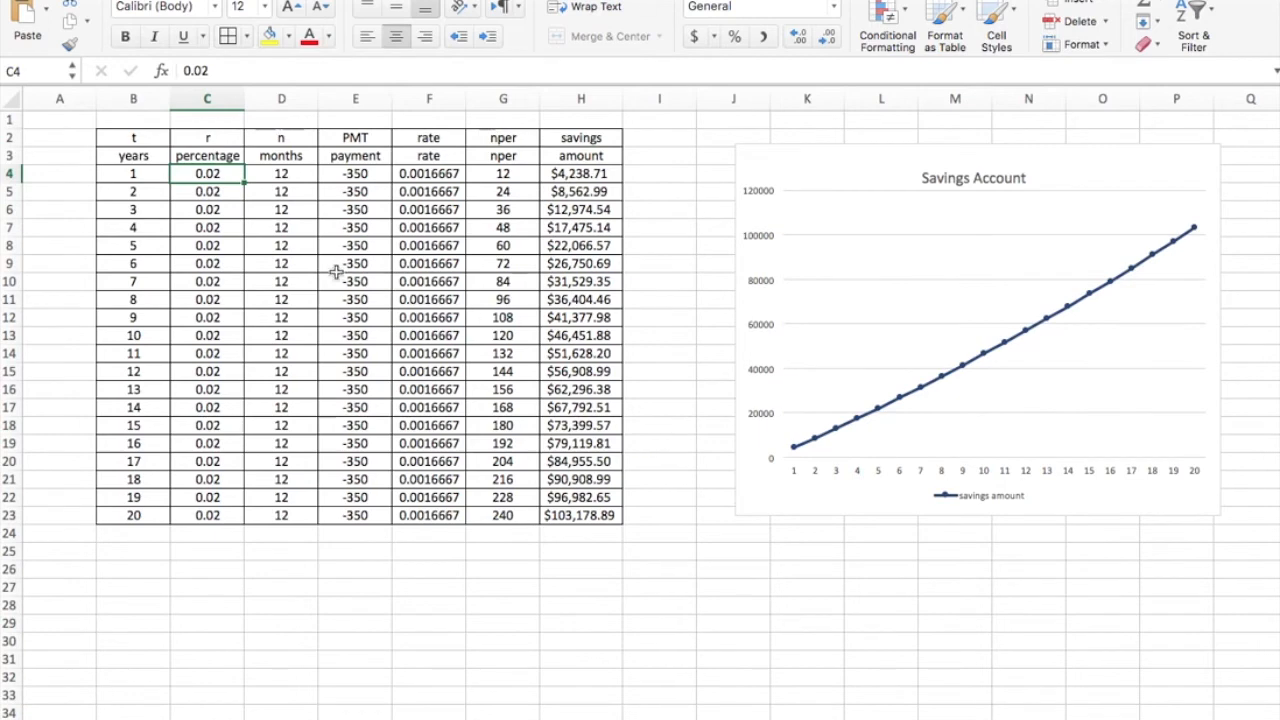
# Step: Try rates 0 and 0.02, then fill 0.045 down C4:C23 so savings reach $135,843.53
pyautogui.click(355, 191)
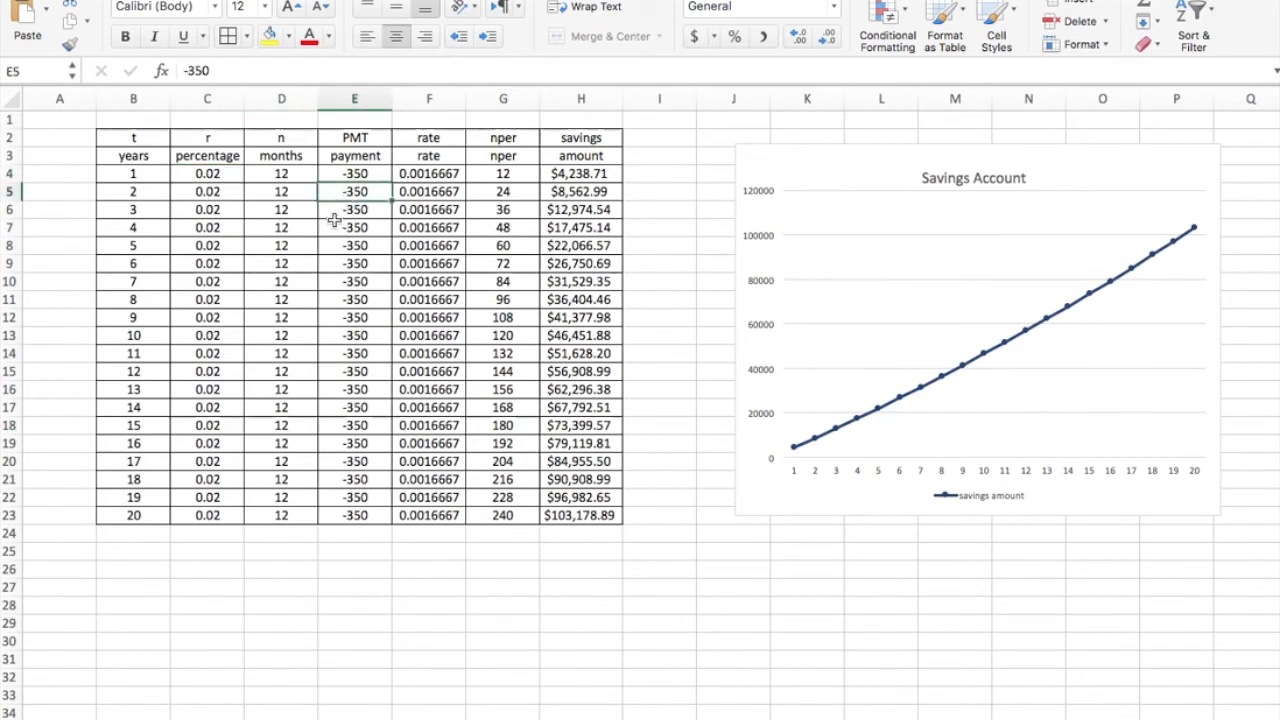
pyautogui.moveTo(345, 263)
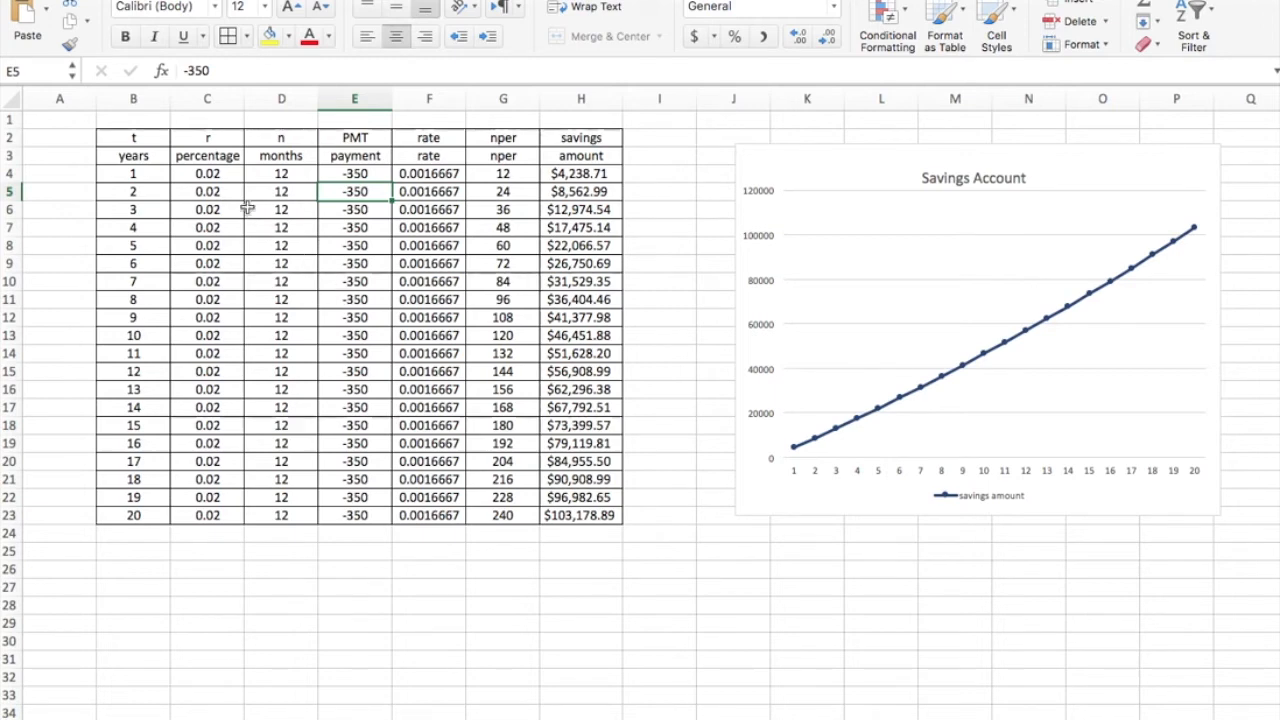
pyautogui.click(207, 173)
pyautogui.write('0')
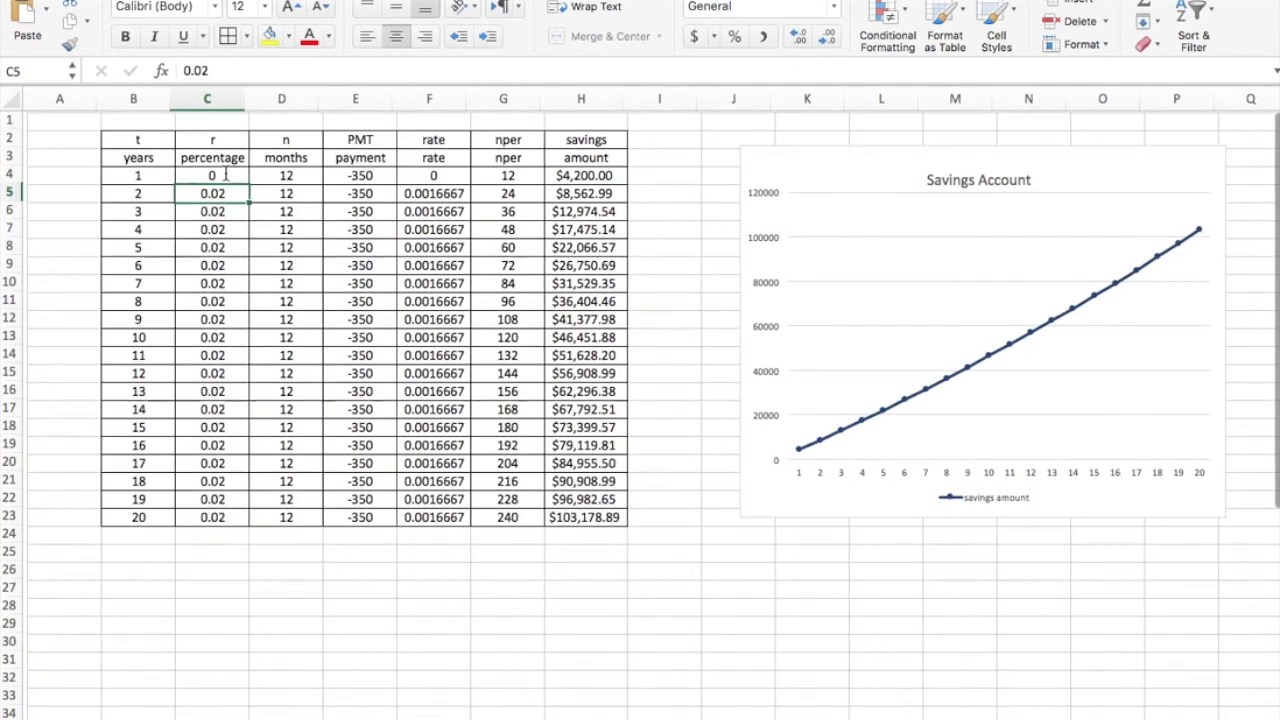
pyautogui.click(207, 173)
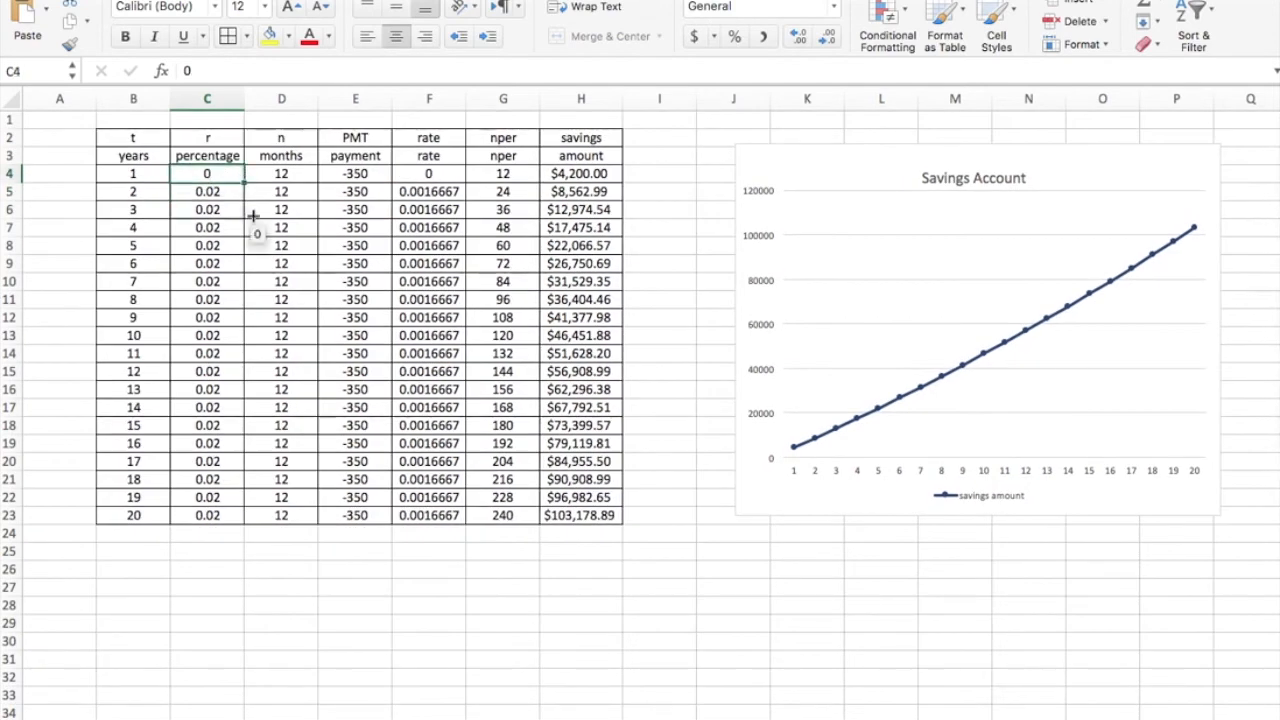
pyautogui.moveTo(207, 173); pyautogui.dragTo(207, 515)
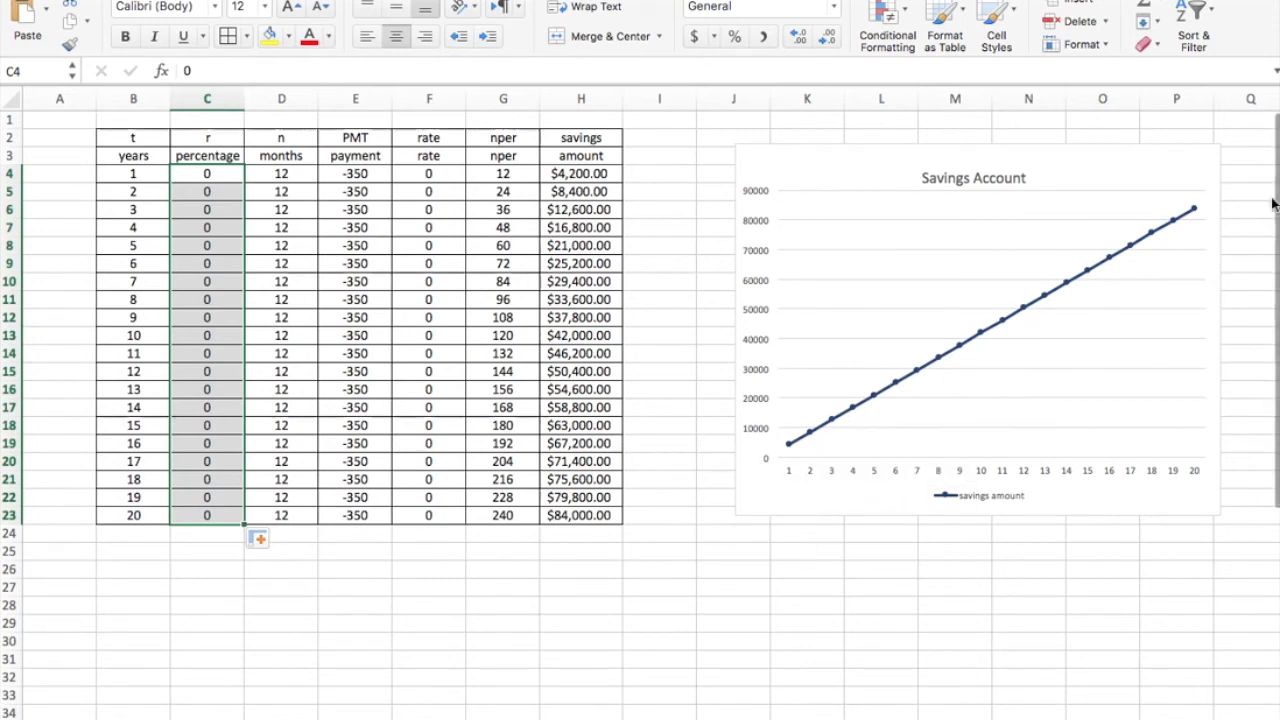
pyautogui.moveTo(1180, 228)
pyautogui.write('.')
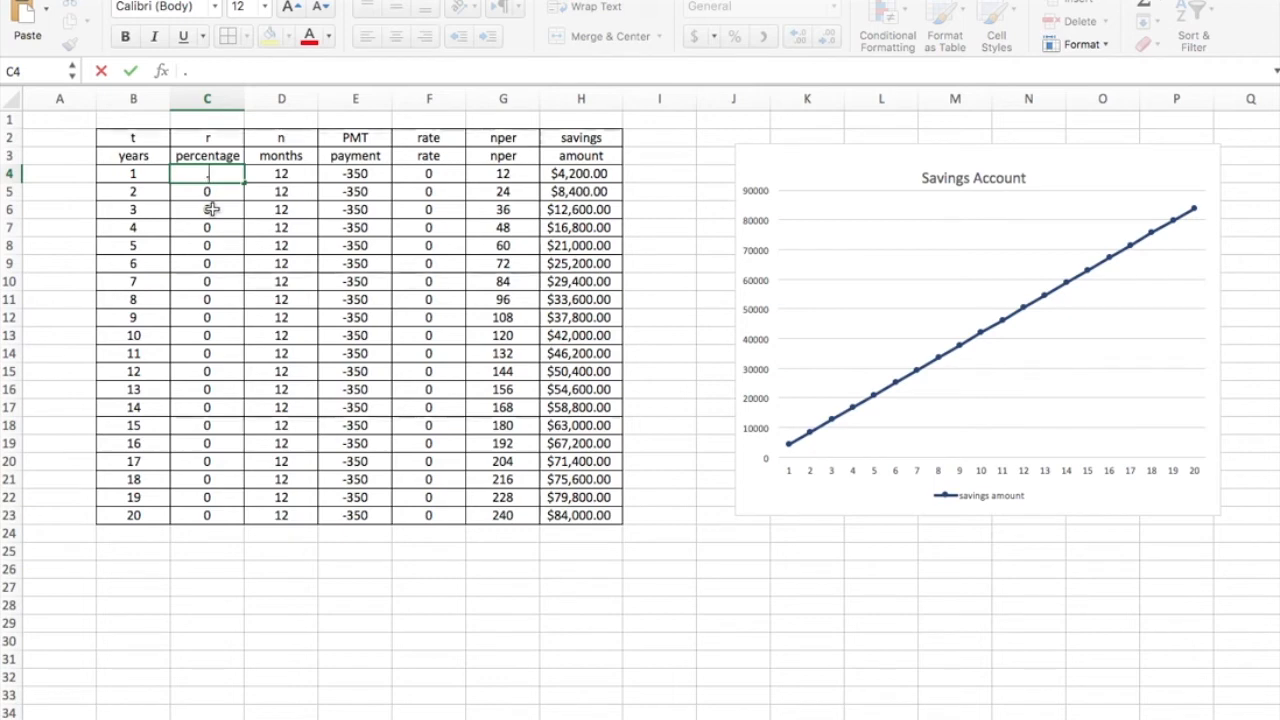
pyautogui.write('0.02')
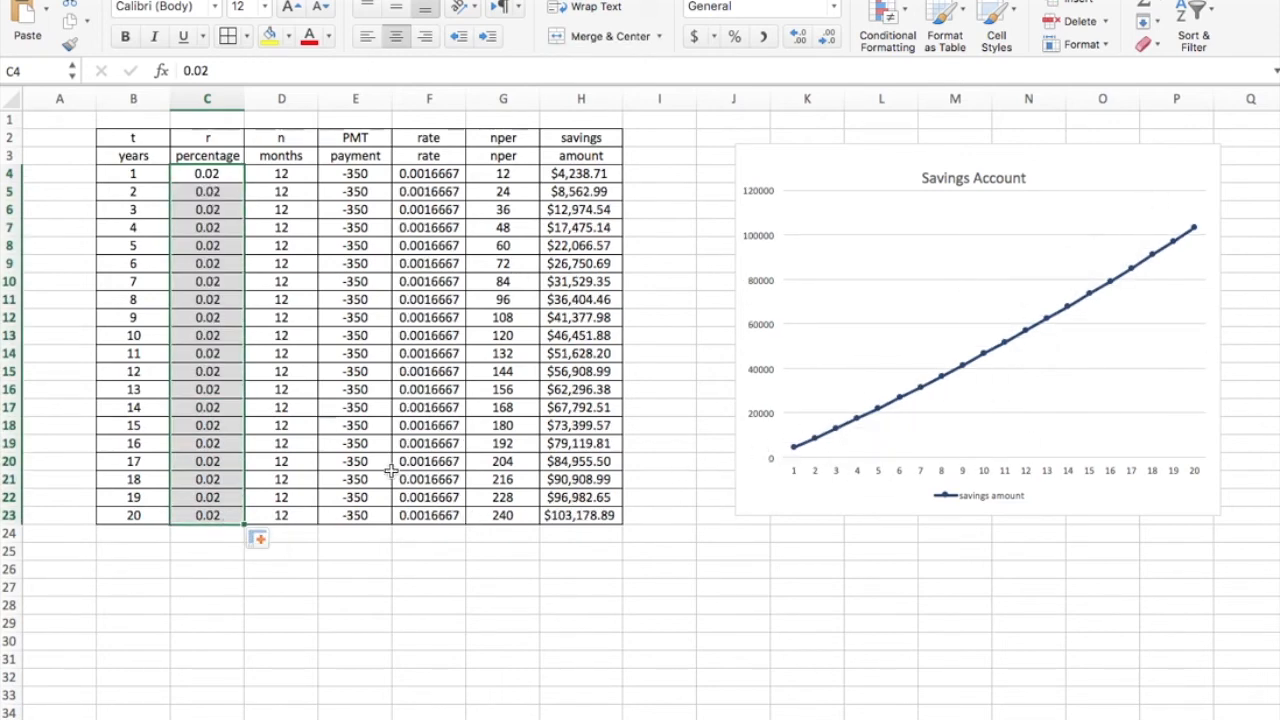
pyautogui.click(207, 173)
pyautogui.write('0.045')
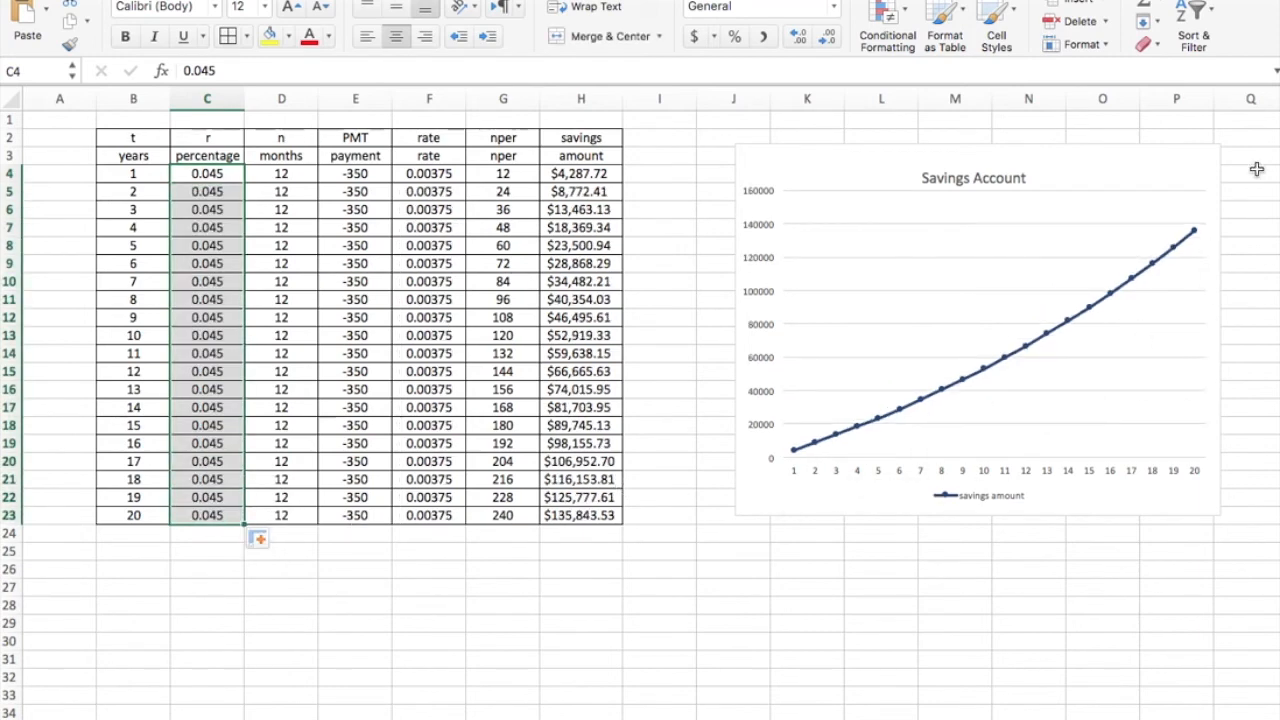
pyautogui.moveTo(1133, 299)
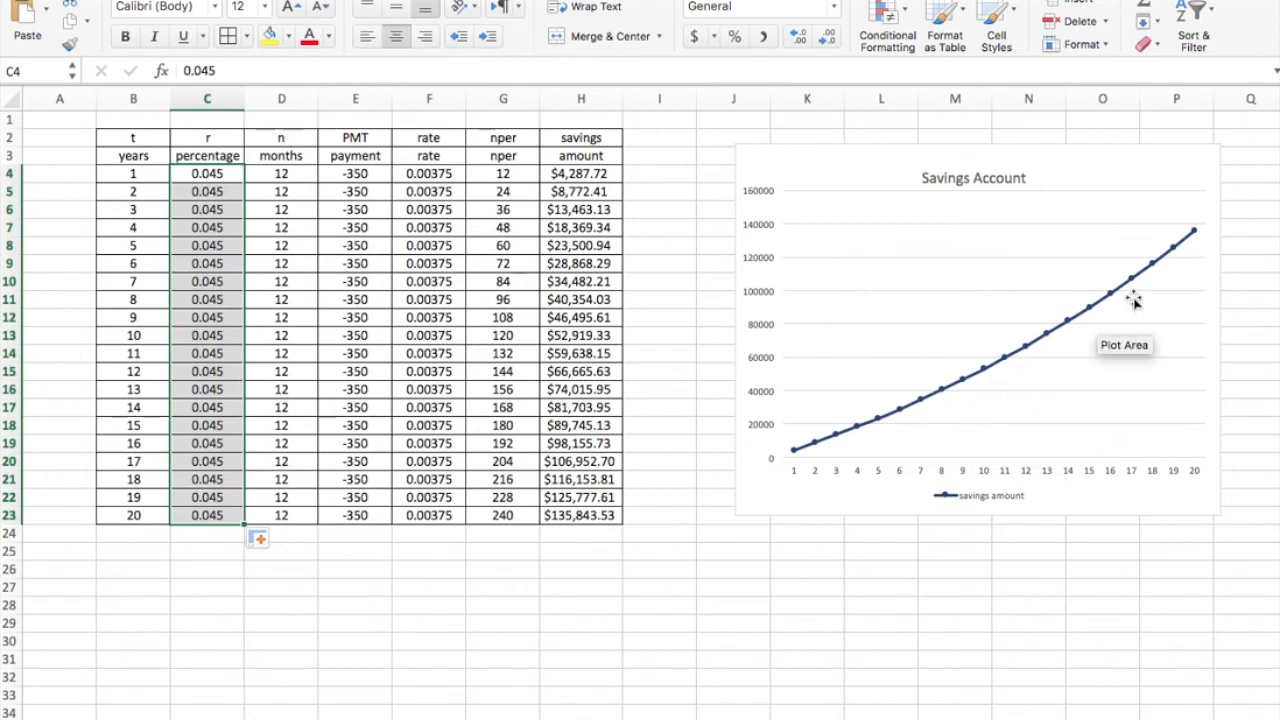
pyautogui.moveTo(222, 373)
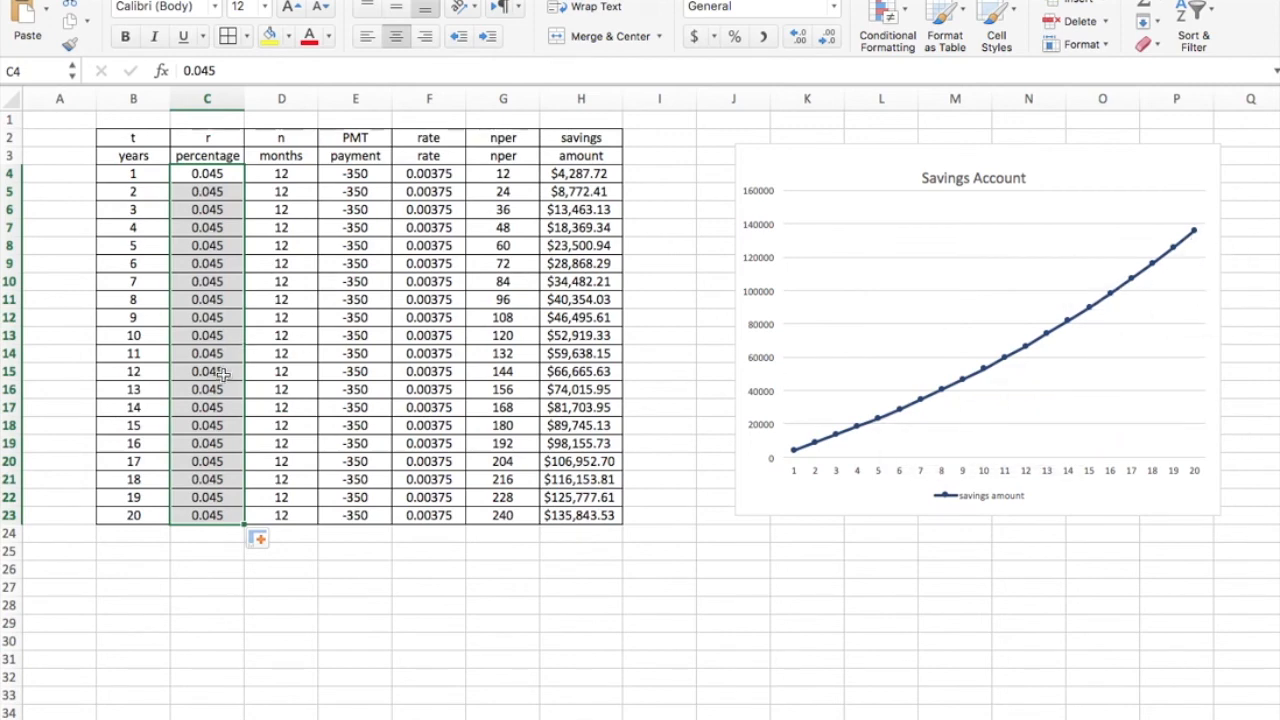
pyautogui.moveTo(405, 569)
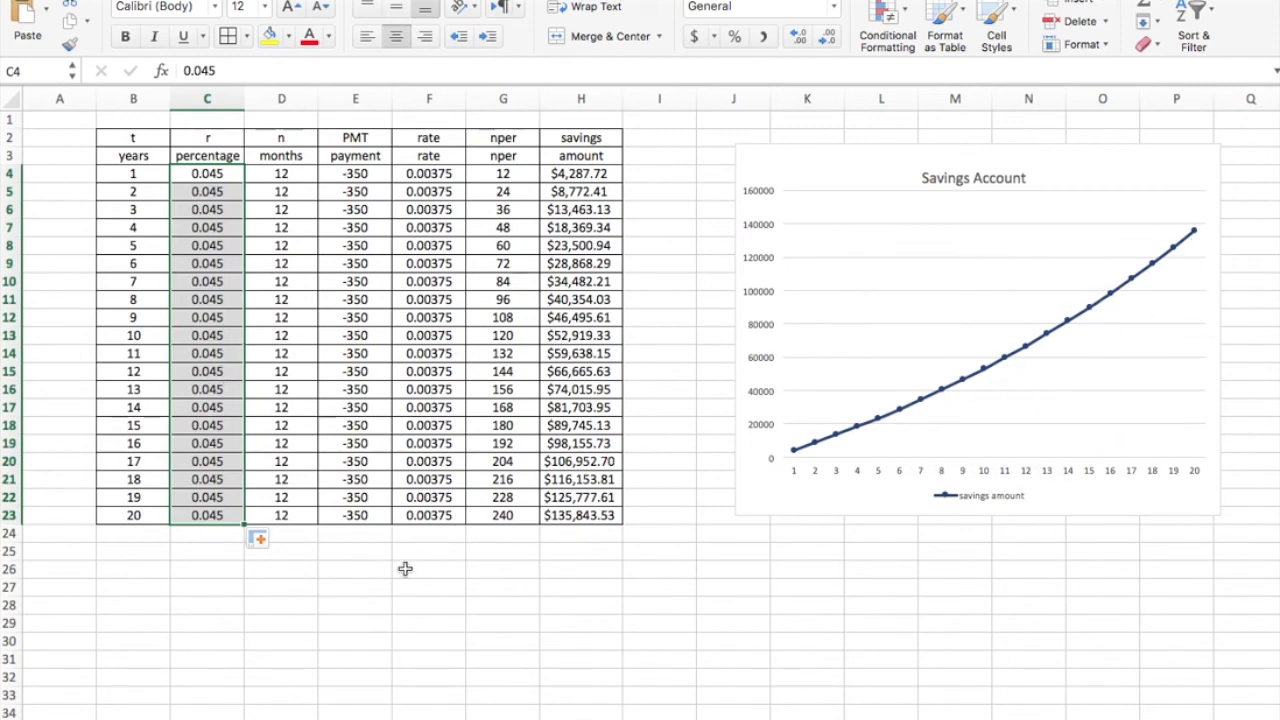
pyautogui.click(429, 569)
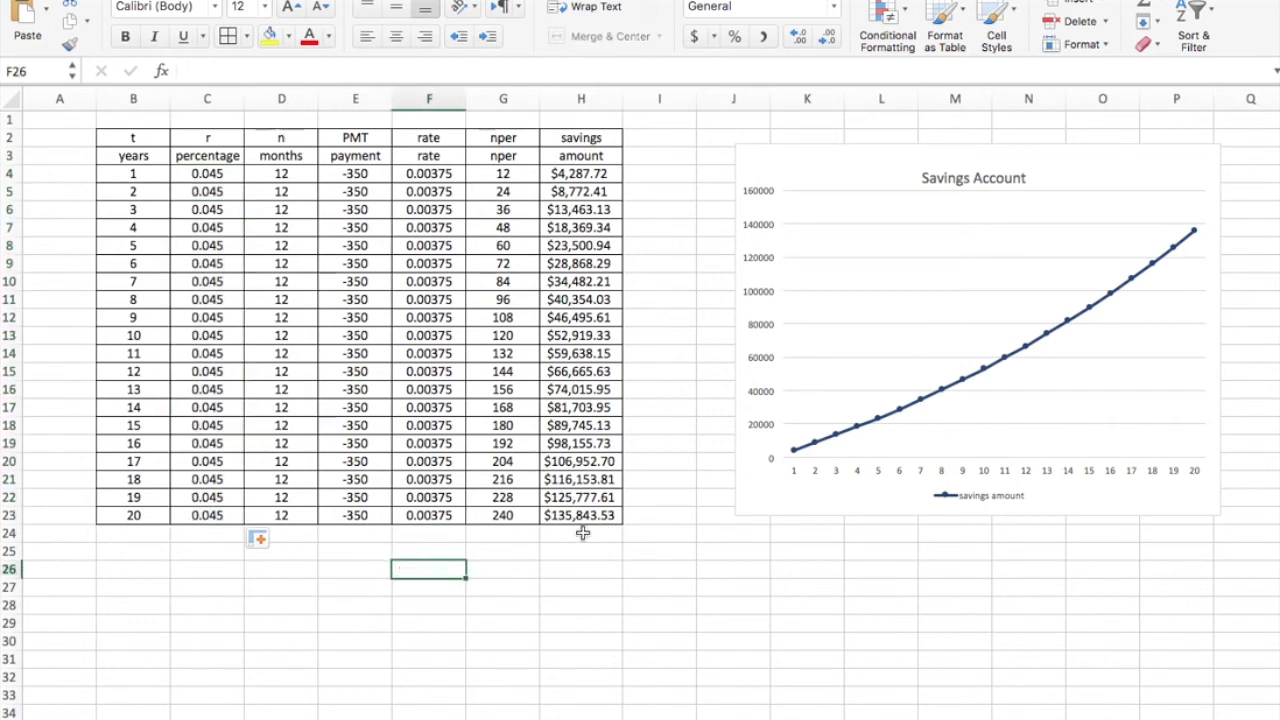
pyautogui.click(581, 533)
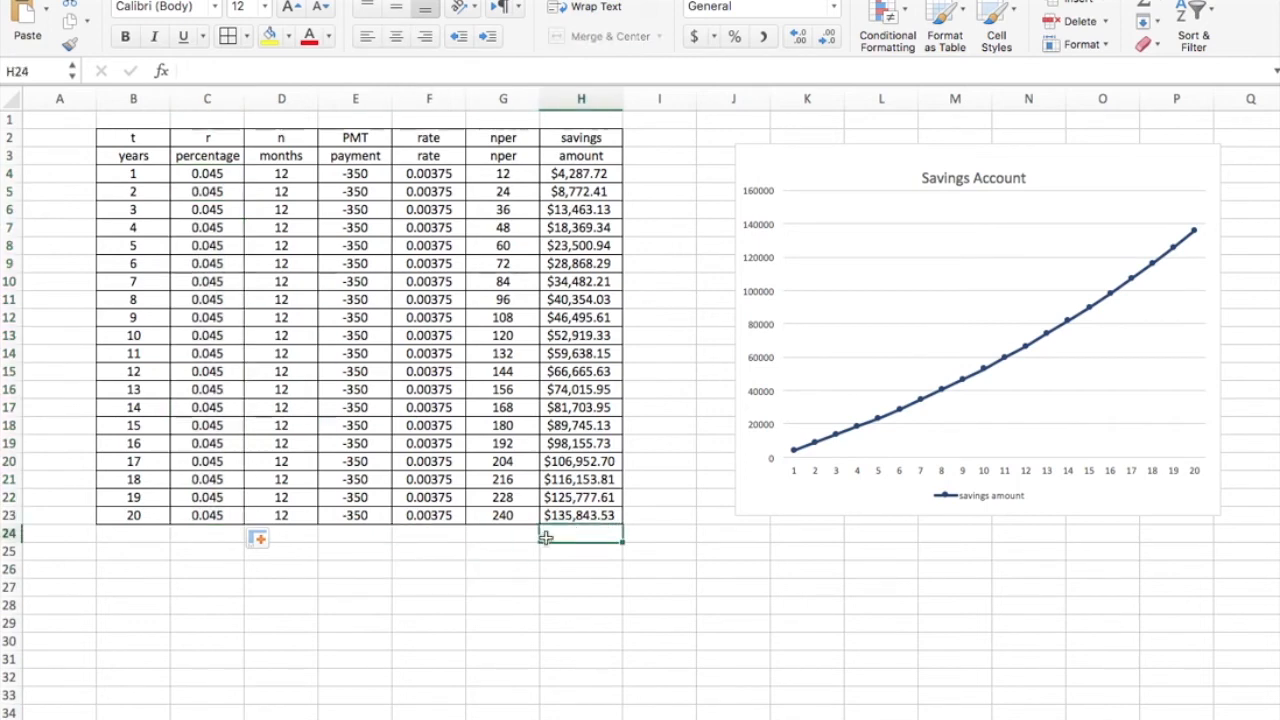
pyautogui.moveTo(768, 531)
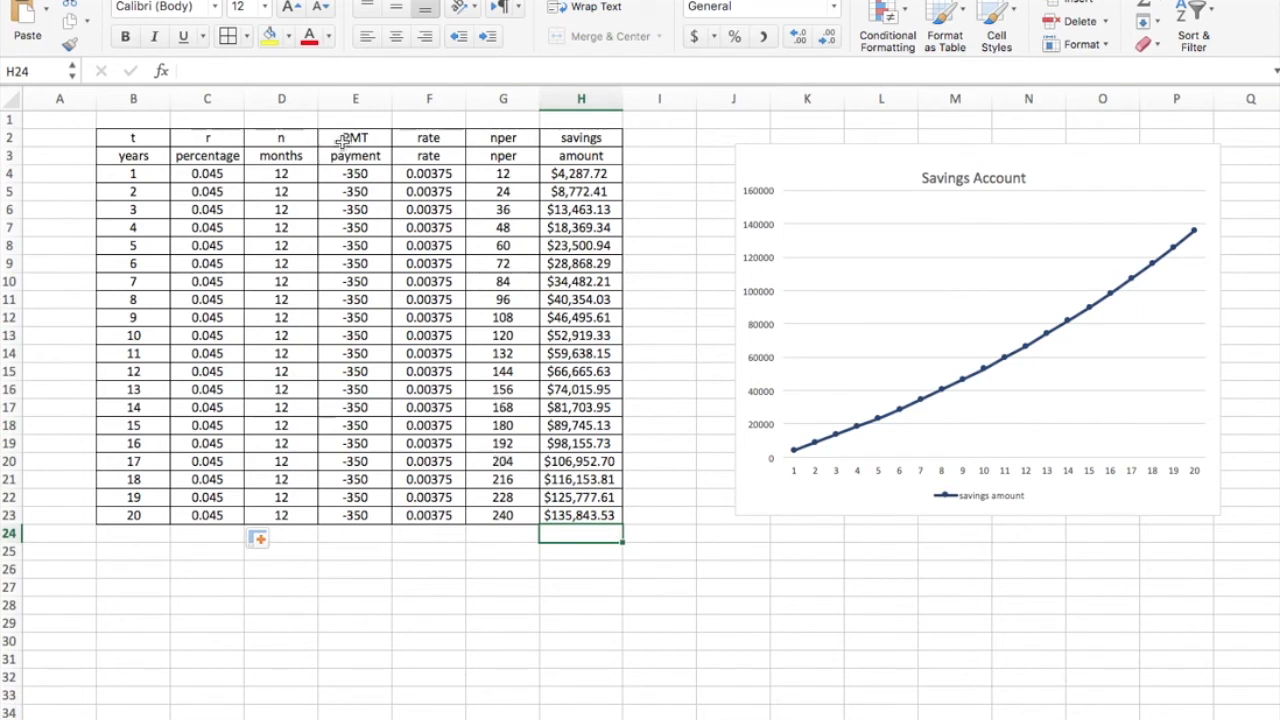
# Step: Insert a whole new column before the payment column
pyautogui.rightClick(355, 173)
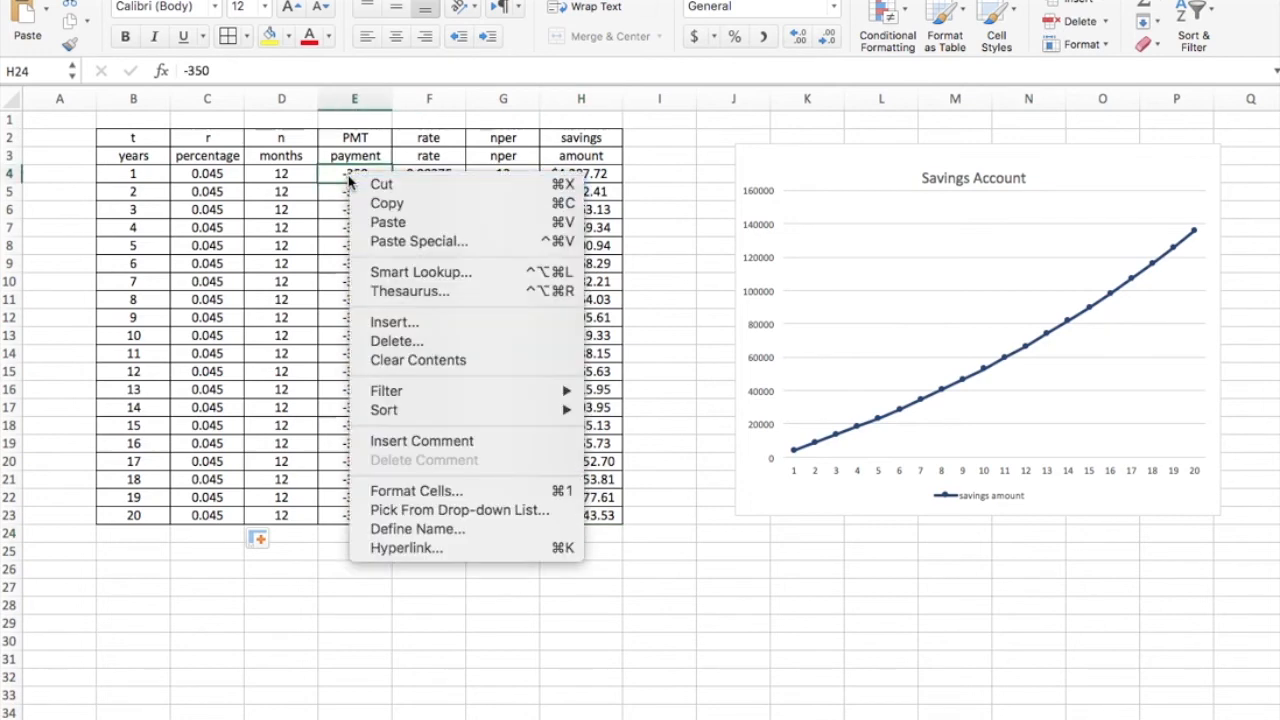
pyautogui.click(393, 321)
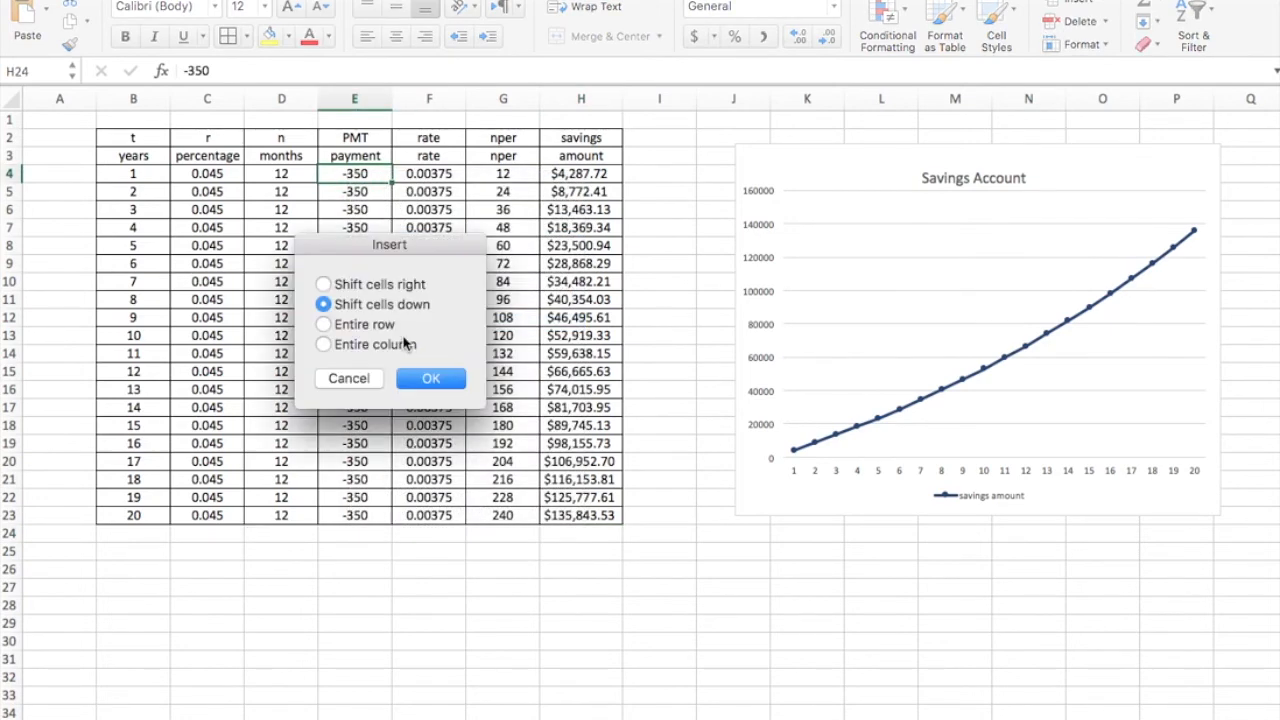
pyautogui.click(323, 344)
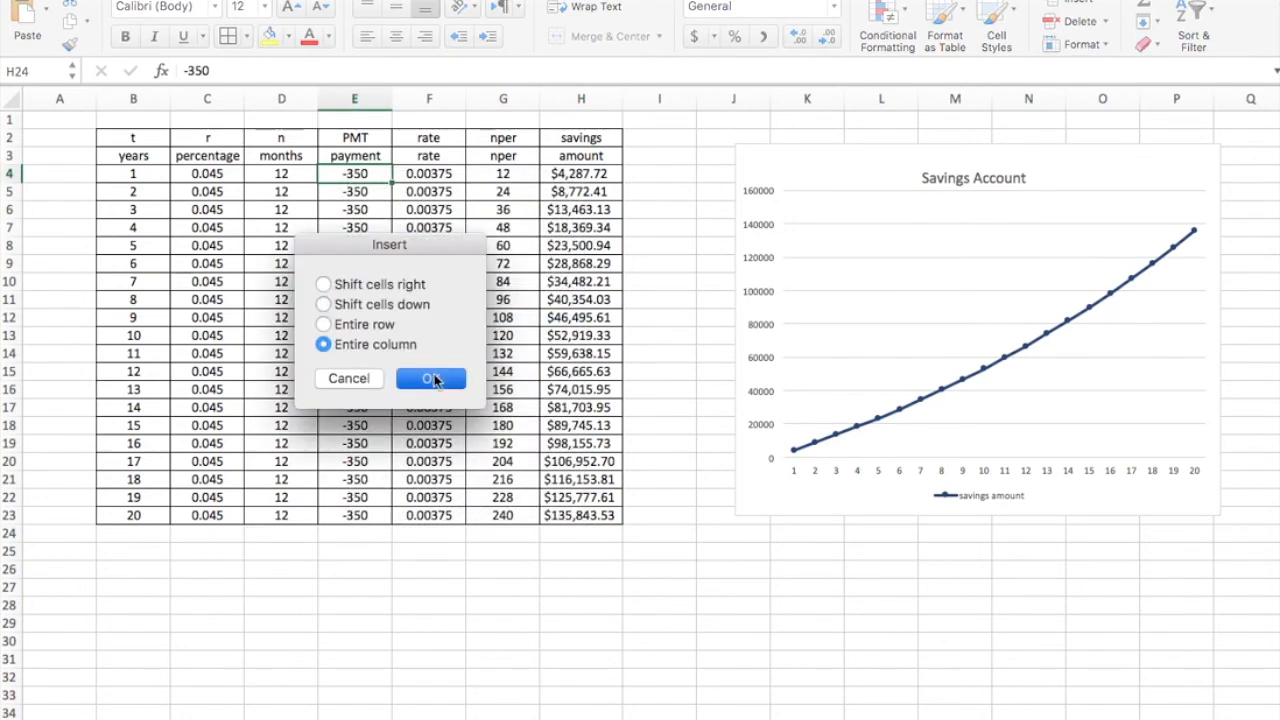
pyautogui.click(431, 378)
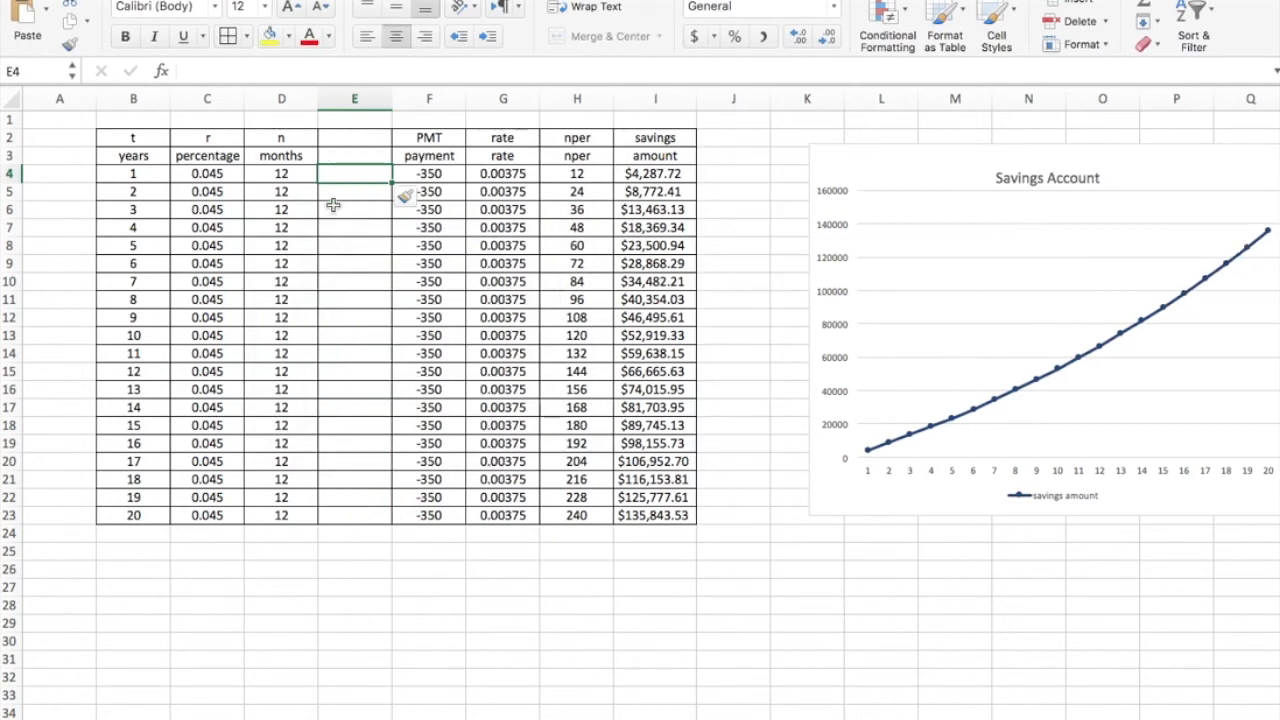
# Step: Head the new column P / principle and fill -5000 down all 20 rows
pyautogui.click(354, 137)
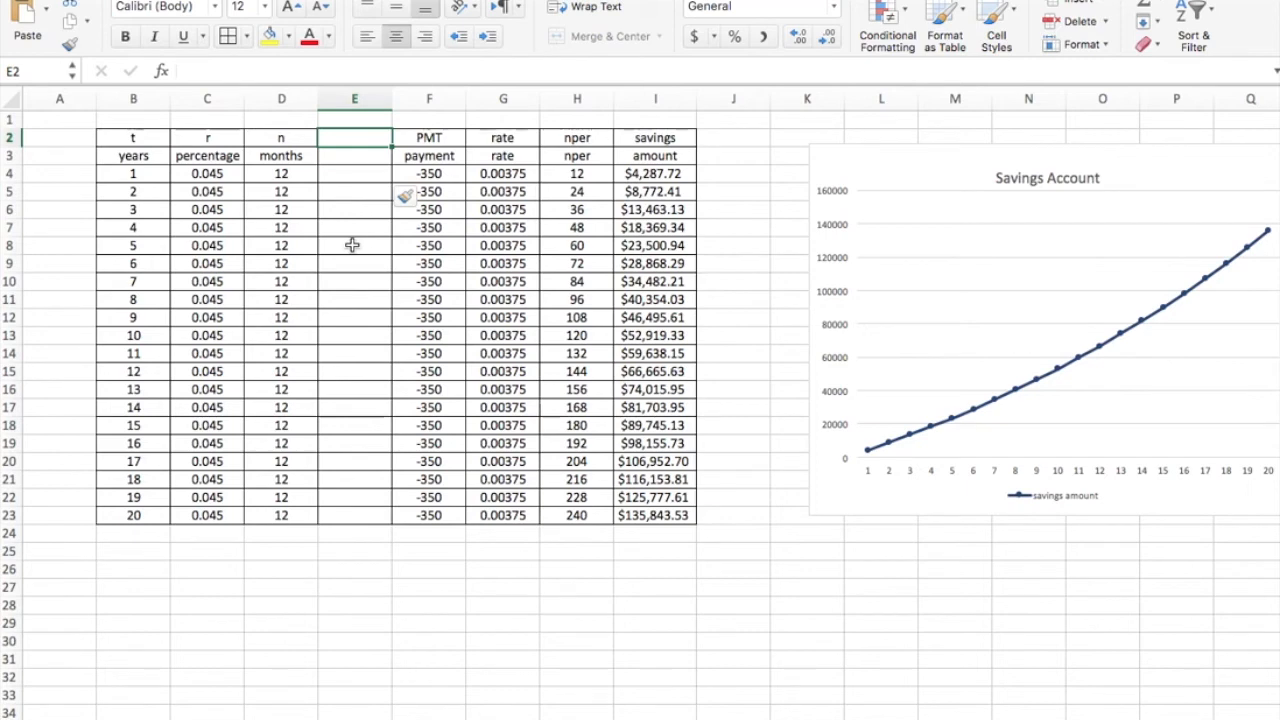
pyautogui.write('P')
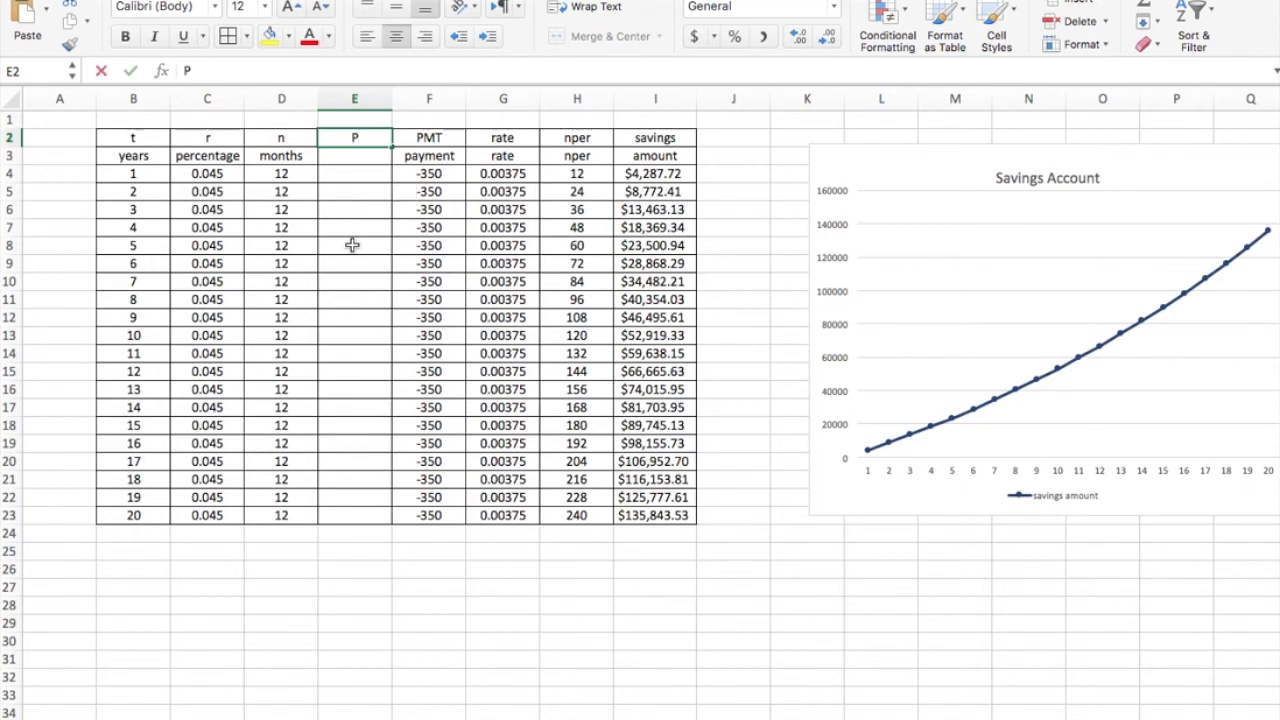
pyautogui.write('pric')
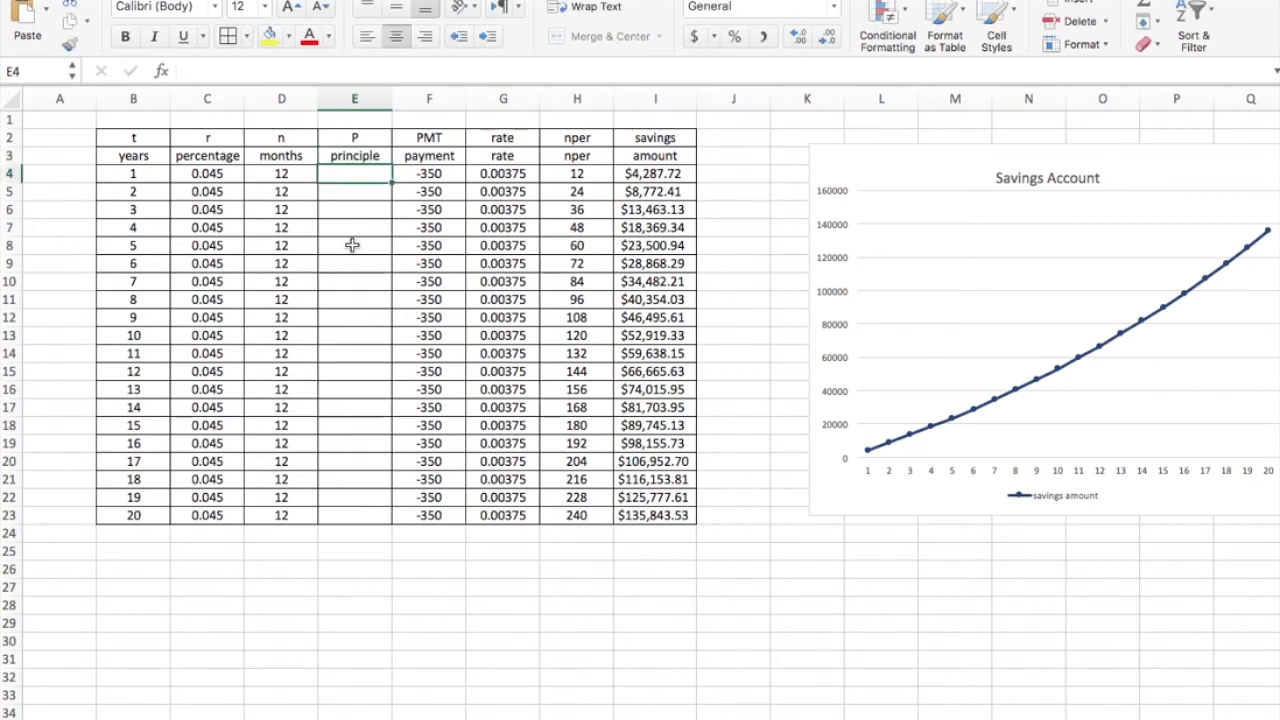
pyautogui.write('5000')
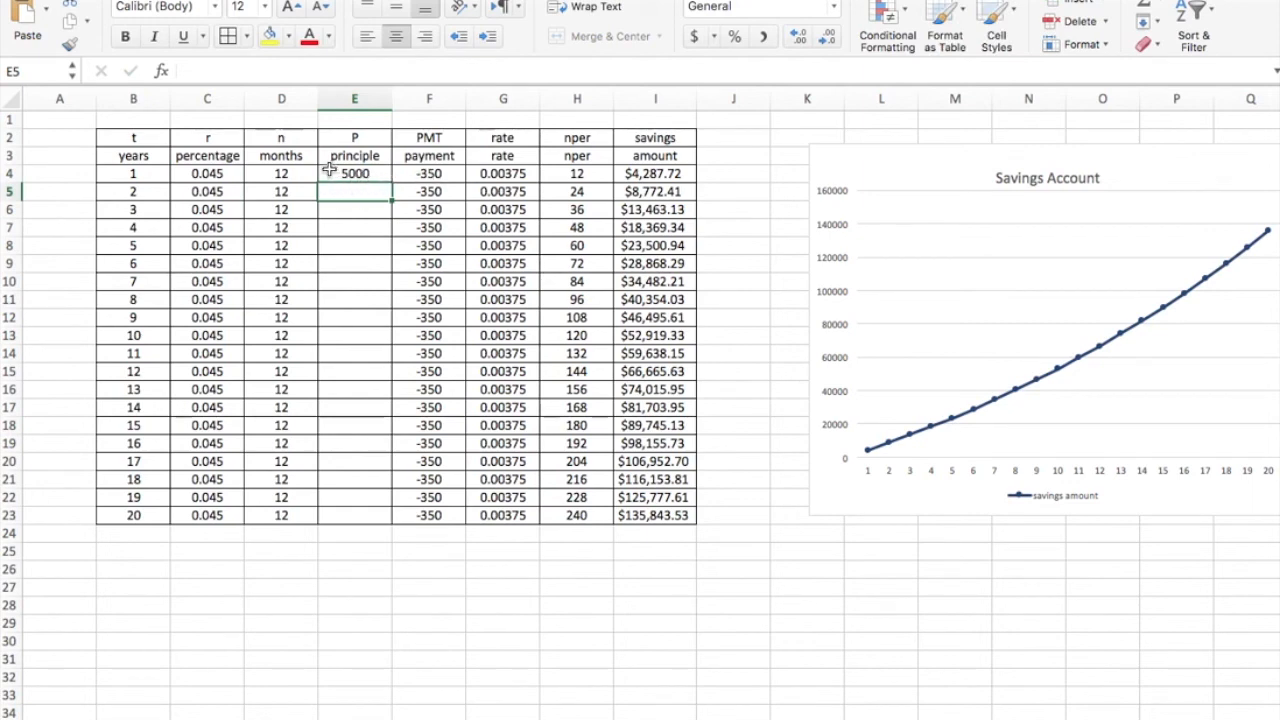
pyautogui.write('-5000')
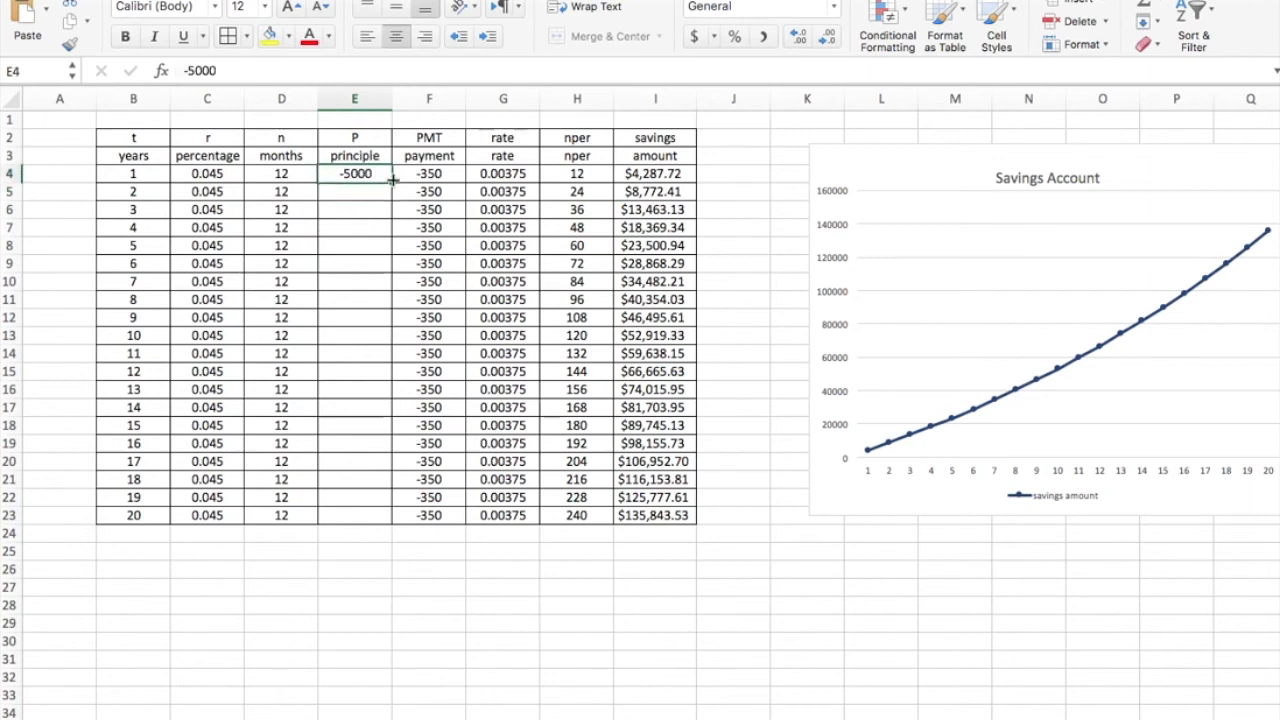
pyautogui.moveTo(392, 180); pyautogui.dragTo(380, 515)
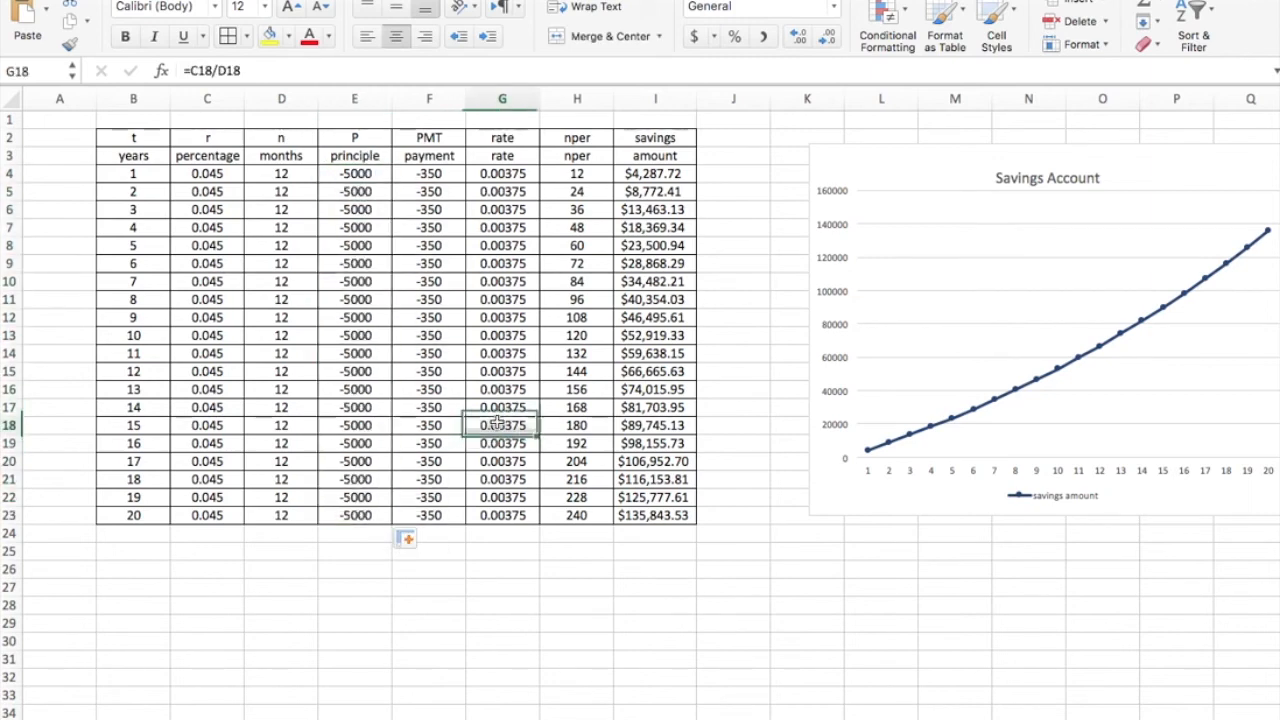
pyautogui.moveTo(872, 293)
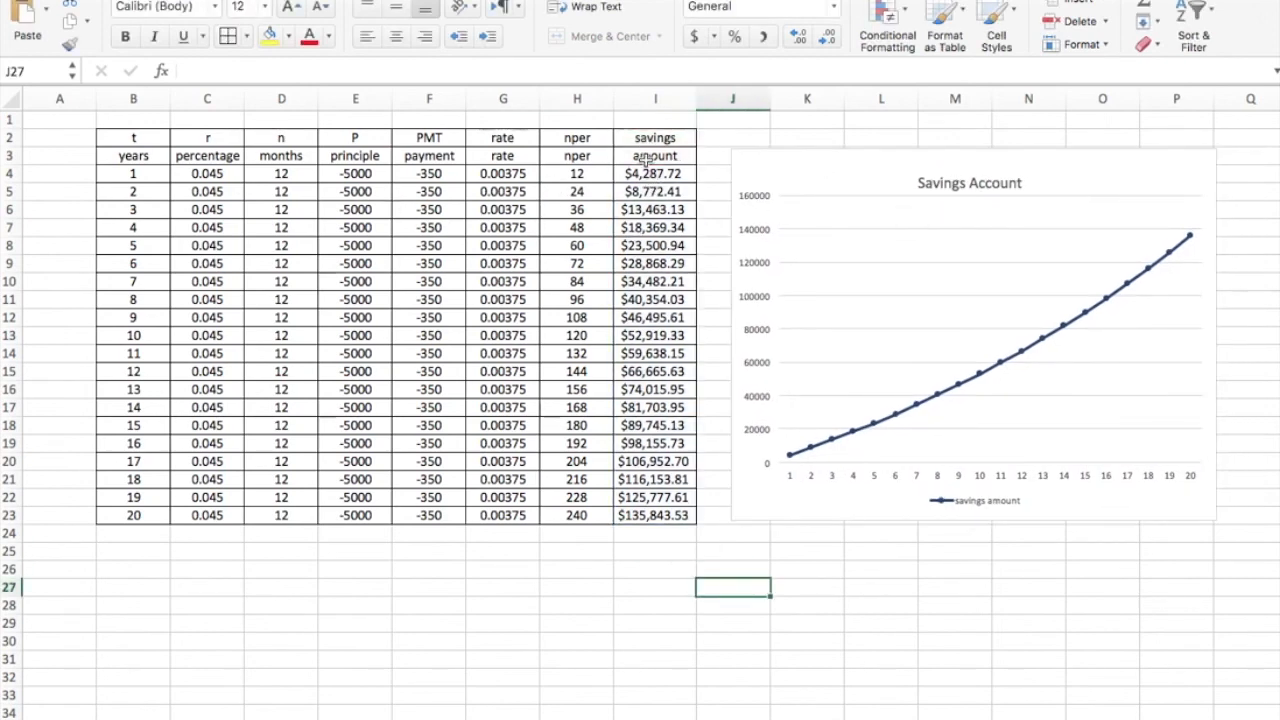
# Step: Change the savings formula to =FV(G4,H4,F4,E4) and fill it down, reaching $148,120.86 in year 20
pyautogui.write('=FV(G4,H4,F4)')
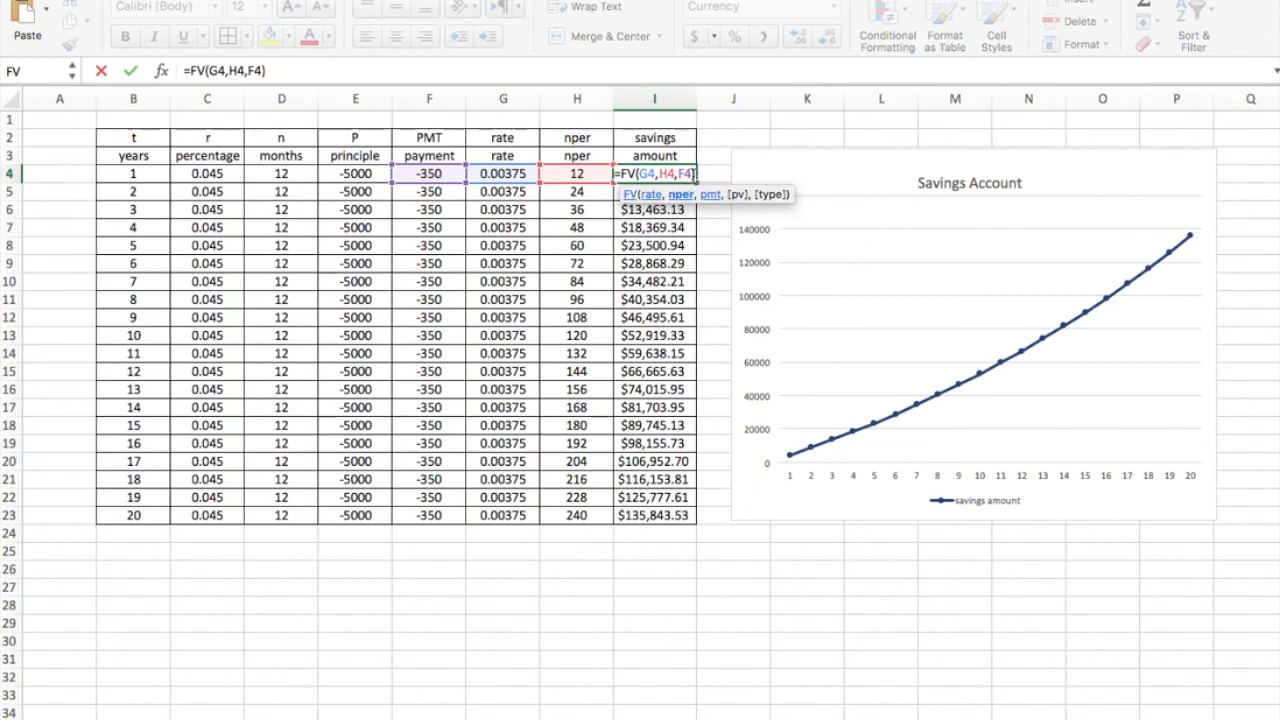
pyautogui.moveTo(707, 175)
pyautogui.write(',')
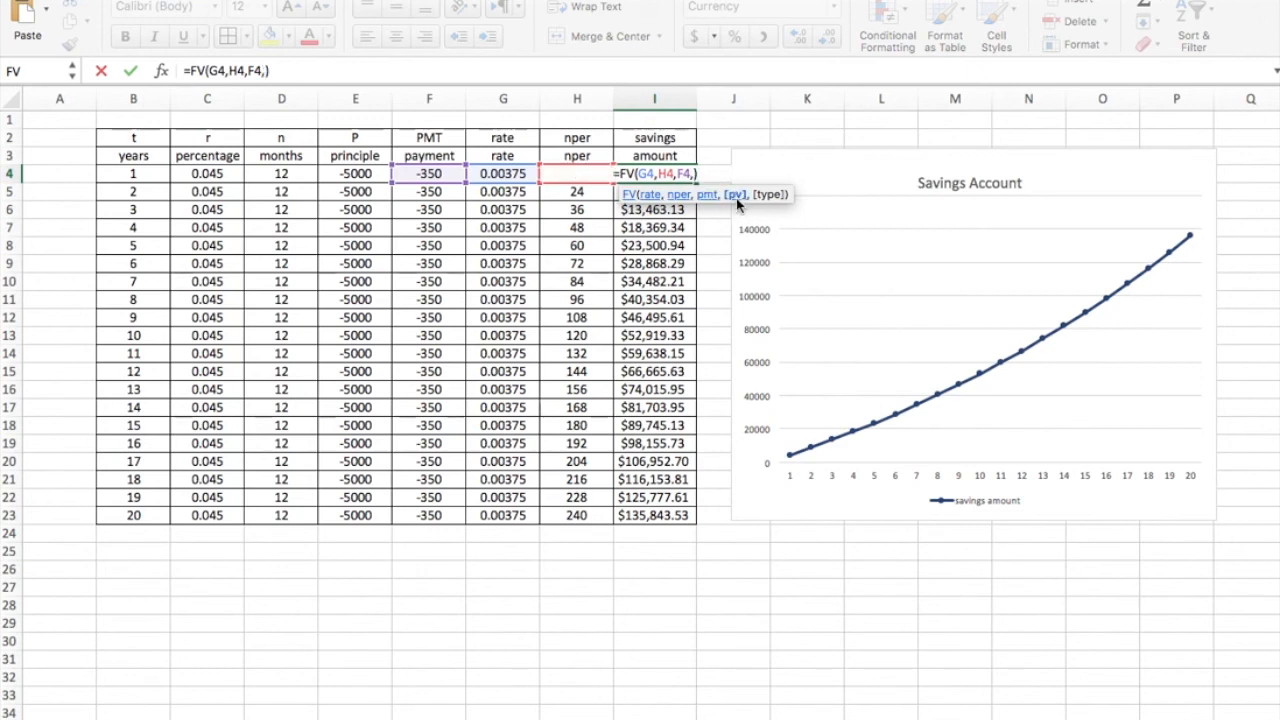
pyautogui.moveTo(450, 185)
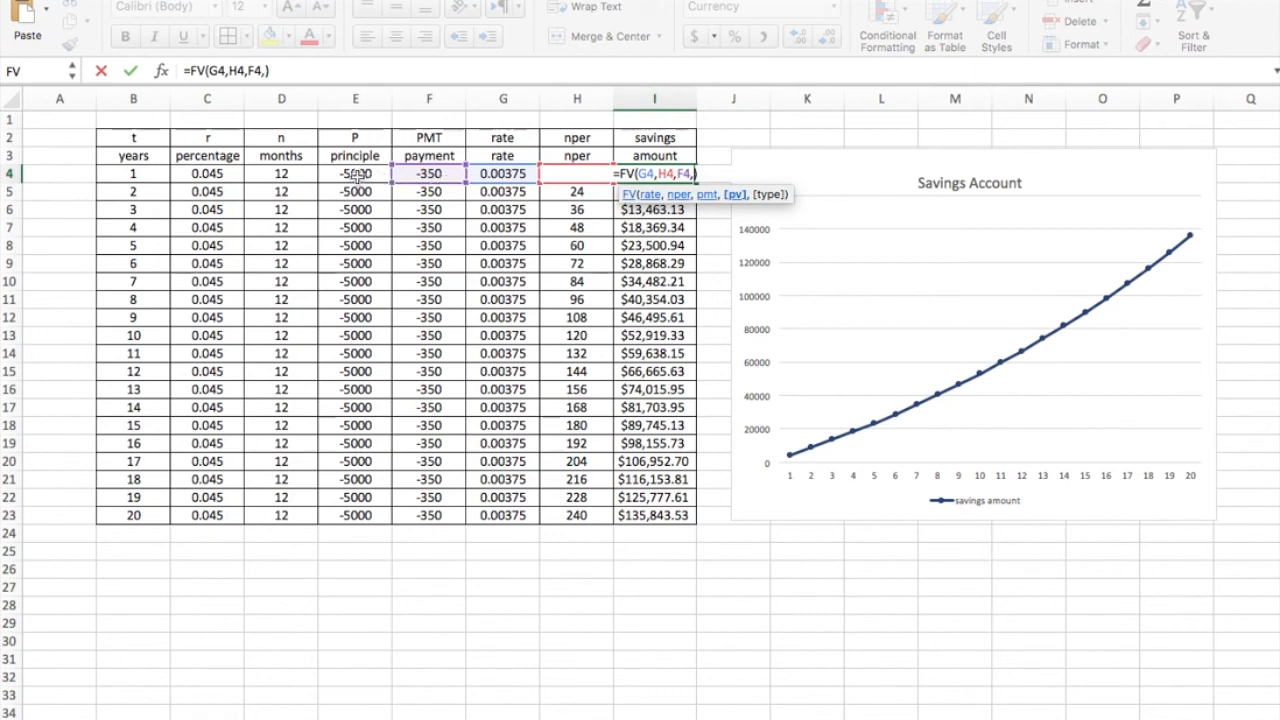
pyautogui.click(355, 173)
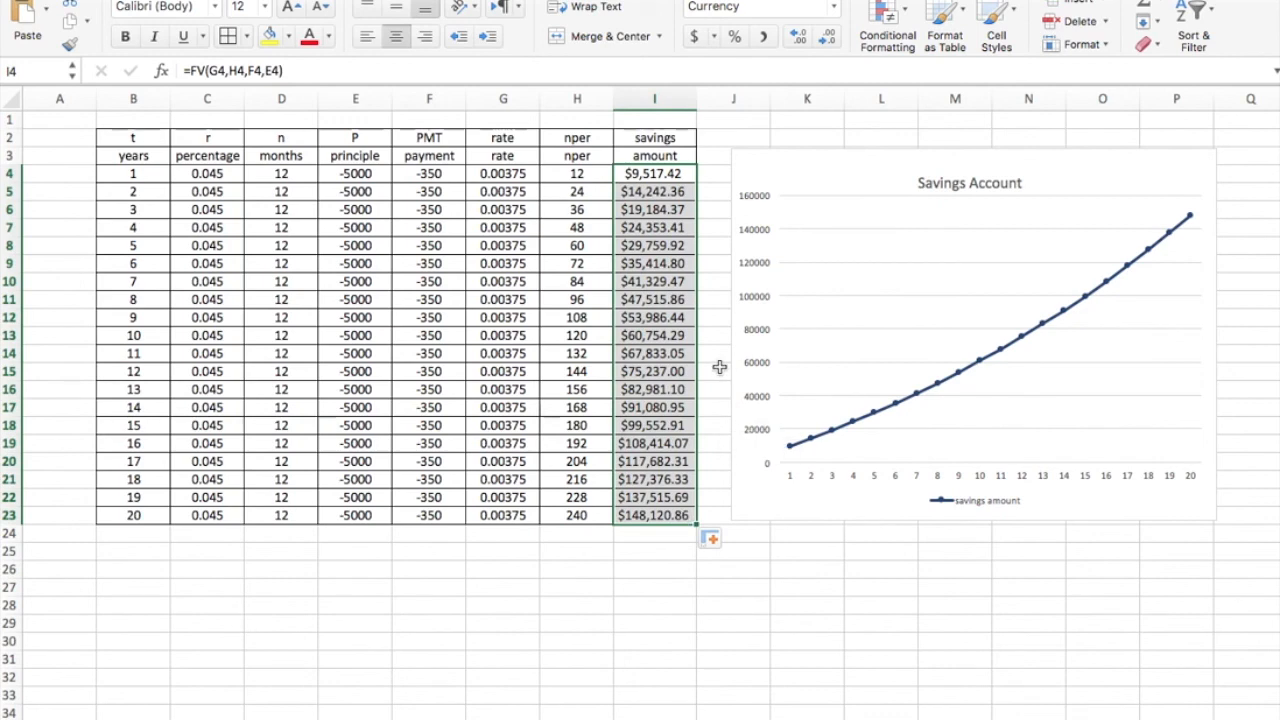
pyautogui.click(654, 533)
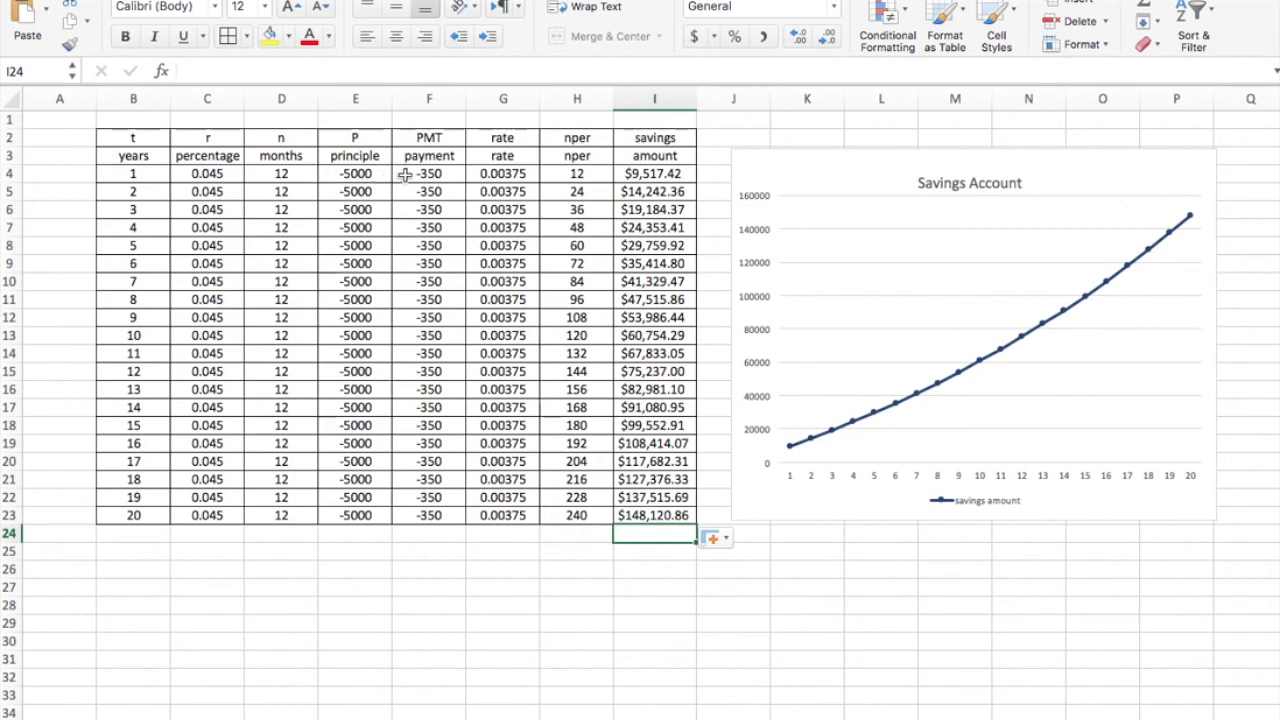
pyautogui.moveTo(436, 208)
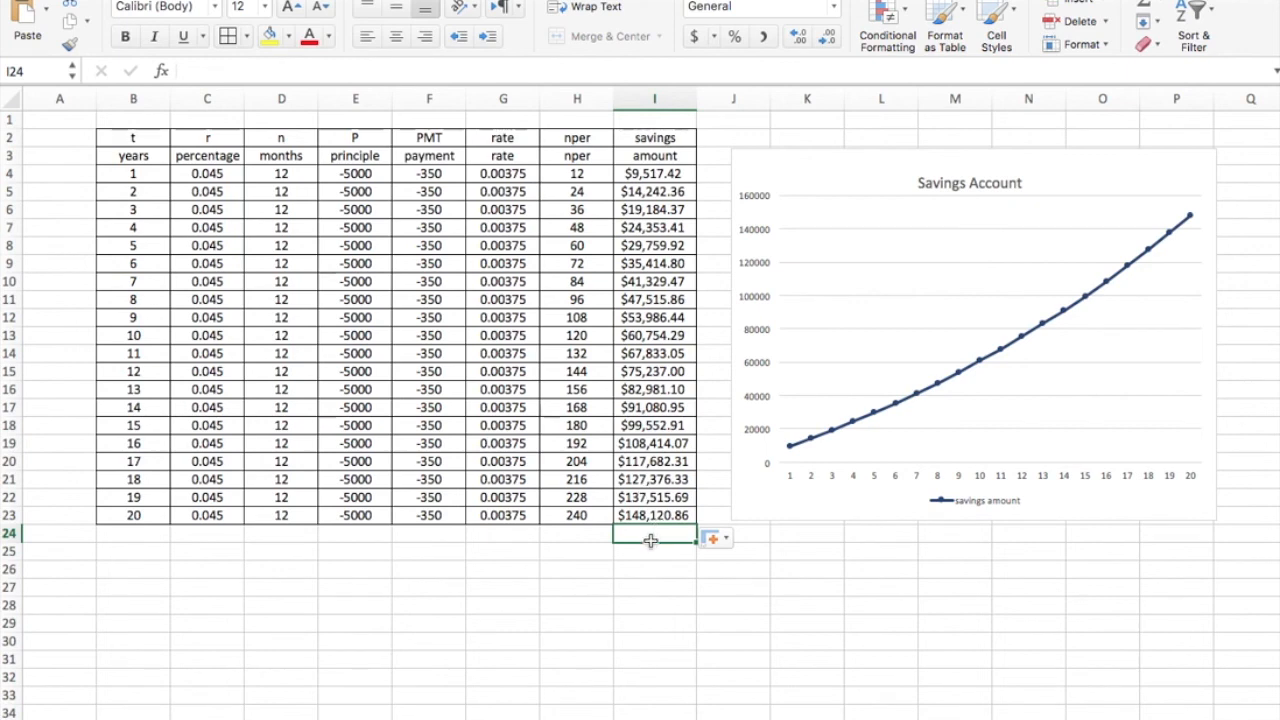
pyautogui.moveTo(671, 596)
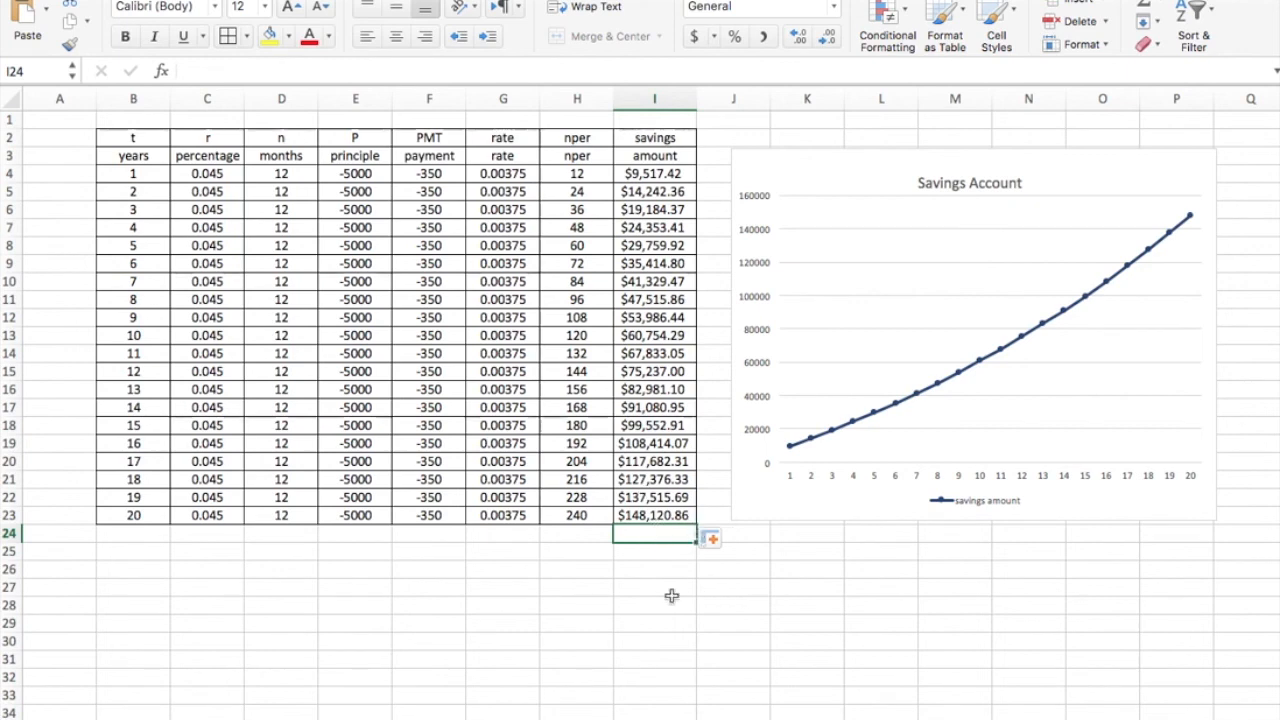
pyautogui.click(654, 604)
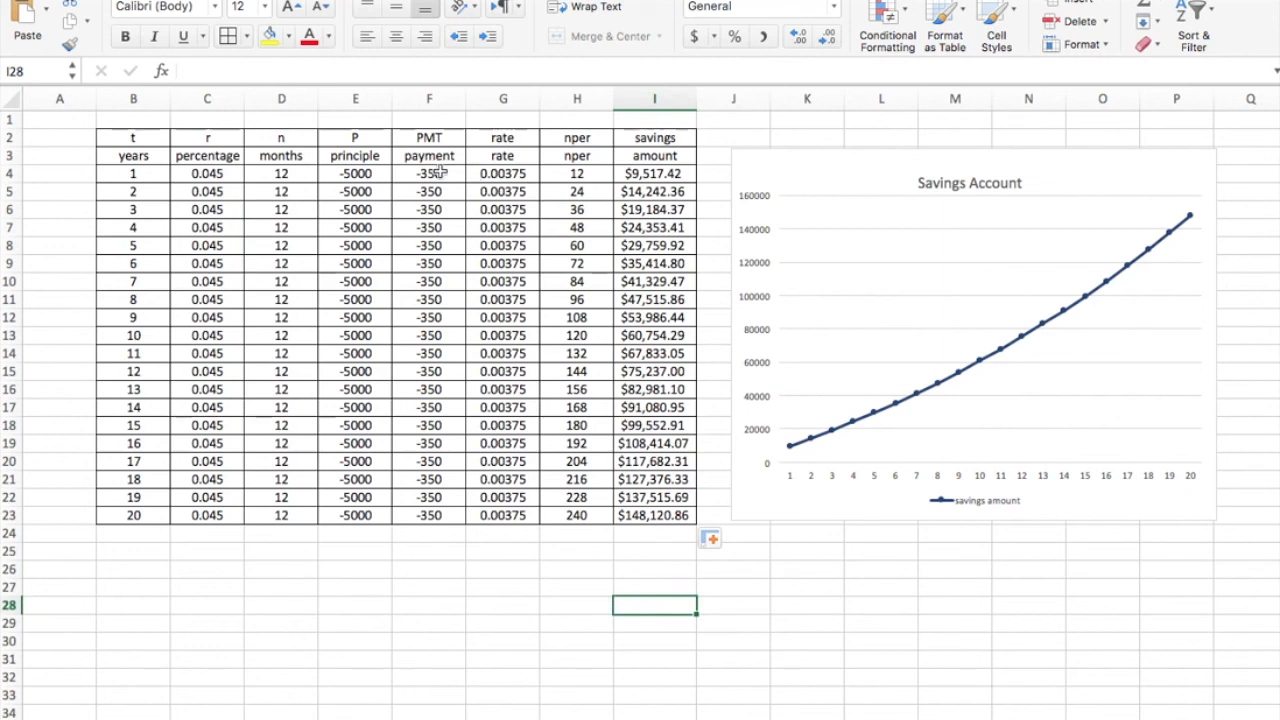
pyautogui.moveTo(474, 263)
pyautogui.write('-500')
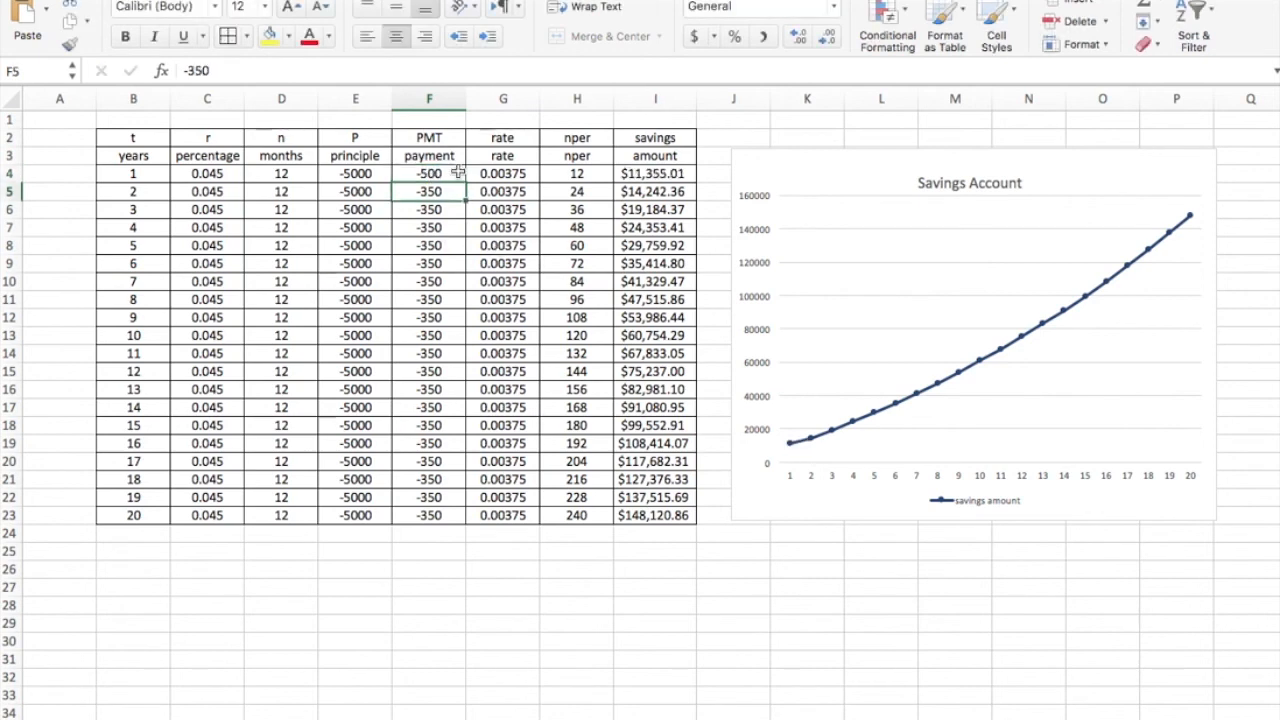
# Step: Fill the -500 payment down F4:F23, lifting year-20 savings to $206,339.51
pyautogui.click(429, 173)
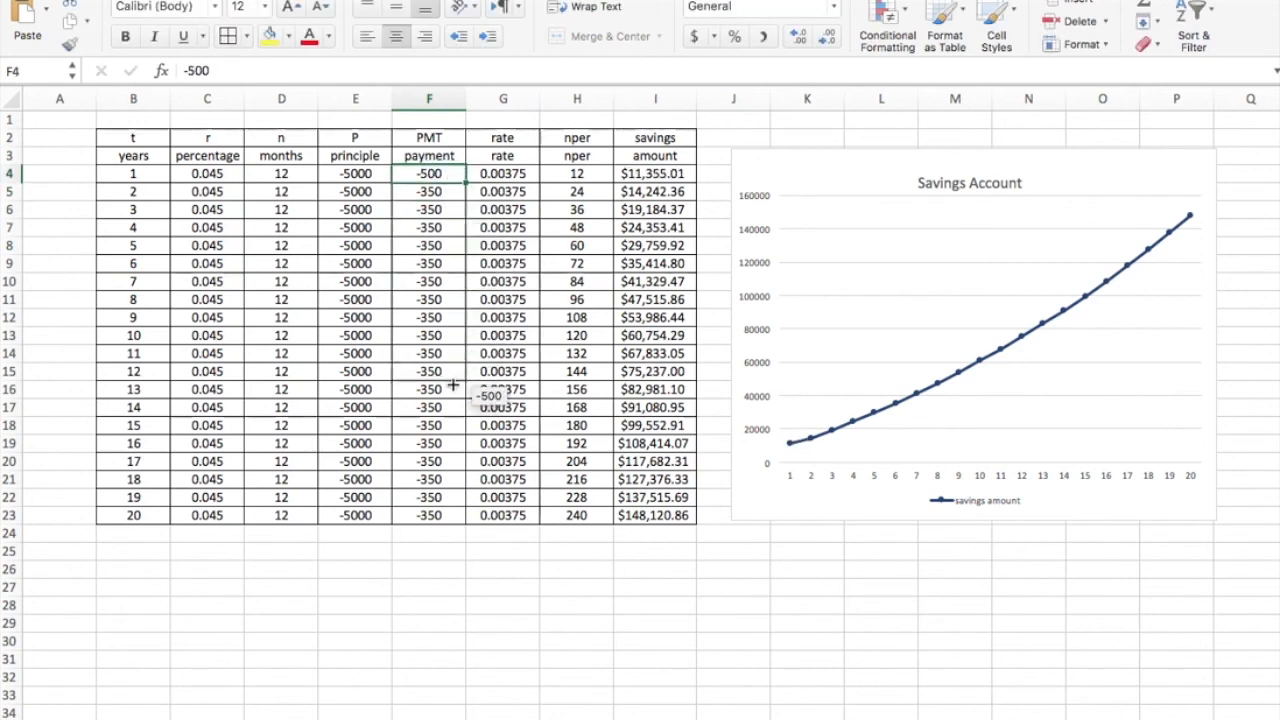
pyautogui.moveTo(429, 173); pyautogui.dragTo(429, 515)
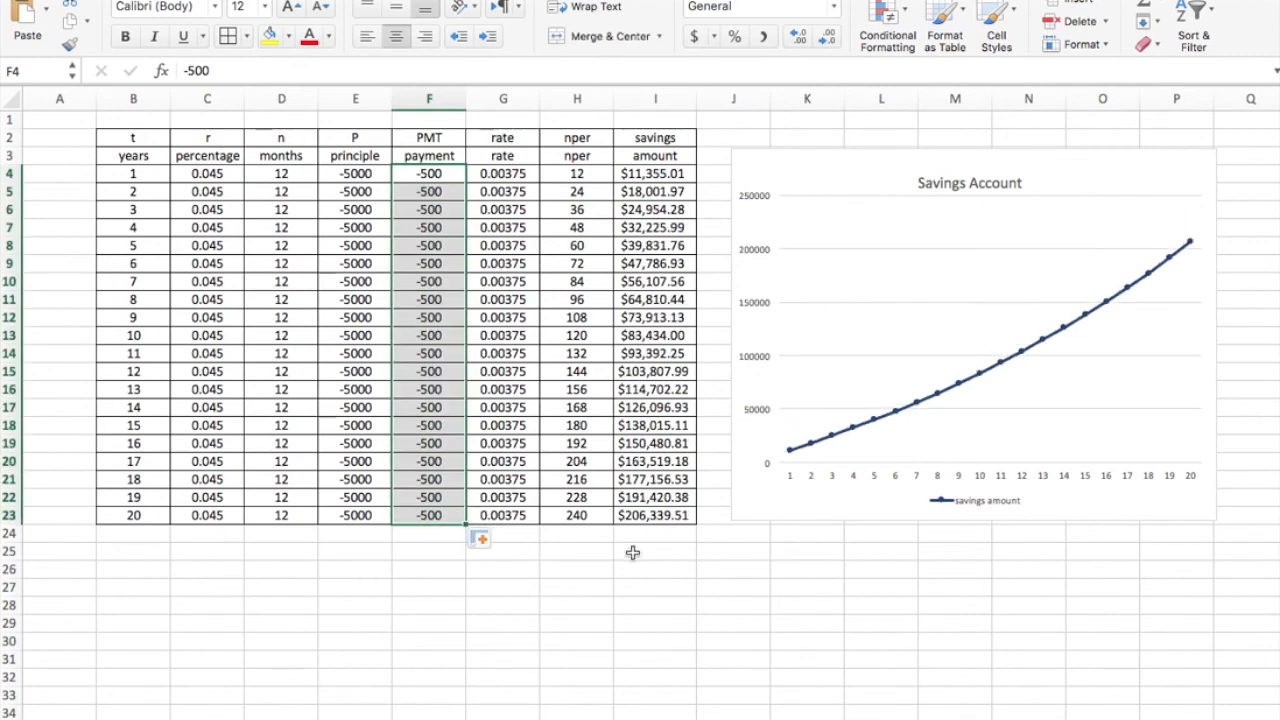
pyautogui.click(655, 532)
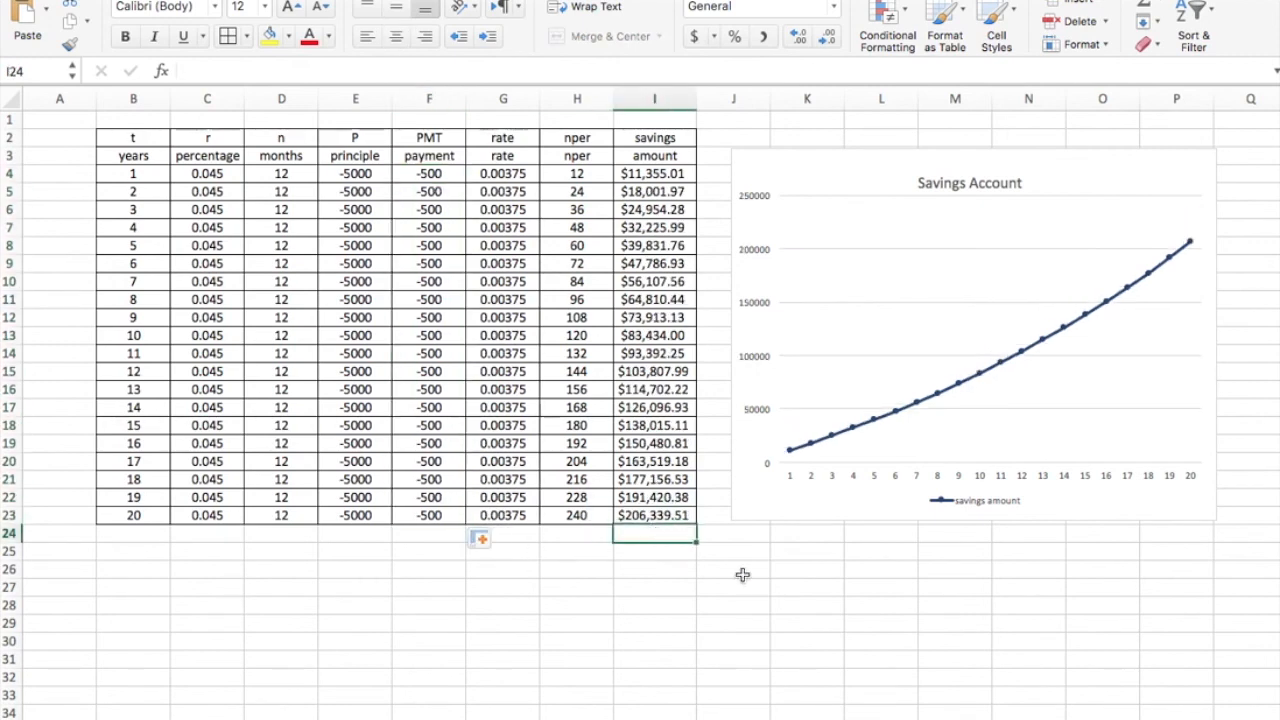
pyautogui.click(733, 569)
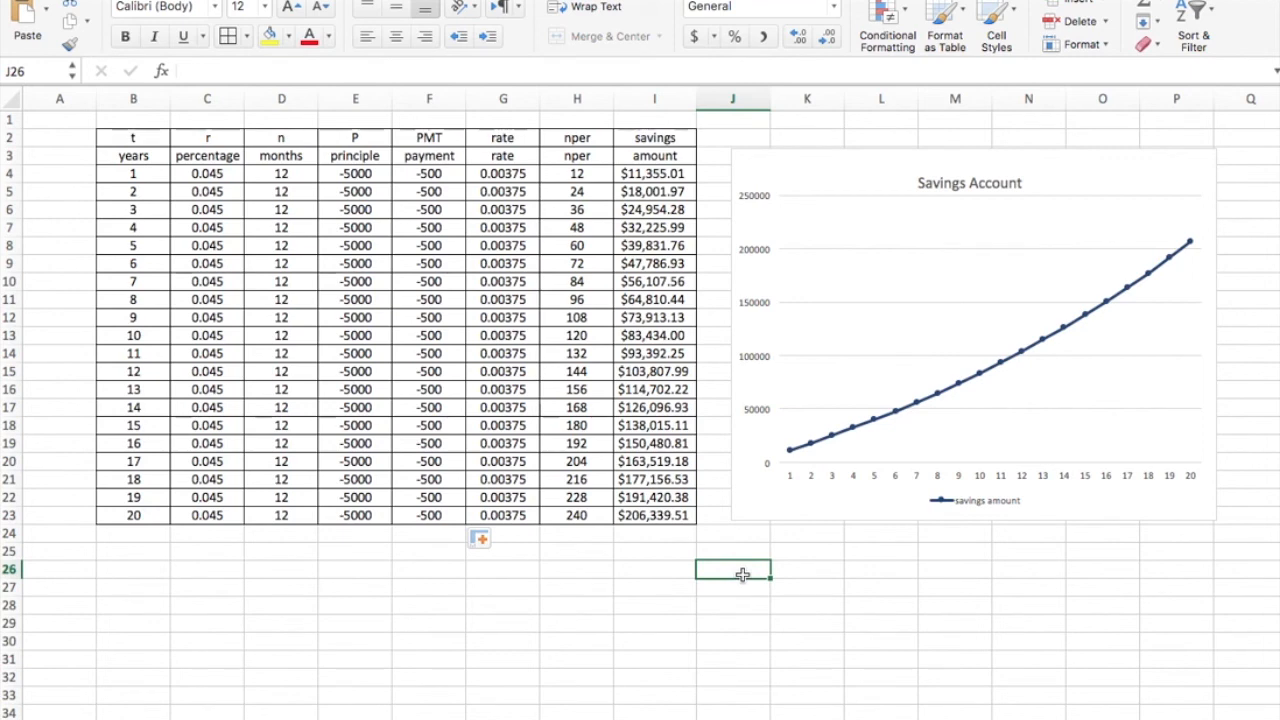
# Step: Set the rate to 0.075 in C4 and fill it down to C23, so savings reach $299,169.45
pyautogui.click(207, 191)
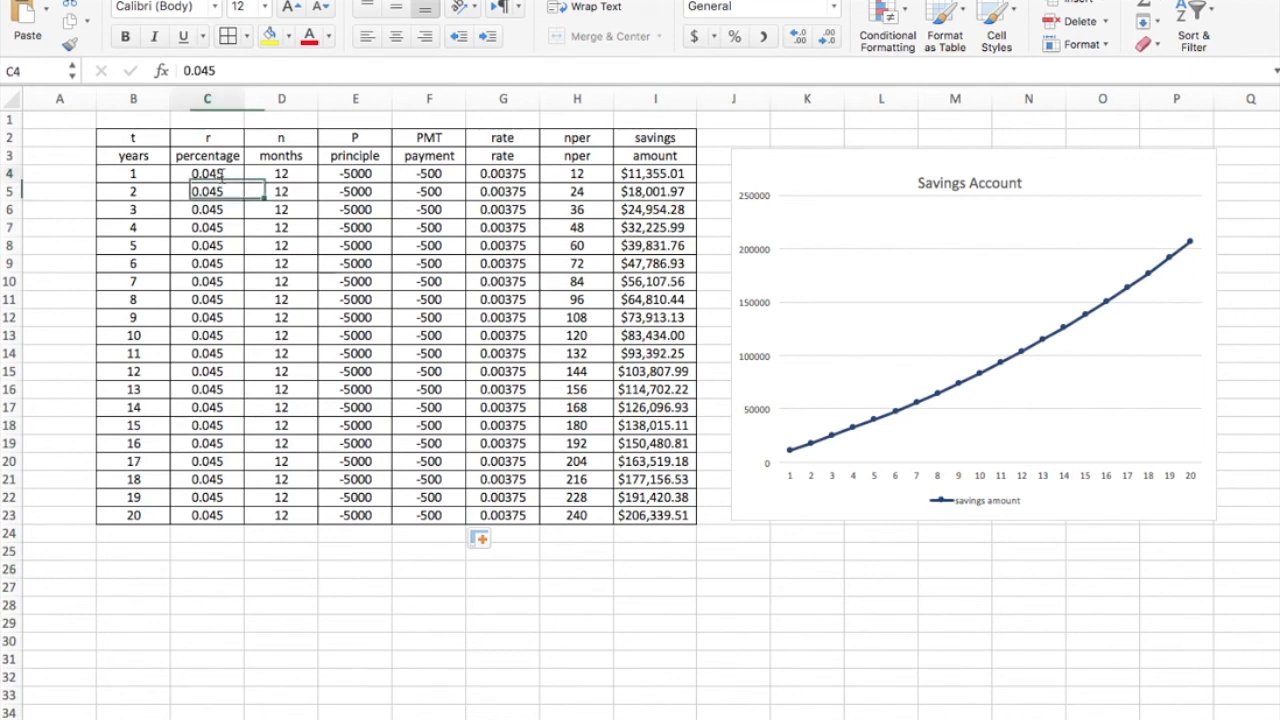
pyautogui.click(207, 173)
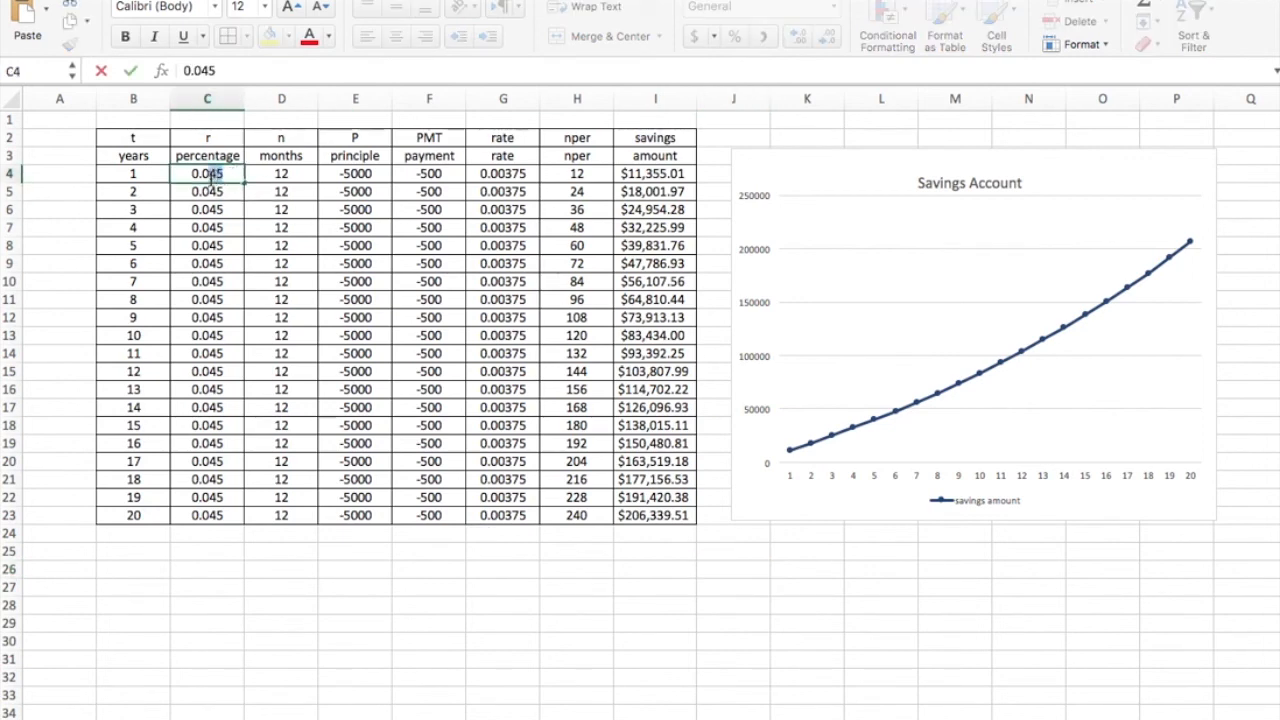
pyautogui.write('0.07.5')
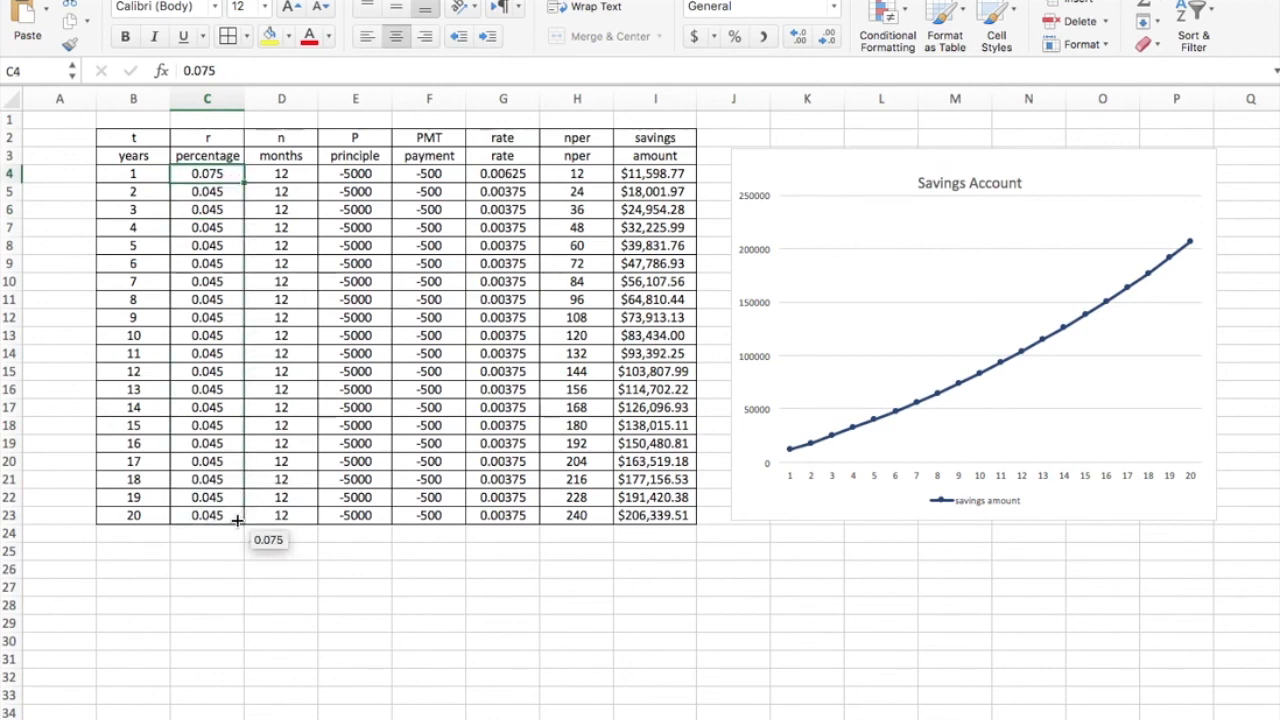
pyautogui.moveTo(207, 173); pyautogui.dragTo(207, 515)
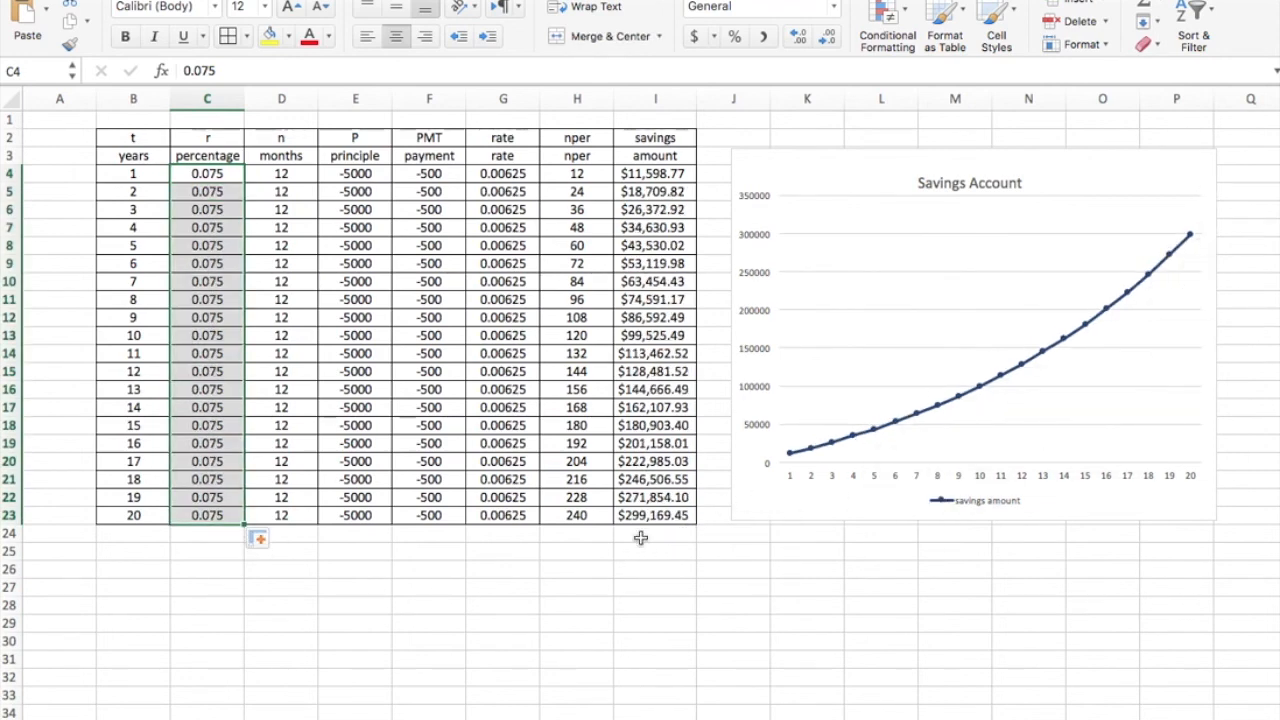
pyautogui.click(655, 533)
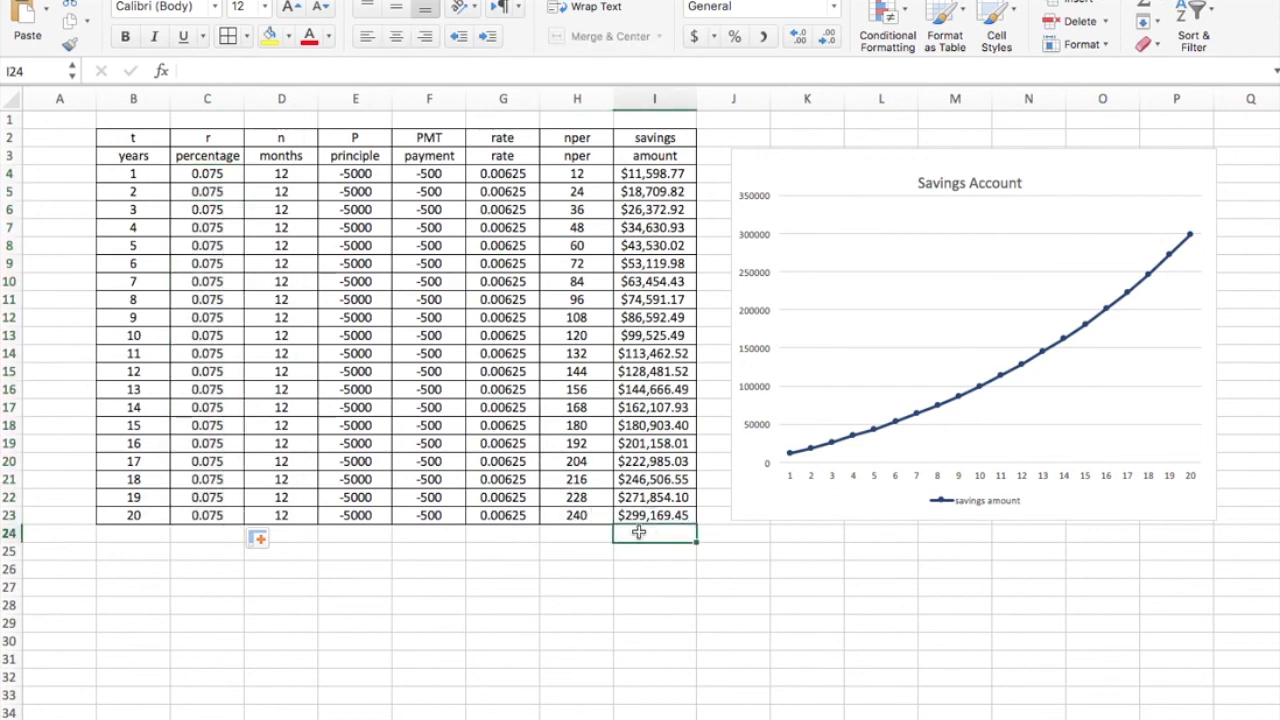
pyautogui.moveTo(646, 556)
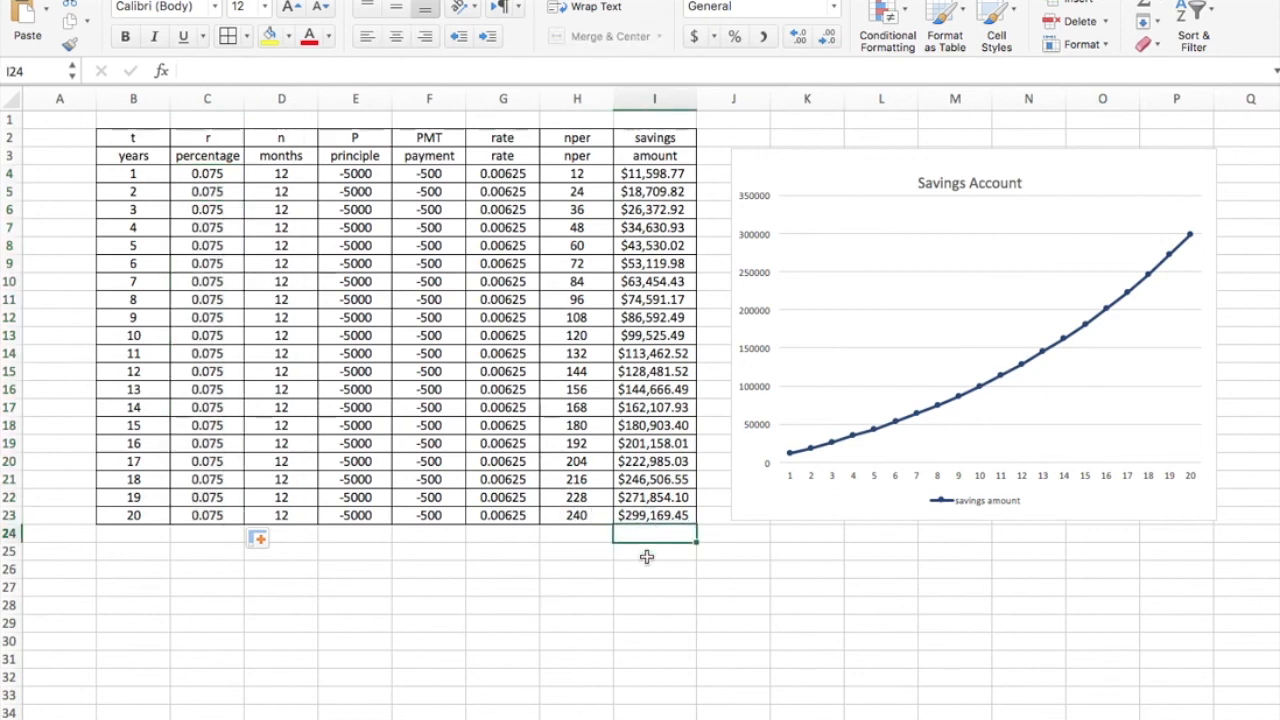